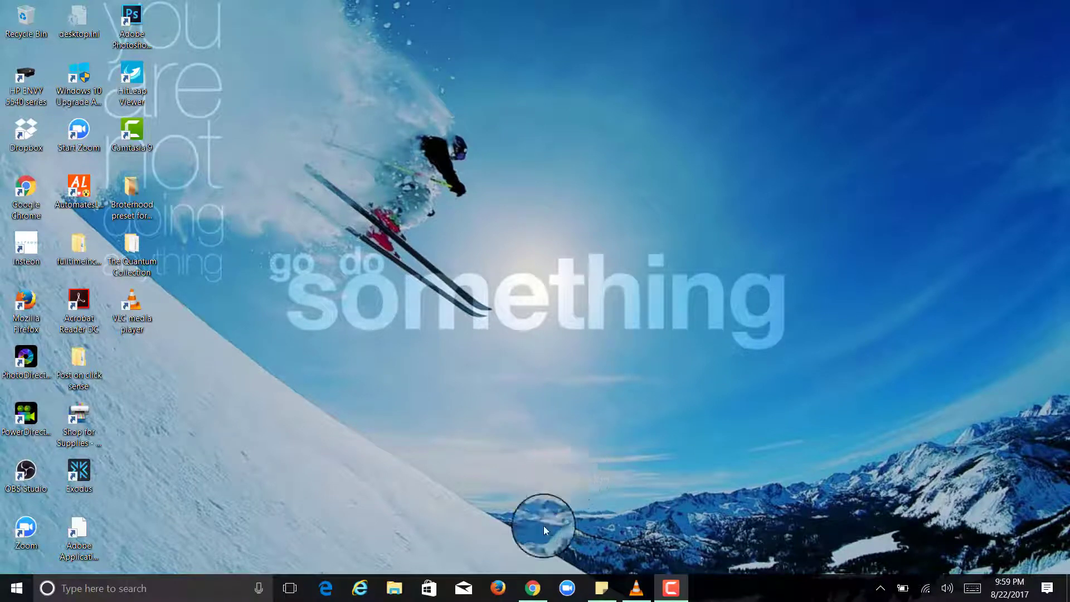
# Step: Bring up the eb4app My Applications dashboard listing Make It Xtreme Coin with visits and installs
pyautogui.click(532, 588)
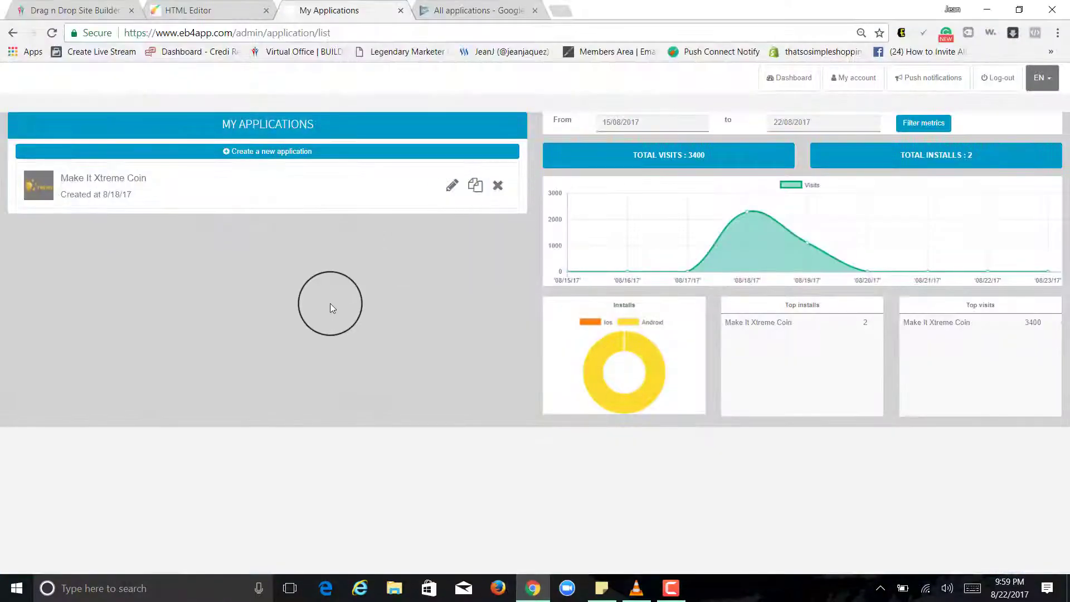
pyautogui.moveTo(328, 126)
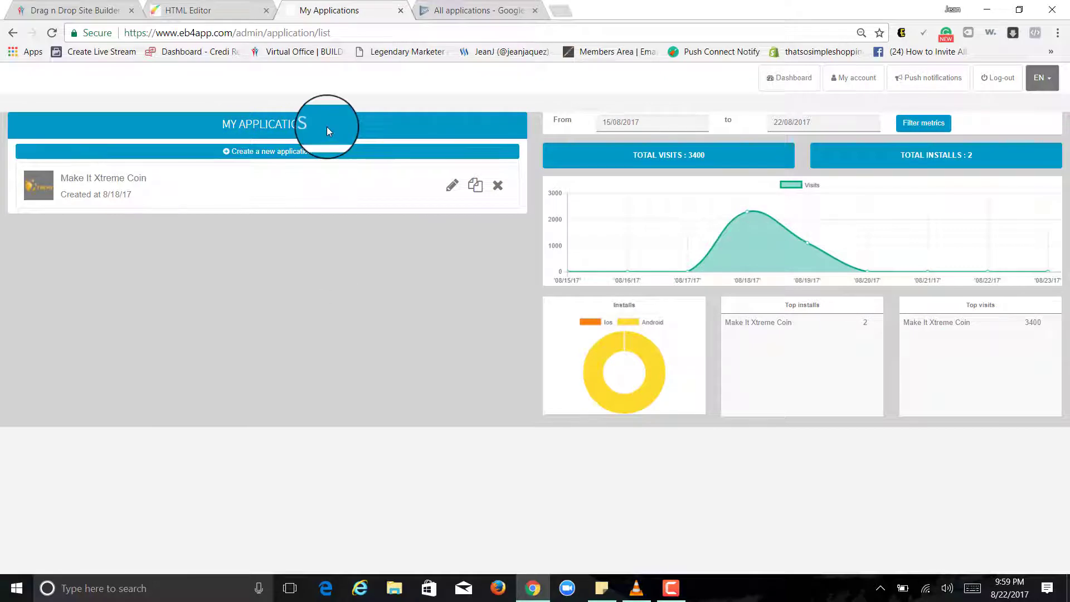
pyautogui.moveTo(344, 121)
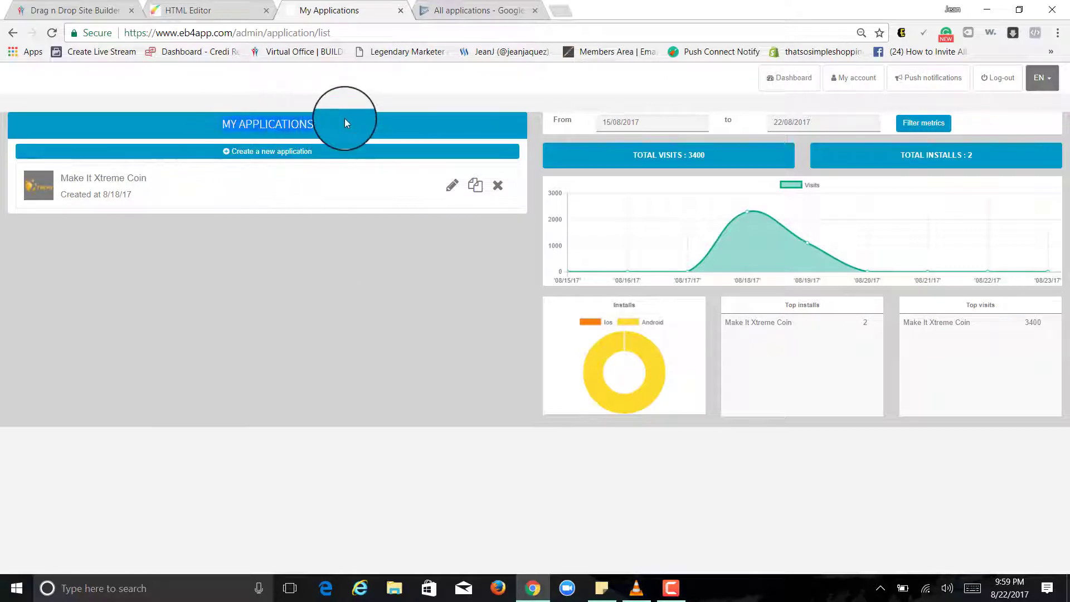
pyautogui.moveTo(386, 285)
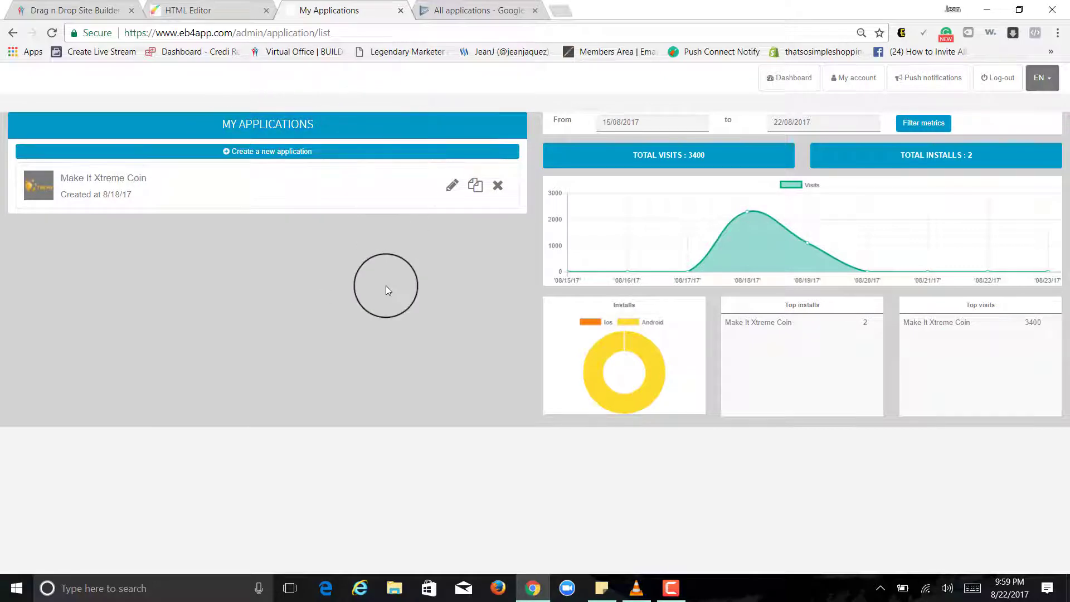
pyautogui.moveTo(379, 312)
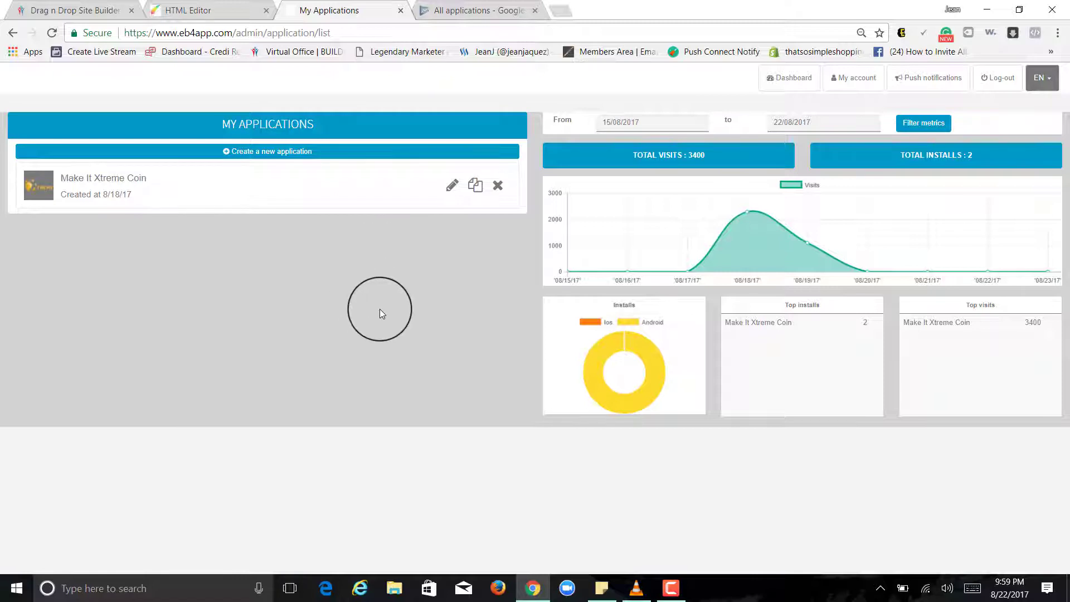
pyautogui.moveTo(504, 341)
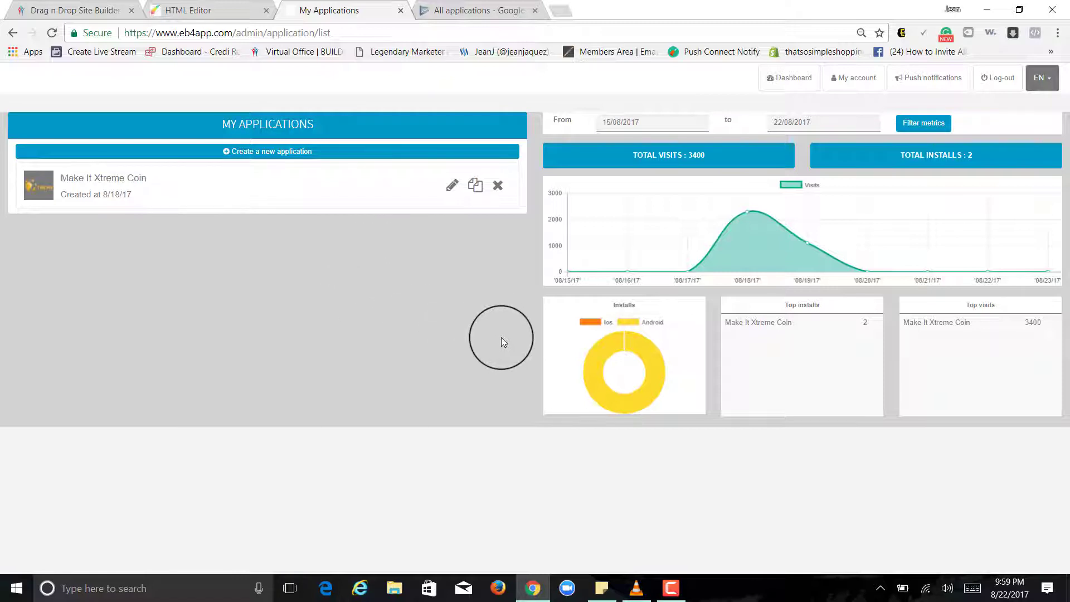
pyautogui.moveTo(284, 123)
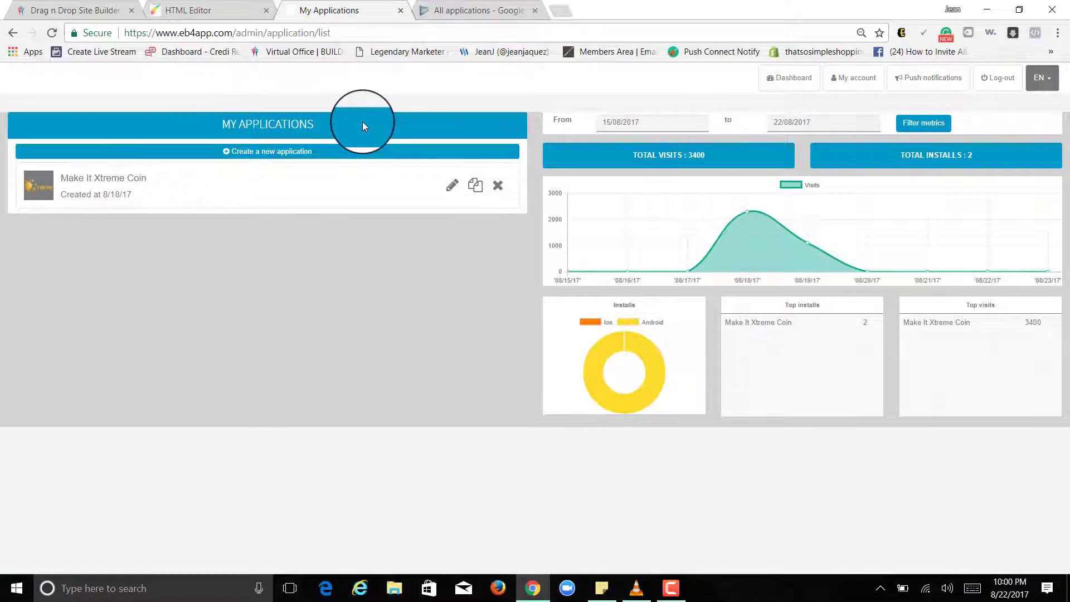
pyautogui.moveTo(437, 230)
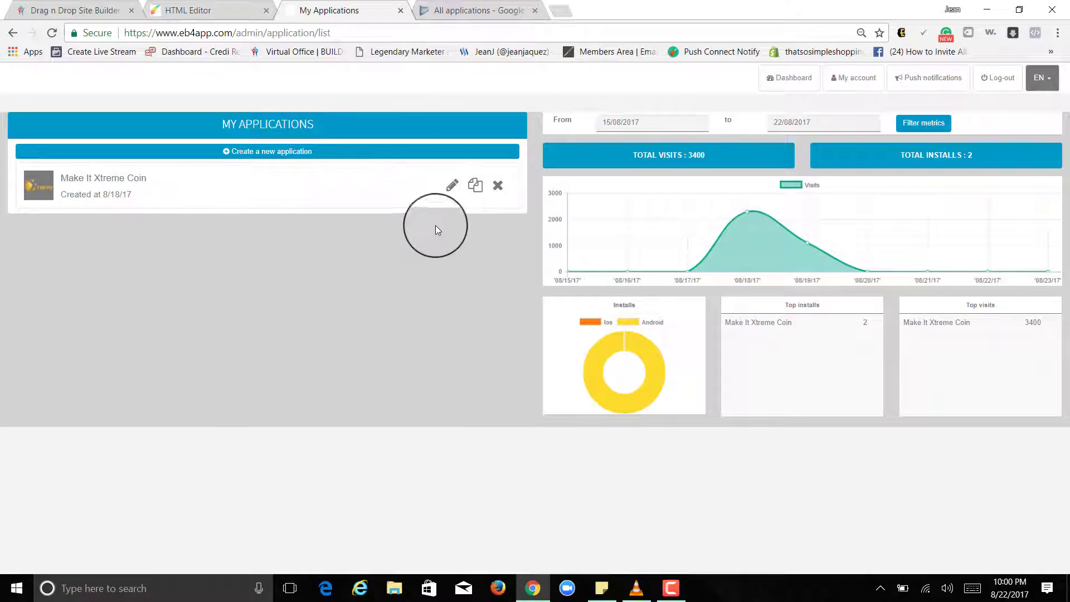
pyautogui.moveTo(472, 10)
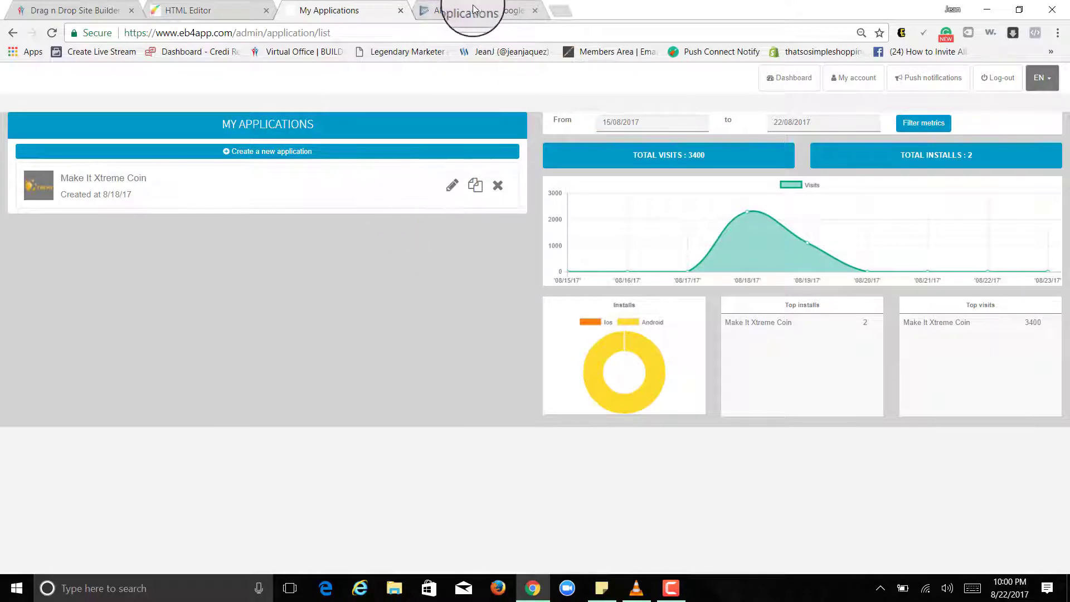
# Step: Switch to the Play Console All applications page showing Make It XtremeCoin as Published
pyautogui.click(470, 10)
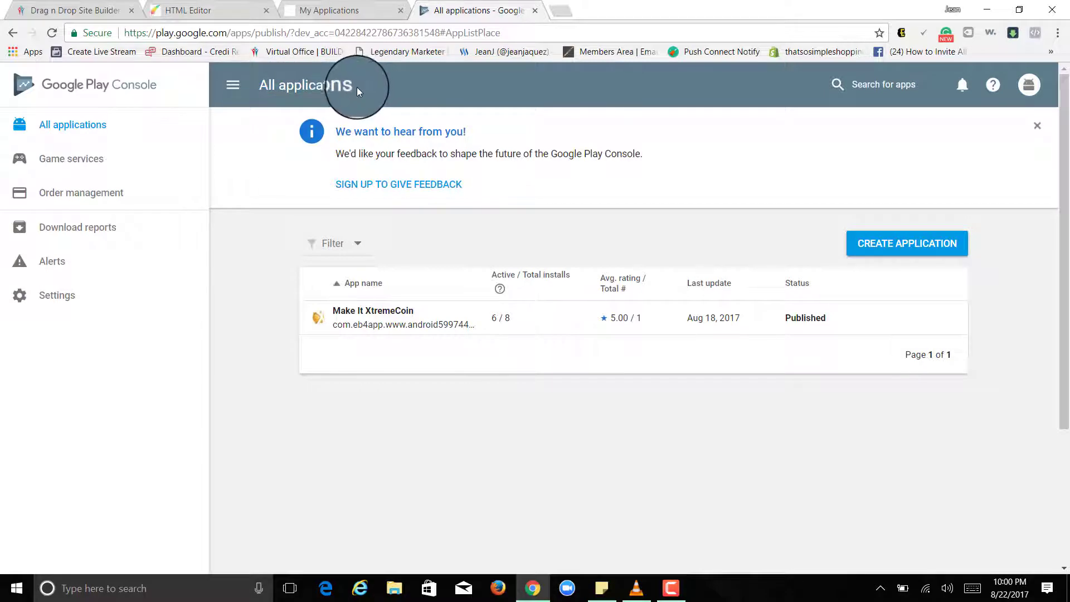
pyautogui.moveTo(614, 74)
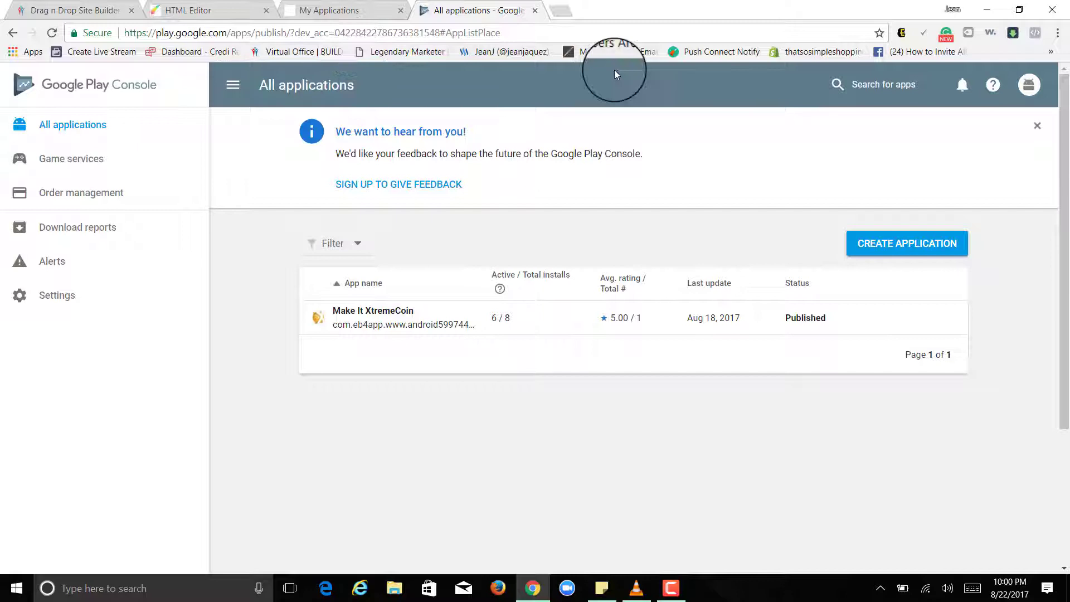
pyautogui.moveTo(415, 84)
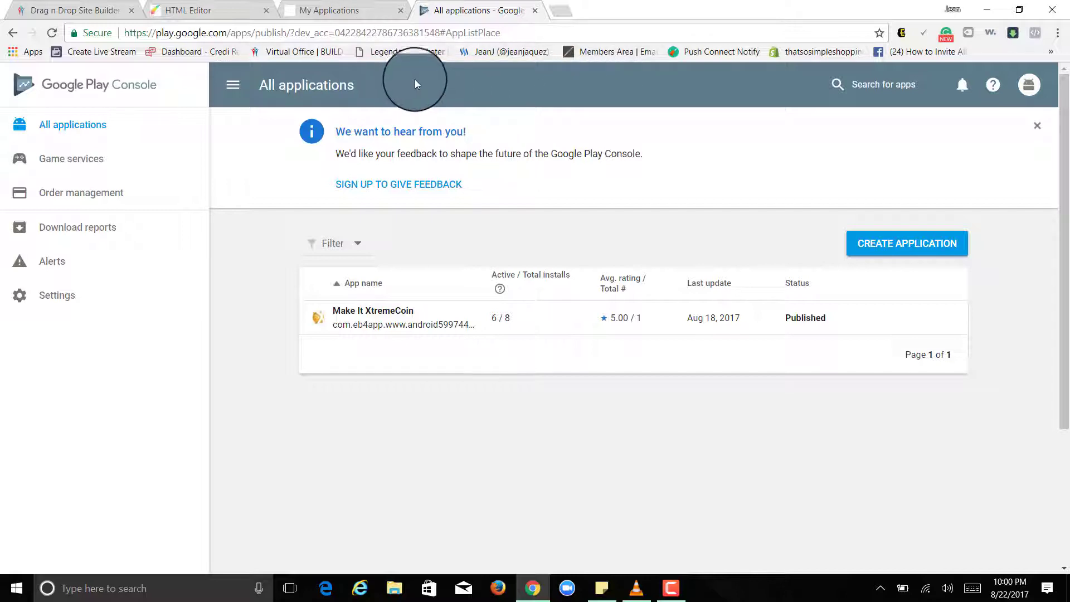
pyautogui.moveTo(437, 96)
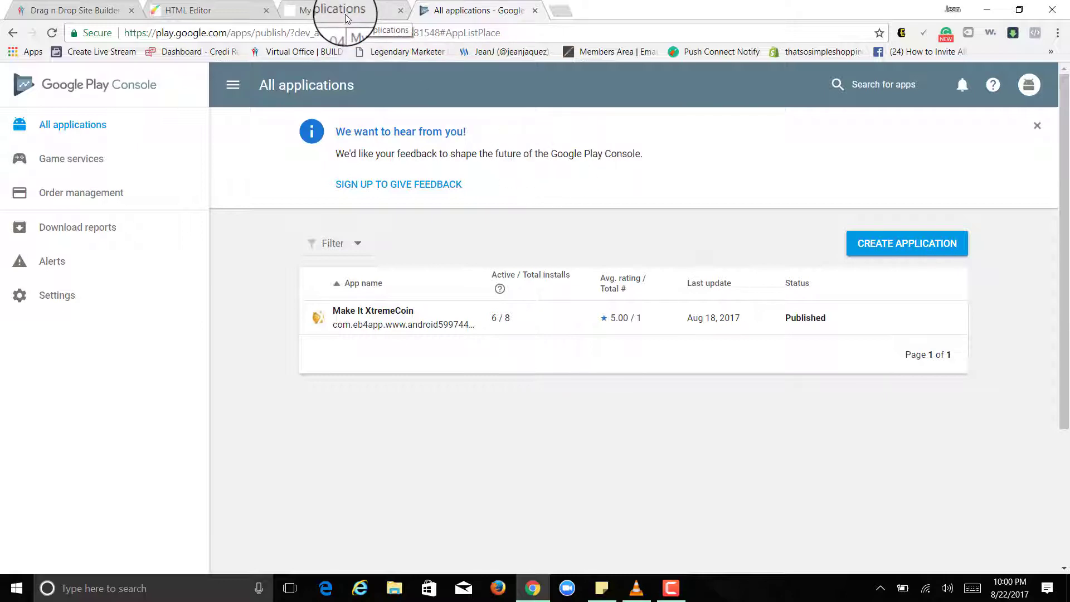
# Step: View the eb4app applications list, then Builderall's My sites list of active websites
pyautogui.click(339, 10)
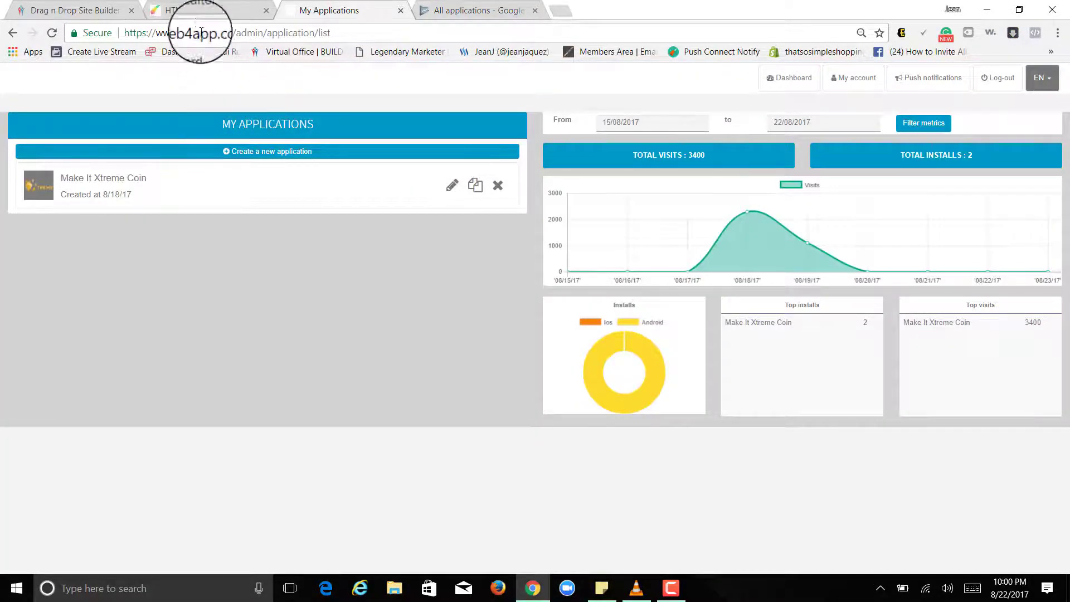
pyautogui.click(68, 10)
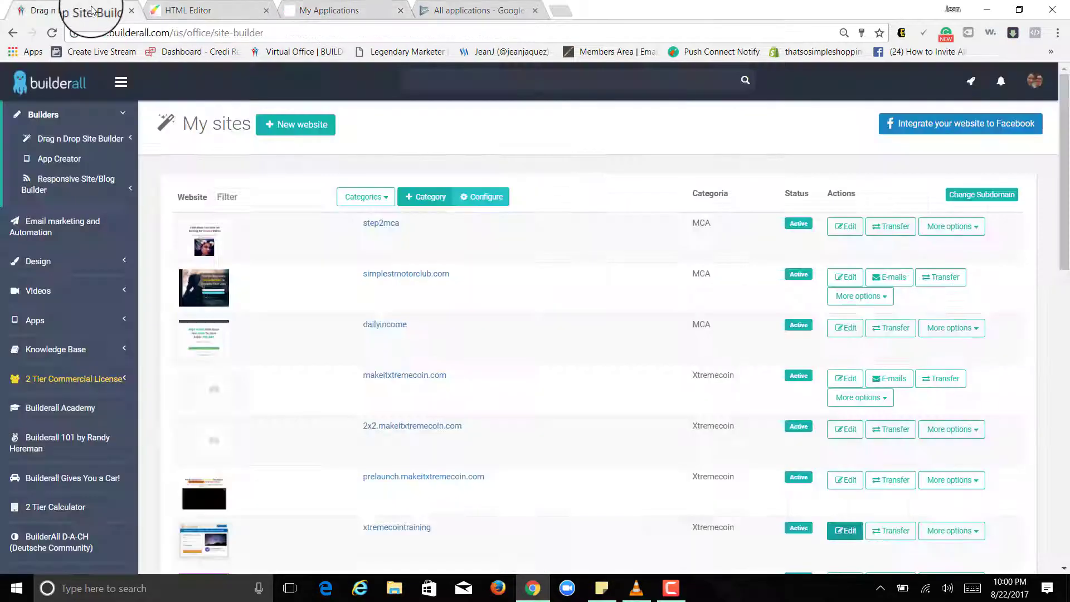
pyautogui.moveTo(68, 138)
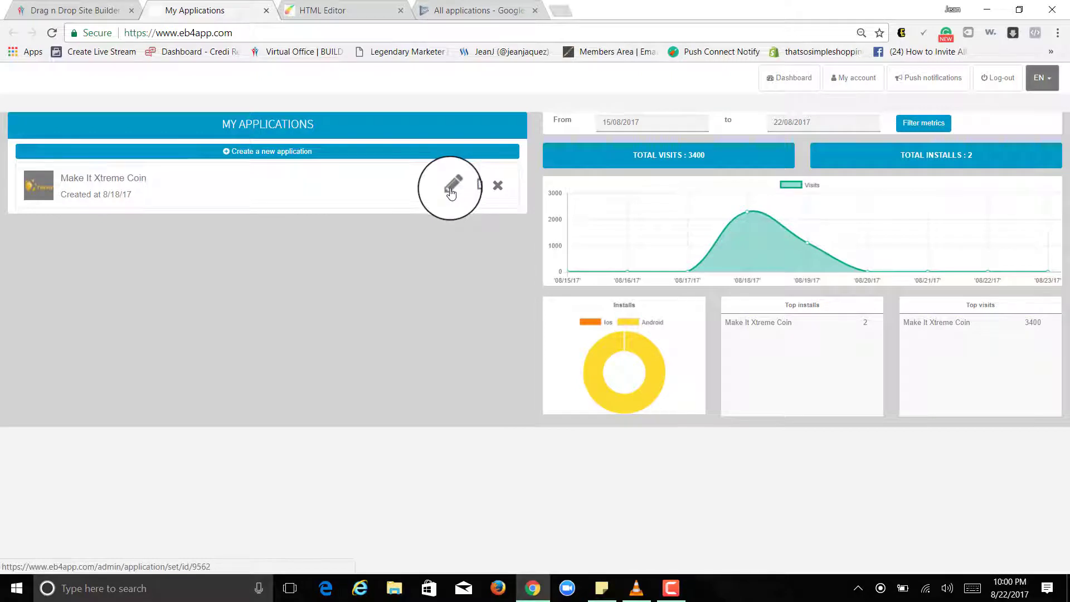
pyautogui.moveTo(190, 211)
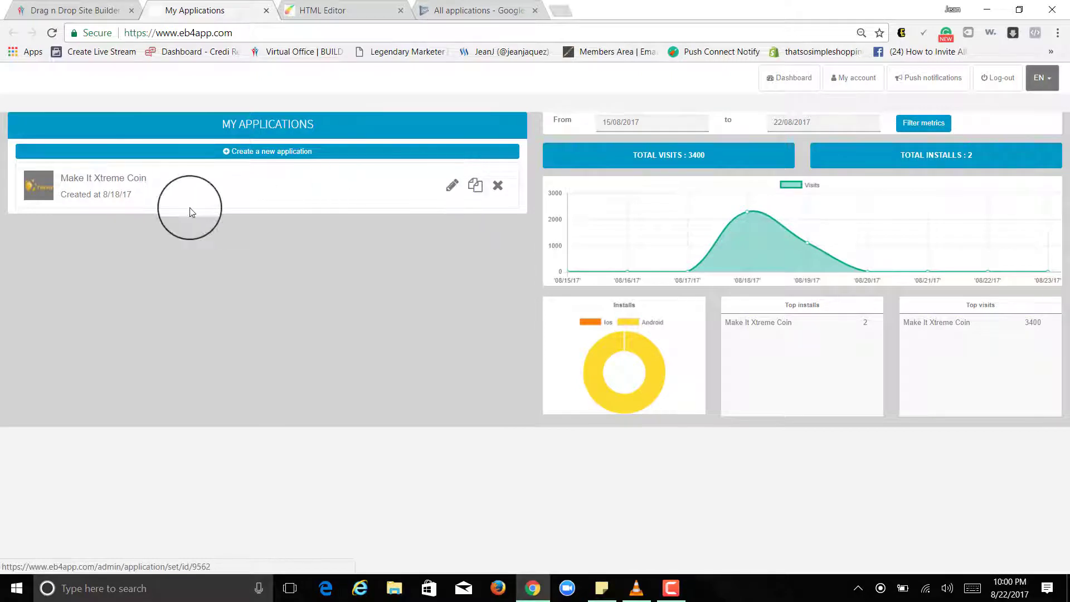
pyautogui.moveTo(160, 164)
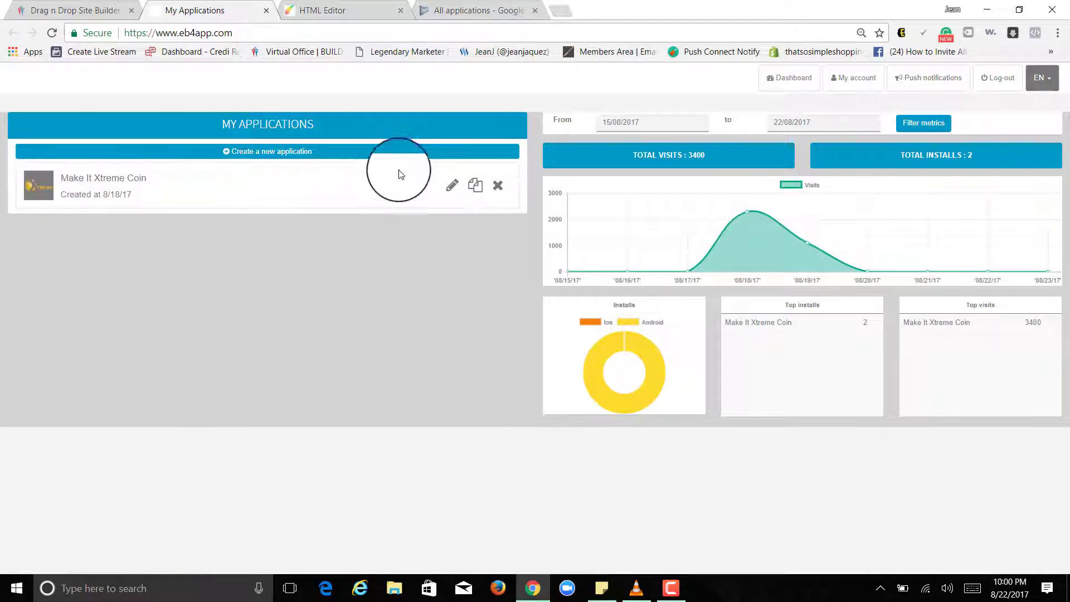
pyautogui.moveTo(225, 130)
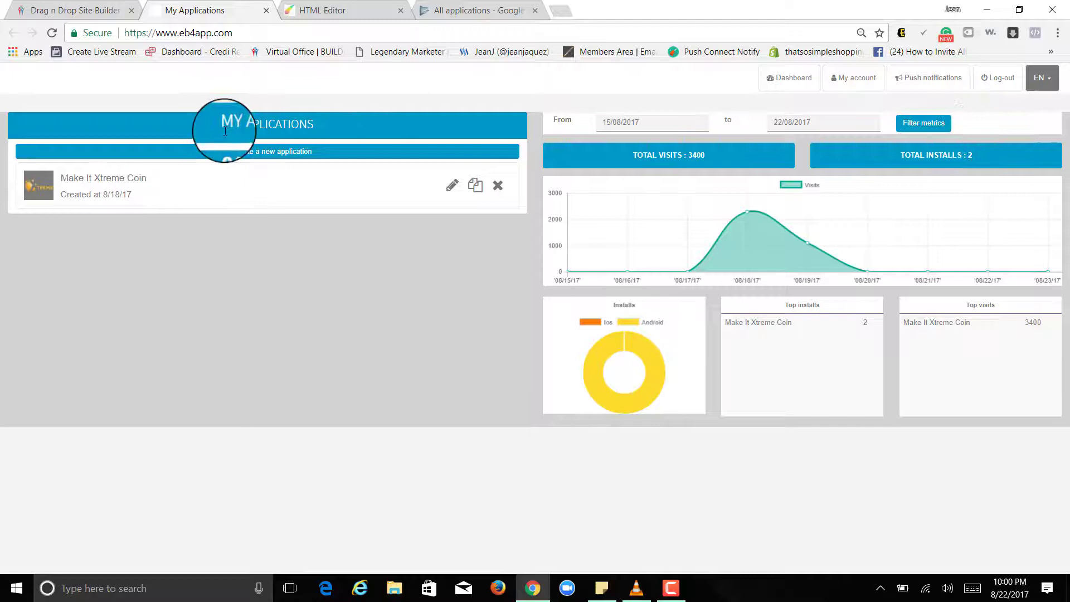
pyautogui.moveTo(467, 198)
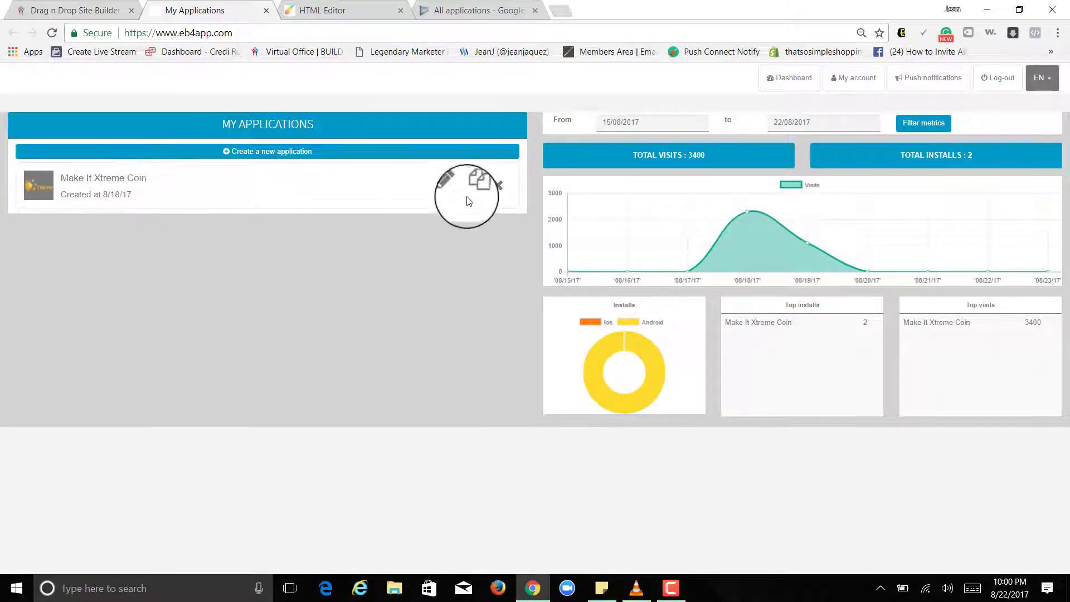
# Step: Open Make It Xtreme Coin's design editor and preview the app on an Android phone
pyautogui.click(446, 183)
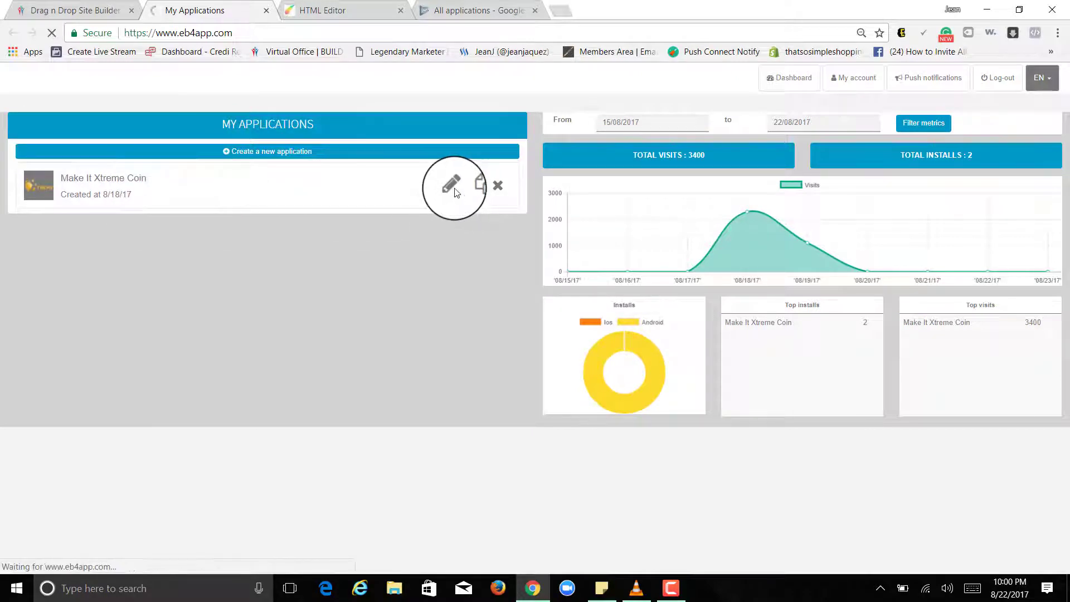
pyautogui.click(451, 185)
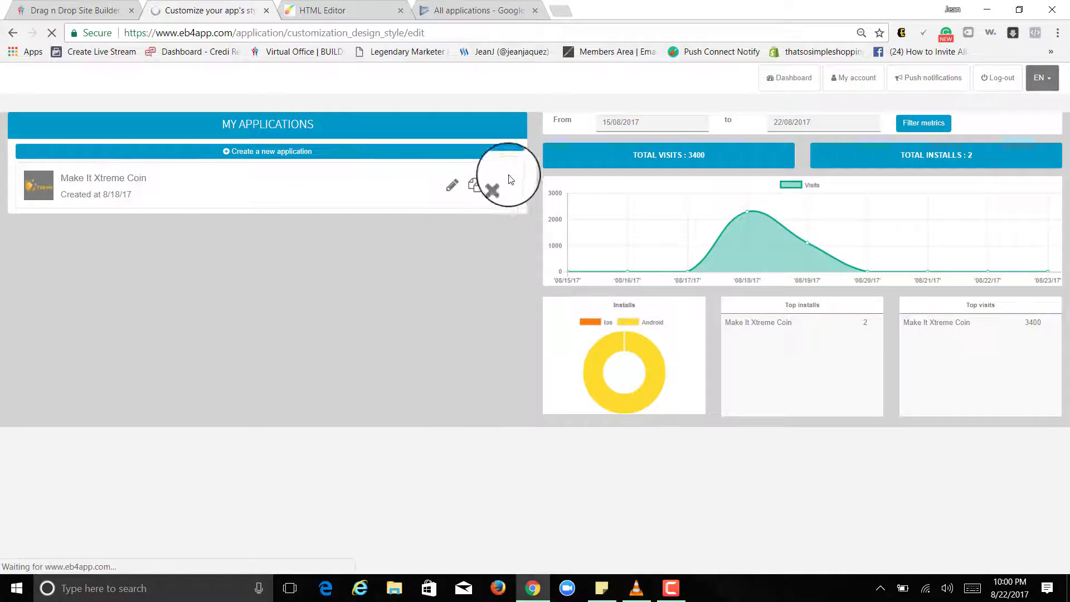
pyautogui.click(451, 185)
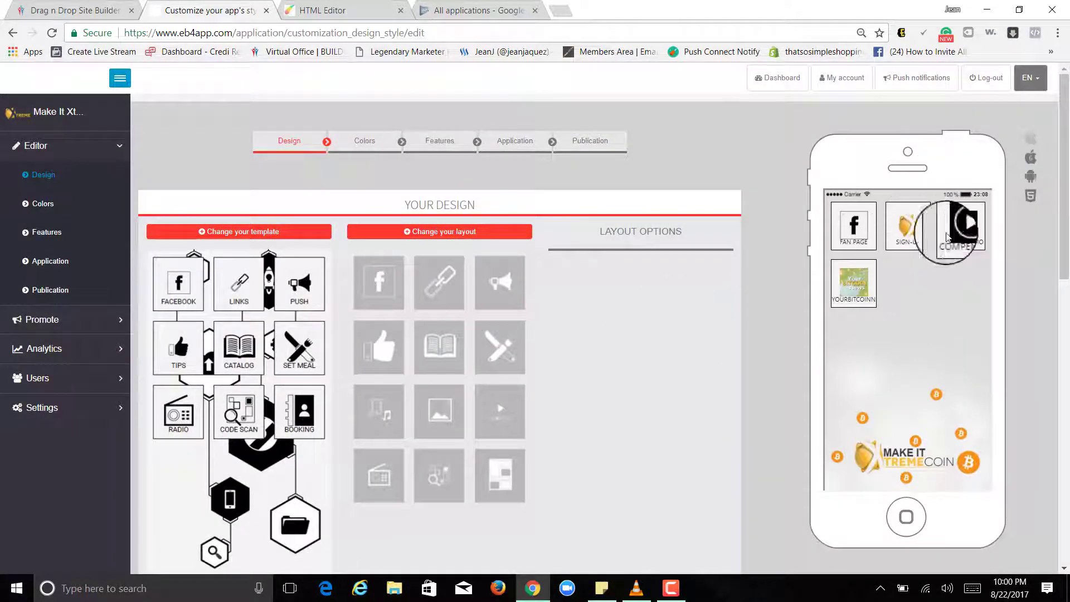
pyautogui.click(1034, 177)
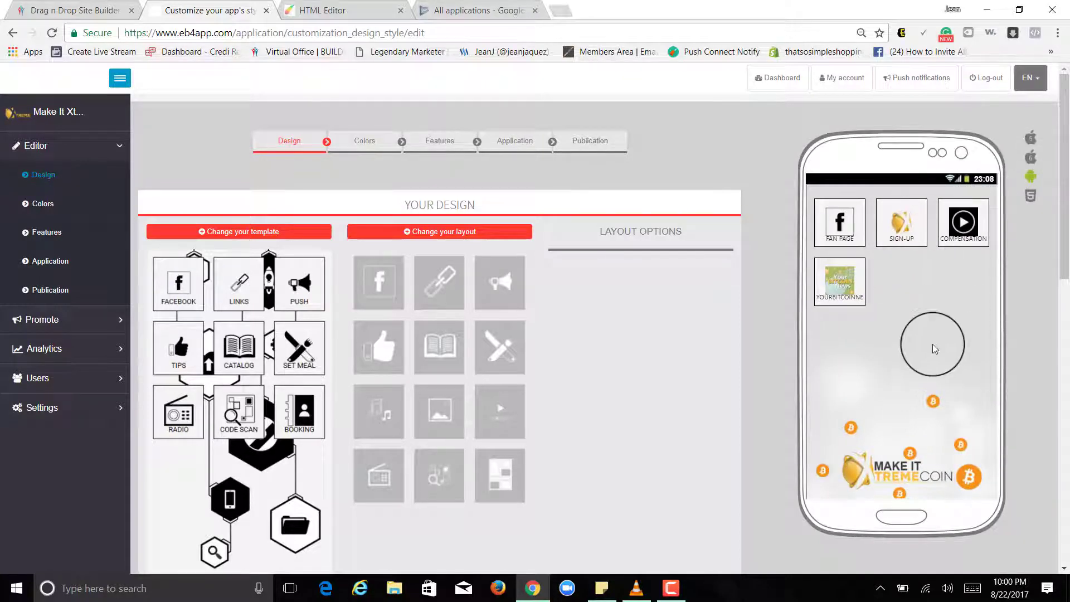
pyautogui.moveTo(469, 290)
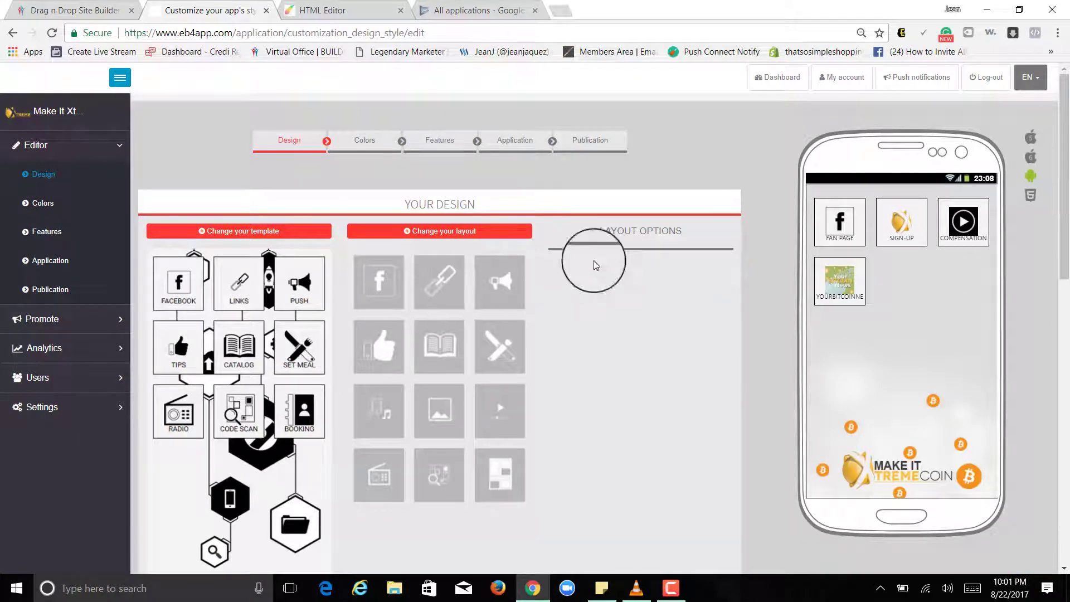
pyautogui.moveTo(1003, 164)
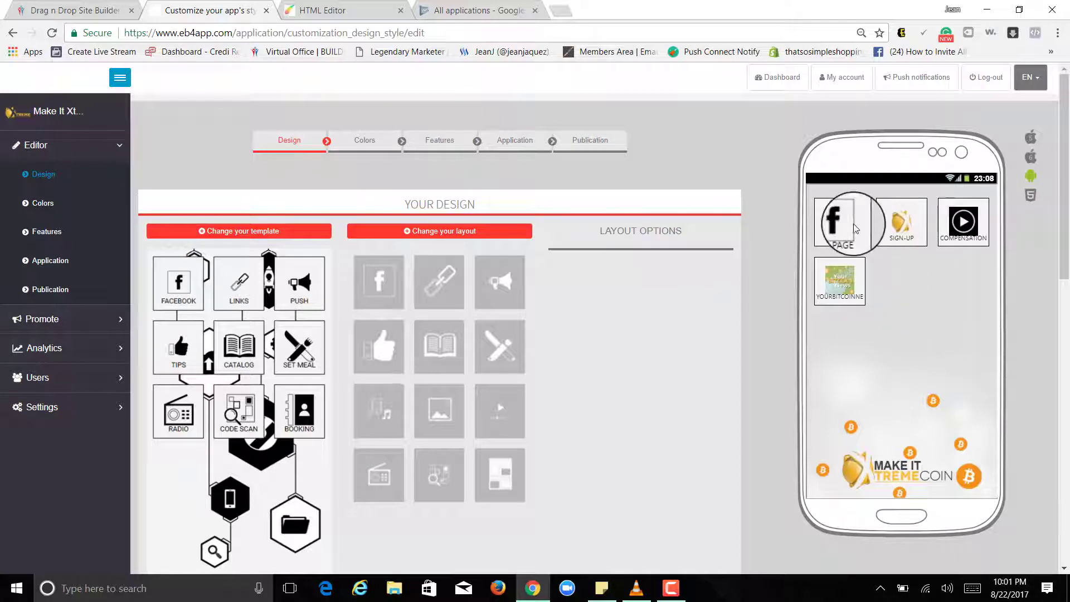
# Step: Browse the preview's feature screens, including the Fan Page, and return to the home screen
pyautogui.click(838, 220)
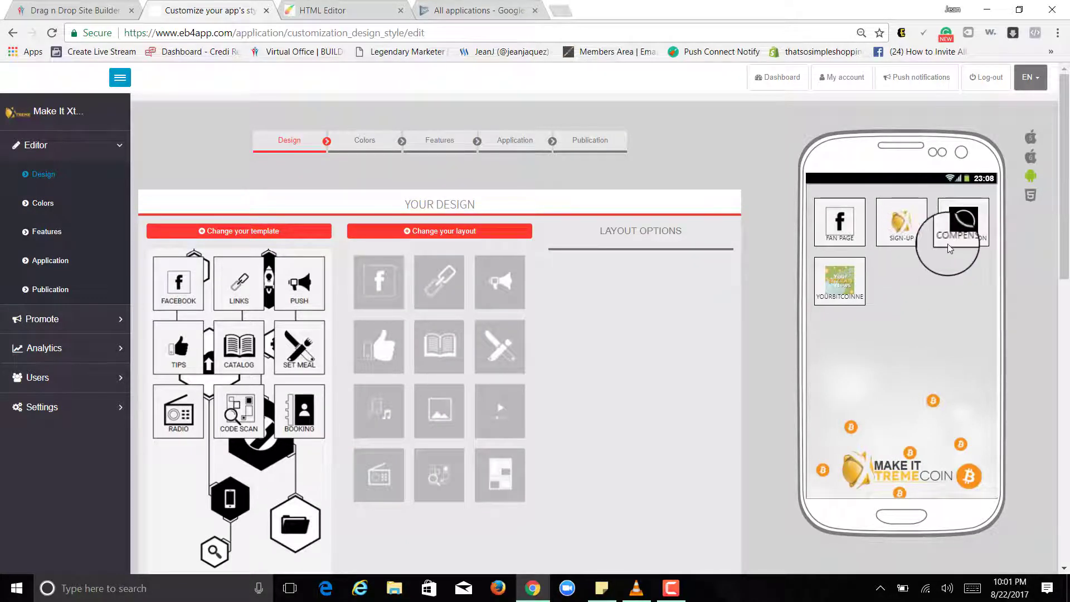
pyautogui.click(961, 222)
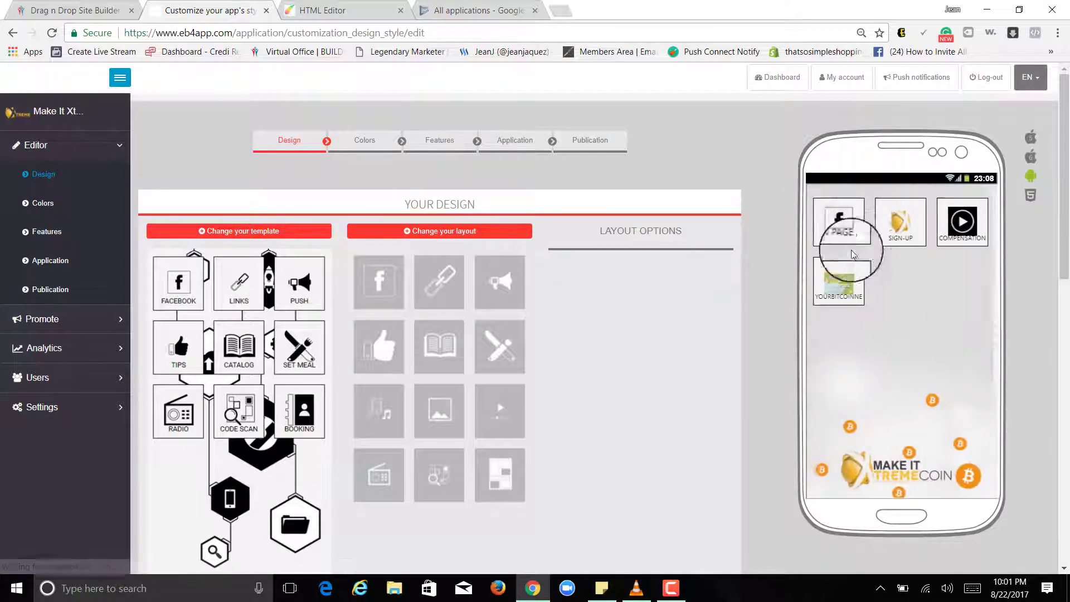
pyautogui.click(838, 222)
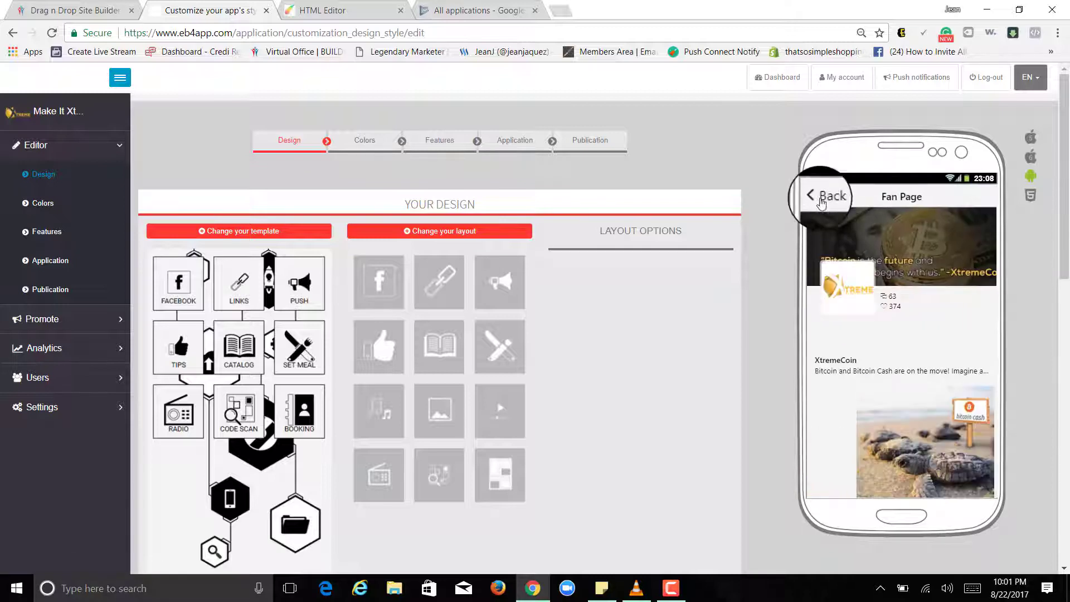
pyautogui.click(822, 196)
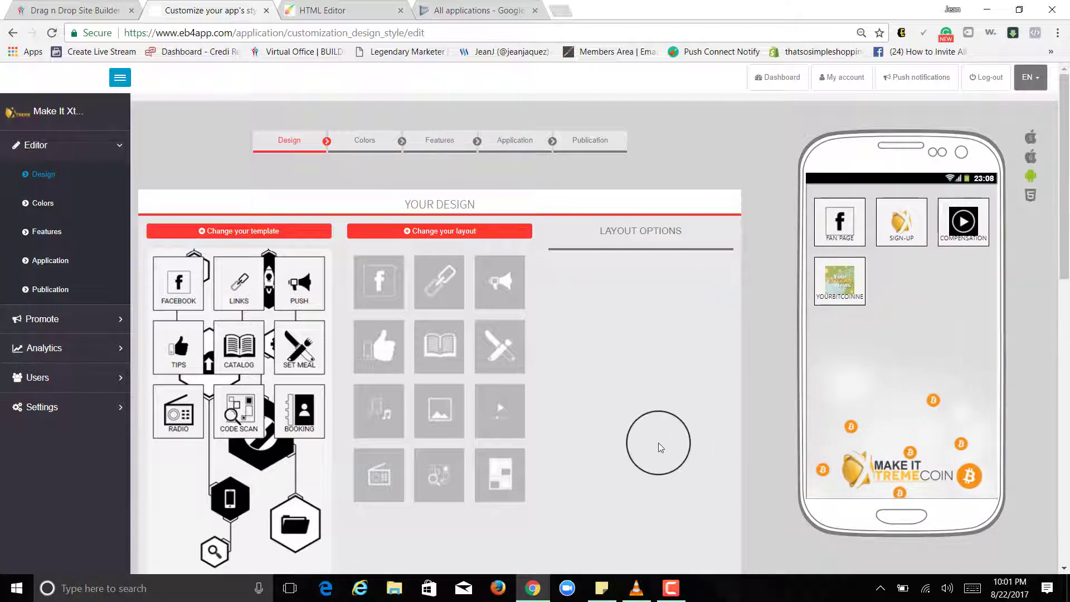
pyautogui.moveTo(653, 237)
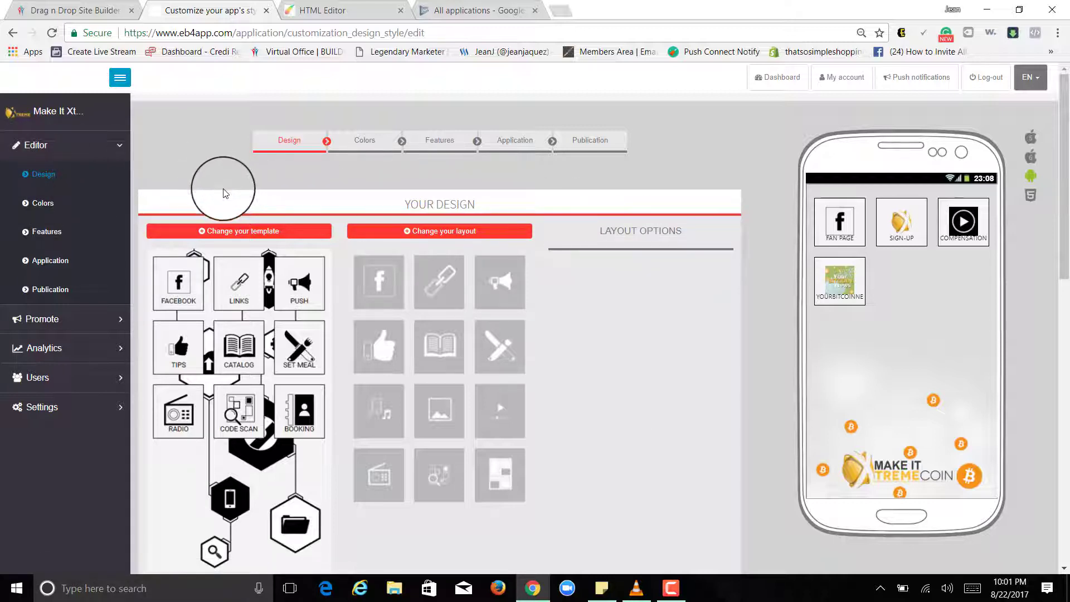
pyautogui.moveTo(251, 188)
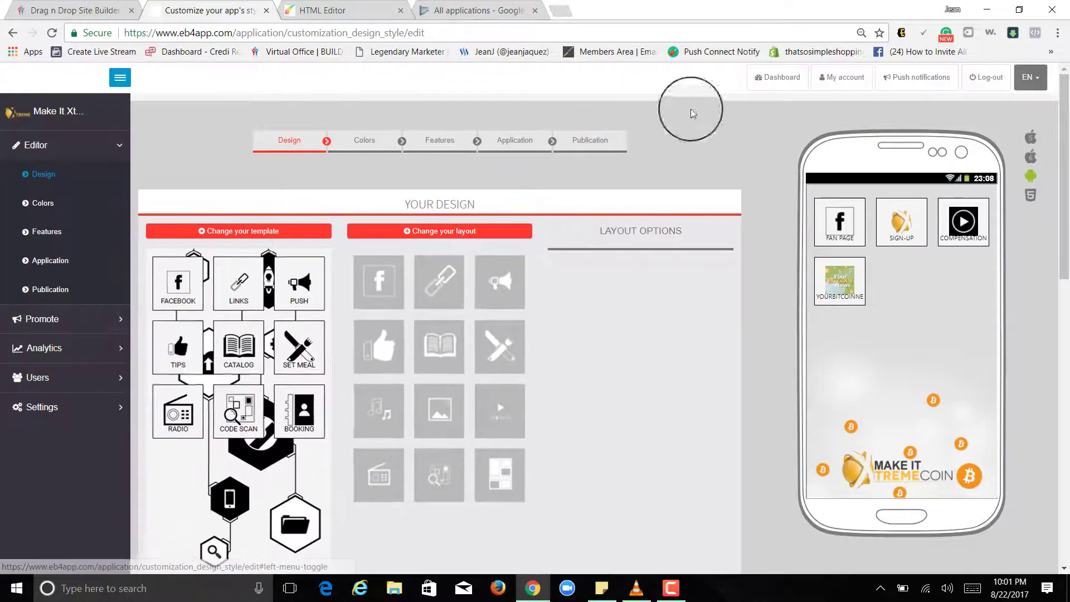
# Step: Create a new application named MasterBuilders from the My Applications dashboard
pyautogui.click(777, 76)
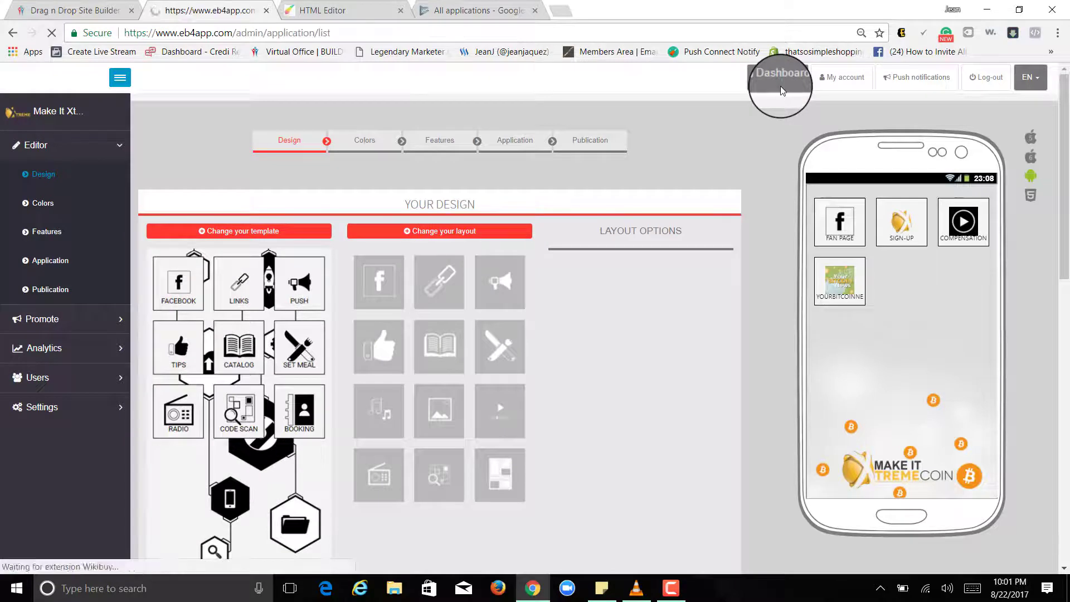
pyautogui.click(780, 77)
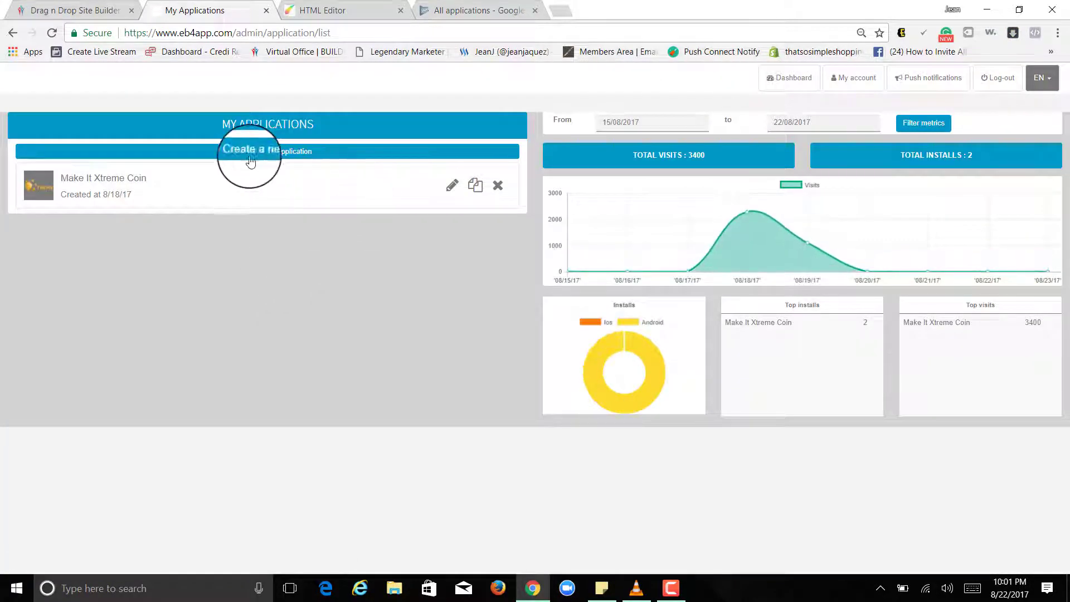
pyautogui.click(266, 150)
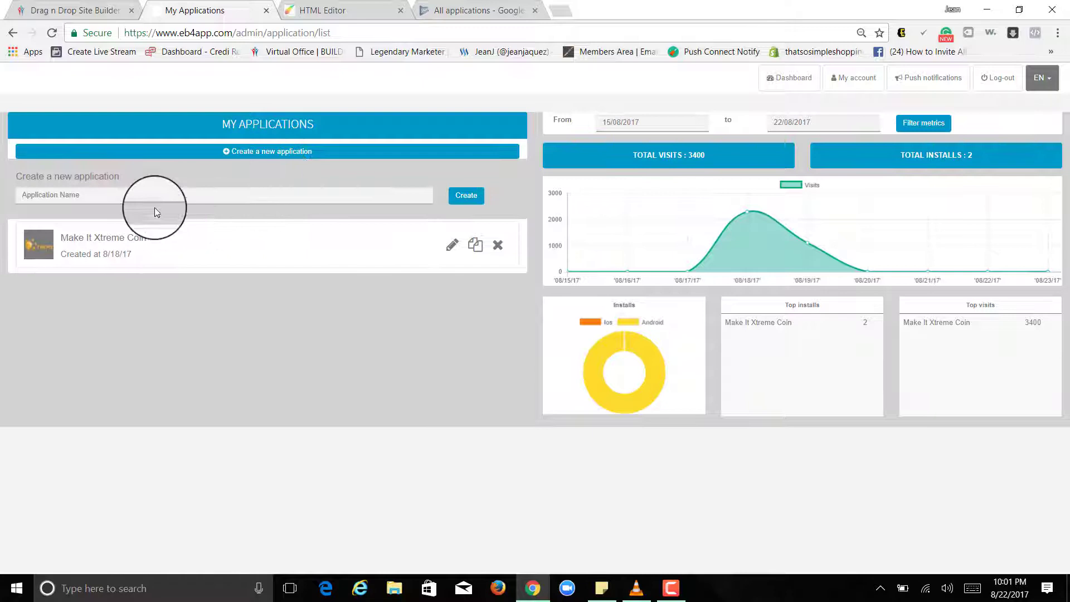
pyautogui.moveTo(161, 197)
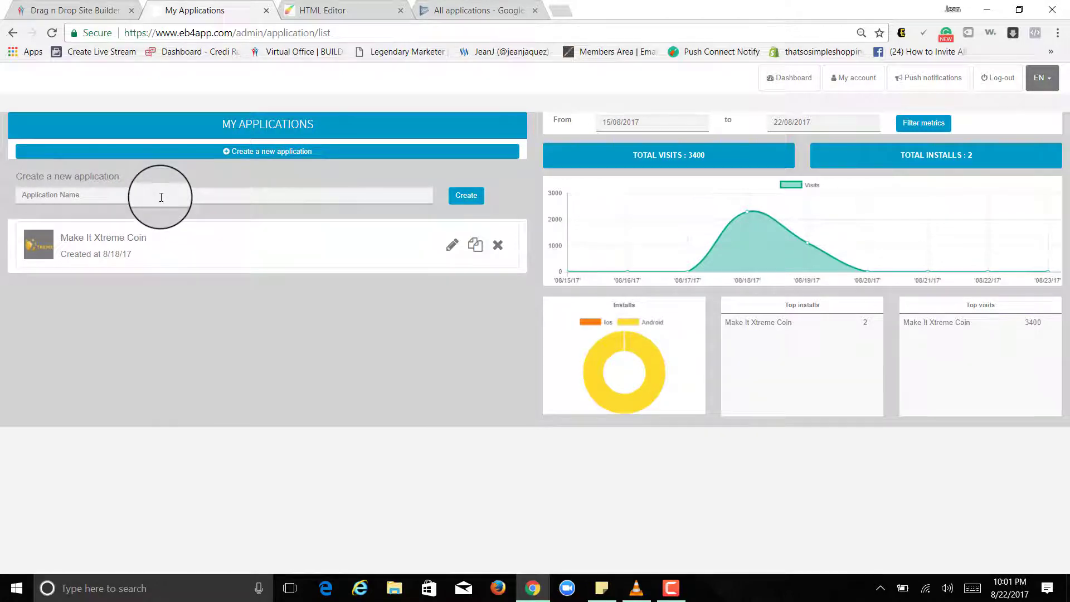
pyautogui.write('Bu')
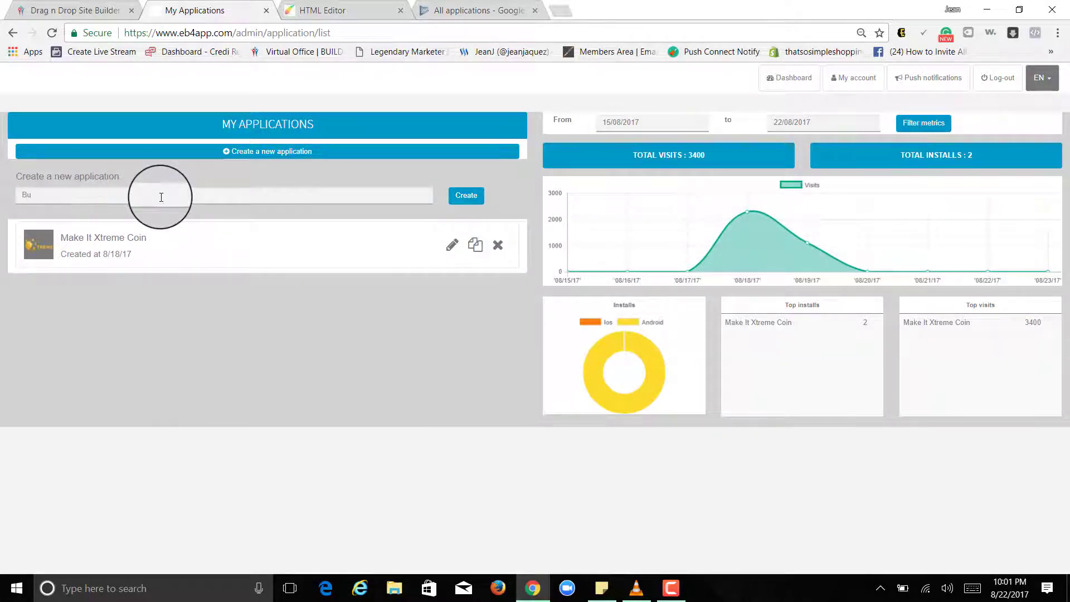
pyautogui.write('Get')
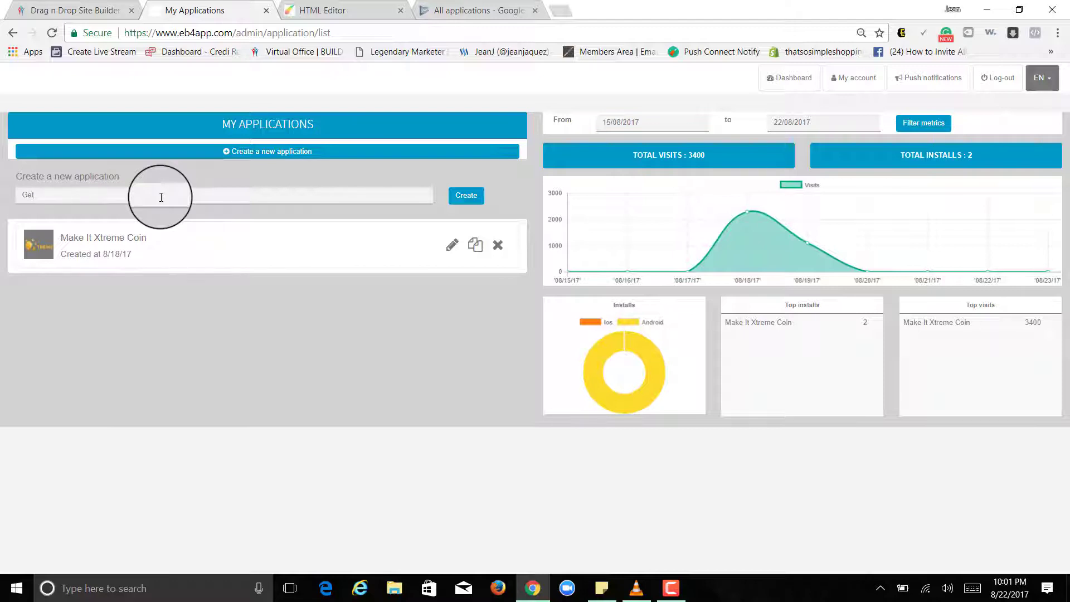
pyautogui.write('Bui')
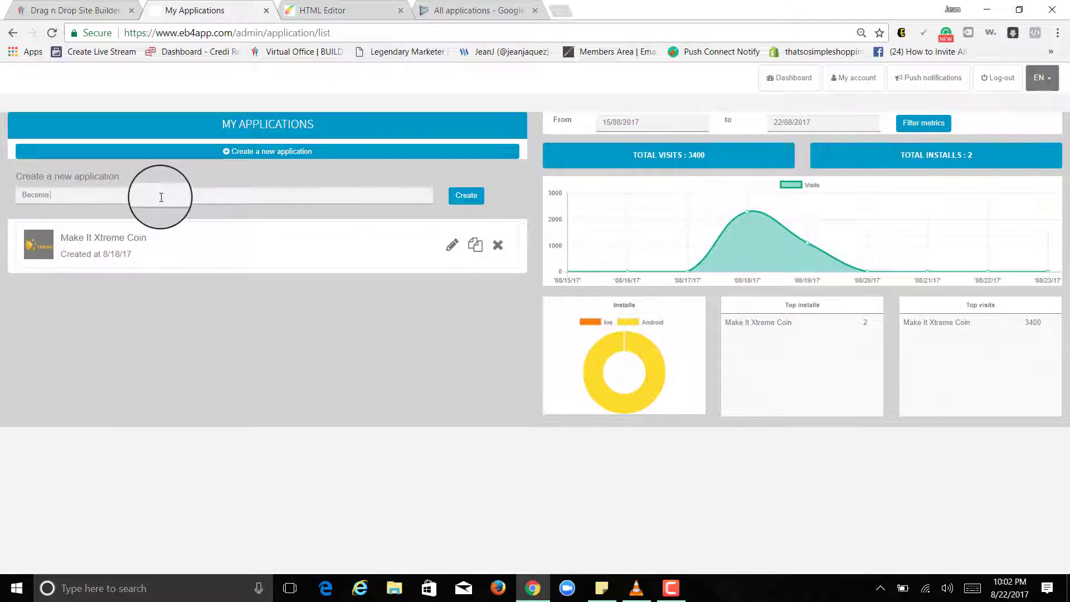
pyautogui.write('MasterBuilders')
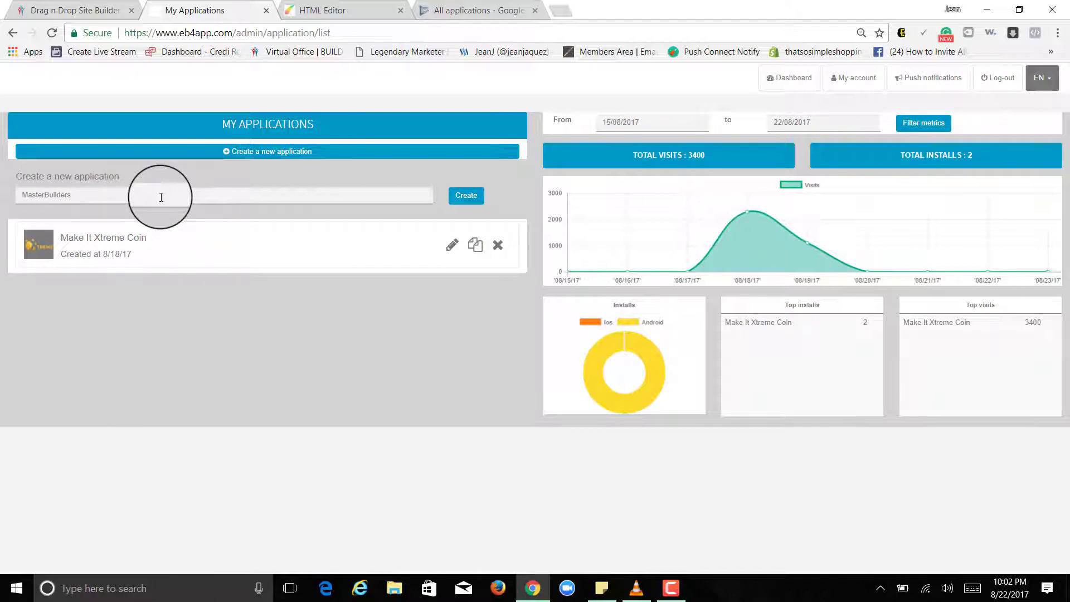
pyautogui.moveTo(389, 174)
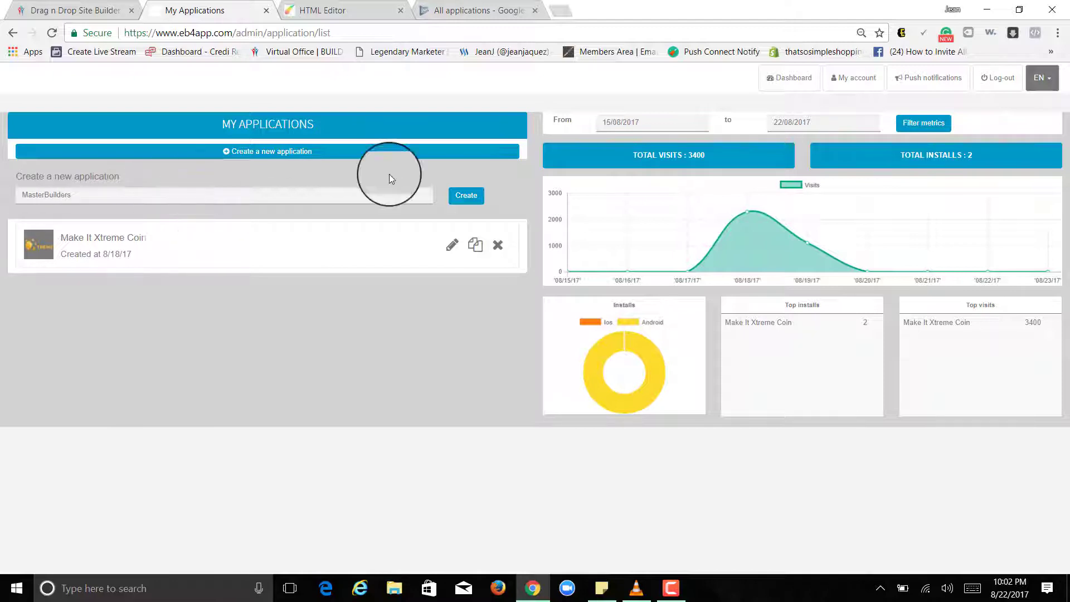
pyautogui.click(465, 195)
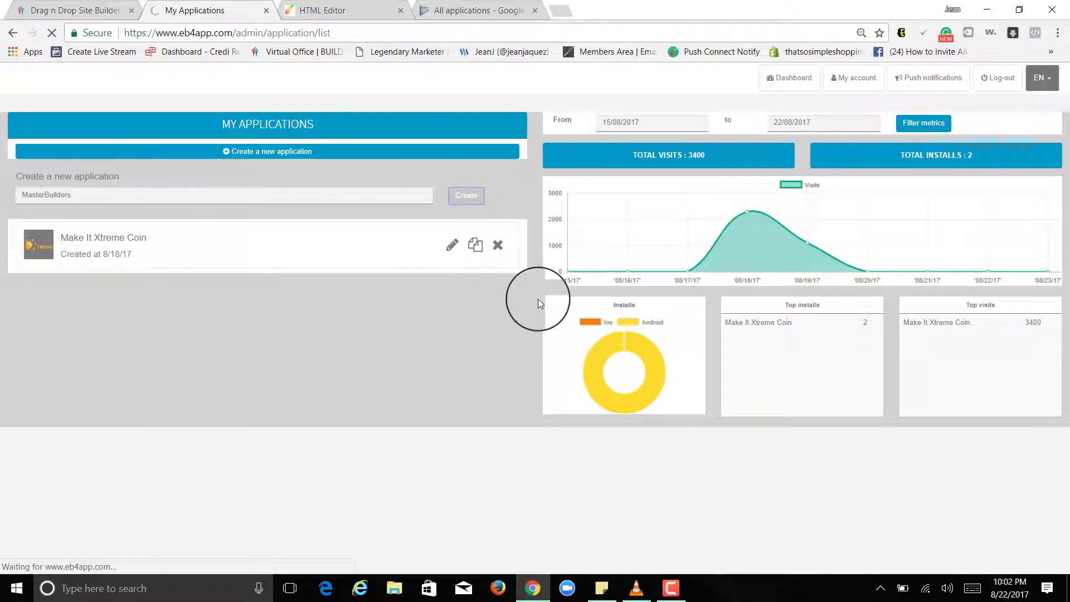
pyautogui.click(451, 246)
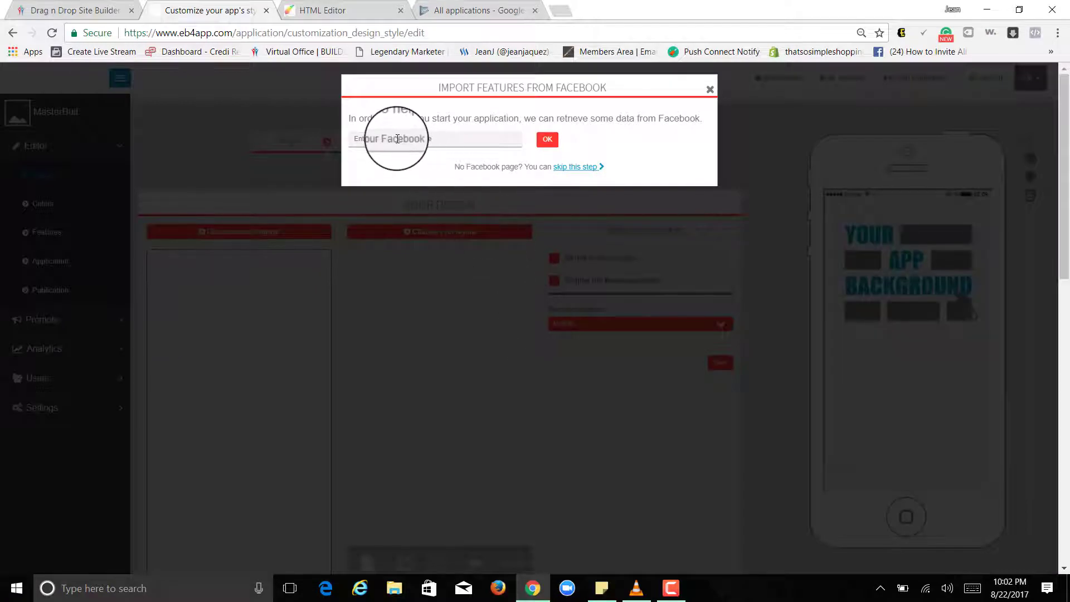
pyautogui.moveTo(710, 89)
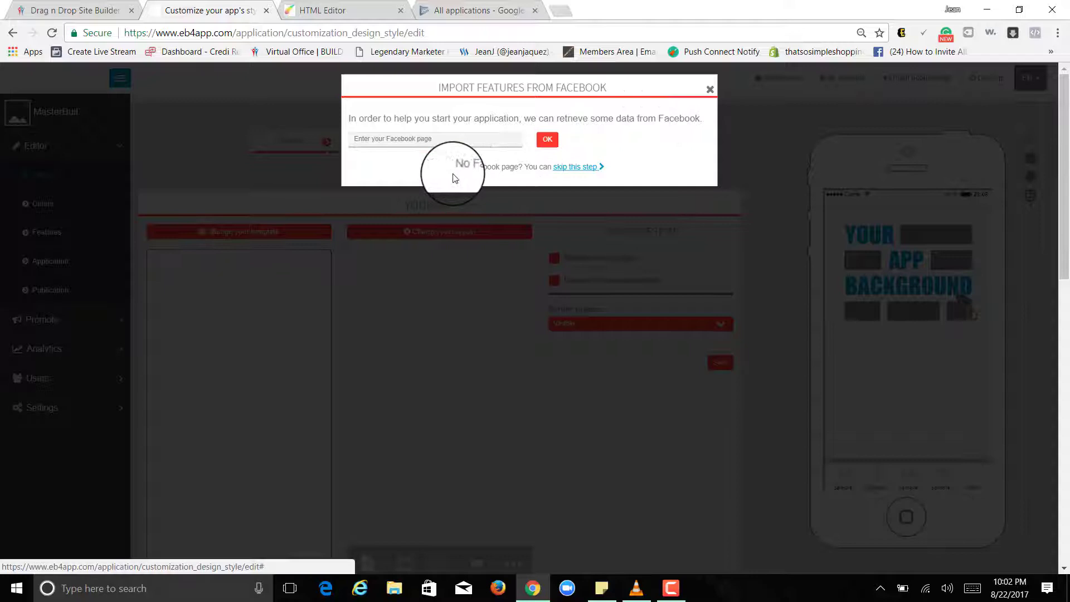
# Step: Skip the Facebook page import so the template gallery opens for MasterBuilders
pyautogui.click(575, 166)
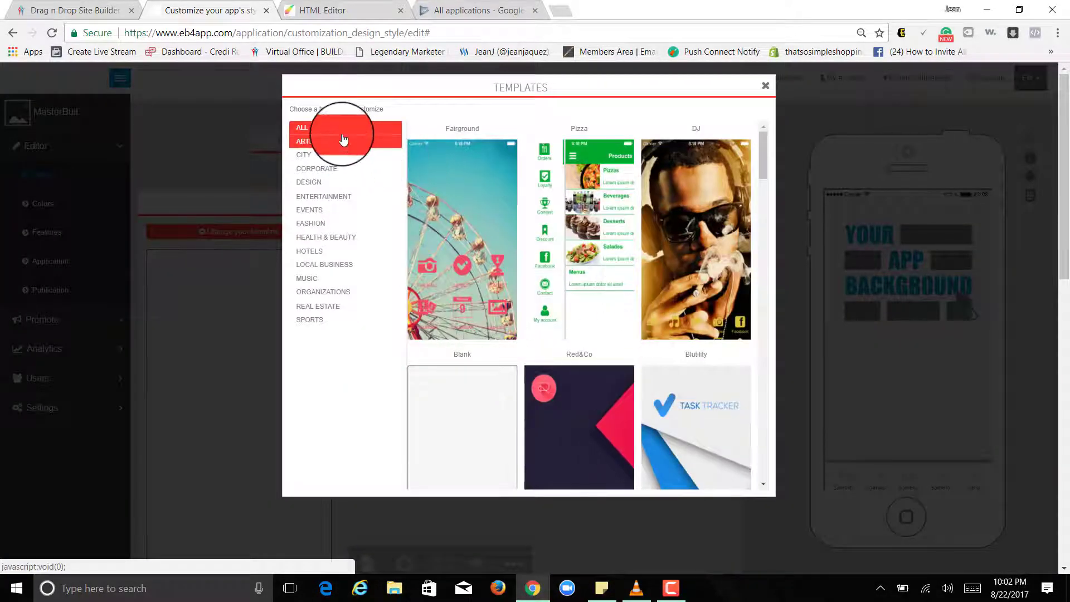
# Step: Scroll the template gallery and apply the Grande Palace hotel template to MasterBuilders
pyautogui.scroll(-3)
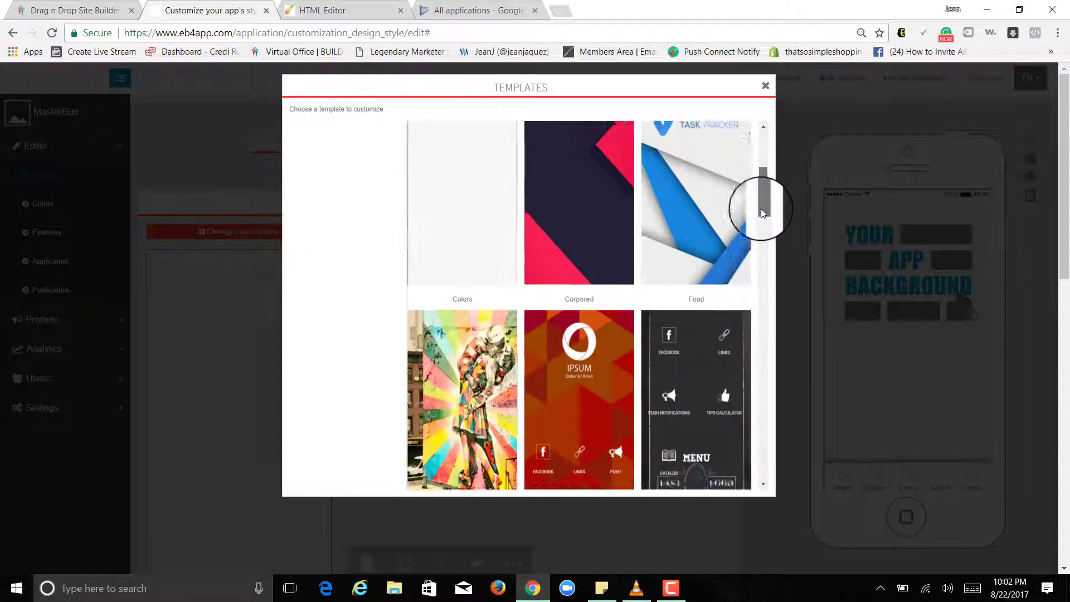
pyautogui.scroll(-3)
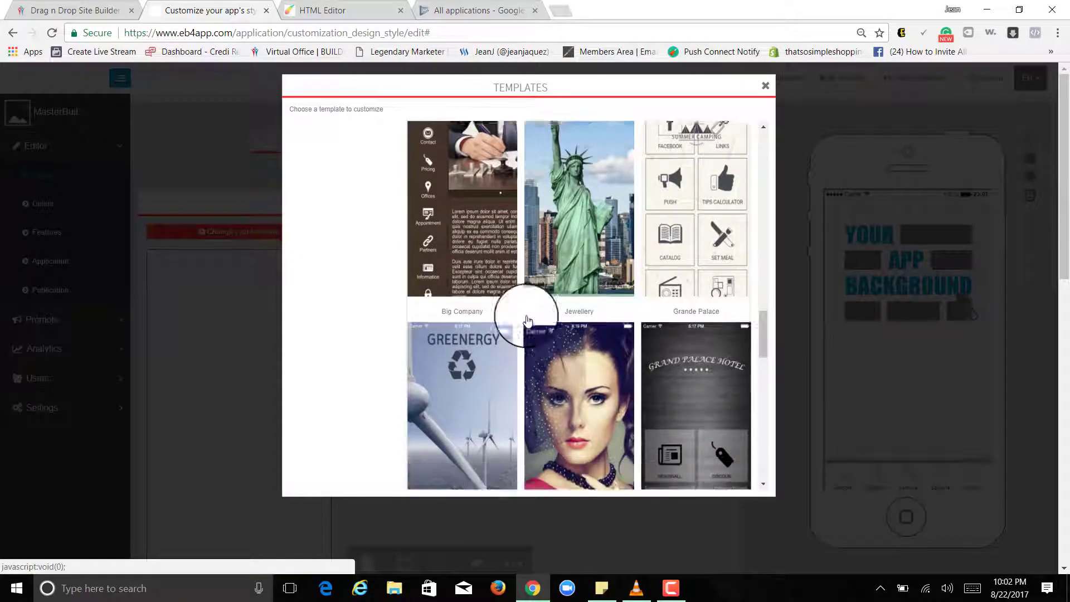
pyautogui.scroll(-3)
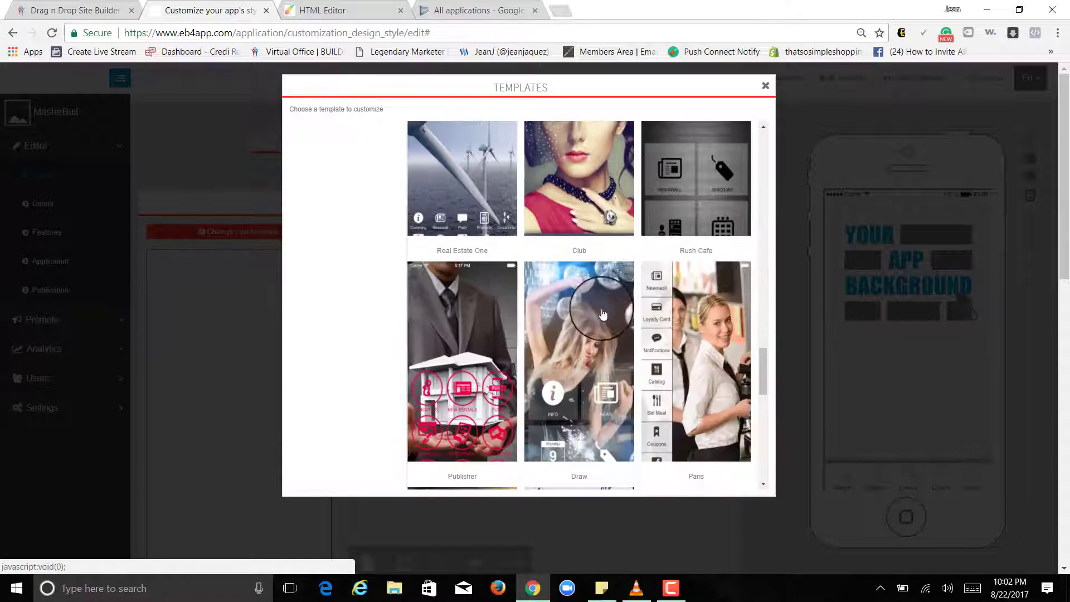
pyautogui.scroll(-3)
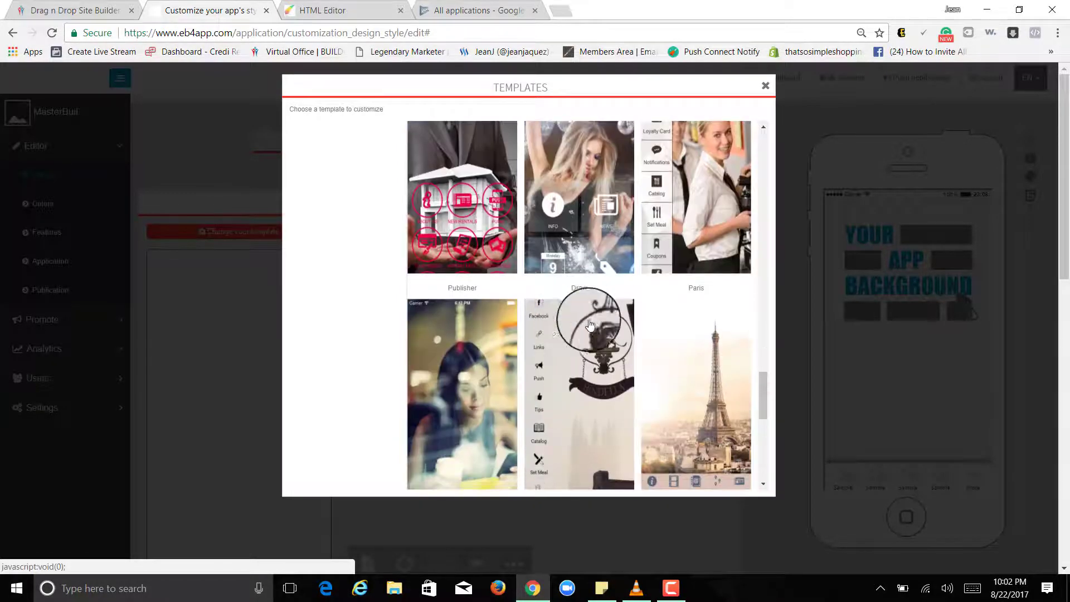
pyautogui.scroll(-3)
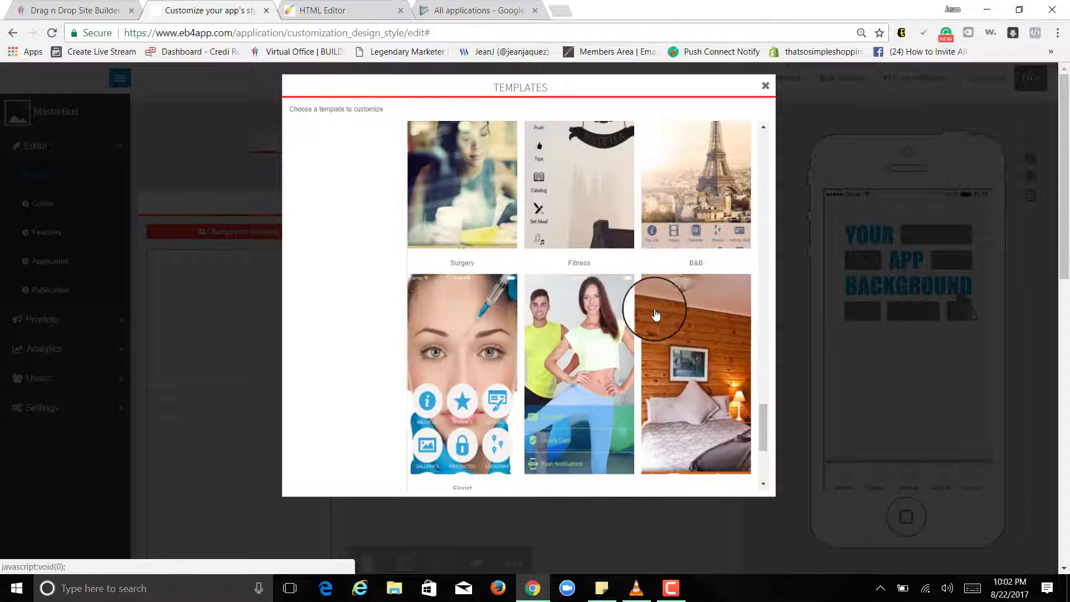
pyautogui.moveTo(703, 330)
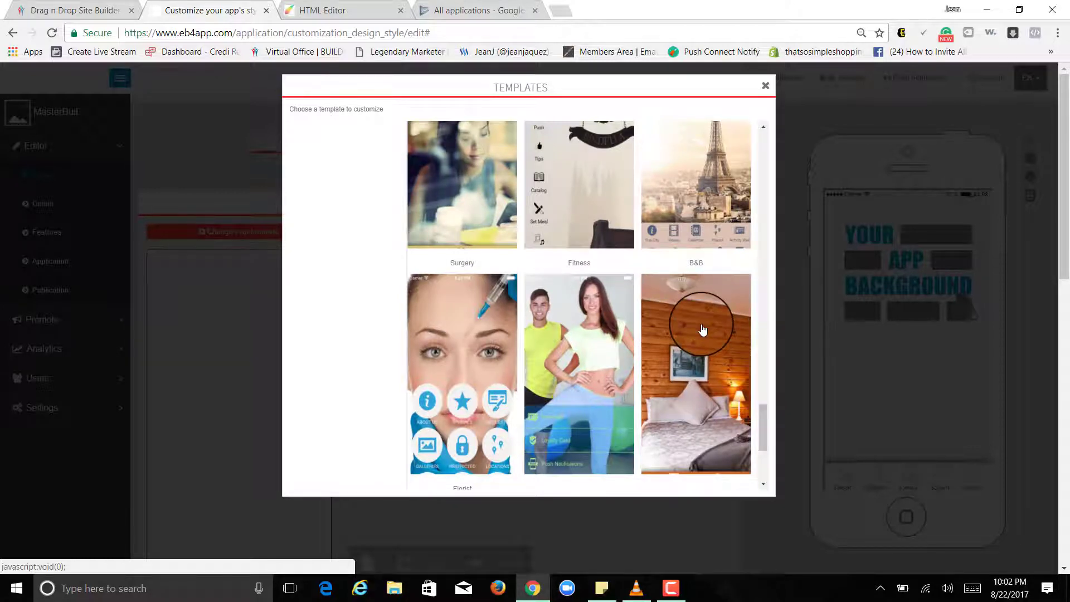
pyautogui.scroll(-3)
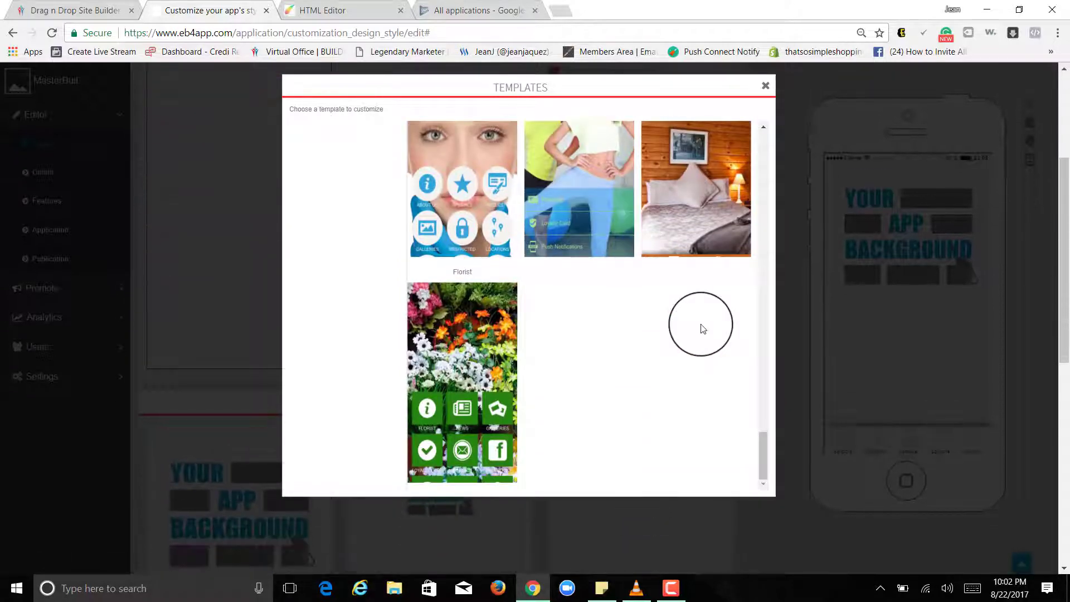
pyautogui.scroll(-3)
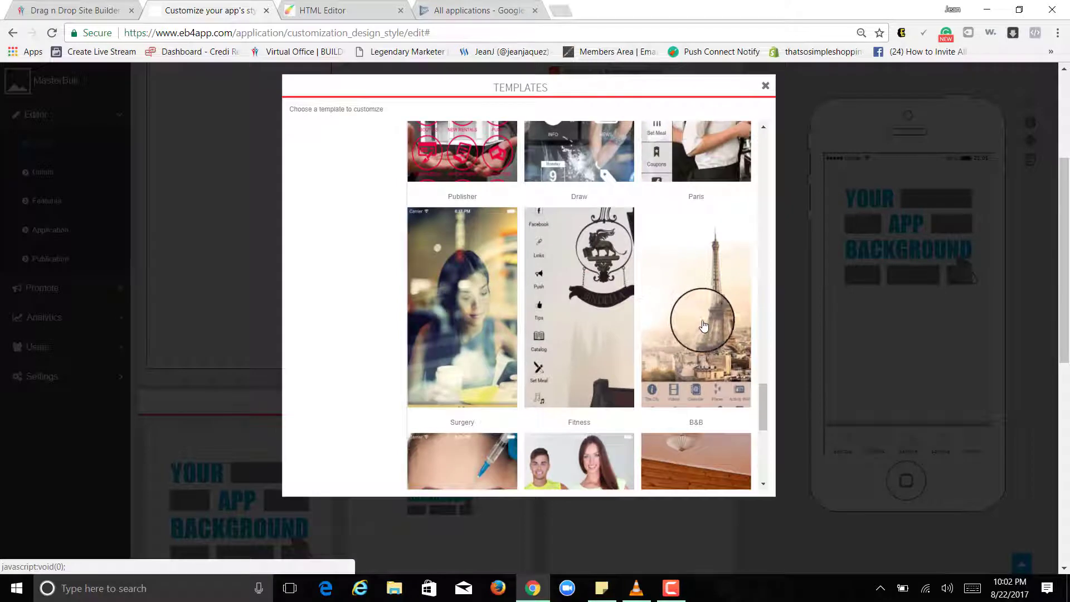
pyautogui.moveTo(723, 302)
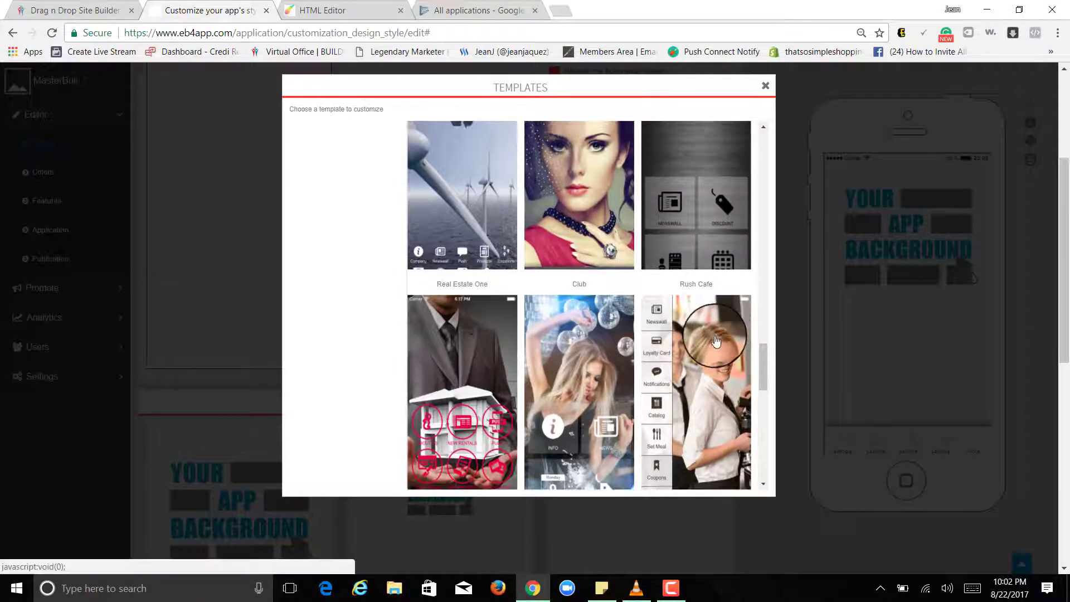
pyautogui.scroll(3)
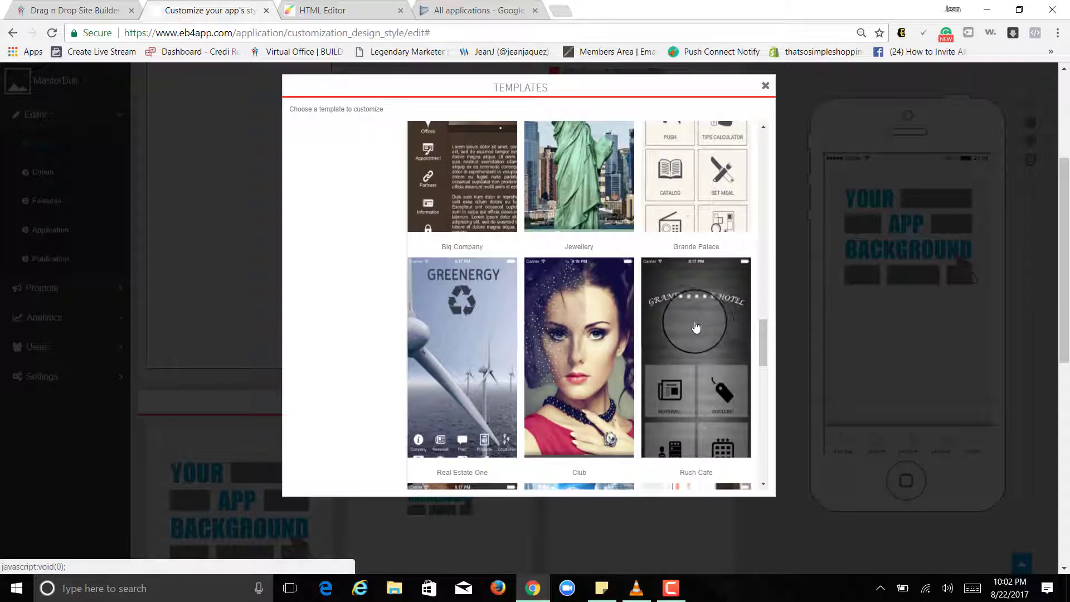
pyautogui.click(695, 326)
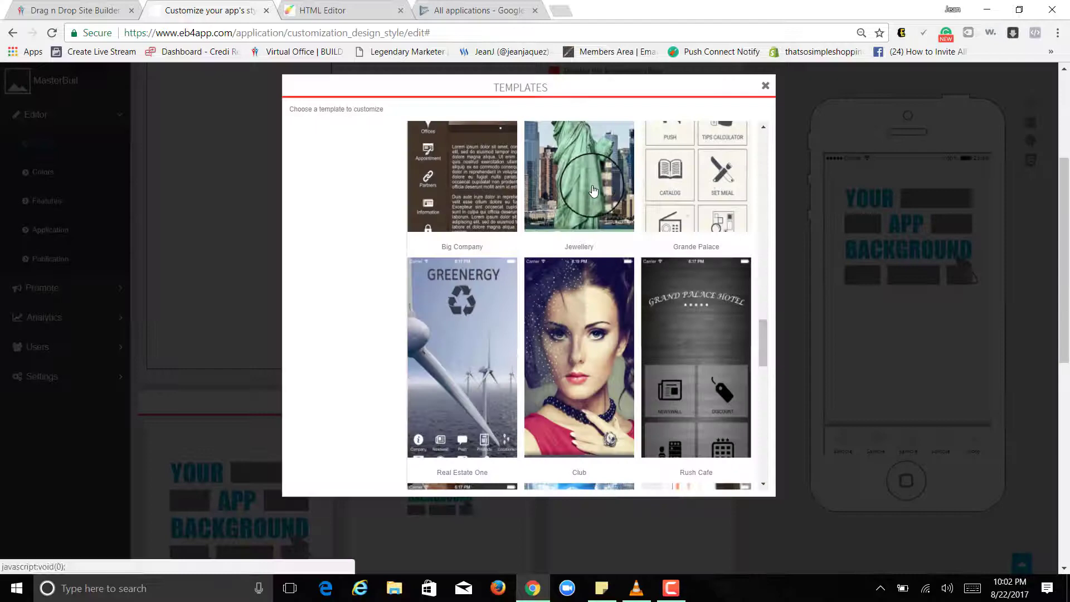
pyautogui.click(461, 177)
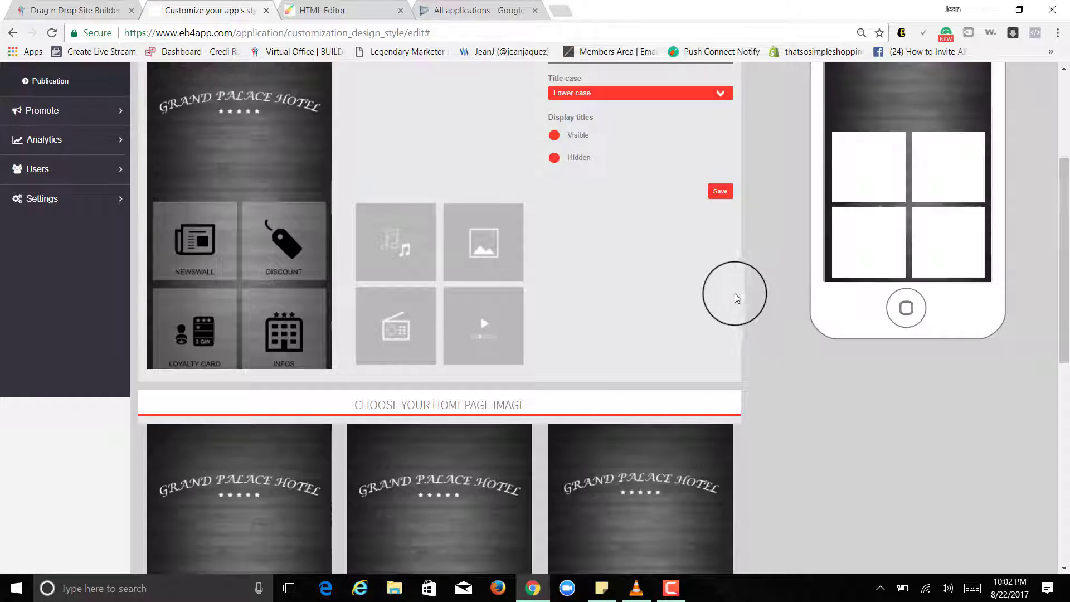
pyautogui.scroll(3)
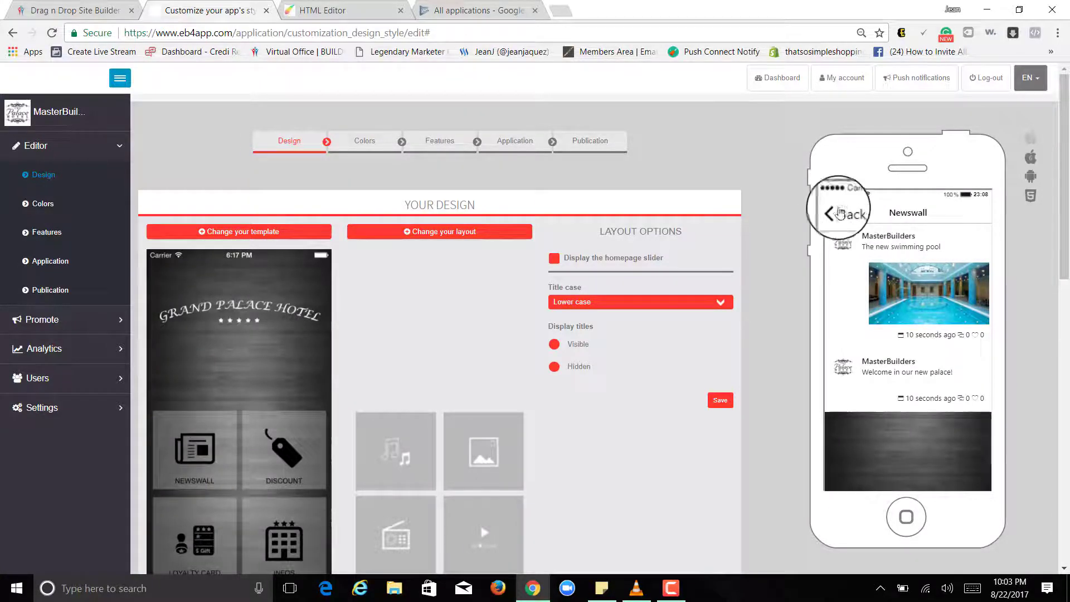
pyautogui.click(838, 212)
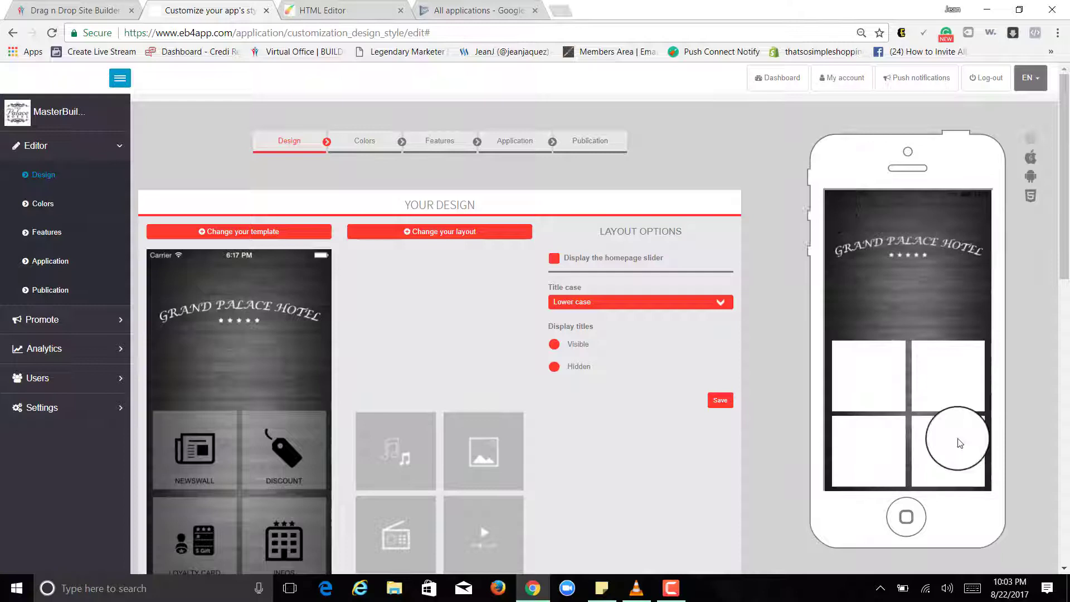
pyautogui.click(947, 443)
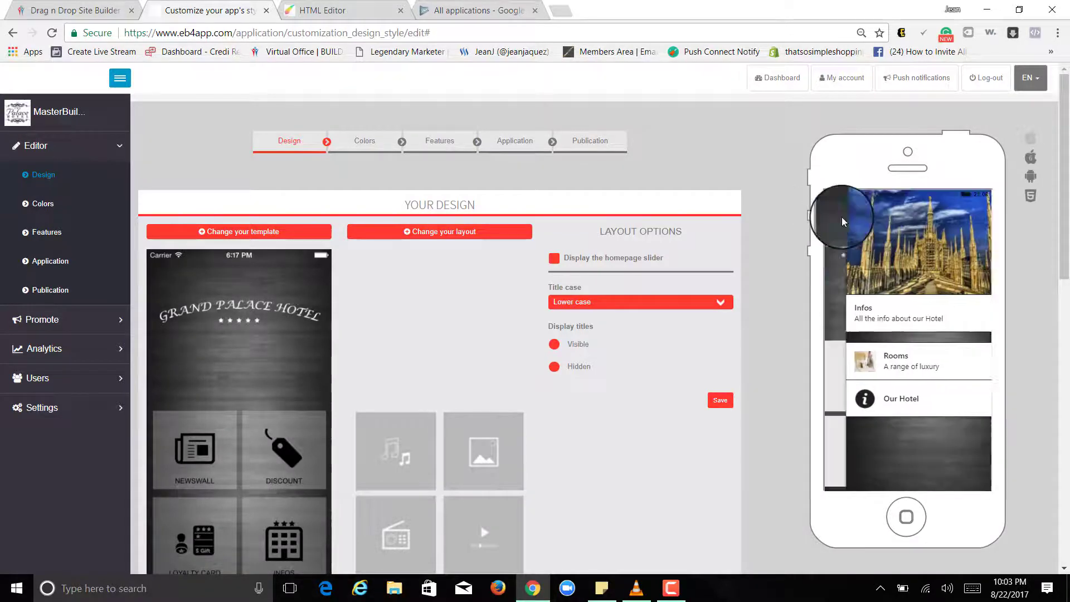
pyautogui.scroll(-3)
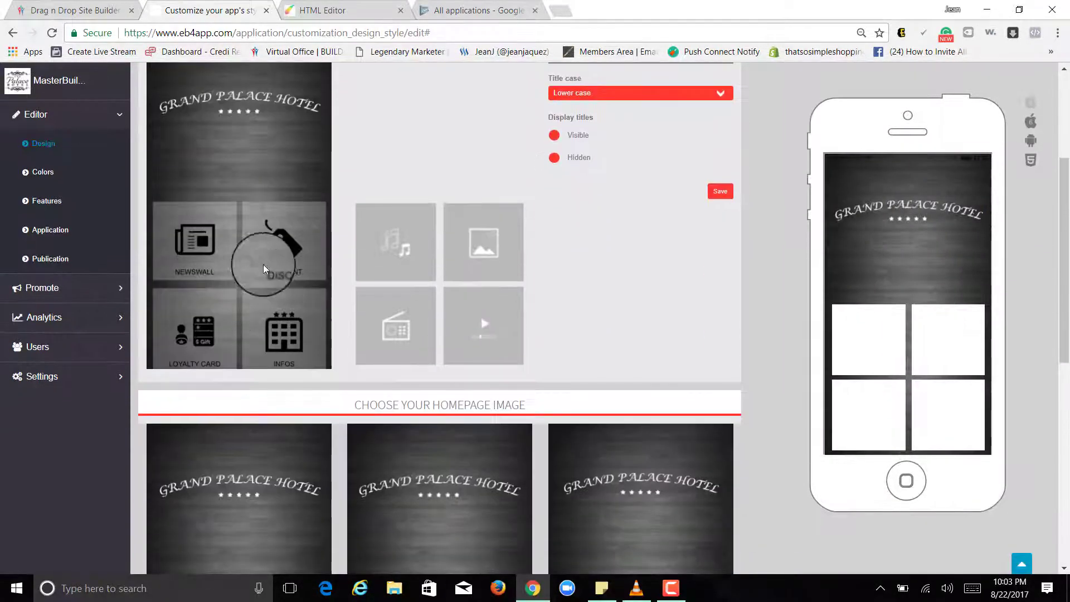
pyautogui.scroll(3)
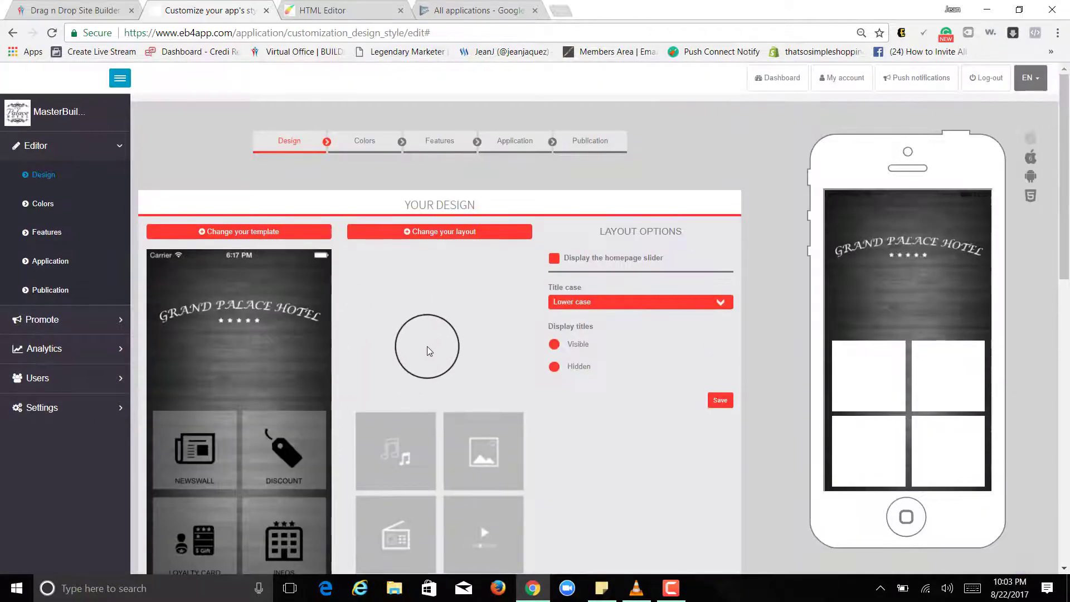
pyautogui.moveTo(463, 273)
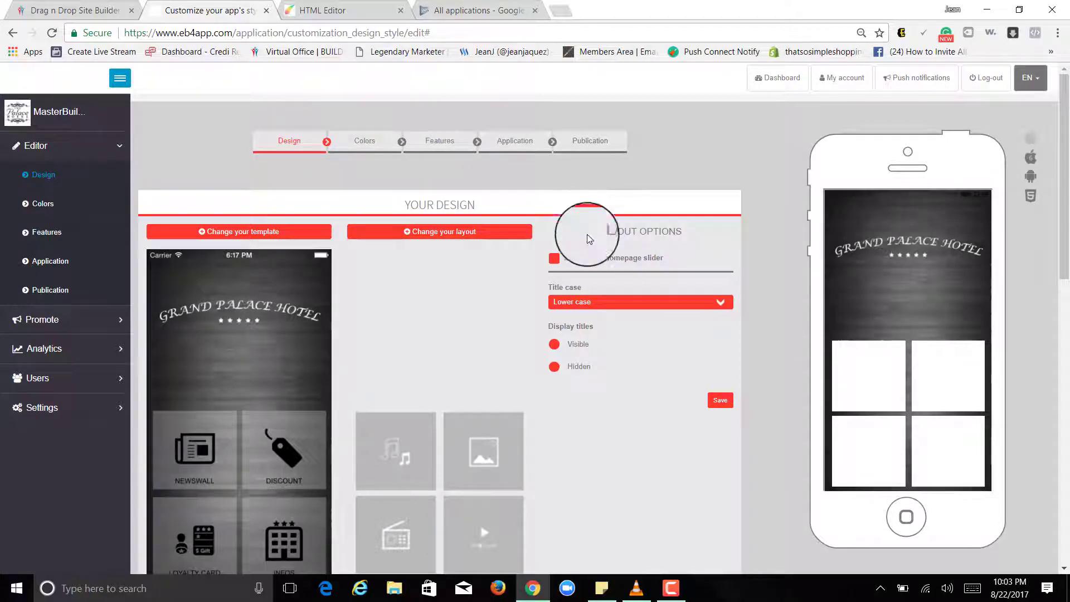
pyautogui.moveTo(630, 409)
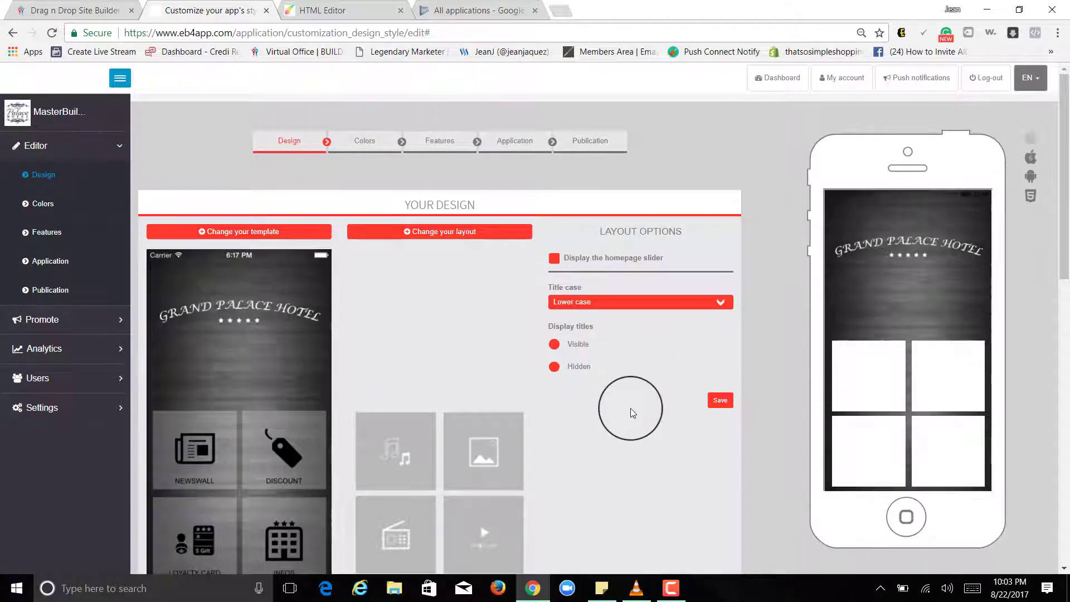
pyautogui.scroll(-3)
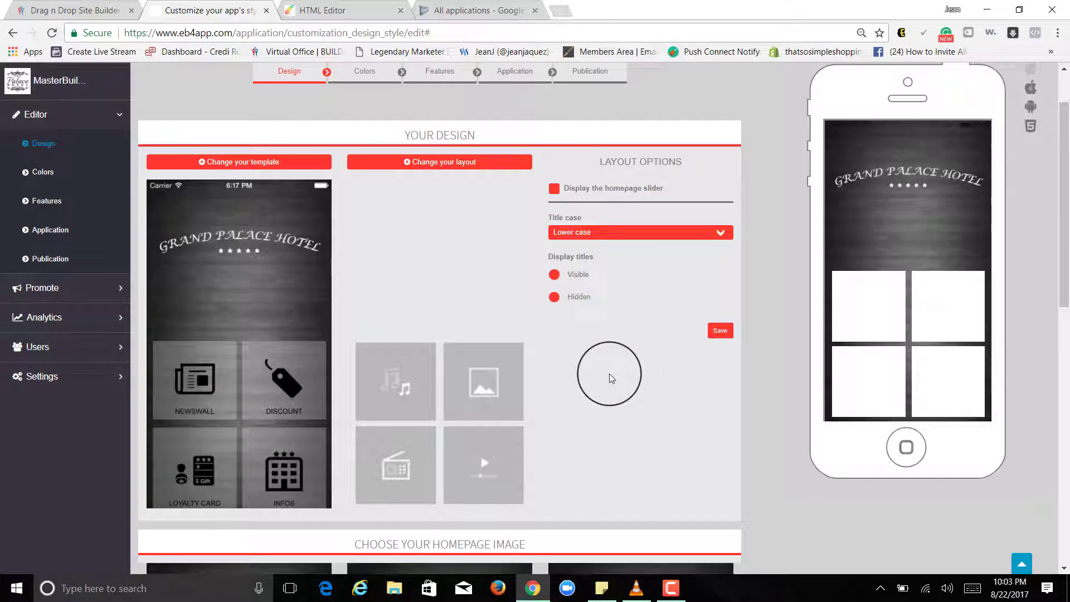
pyautogui.moveTo(616, 321)
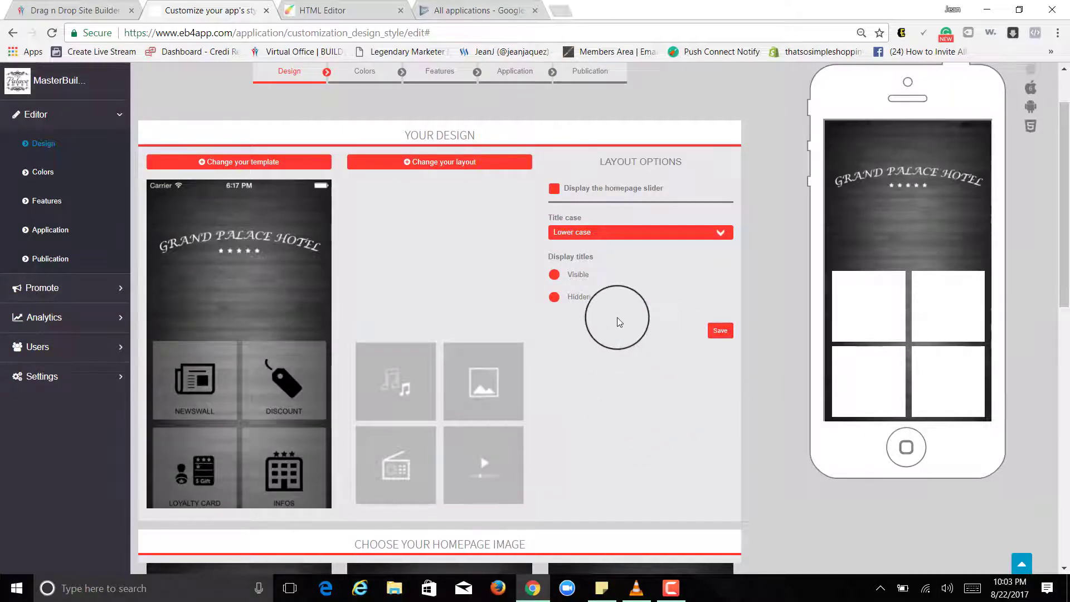
pyautogui.moveTo(633, 314)
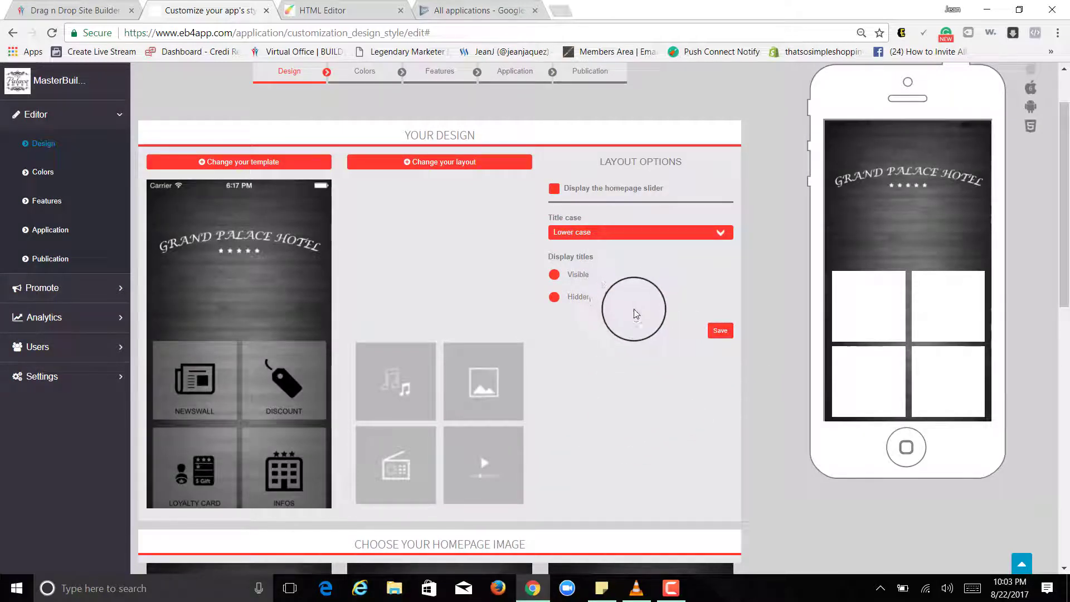
pyautogui.moveTo(479, 319)
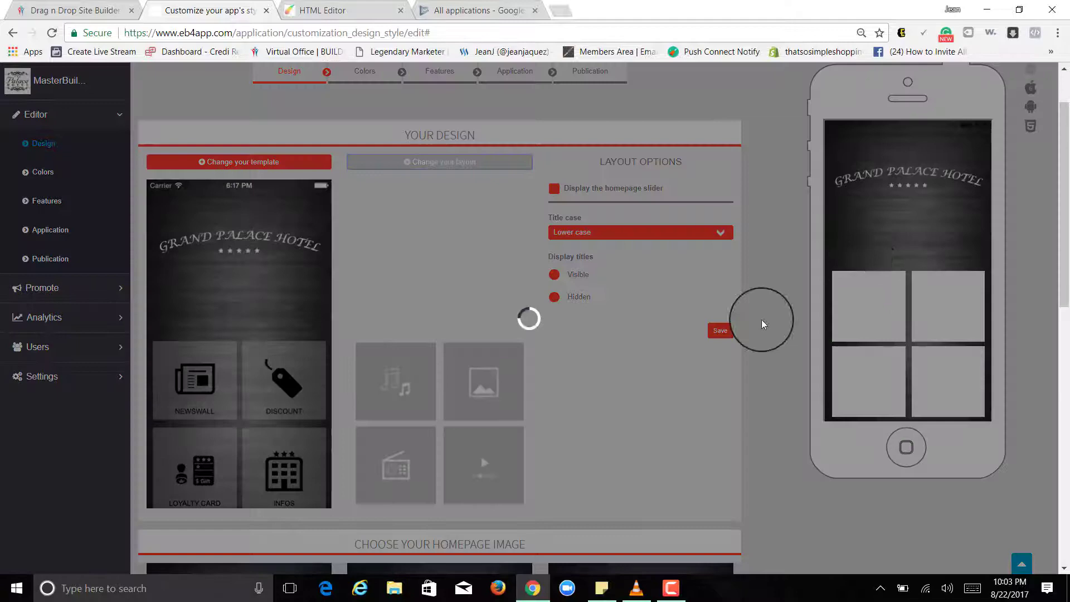
pyautogui.click(439, 162)
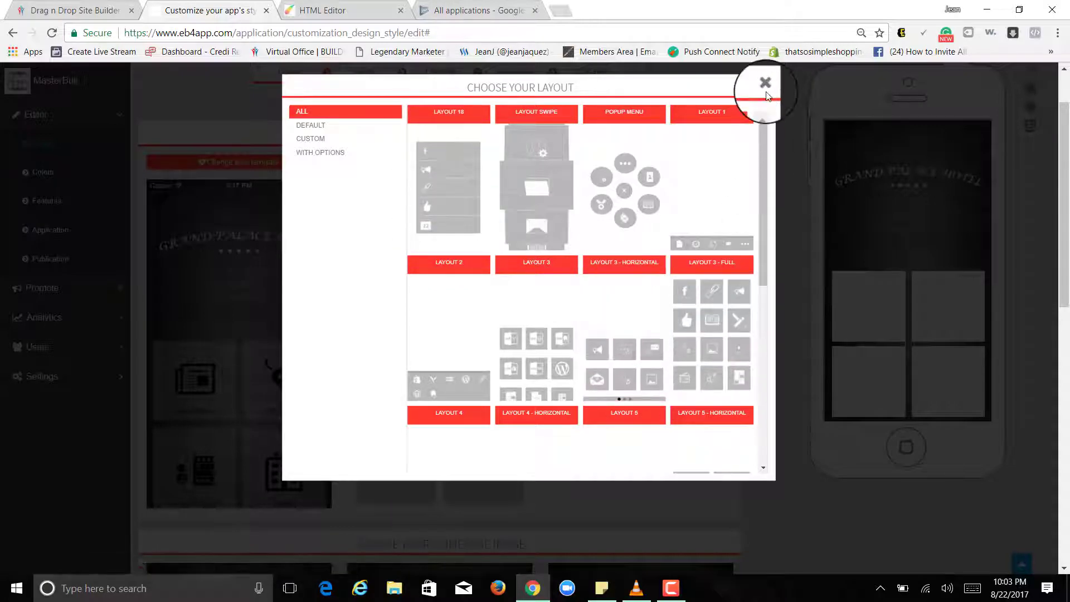
pyautogui.click(764, 82)
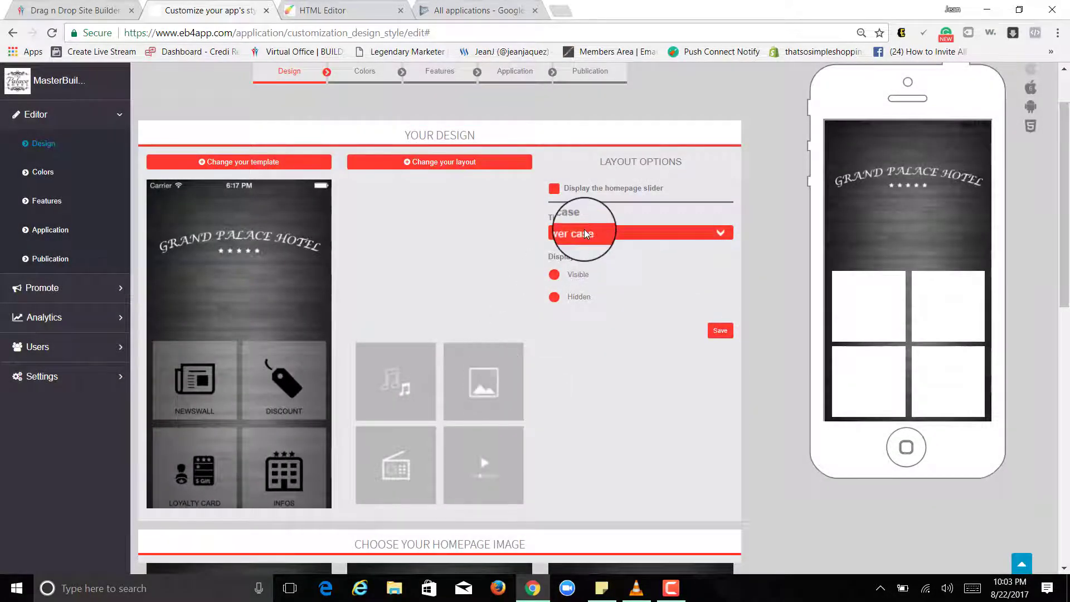
# Step: Under Choose Your Homepage Image, start changing the 640x1136 picture, opening the file chooser
pyautogui.scroll(-3)
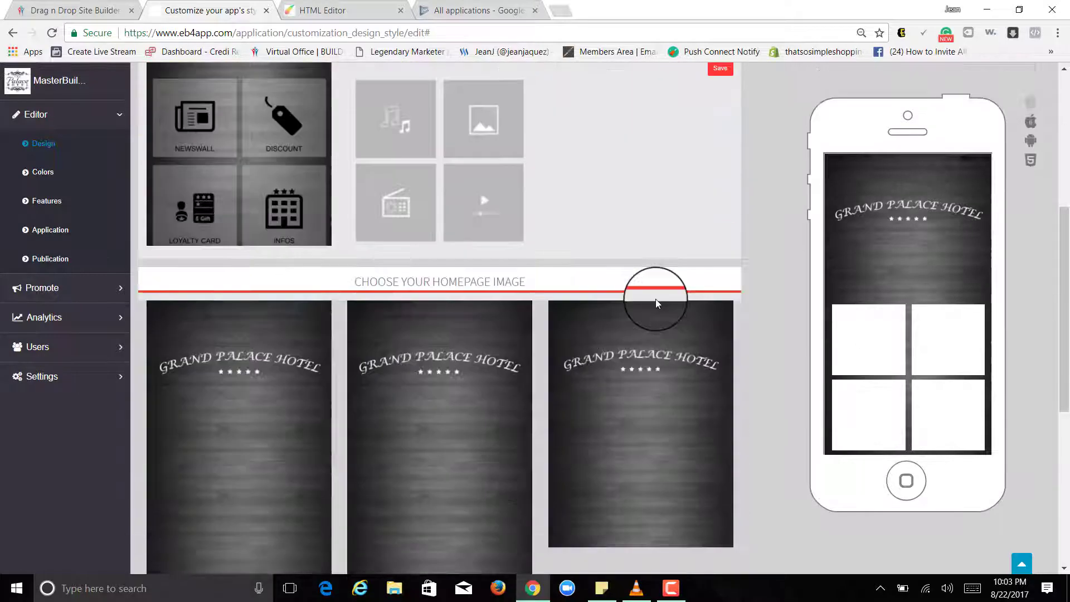
pyautogui.scroll(-3)
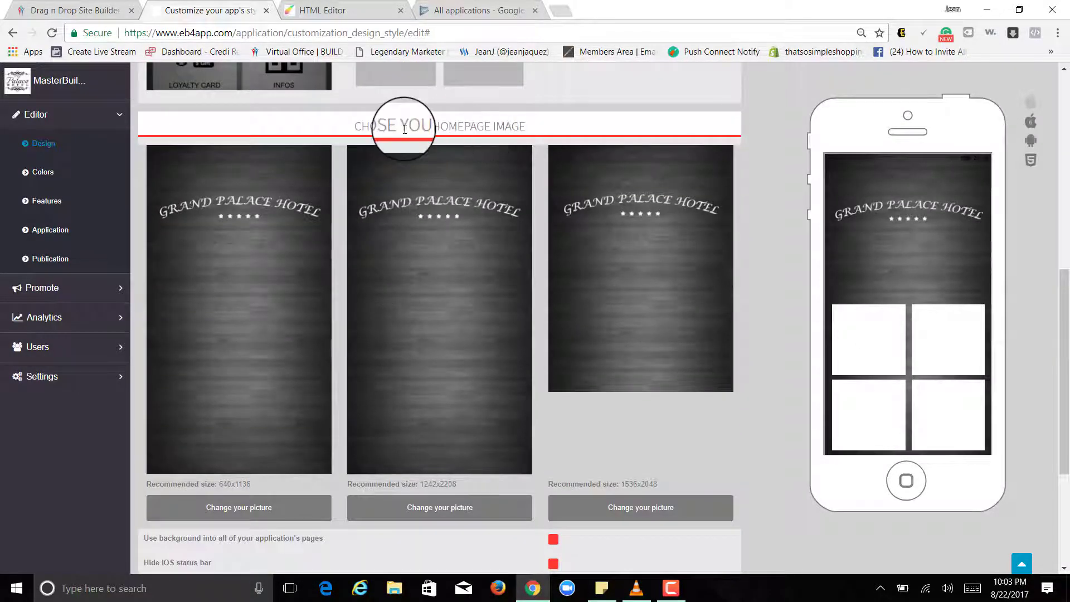
pyautogui.moveTo(272, 337)
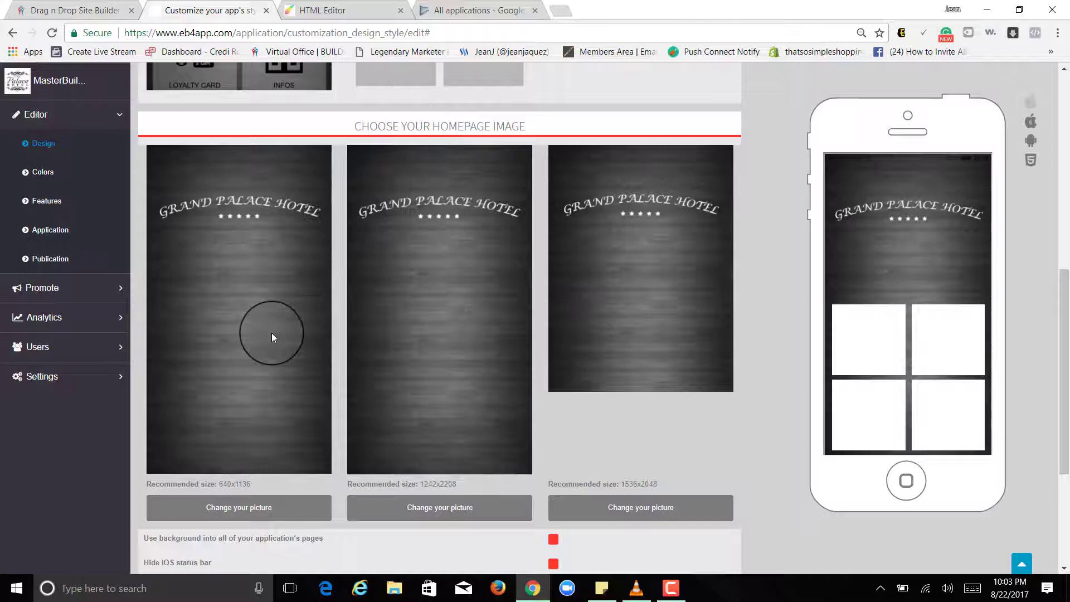
pyautogui.scroll(-3)
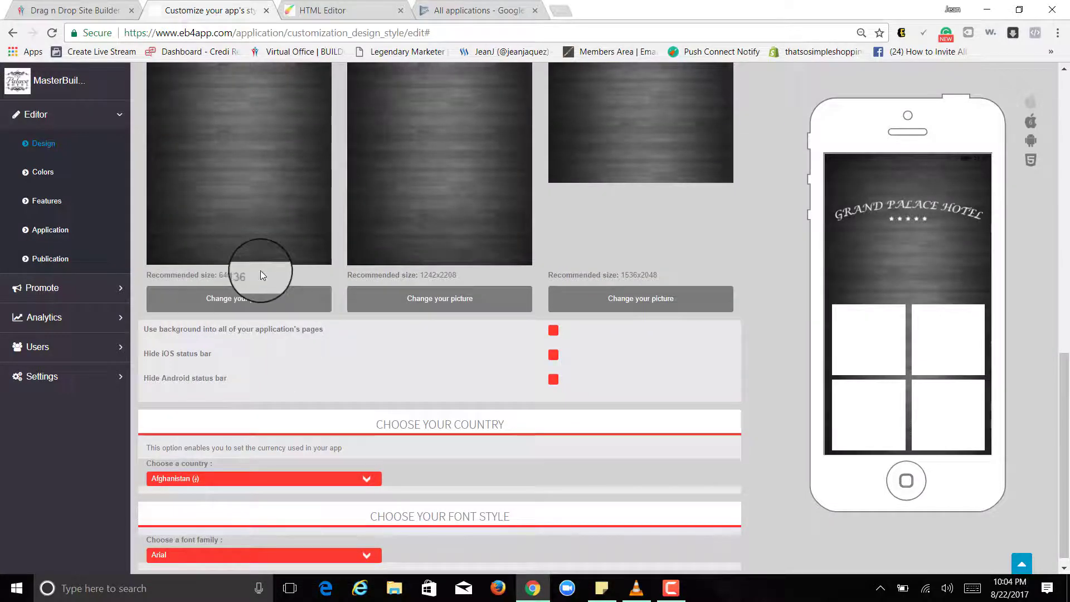
pyautogui.doubleClick(437, 274)
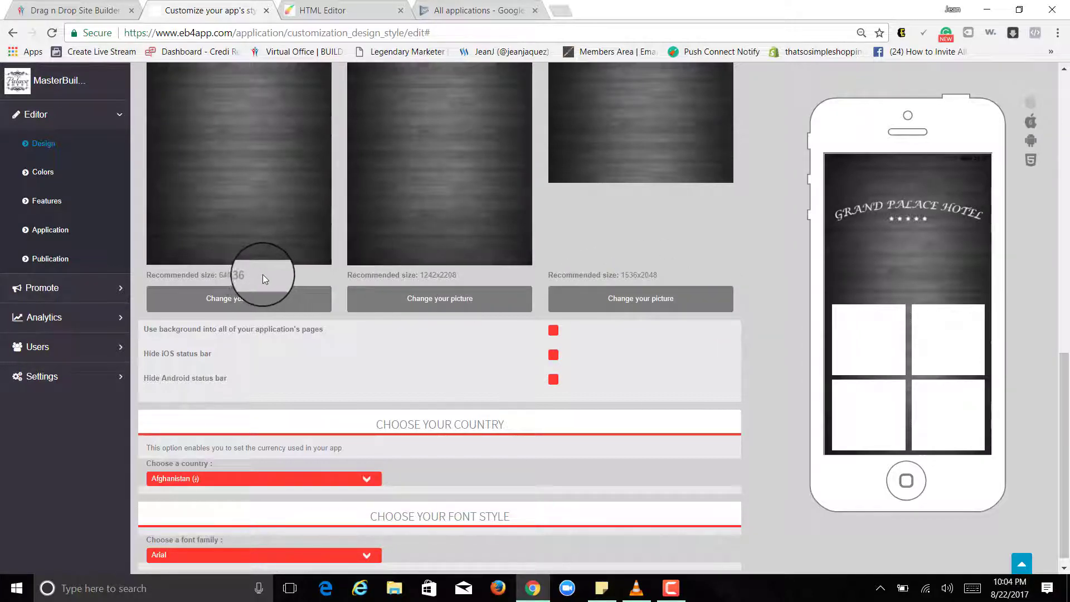
pyautogui.doubleClick(235, 274)
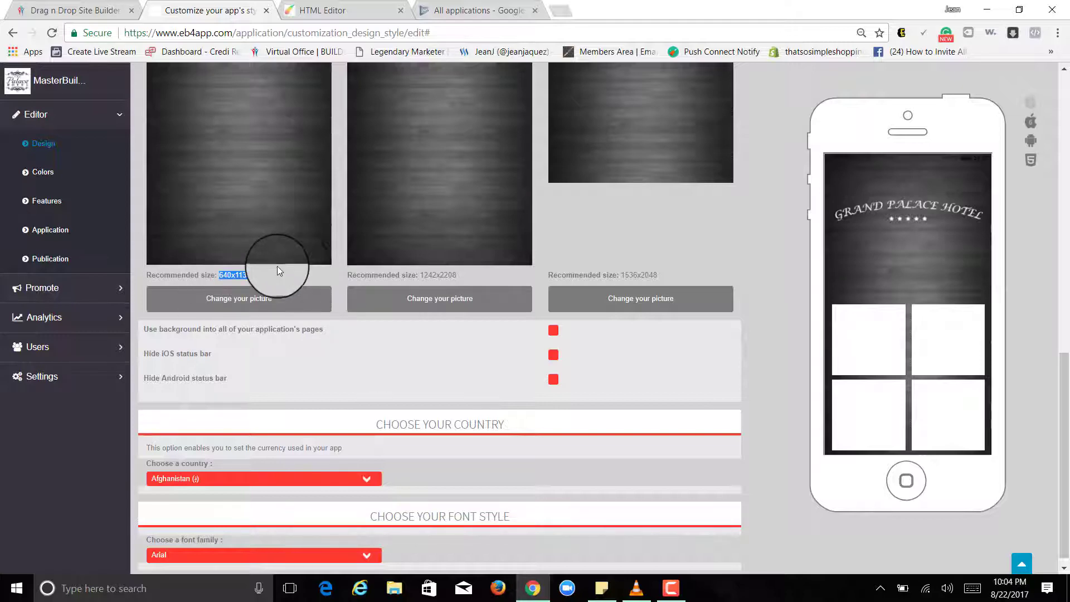
pyautogui.click(238, 298)
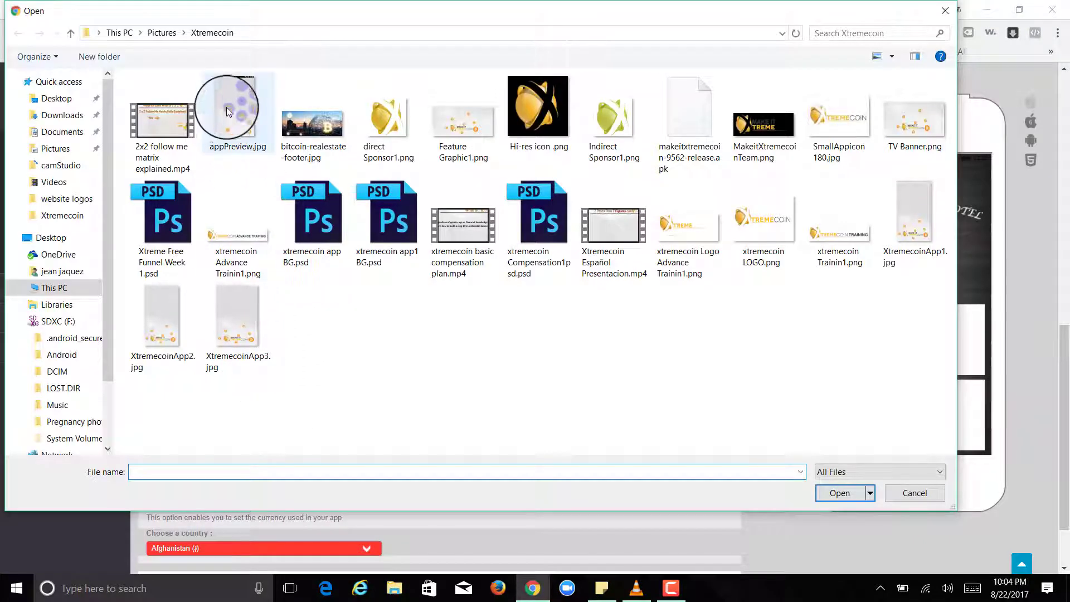
pyautogui.moveTo(900, 275)
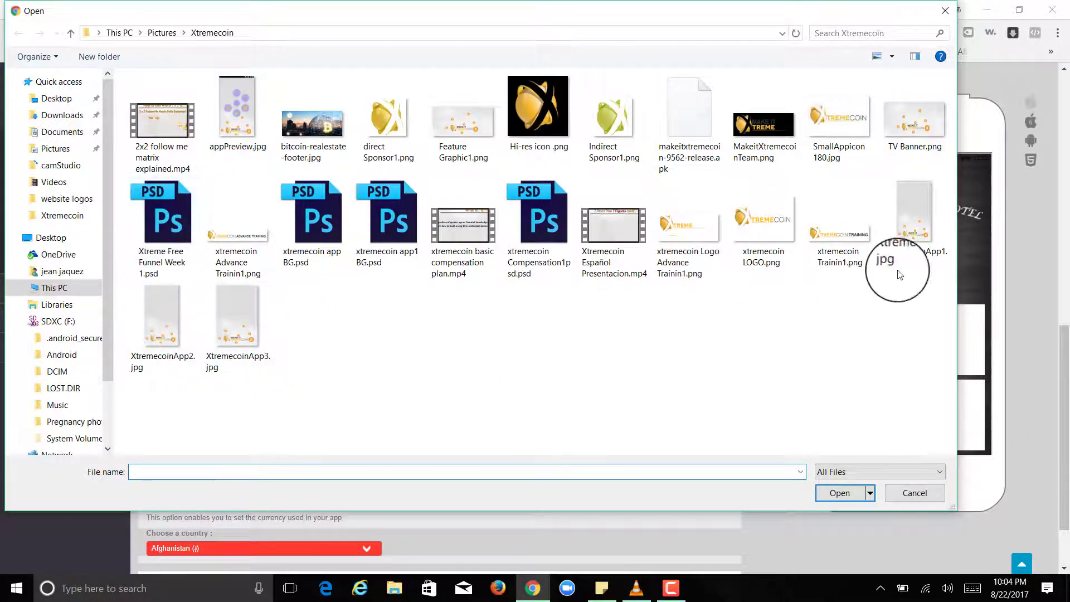
# Step: Upload XtremecoinApp1.jpg as the first homepage image and accept the resized picture
pyautogui.click(914, 493)
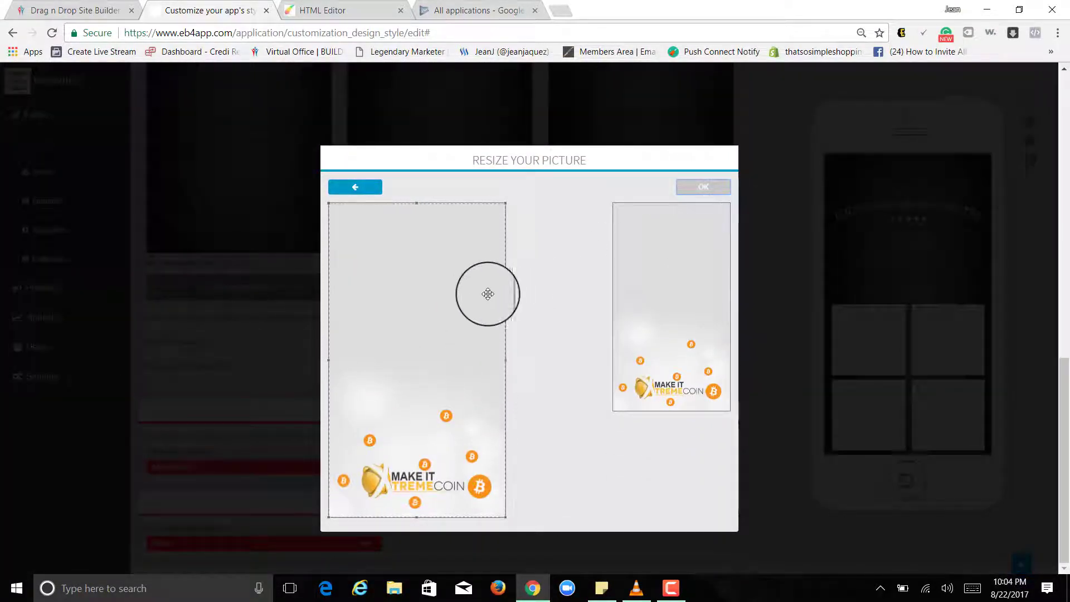
pyautogui.click(703, 186)
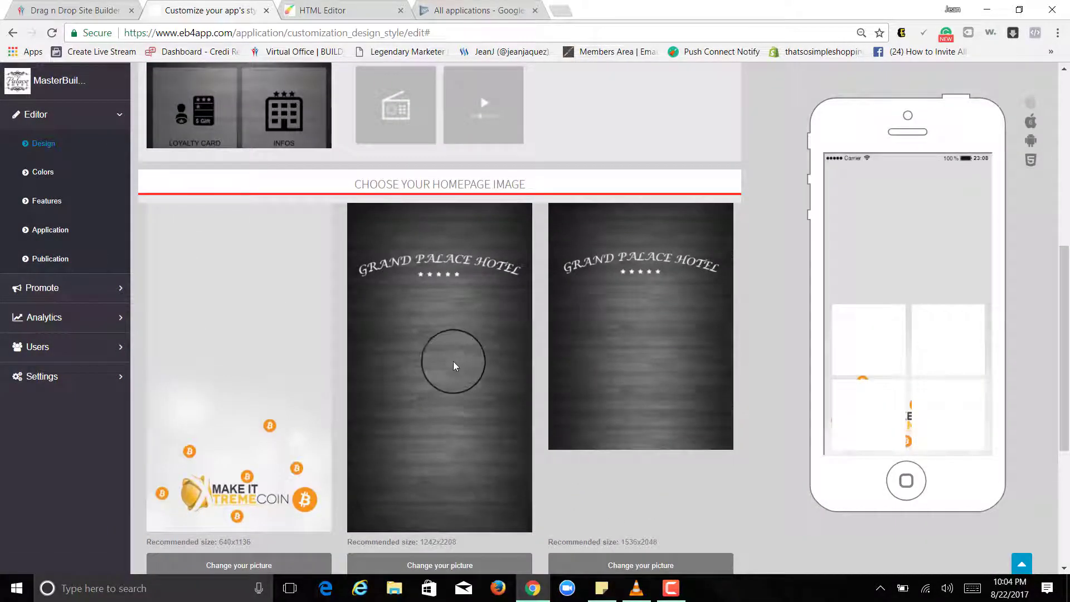
pyautogui.scroll(-3)
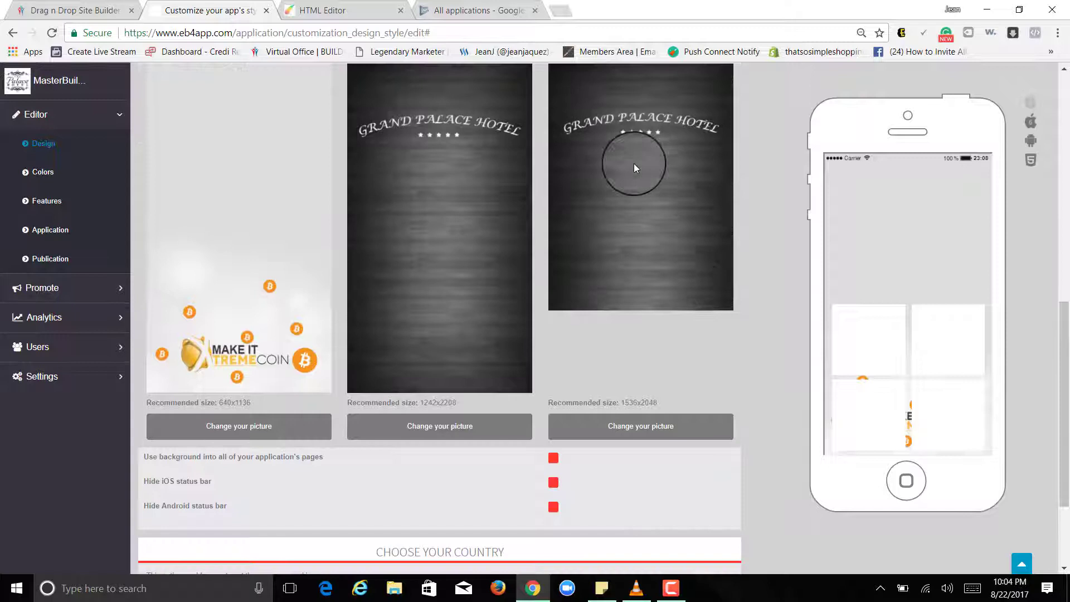
pyautogui.moveTo(583, 193)
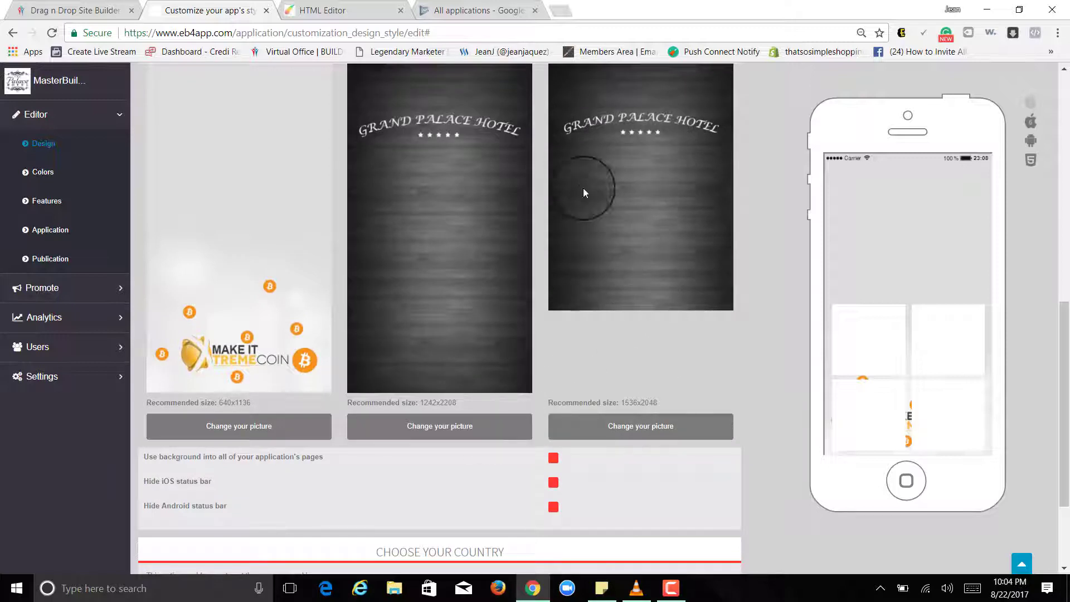
pyautogui.scroll(-3)
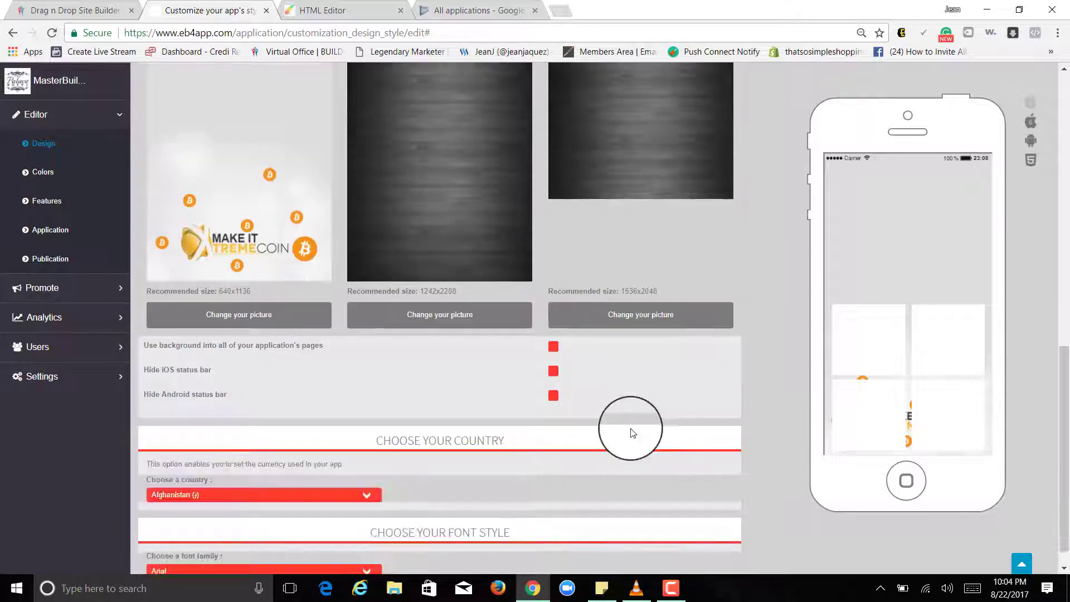
pyautogui.scroll(3)
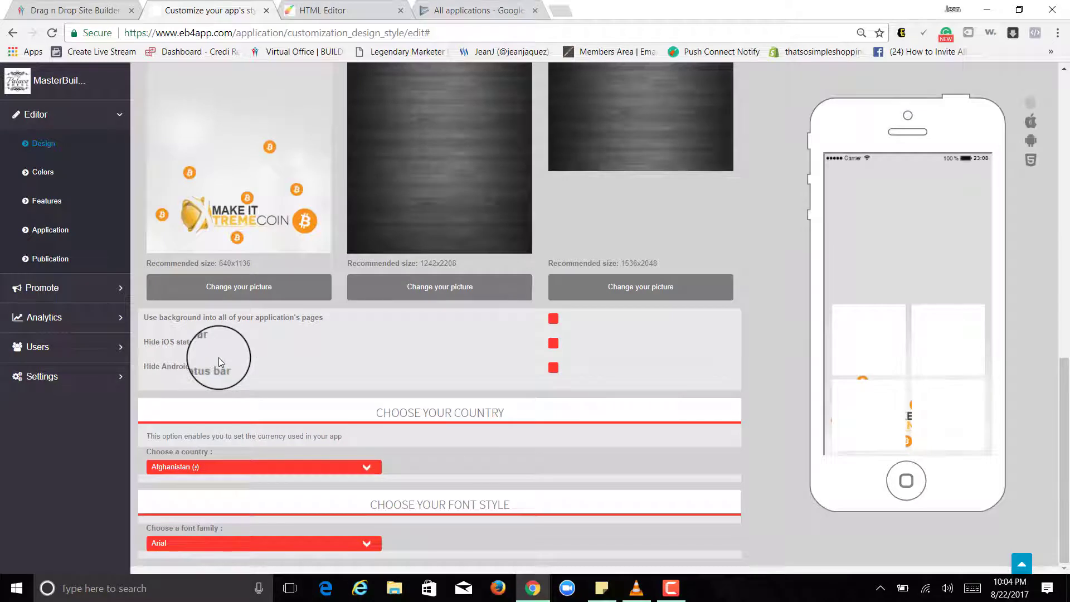
pyautogui.moveTo(171, 367)
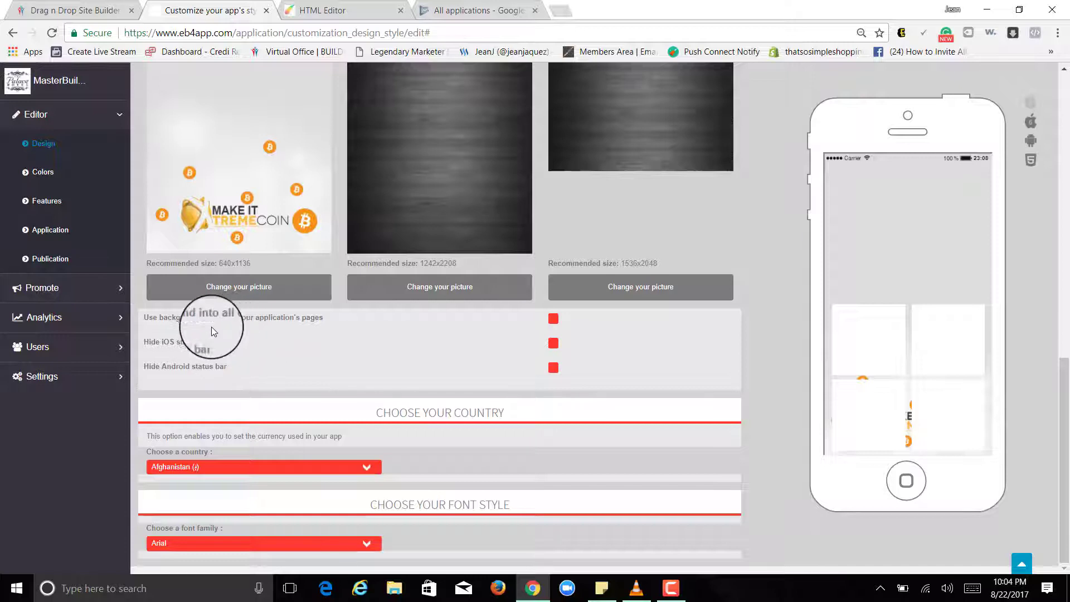
pyautogui.moveTo(241, 330)
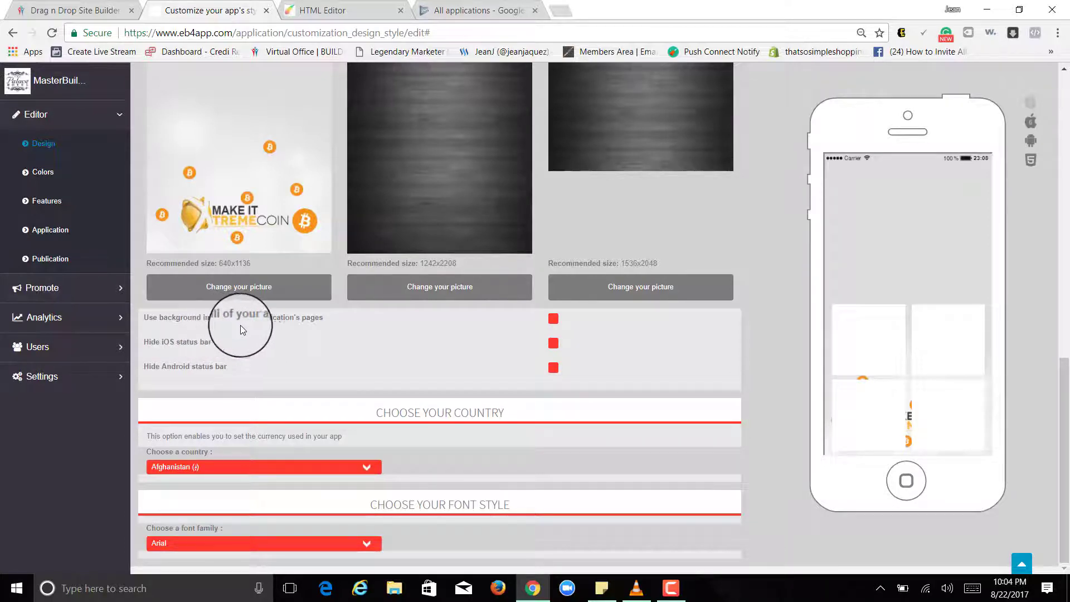
pyautogui.moveTo(552, 317)
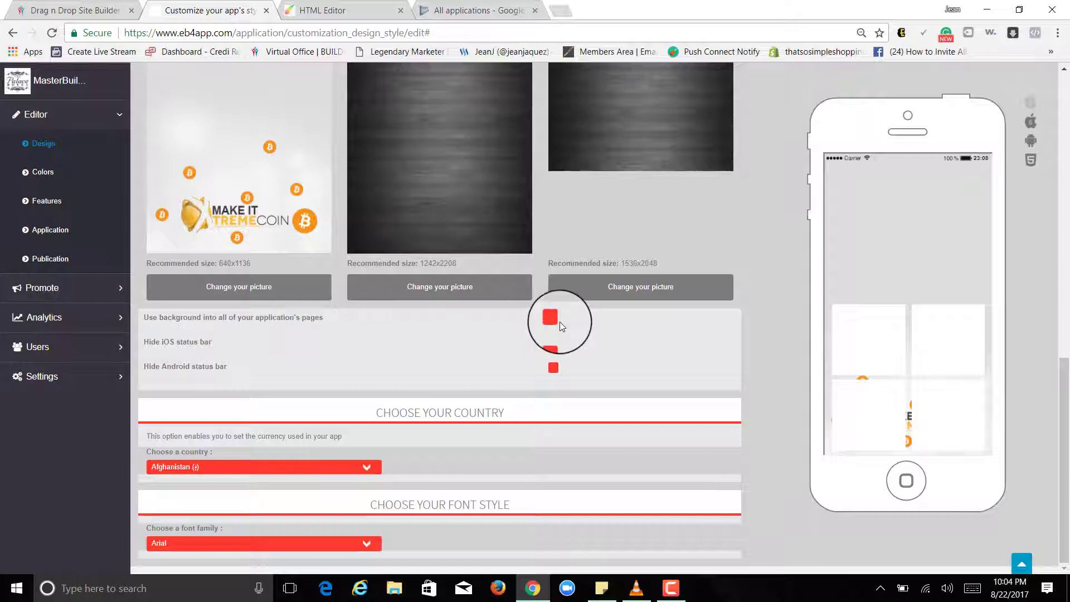
pyautogui.click(552, 316)
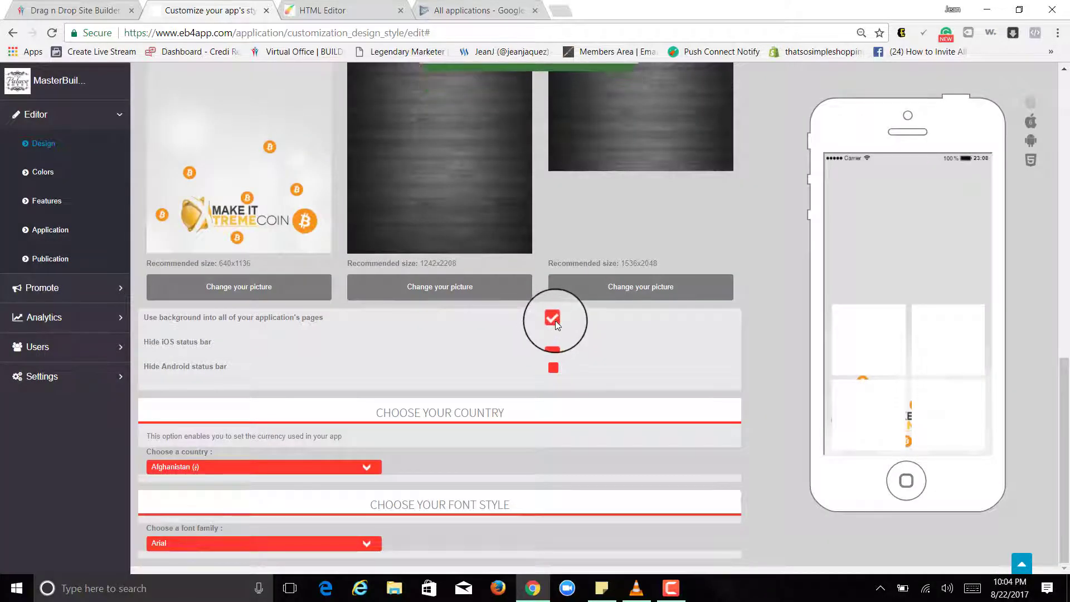
pyautogui.click(553, 319)
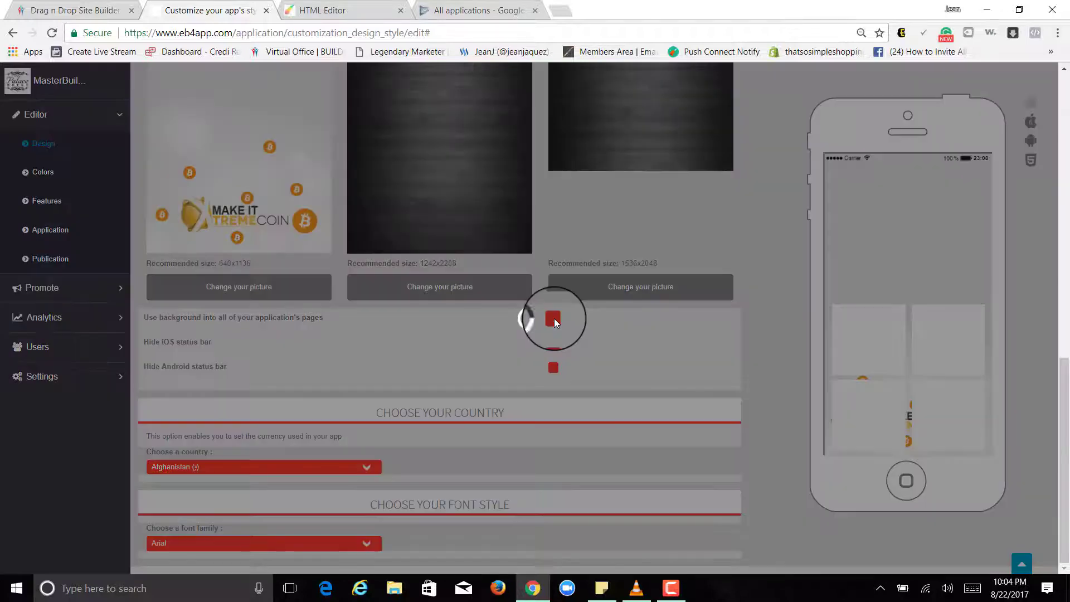
pyautogui.click(552, 318)
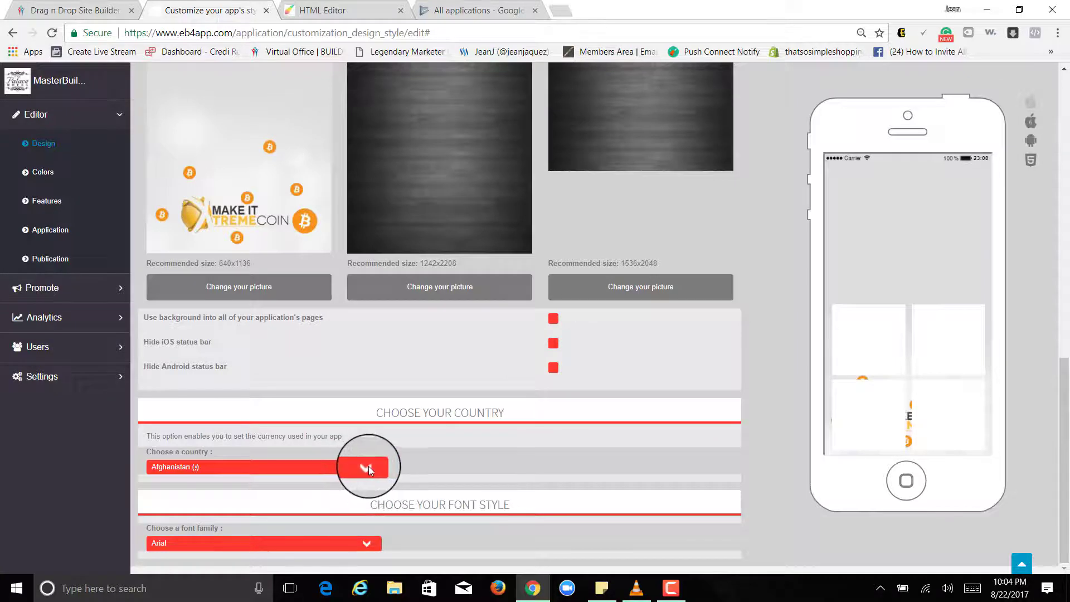
pyautogui.click(368, 467)
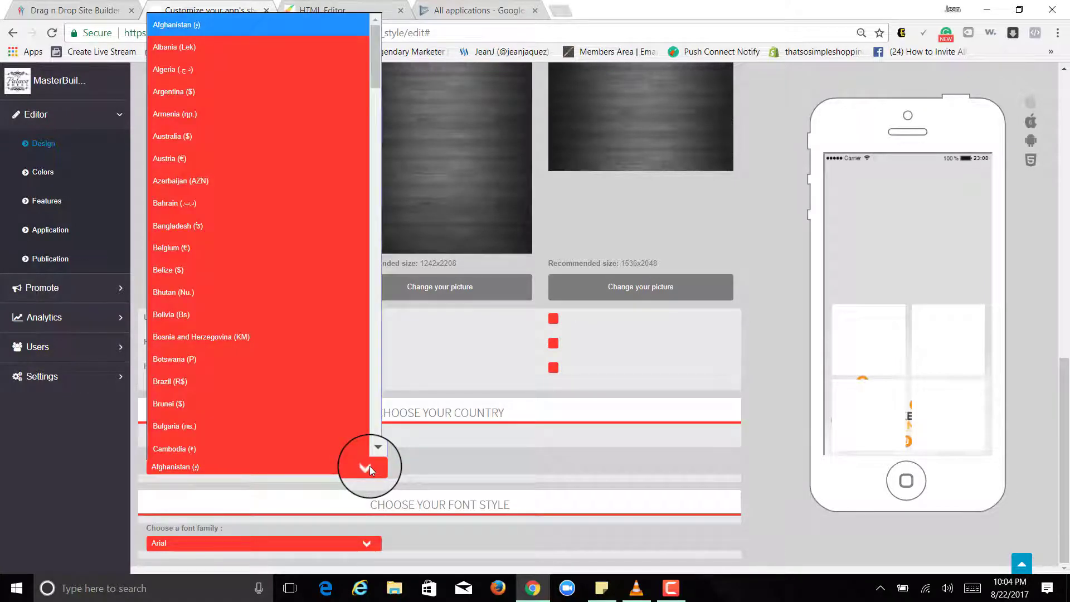
pyautogui.scroll(-3)
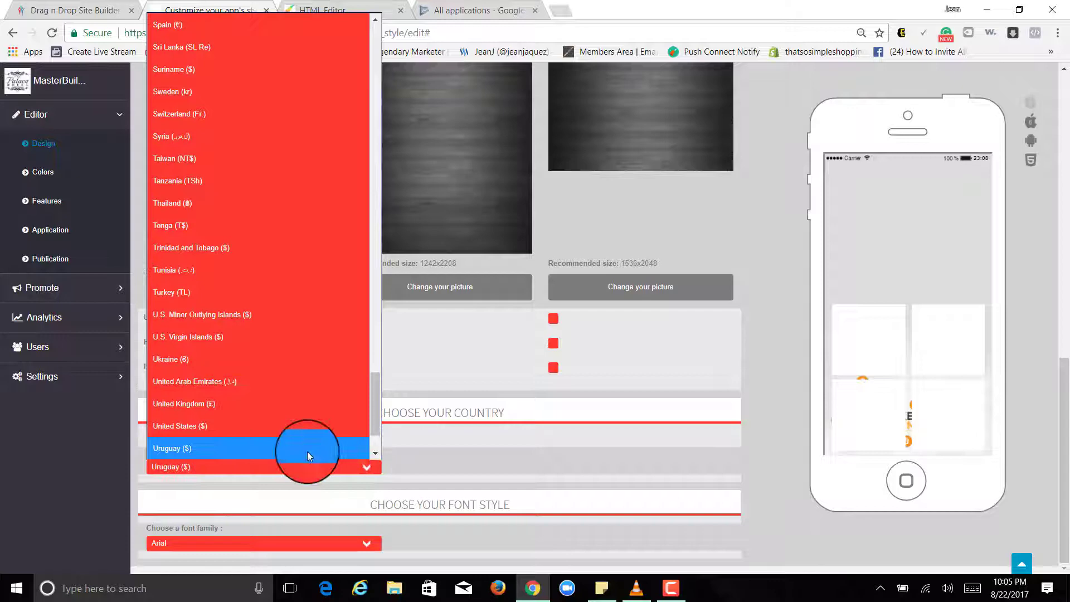
pyautogui.click(181, 425)
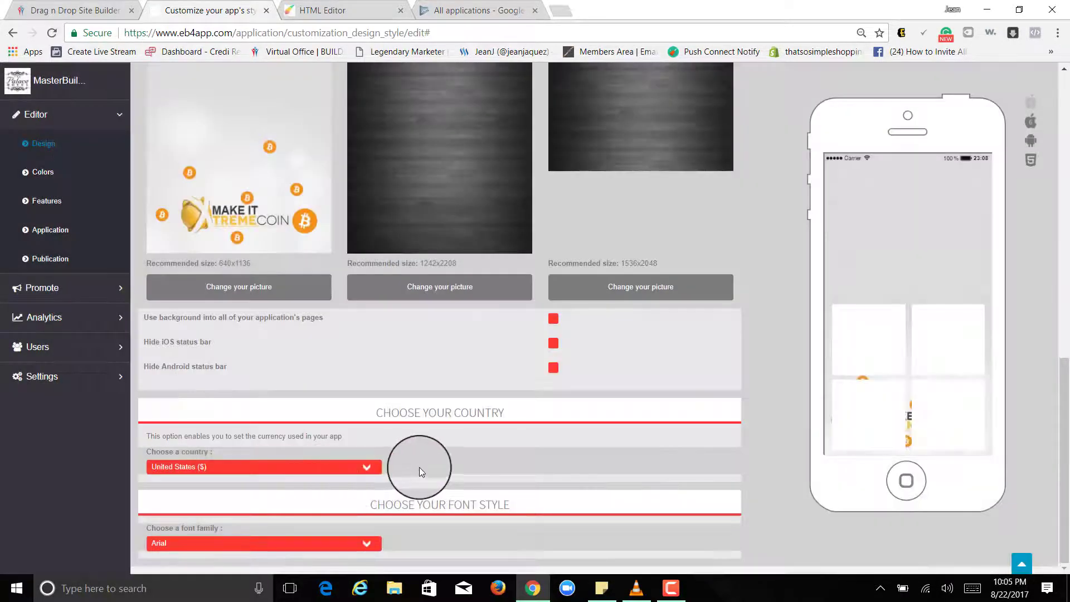
pyautogui.moveTo(479, 518)
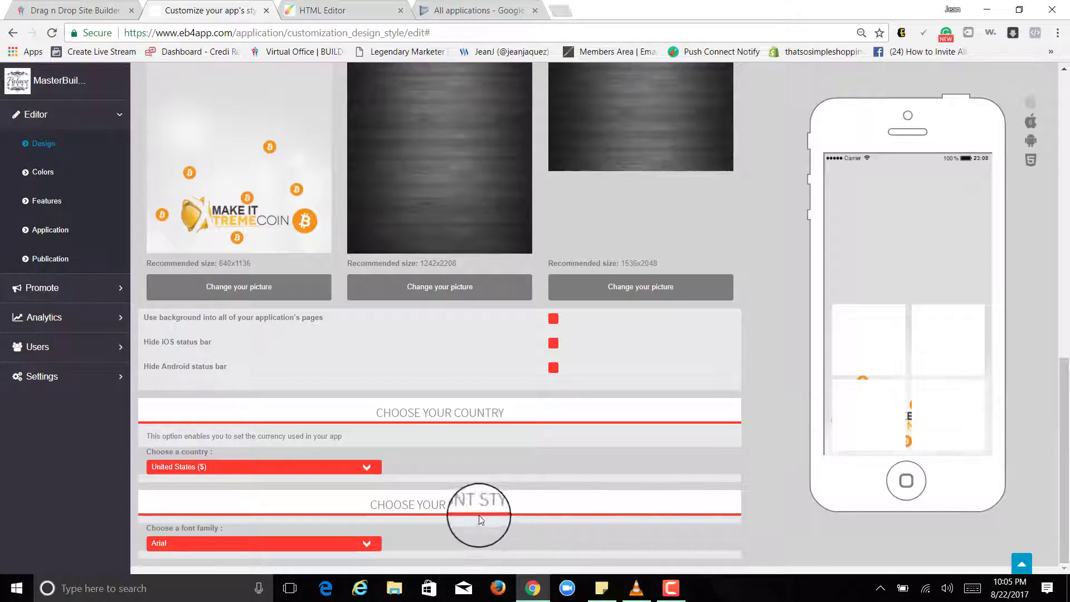
pyautogui.click(263, 543)
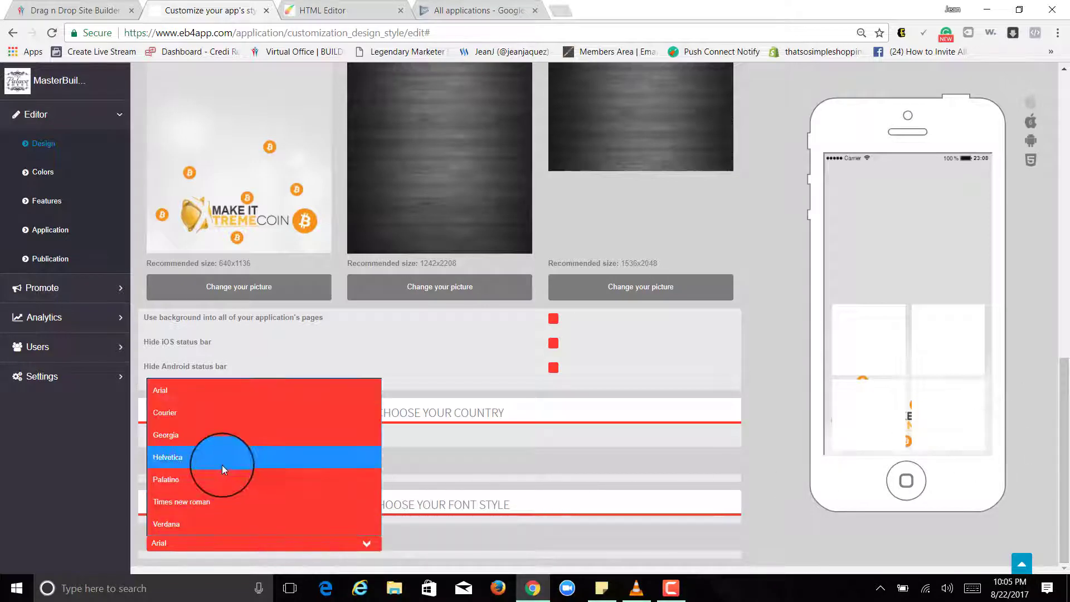
pyautogui.click(166, 479)
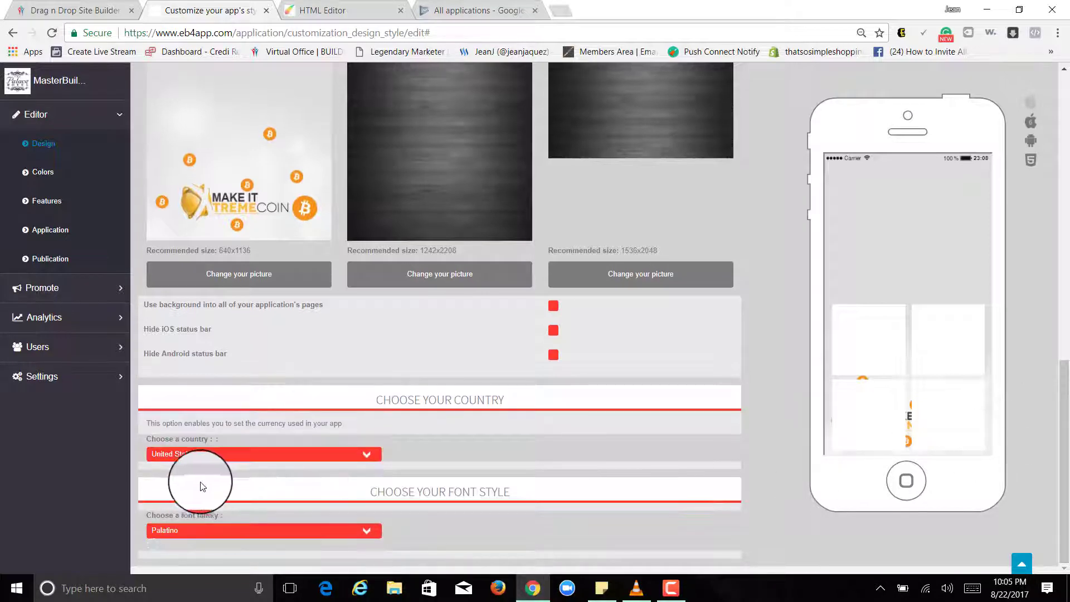
pyautogui.scroll(3)
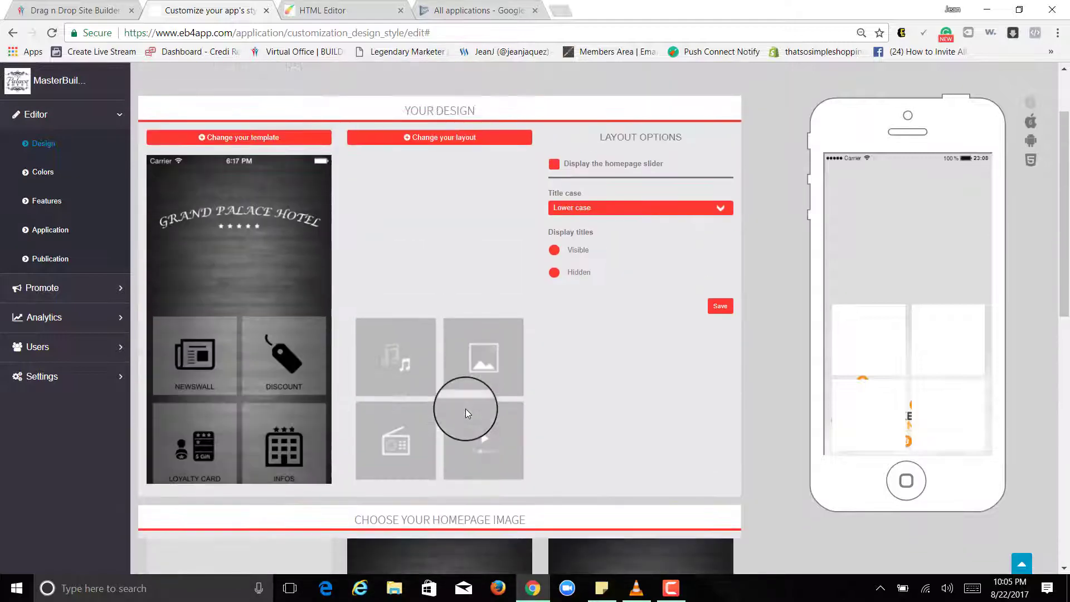
pyautogui.scroll(3)
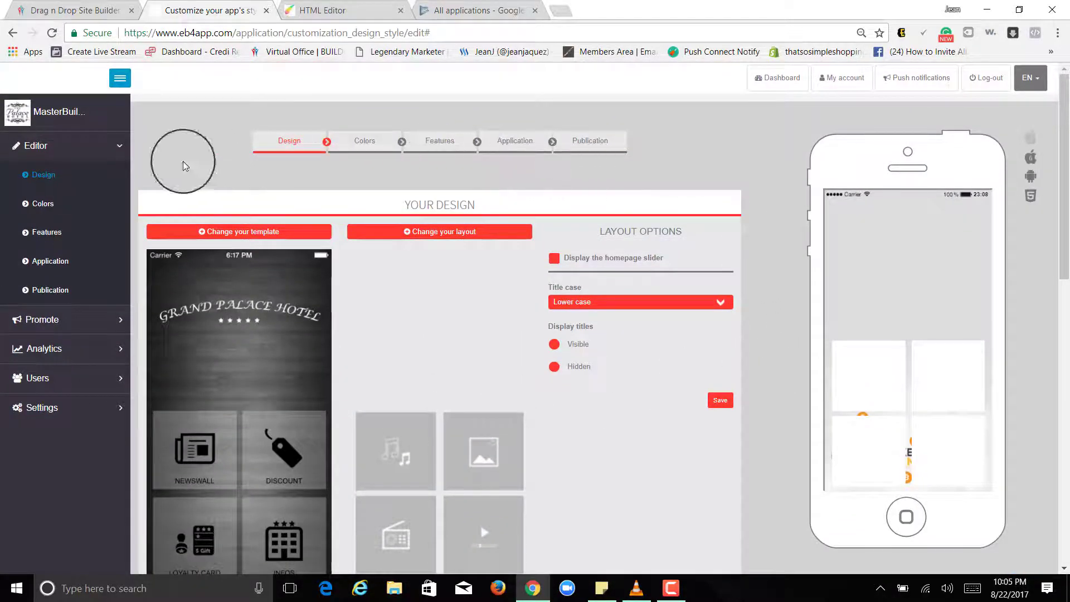
# Step: In the Colors step, set the General Background swatch to a light mauve
pyautogui.click(238, 232)
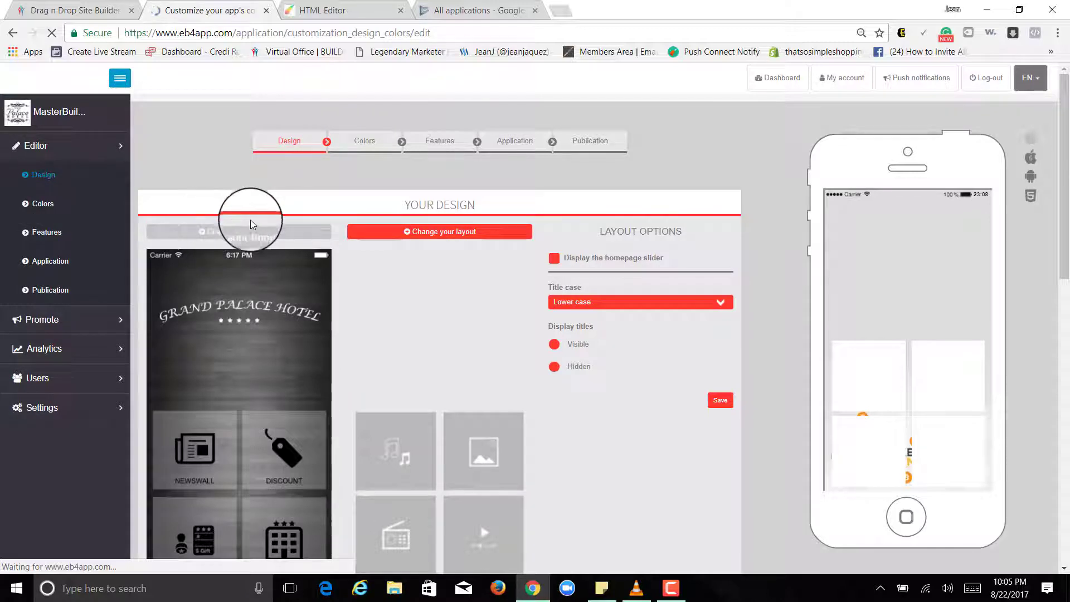
pyautogui.click(364, 140)
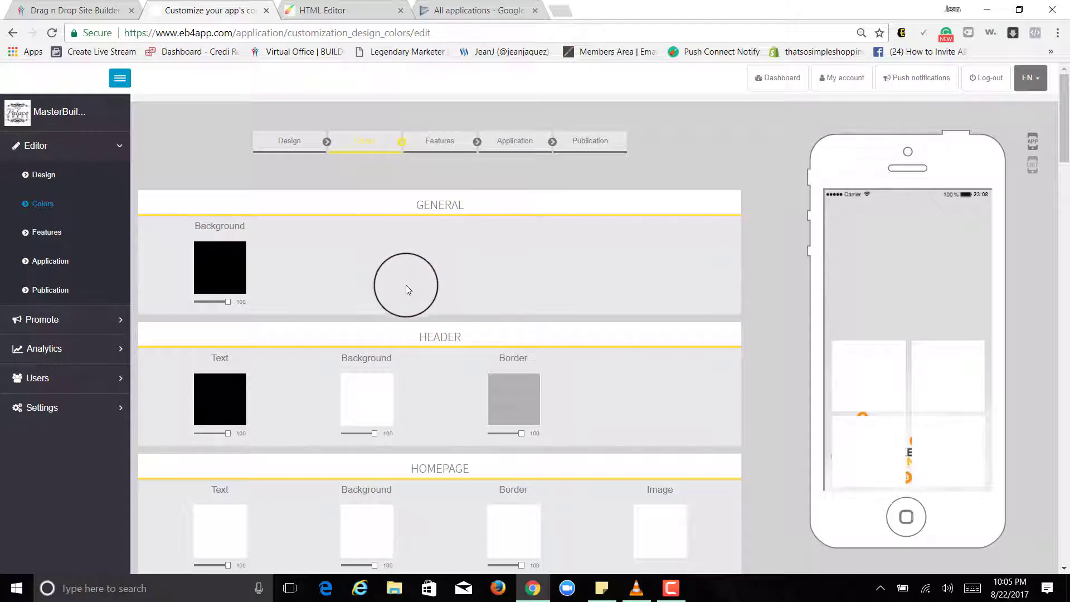
pyautogui.click(220, 266)
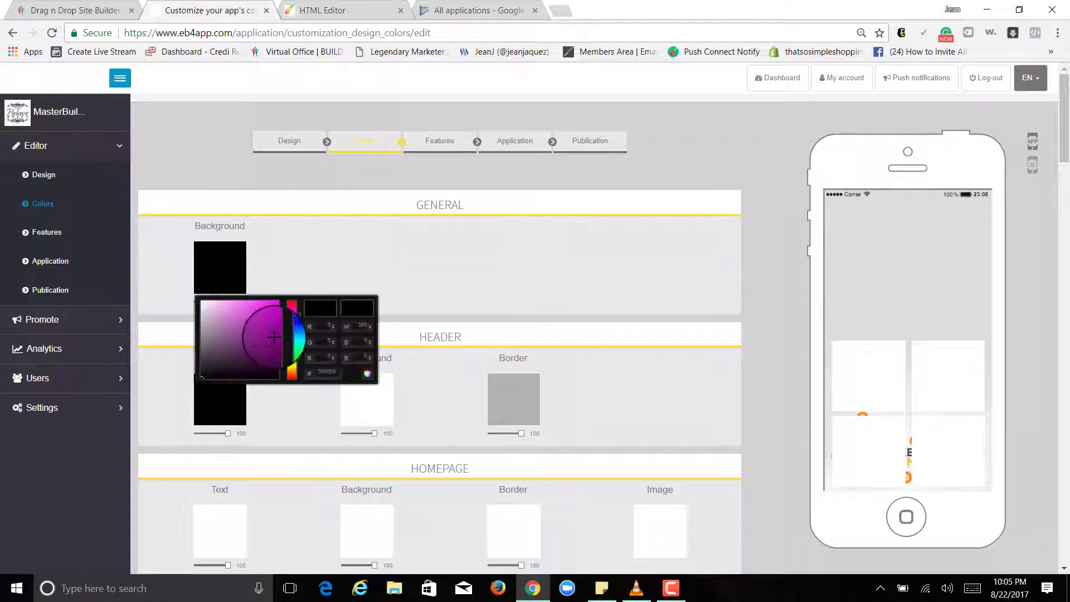
pyautogui.click(245, 303)
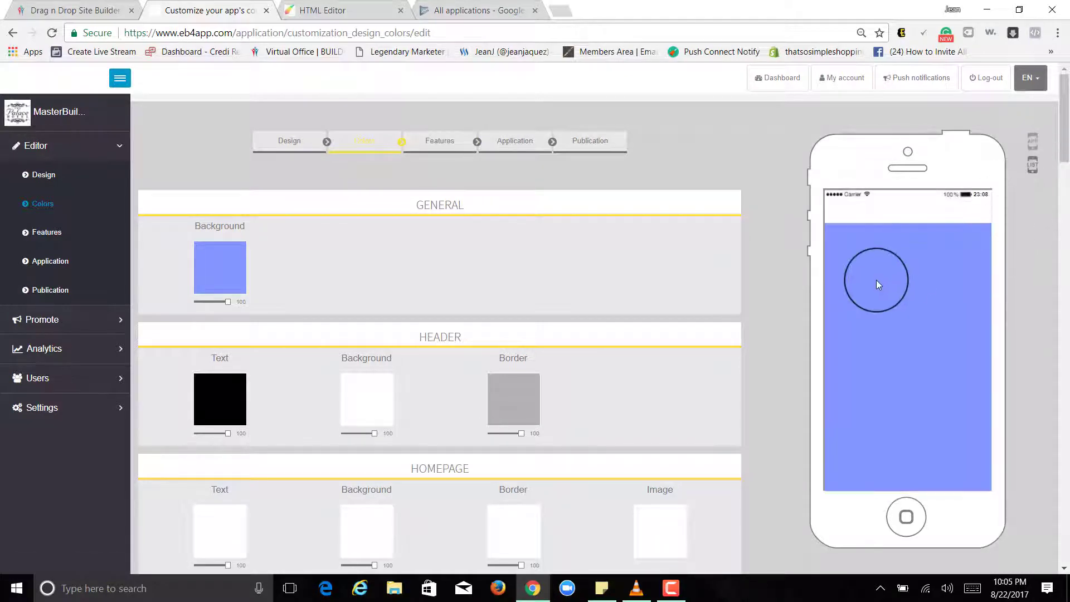
pyautogui.click(219, 267)
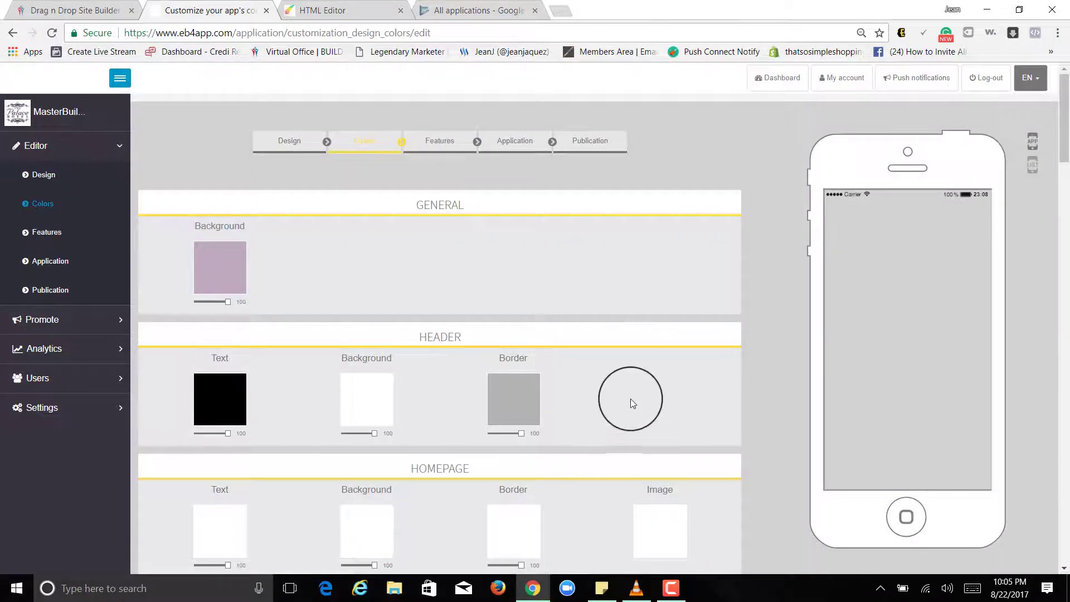
pyautogui.scroll(-3)
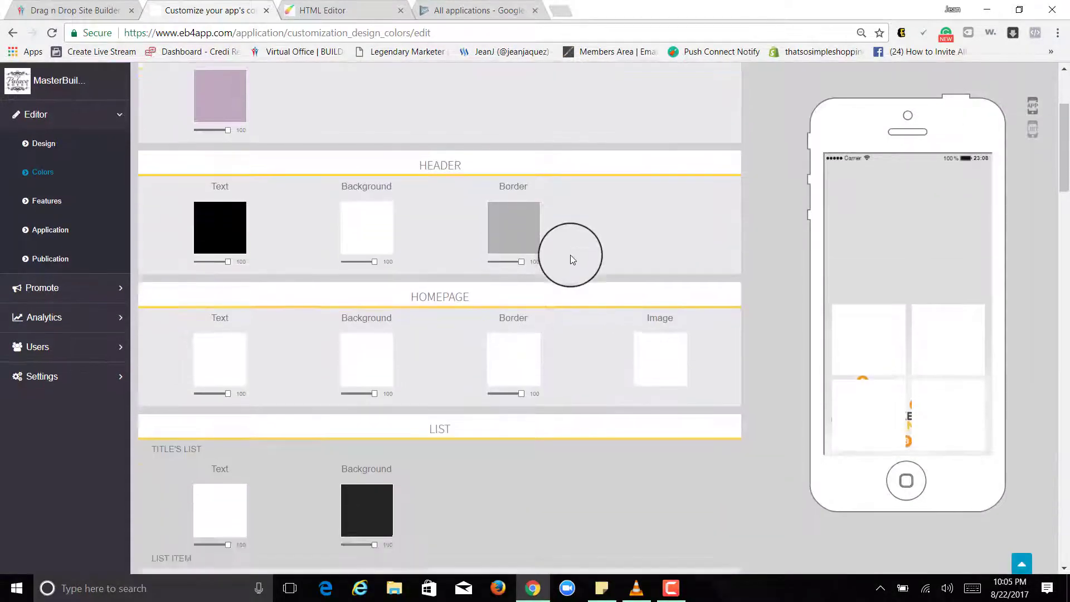
# Step: Set the header Text and Border colour swatches to red
pyautogui.scroll(3)
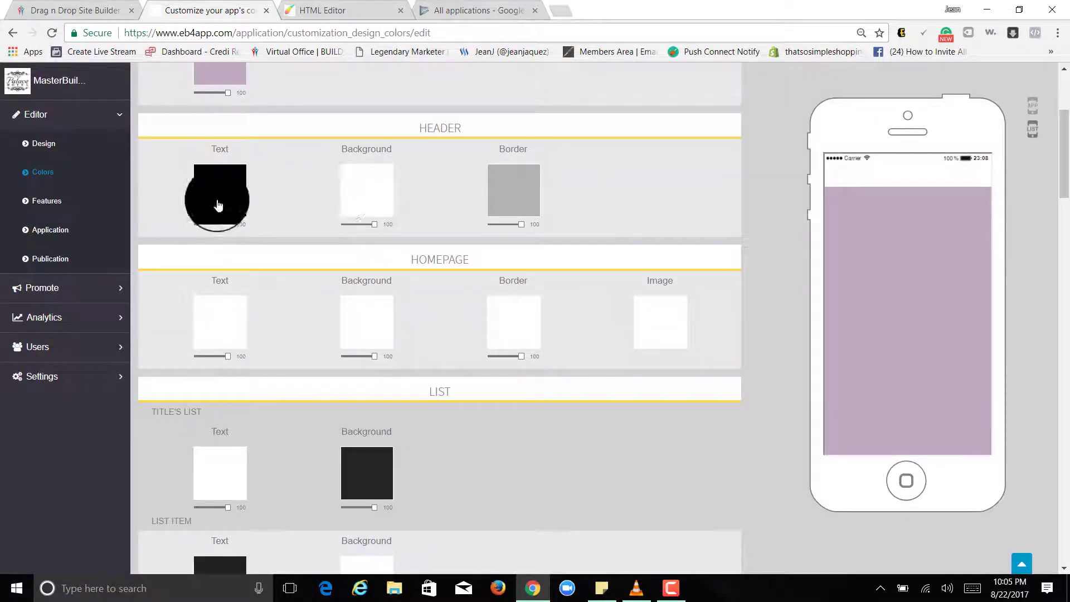
pyautogui.click(219, 199)
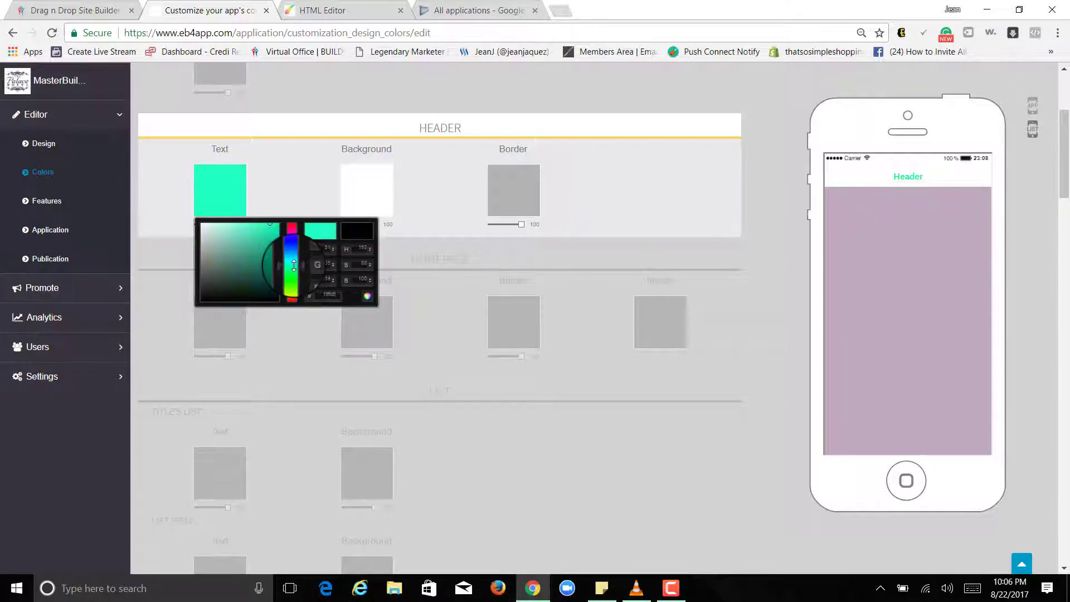
pyautogui.click(268, 254)
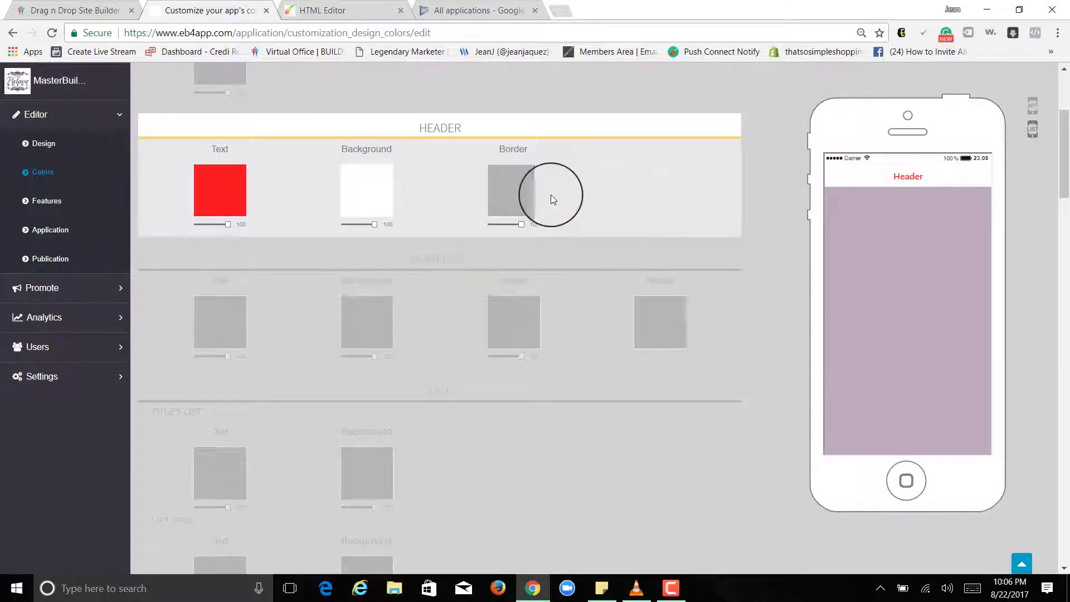
pyautogui.click(513, 191)
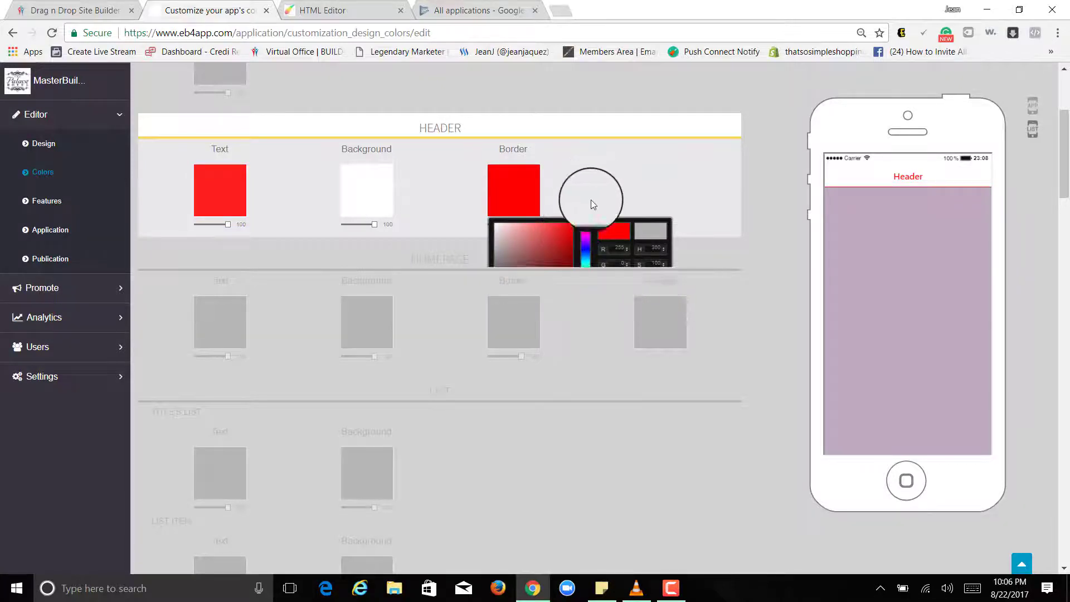
# Step: Review the remaining colour sections and go to the app's Features step
pyautogui.scroll(-3)
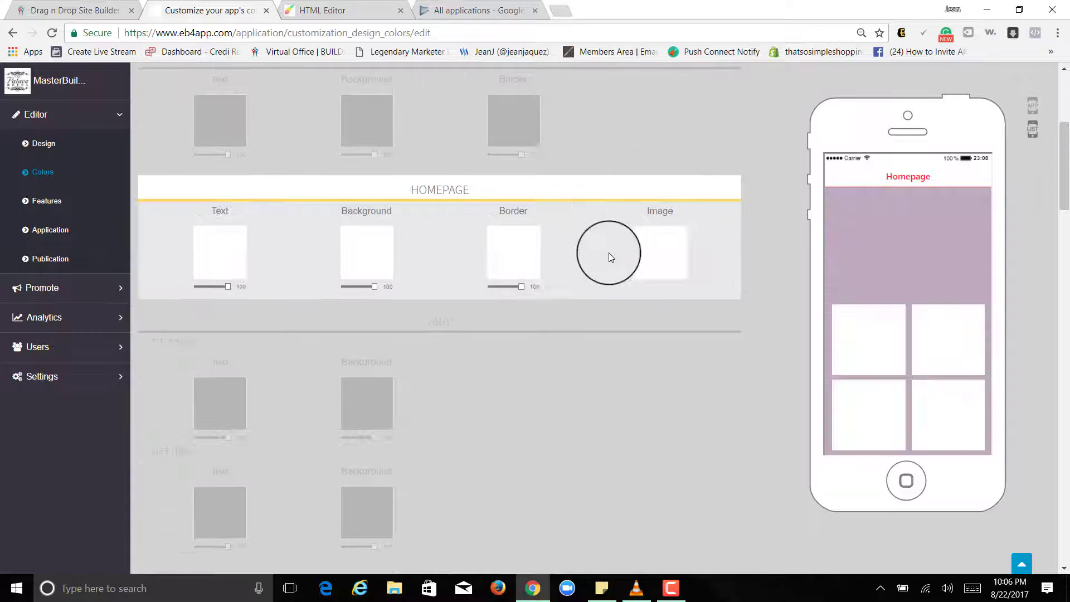
pyautogui.moveTo(668, 269)
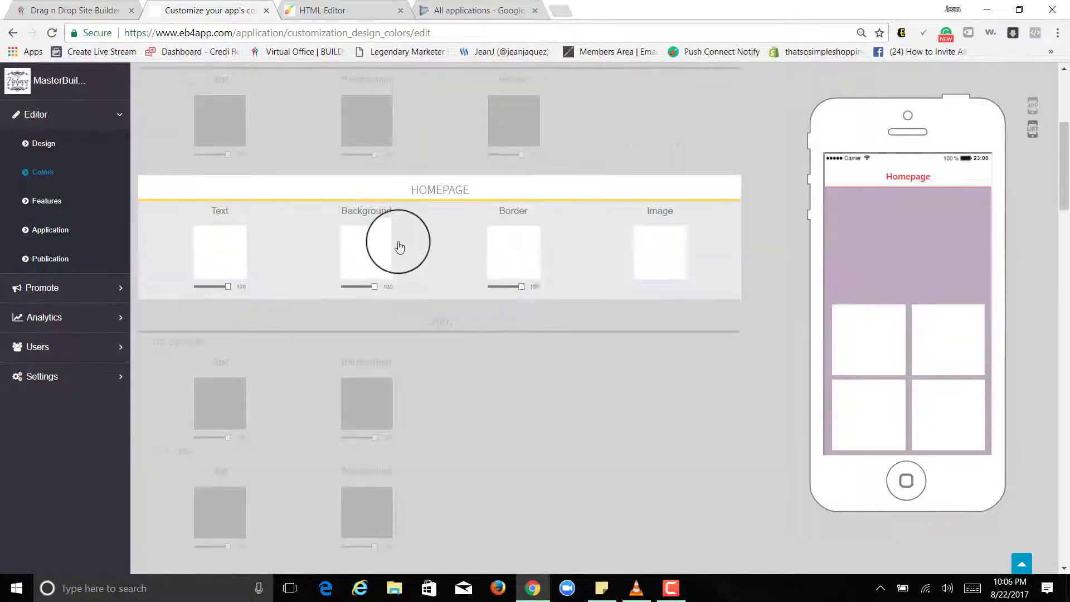
pyautogui.scroll(-3)
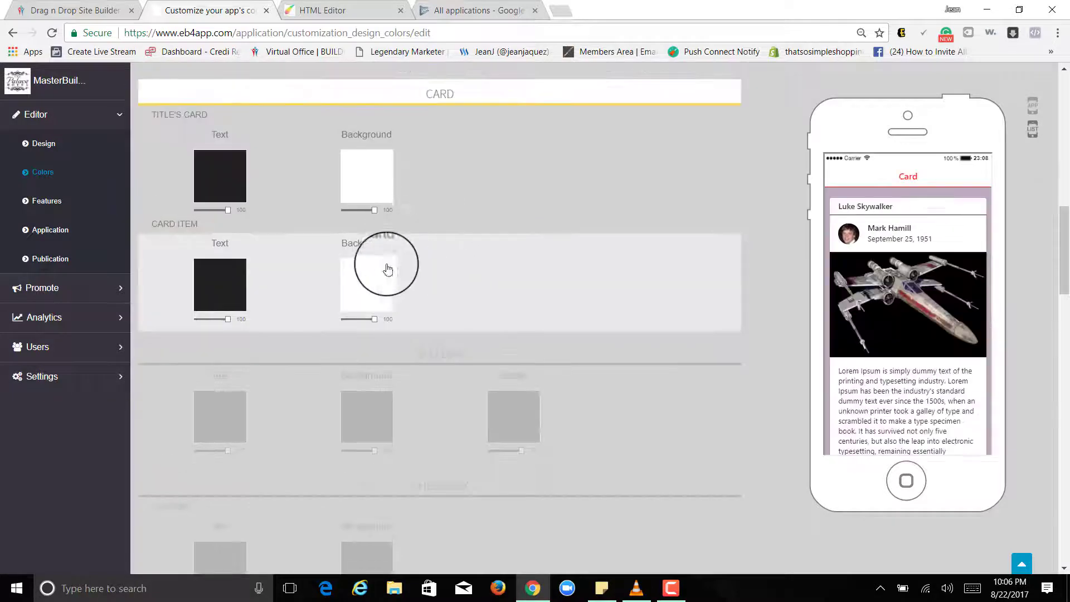
pyautogui.scroll(-3)
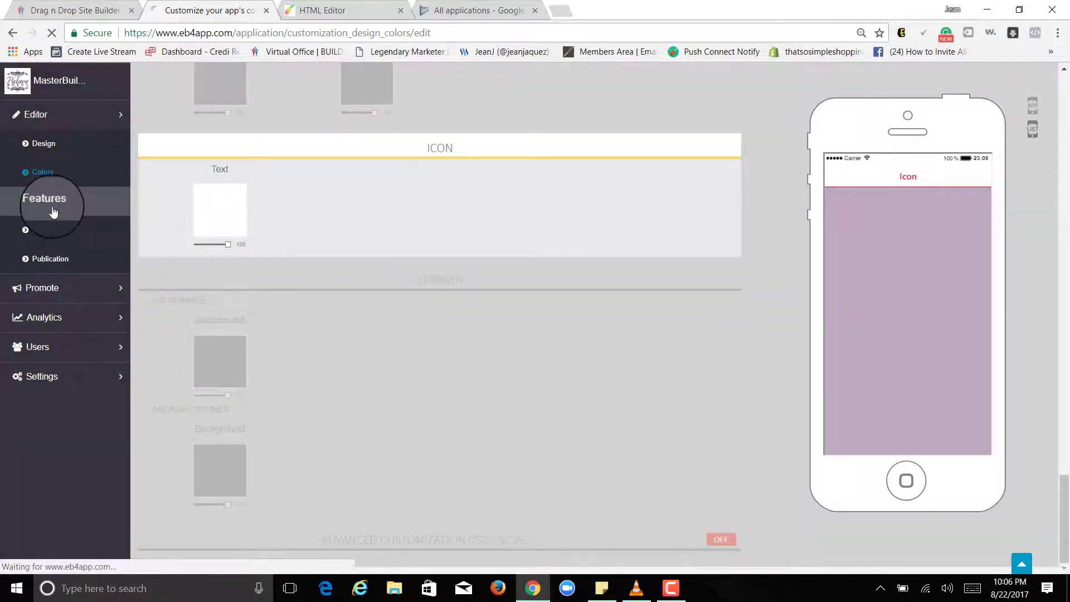
pyautogui.click(45, 198)
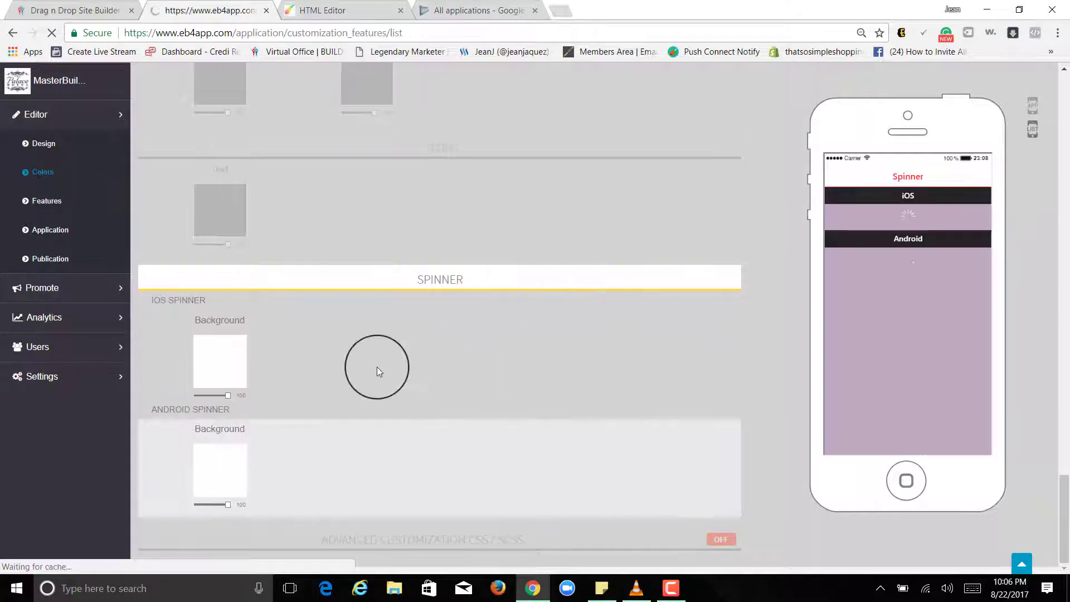
# Step: In Your Pages, review My account and remove the Feedbacks page
pyautogui.click(46, 201)
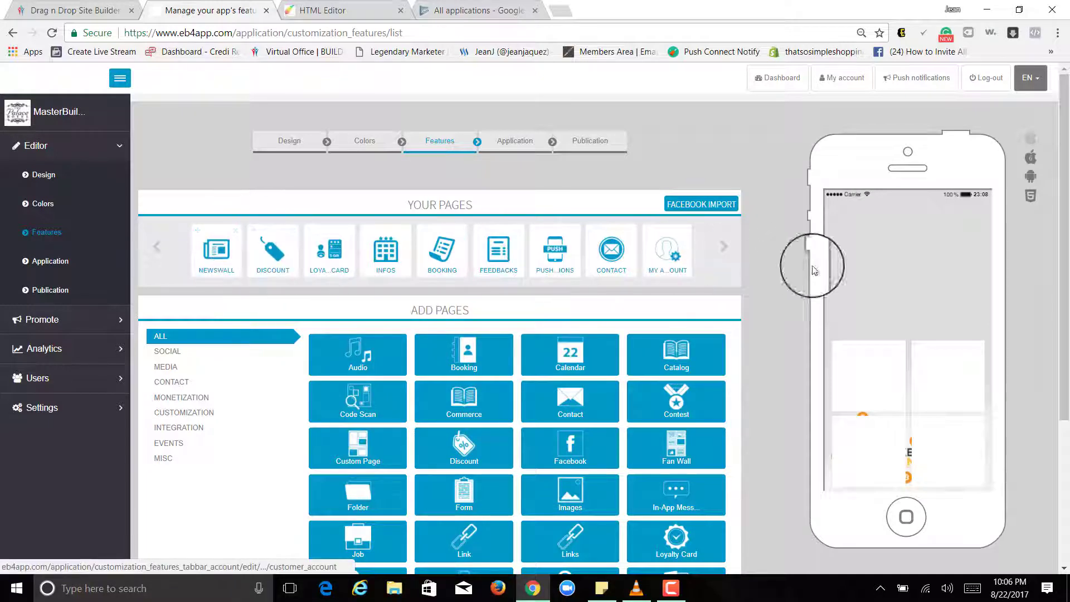
pyautogui.scroll(-3)
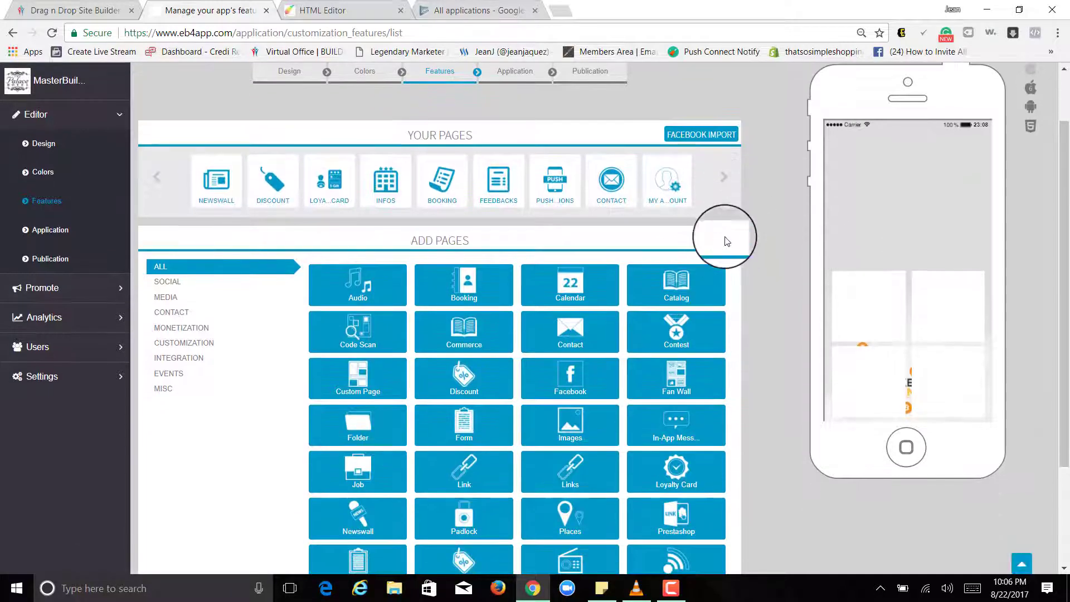
pyautogui.moveTo(662, 176)
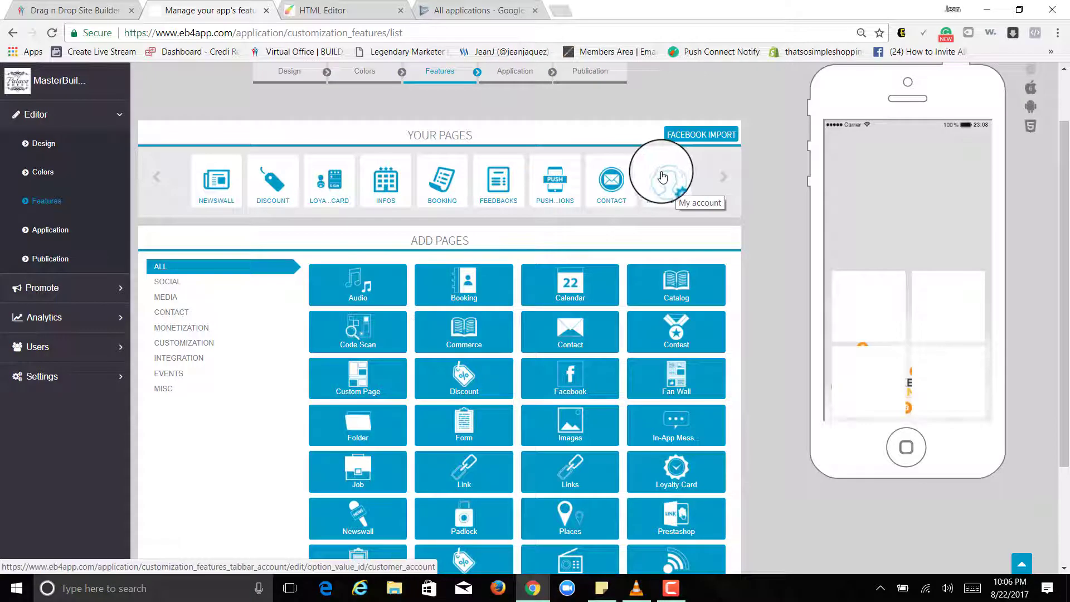
pyautogui.click(661, 180)
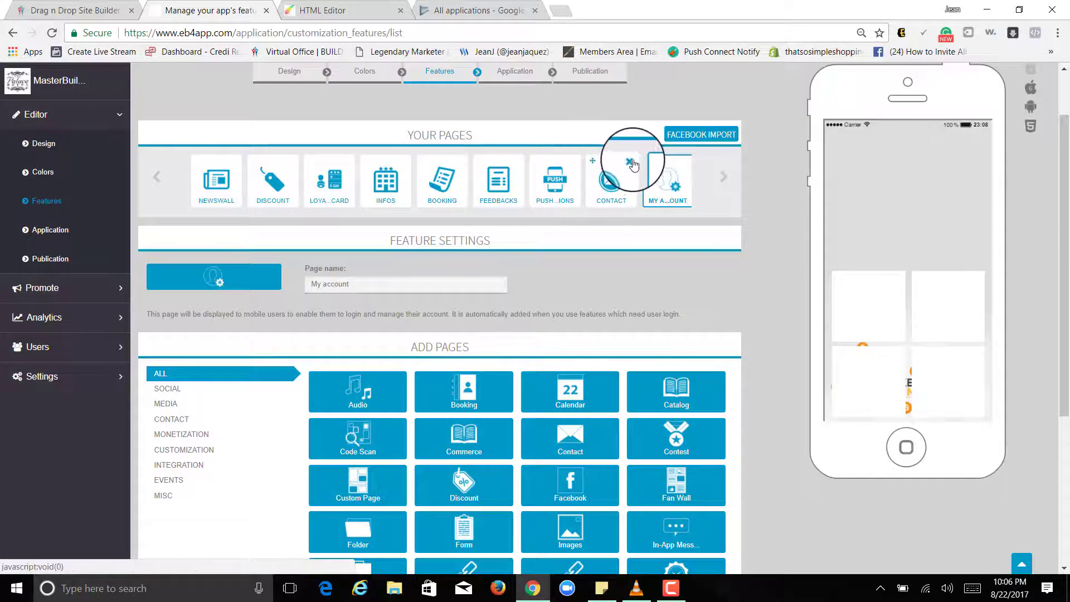
pyautogui.moveTo(554, 176)
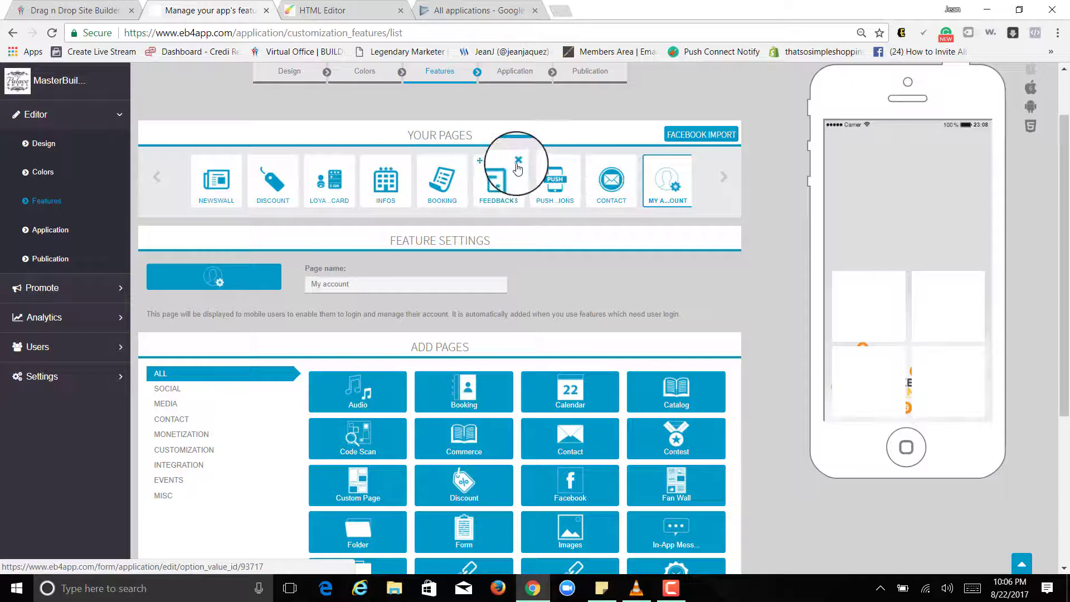
pyautogui.click(517, 158)
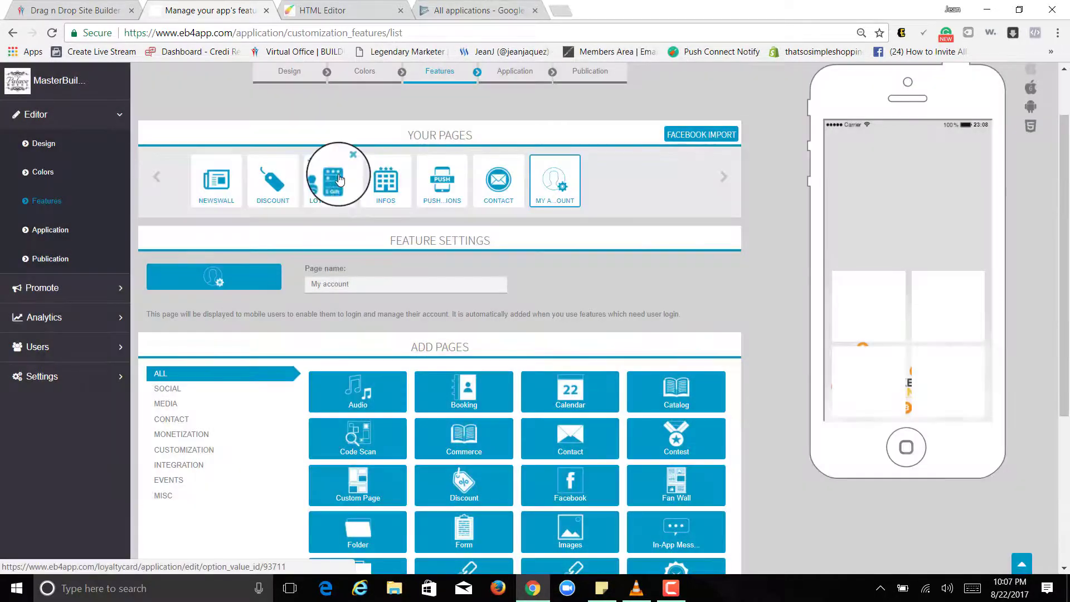
# Step: Remove the Loyalty Card and Discount pages, leaving Newswall, Infos, Contact, My account and push
pyautogui.click(335, 176)
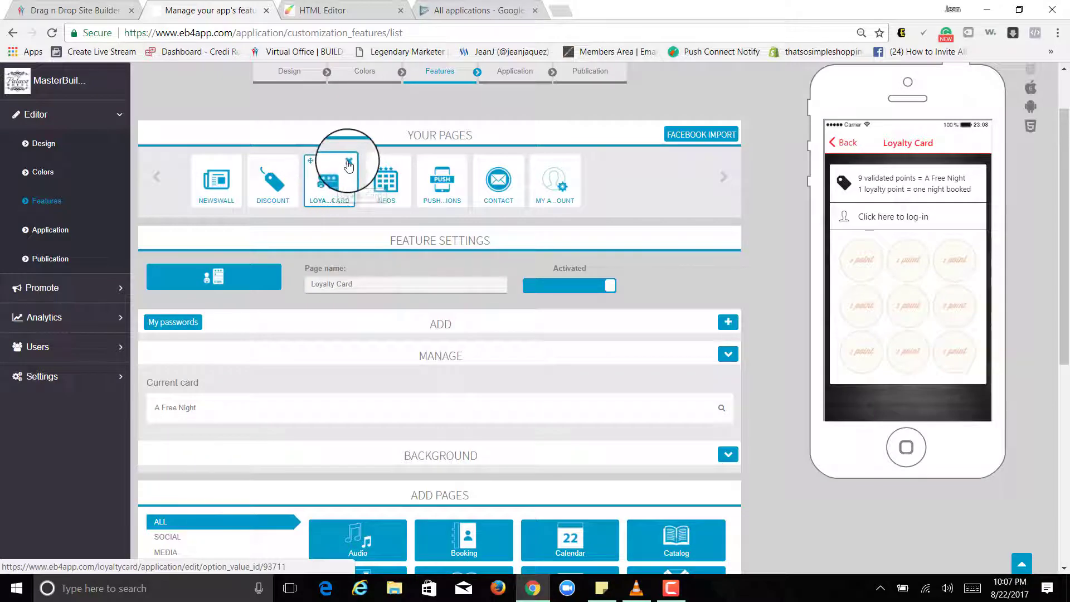
pyautogui.click(329, 179)
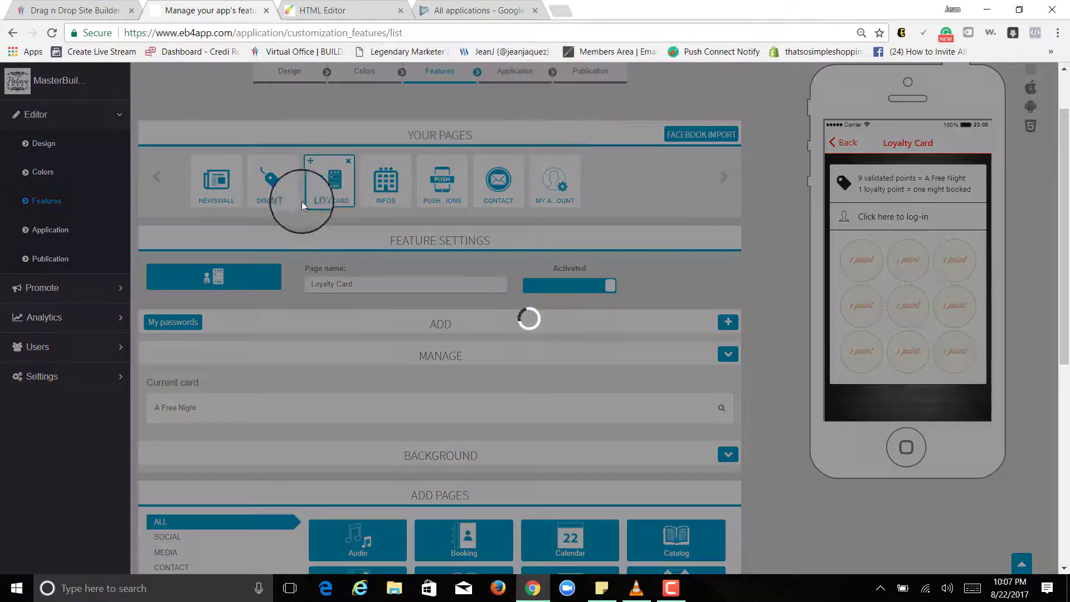
pyautogui.click(347, 161)
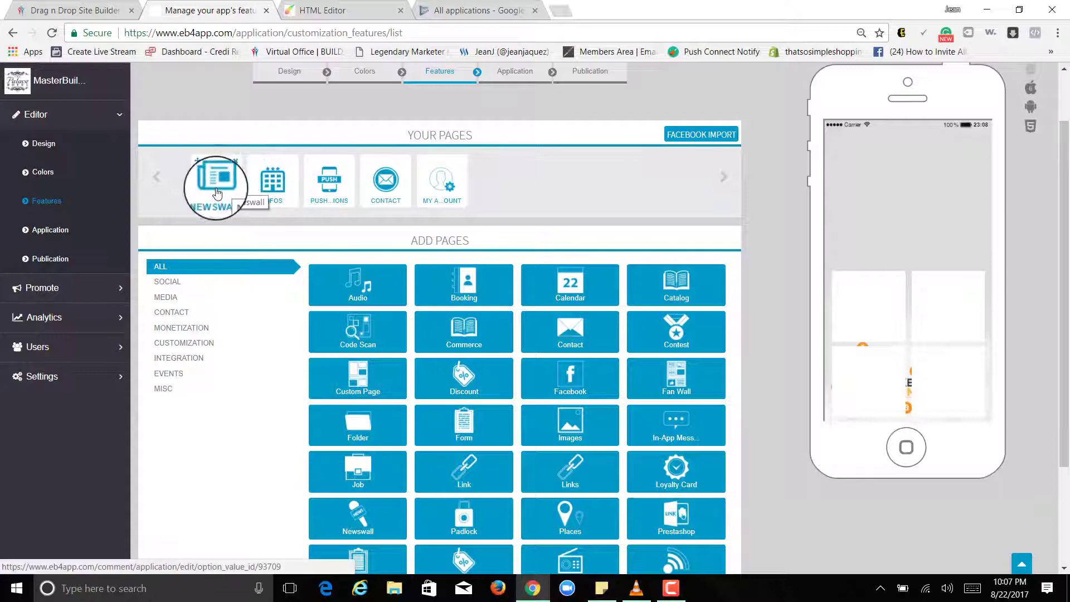
# Step: Show the Newswall page settings and browse its Manage Icons library without changing the icon
pyautogui.click(215, 181)
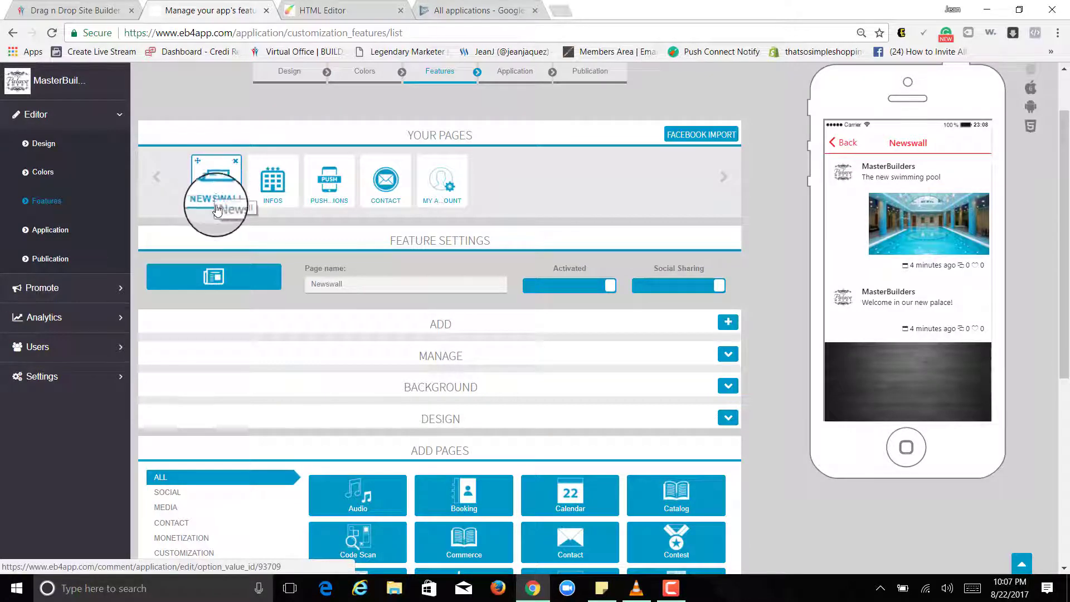
pyautogui.moveTo(217, 280)
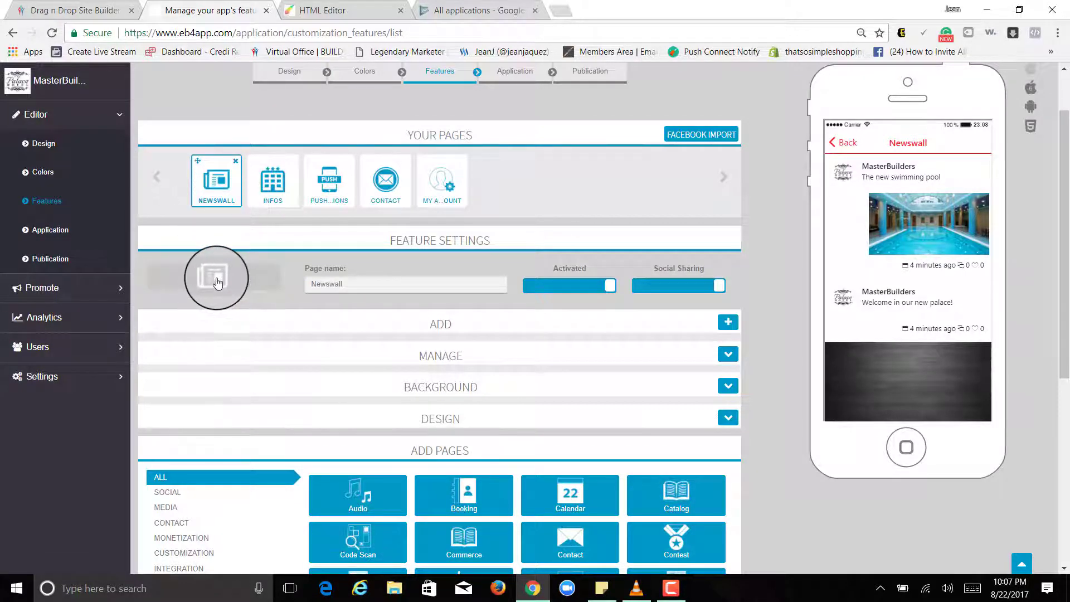
pyautogui.click(215, 278)
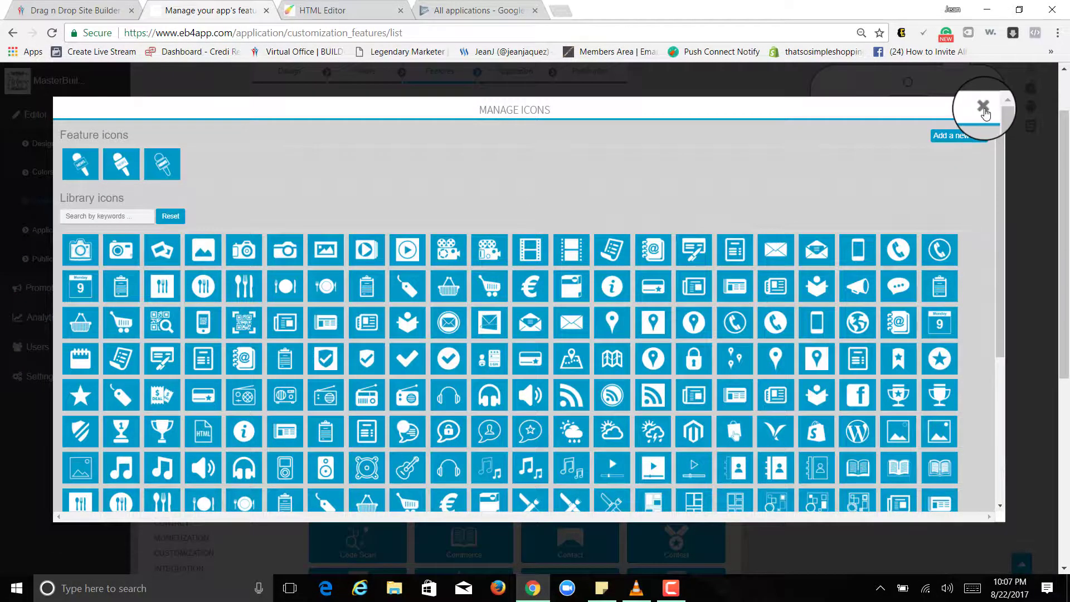
pyautogui.click(983, 109)
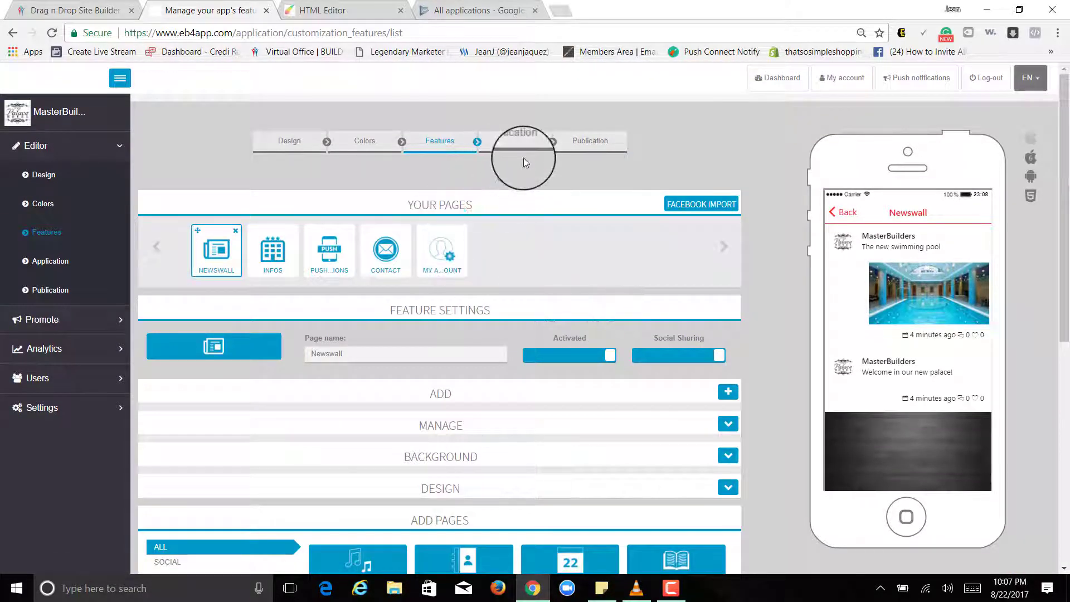
# Step: Review the Application step's Dashboard Icon, Android Push and Startup Image sections
pyautogui.click(49, 261)
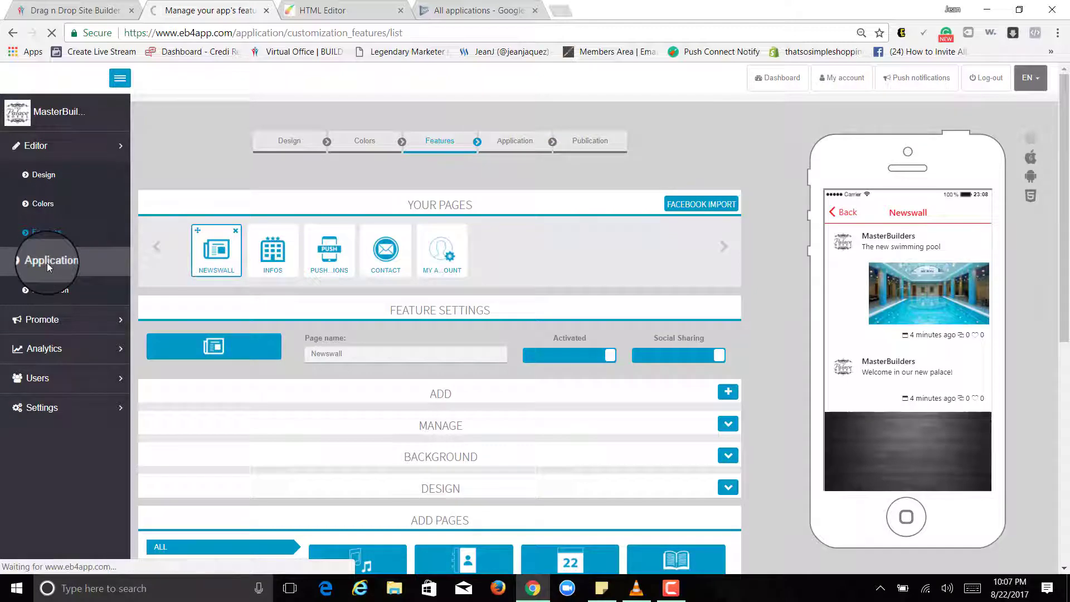
pyautogui.click(514, 140)
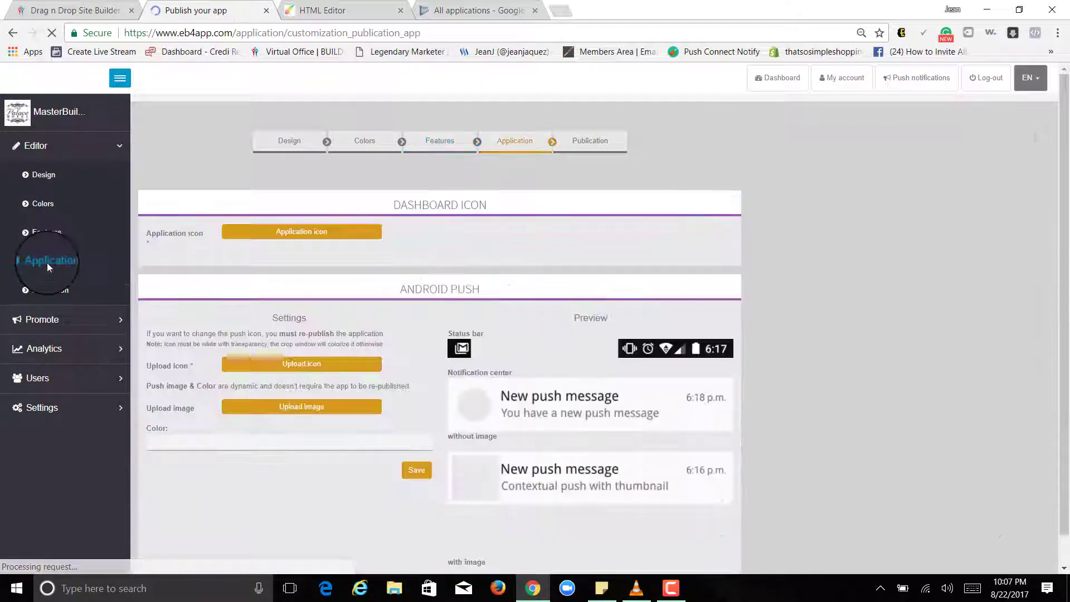
pyautogui.click(51, 261)
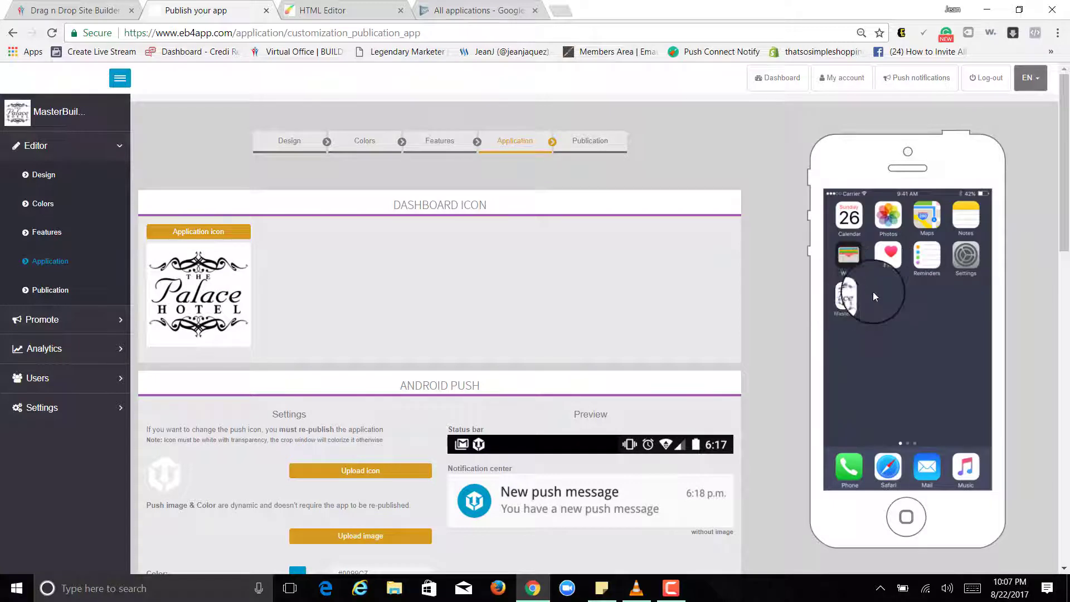
pyautogui.scroll(-3)
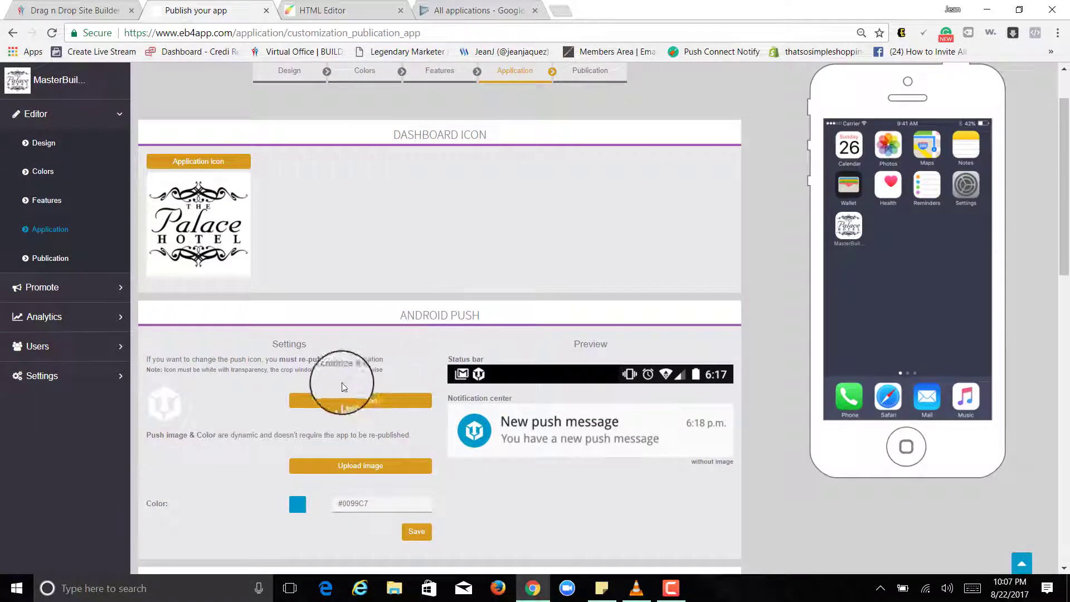
pyautogui.scroll(-3)
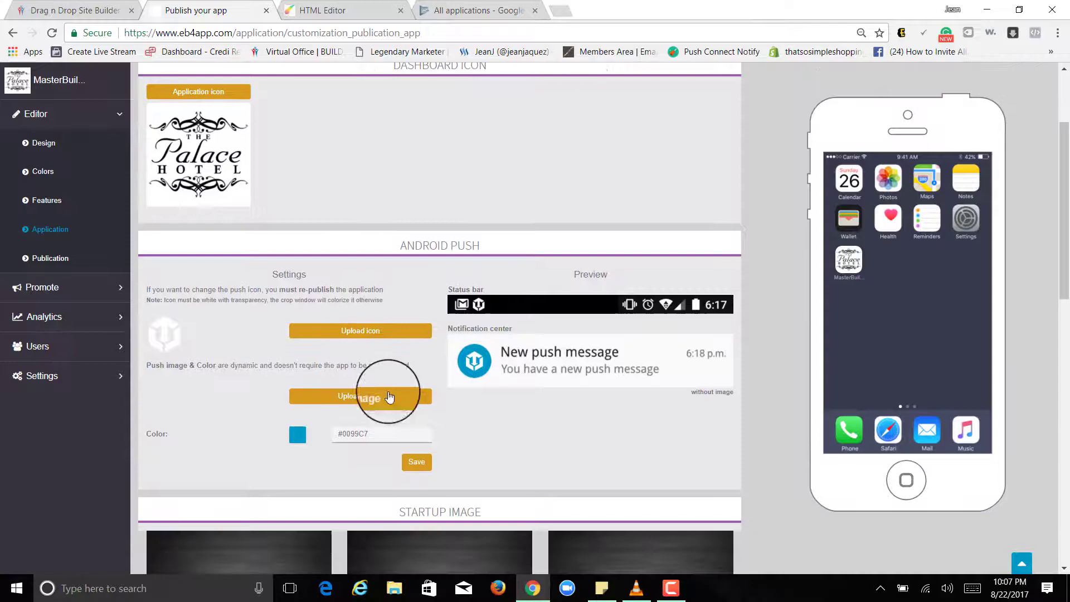
pyautogui.moveTo(265, 324)
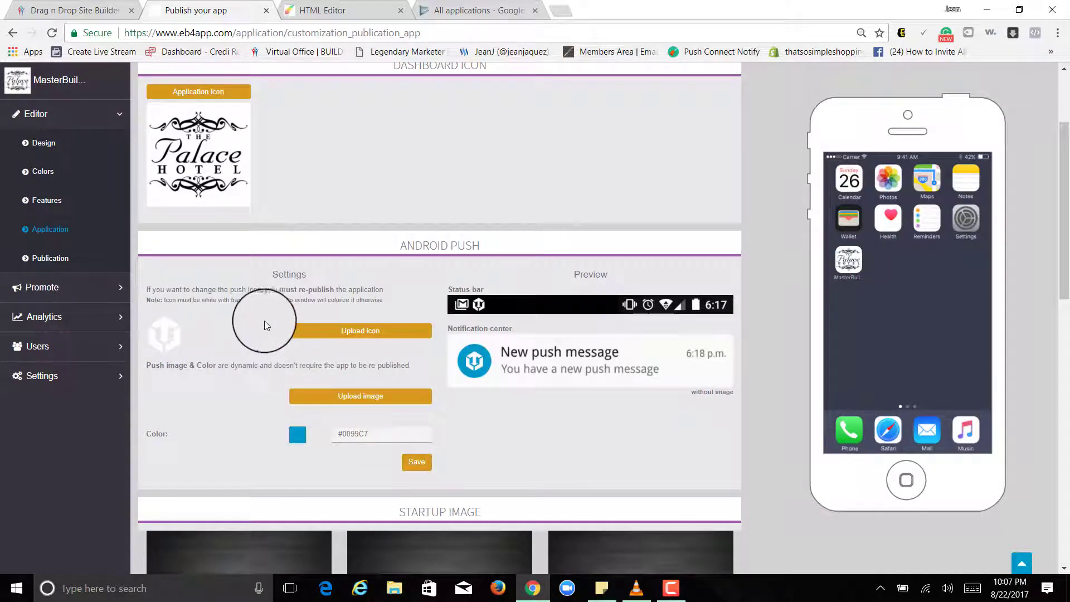
pyautogui.scroll(-3)
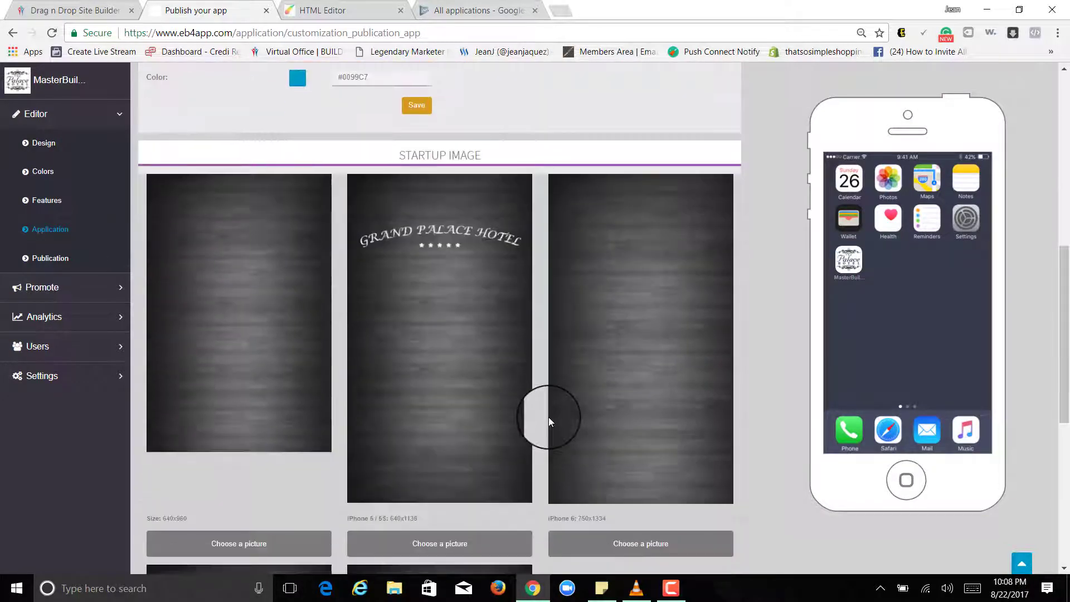
pyautogui.scroll(-3)
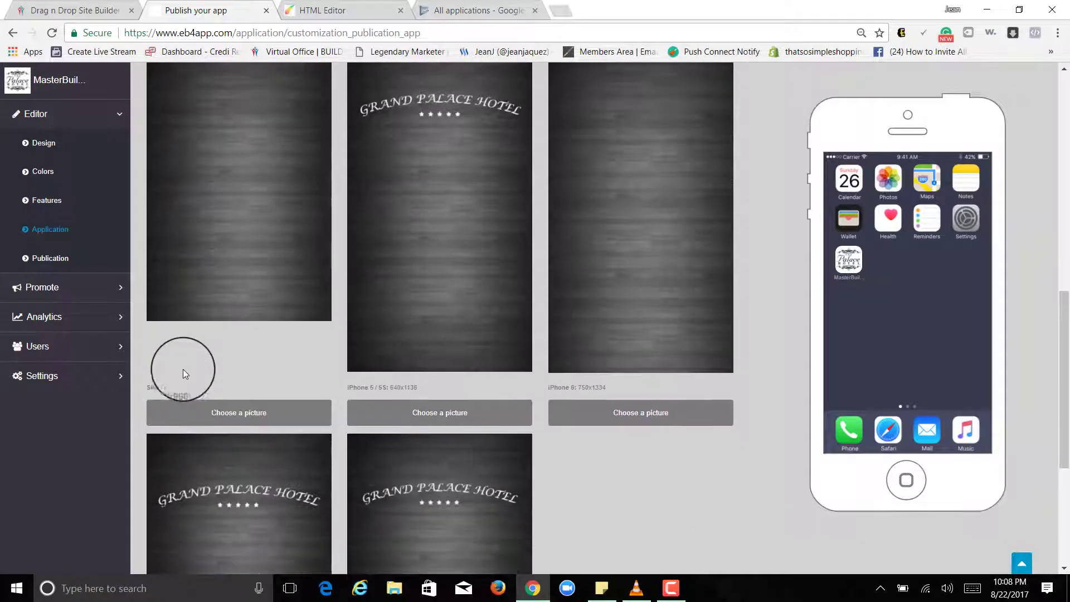
pyautogui.scroll(-3)
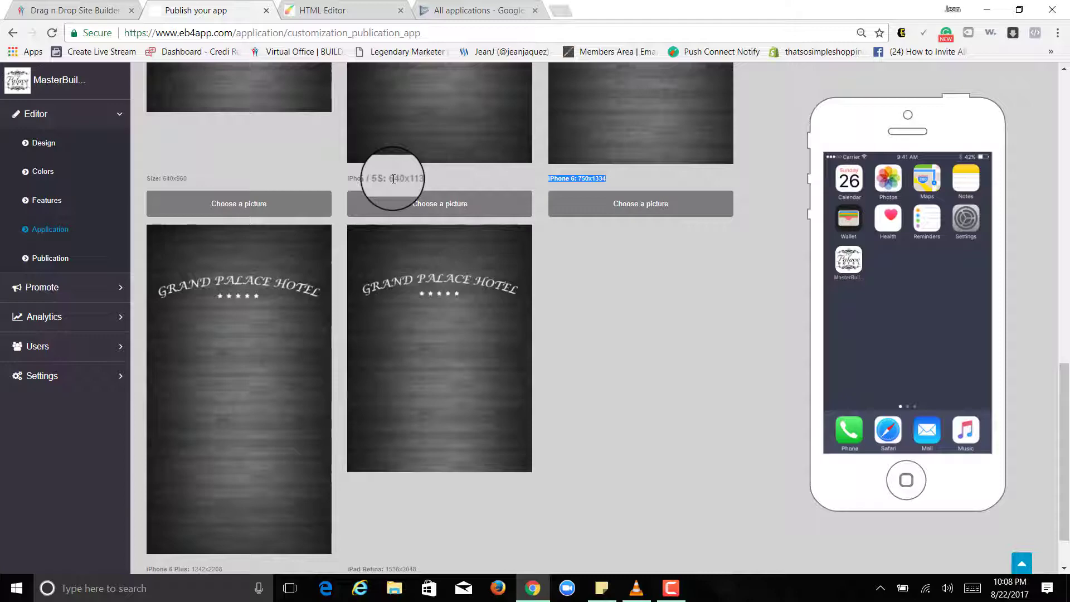
pyautogui.scroll(-3)
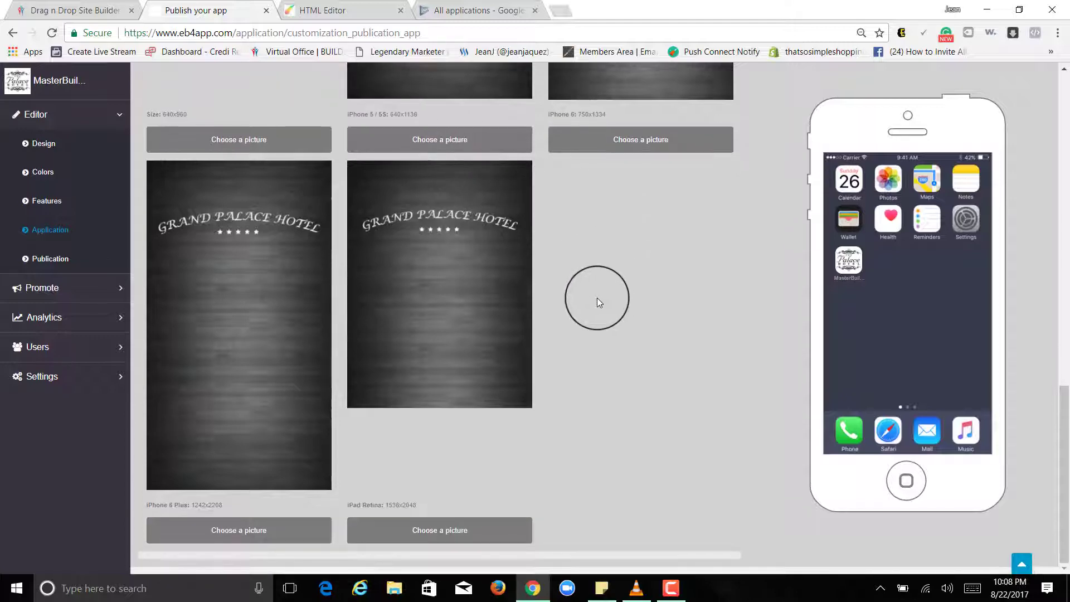
pyautogui.scroll(3)
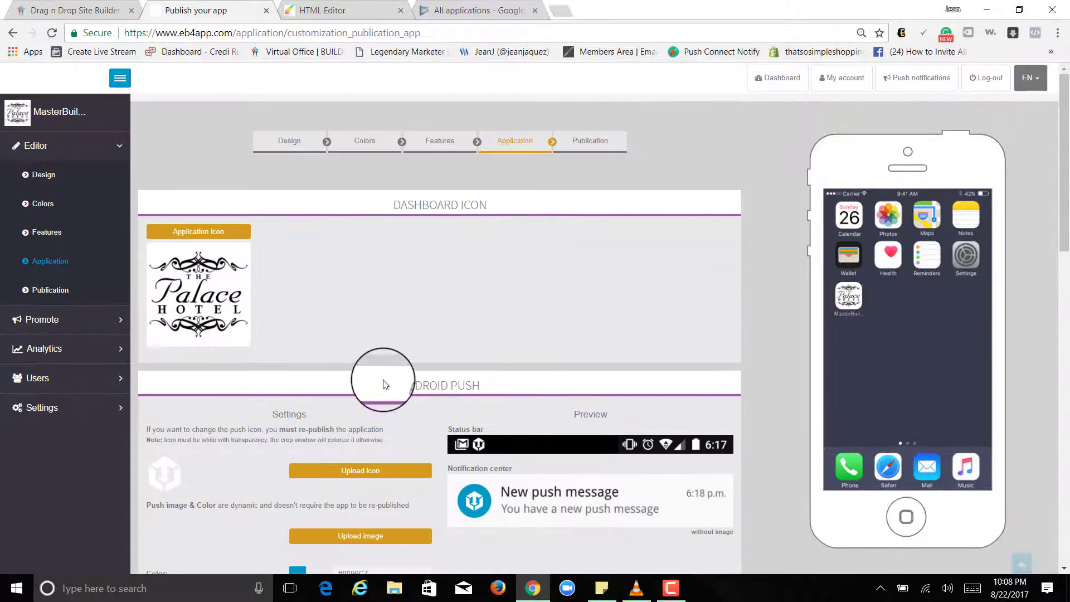
pyautogui.scroll(-3)
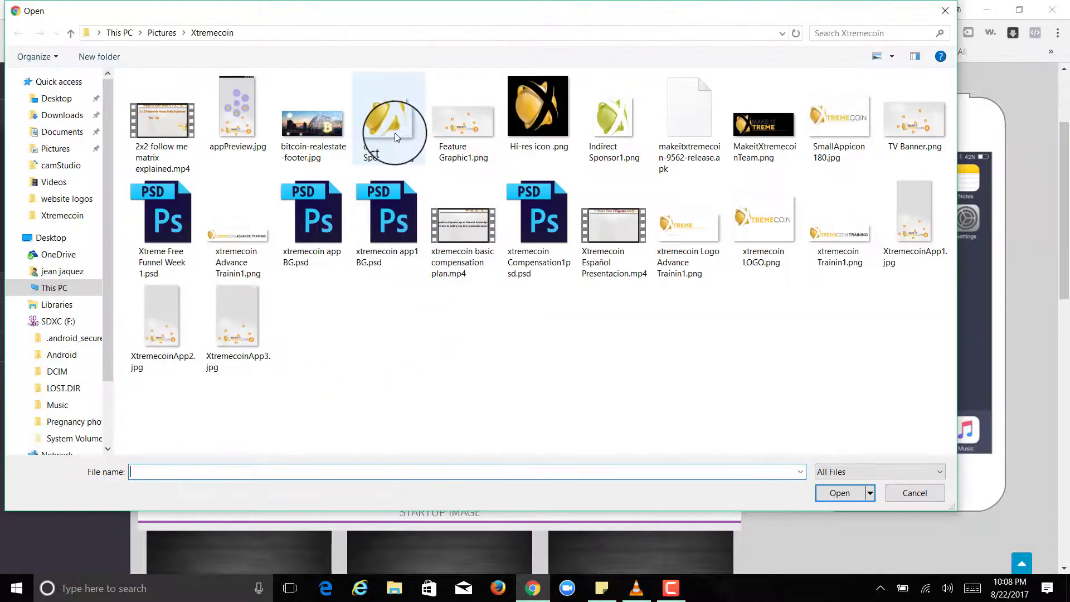
pyautogui.moveTo(612, 116)
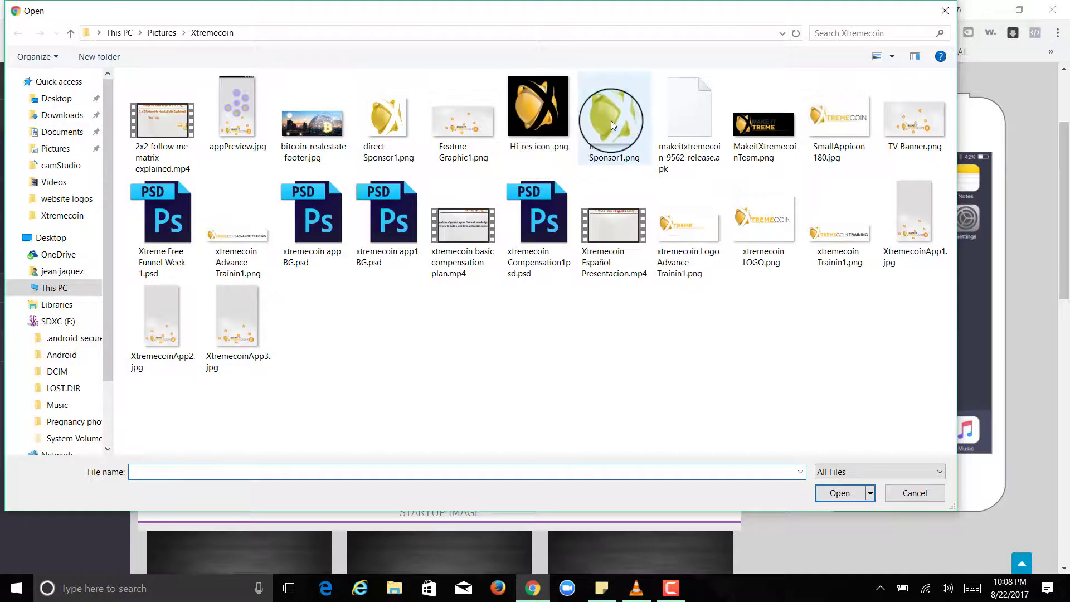
# Step: Choose the gold X logo file and accept the resize crops for the push and application icons
pyautogui.click(838, 492)
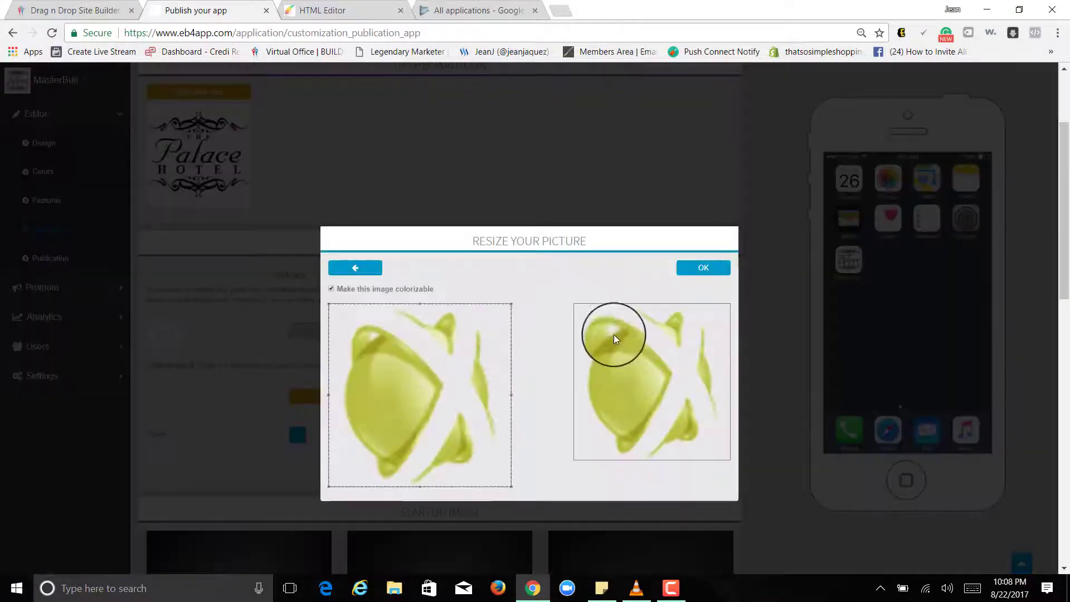
pyautogui.click(704, 266)
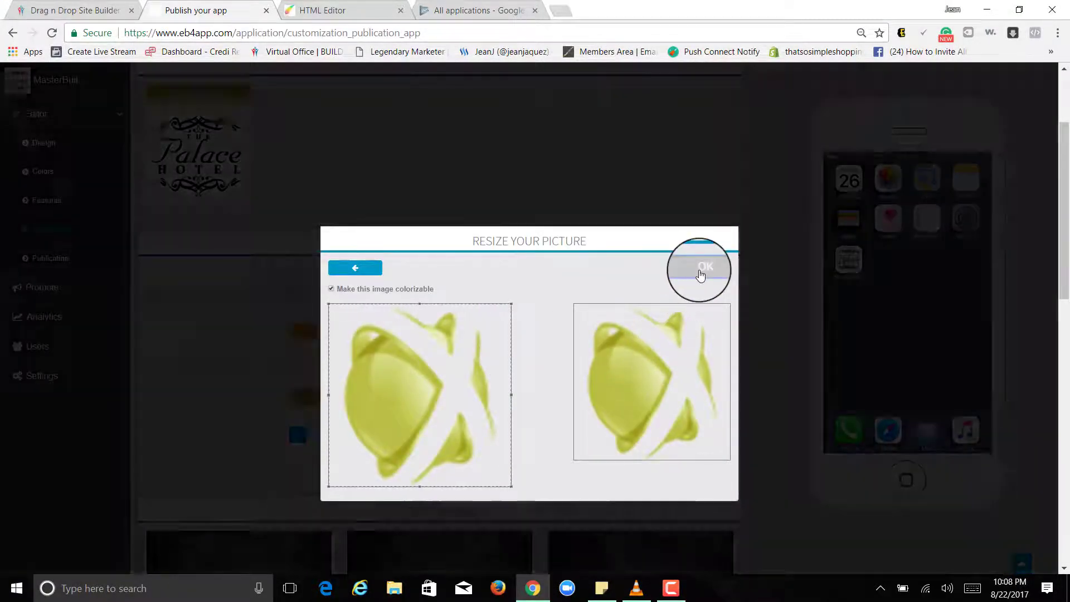
pyautogui.click(699, 267)
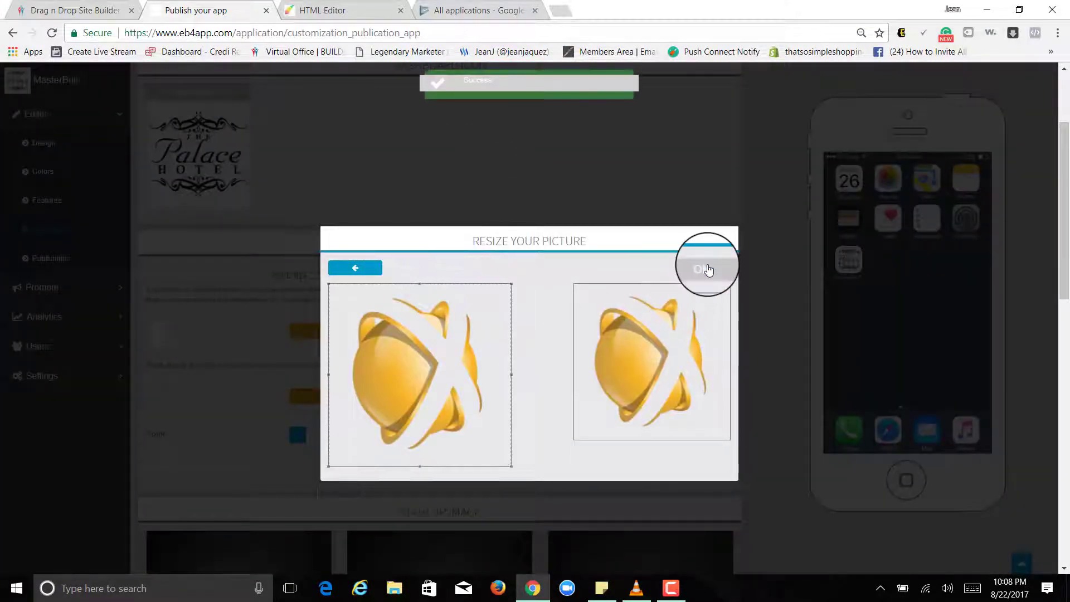
pyautogui.click(707, 266)
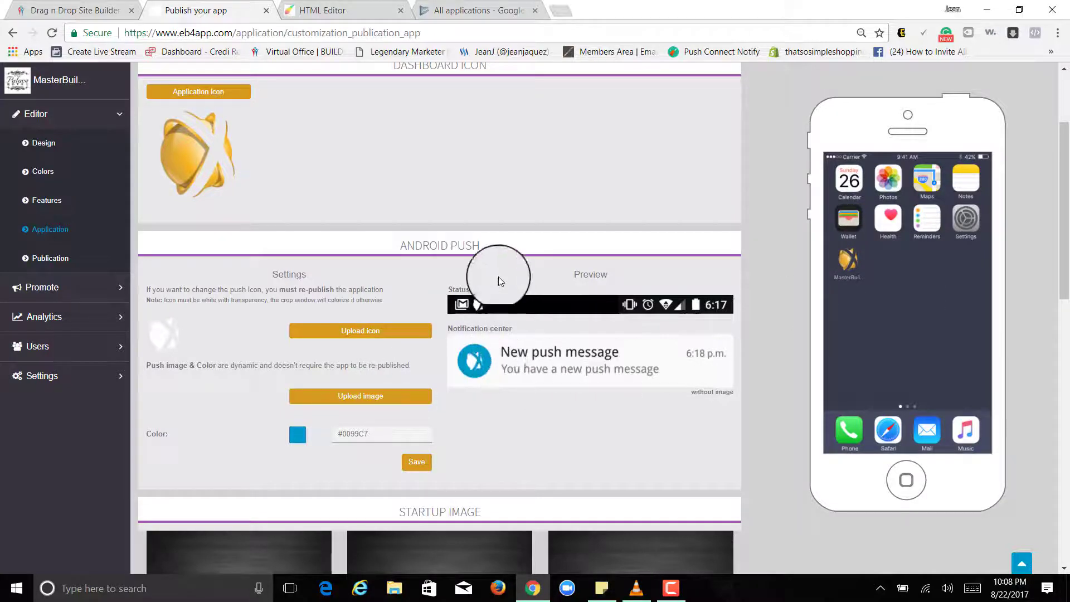
pyautogui.scroll(-3)
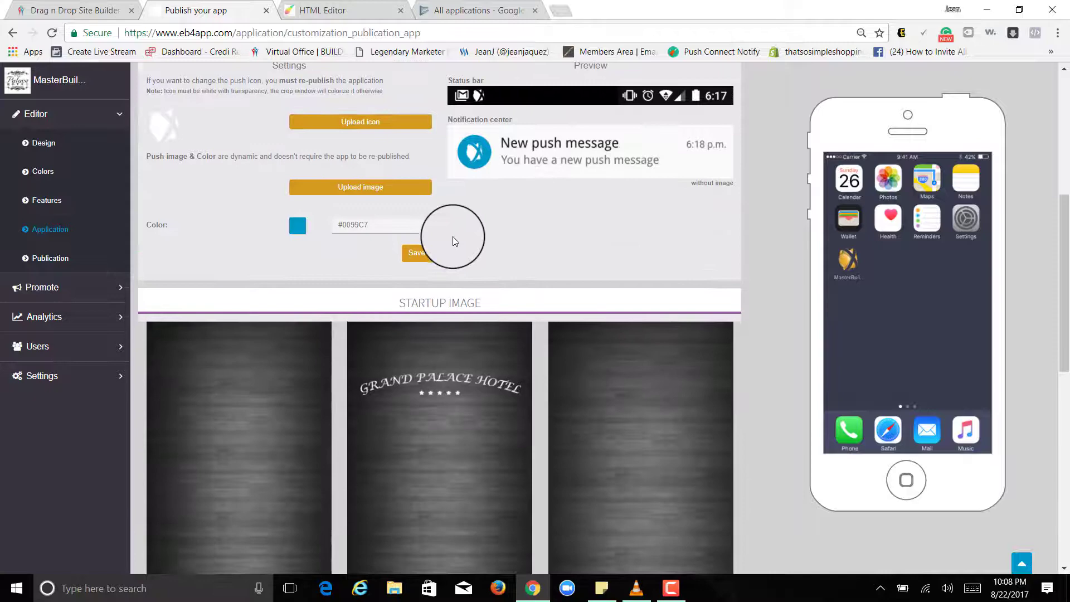
pyautogui.scroll(-3)
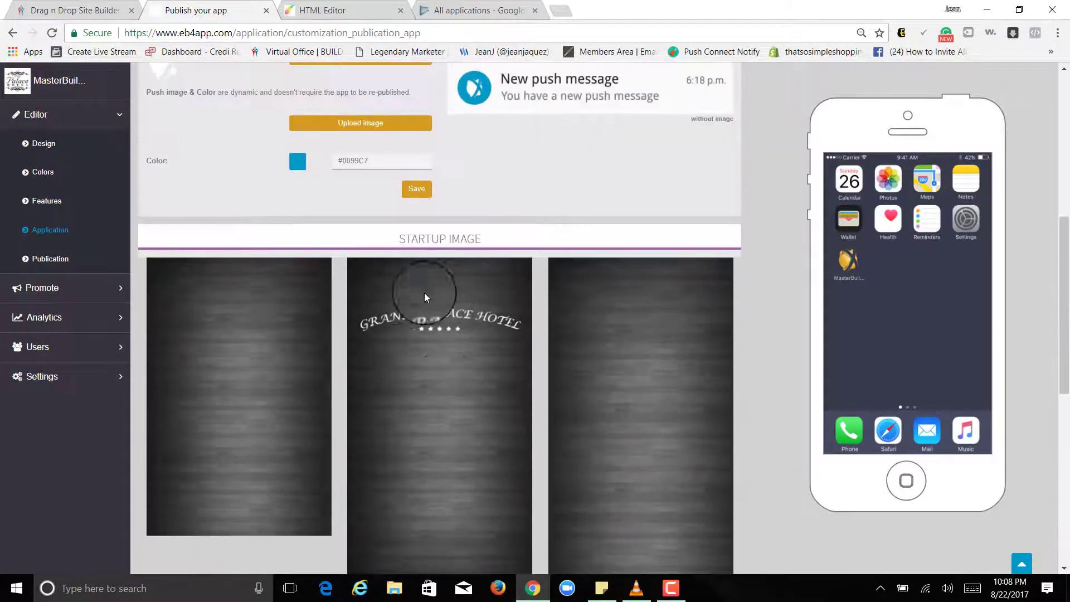
pyautogui.scroll(3)
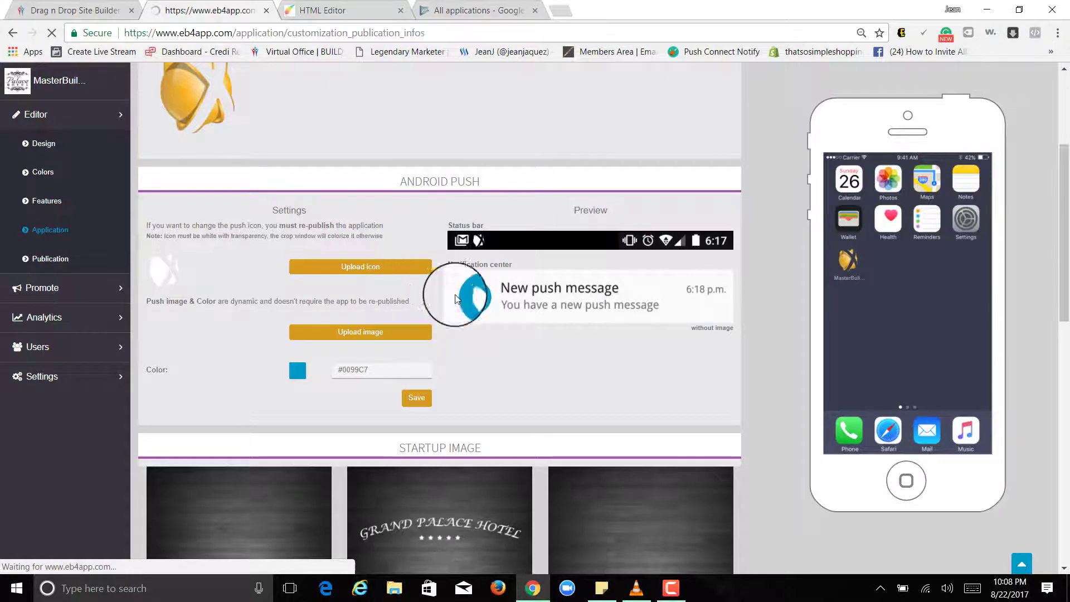
# Step: From the Publication step, launch 'Ready? Publish my app!' to reach the payment page
pyautogui.click(50, 259)
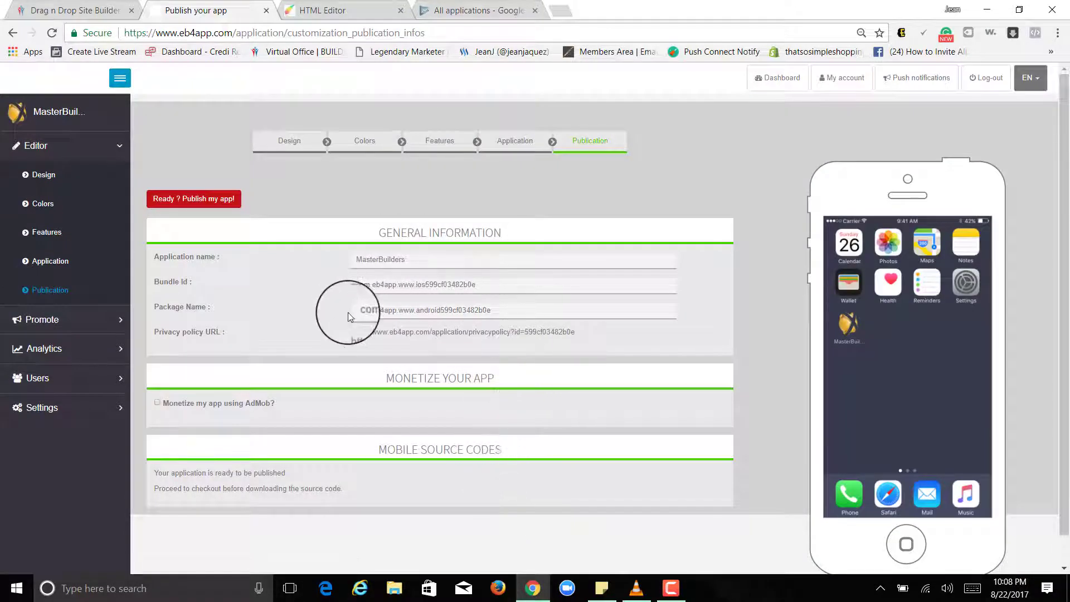
pyautogui.moveTo(469, 273)
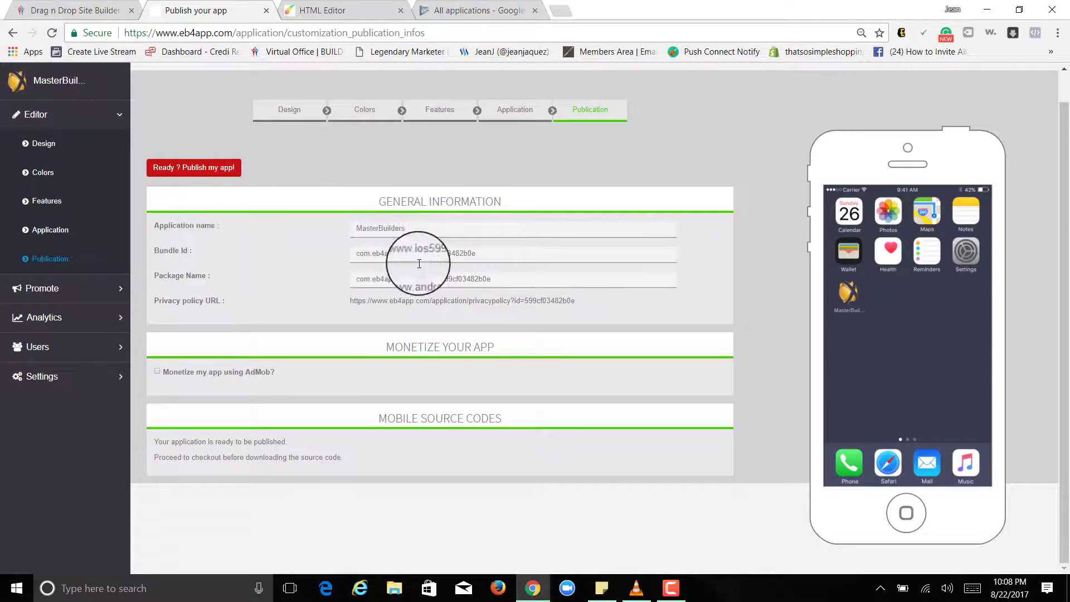
pyautogui.moveTo(176, 168)
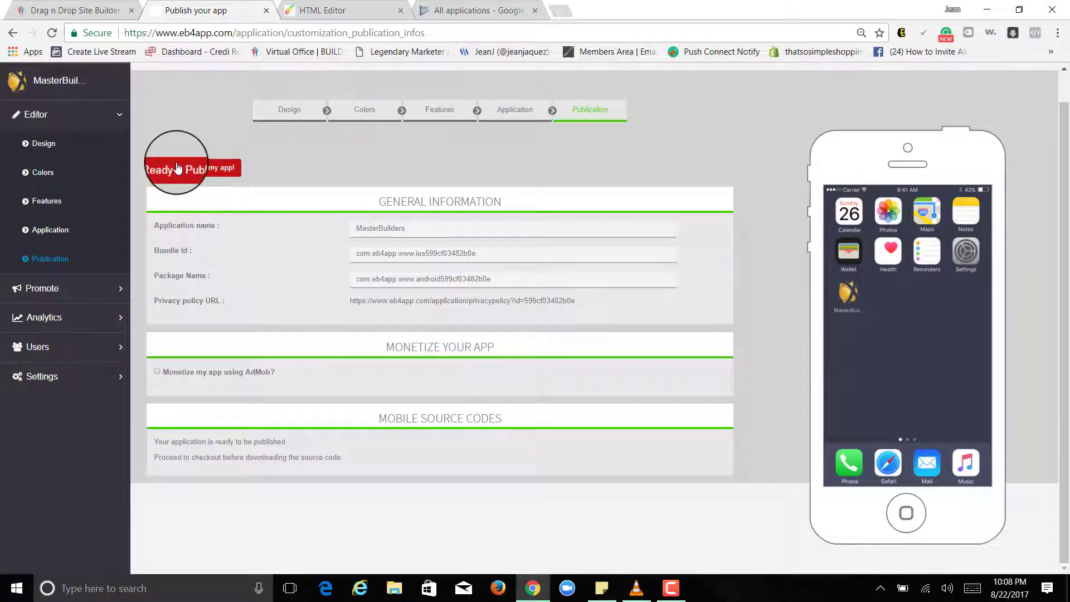
pyautogui.moveTo(183, 171)
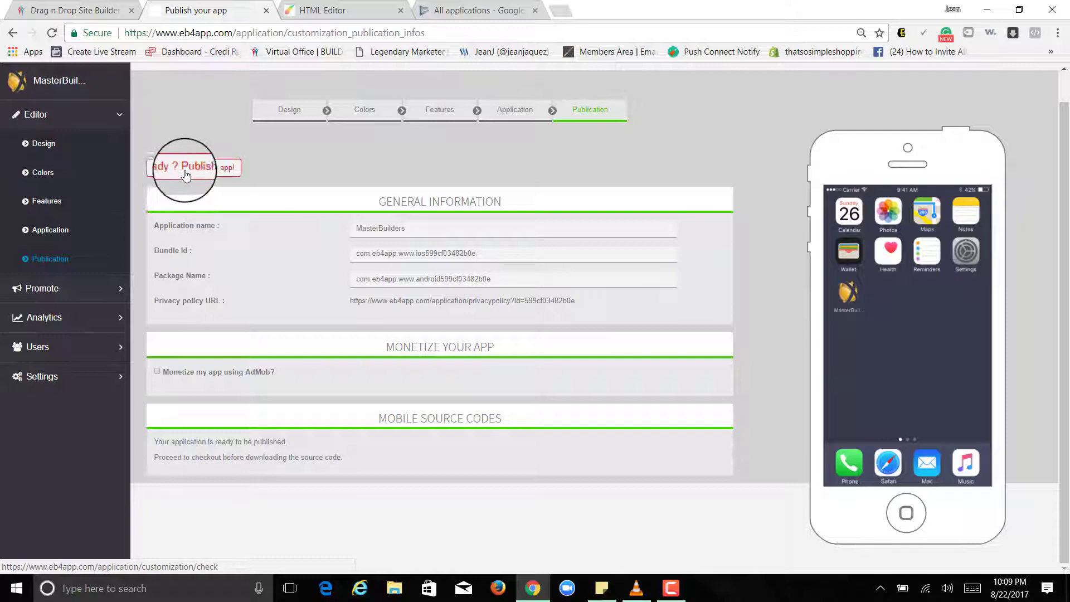
pyautogui.click(193, 167)
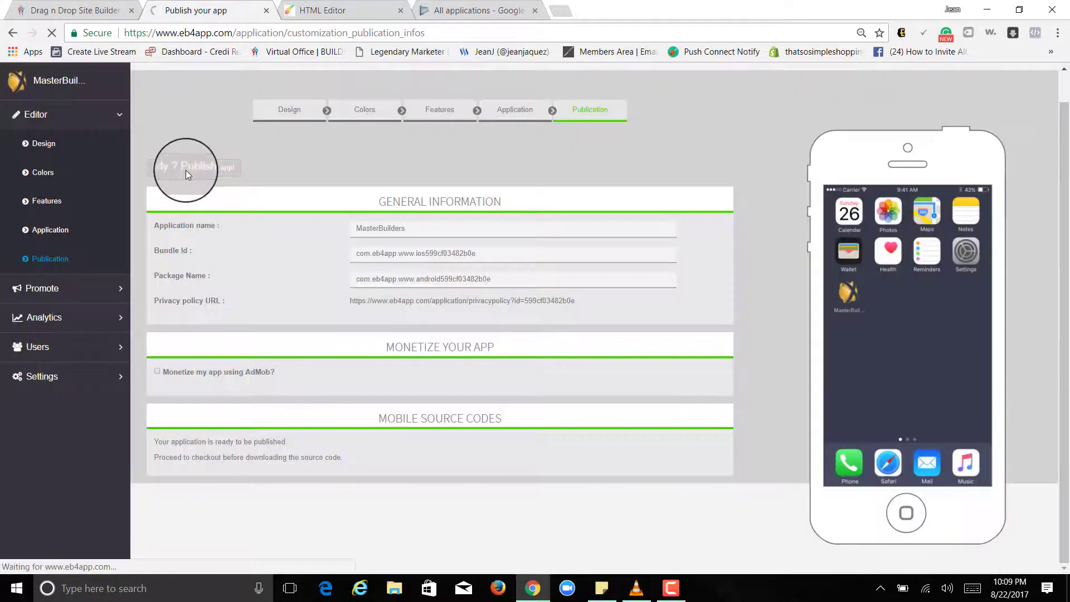
pyautogui.click(184, 167)
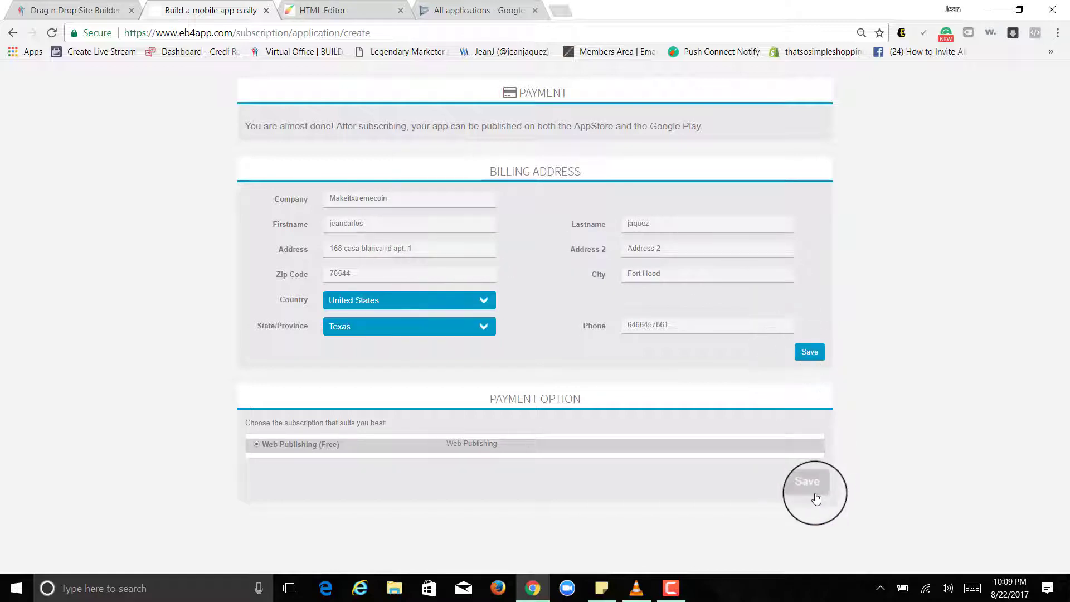
# Step: Validate the free Web Publishing order, then return to the Google Play Console applications list
pyautogui.scroll(-3)
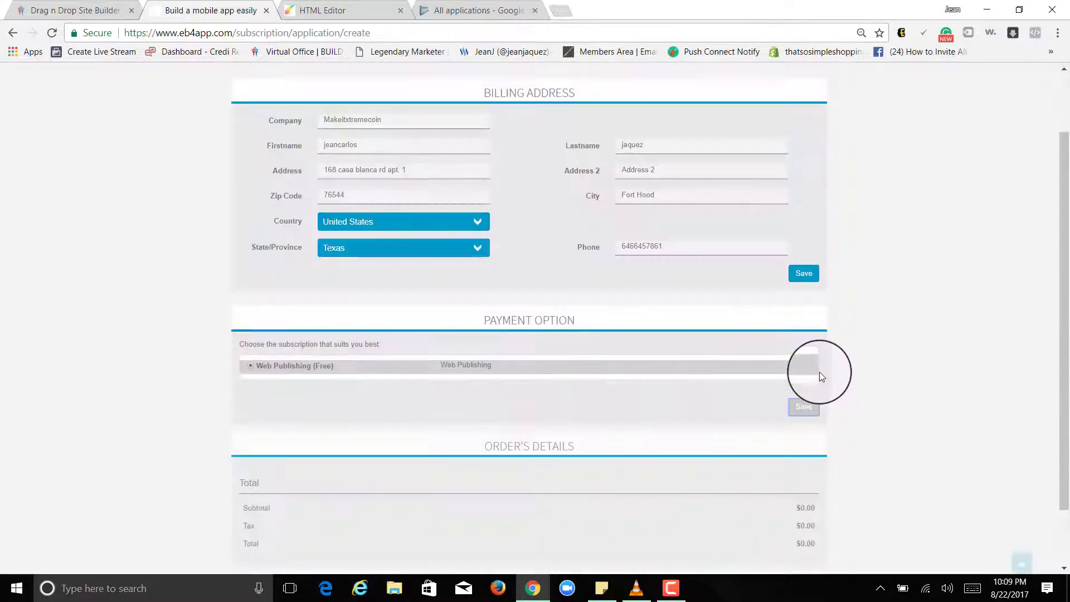
pyautogui.scroll(-3)
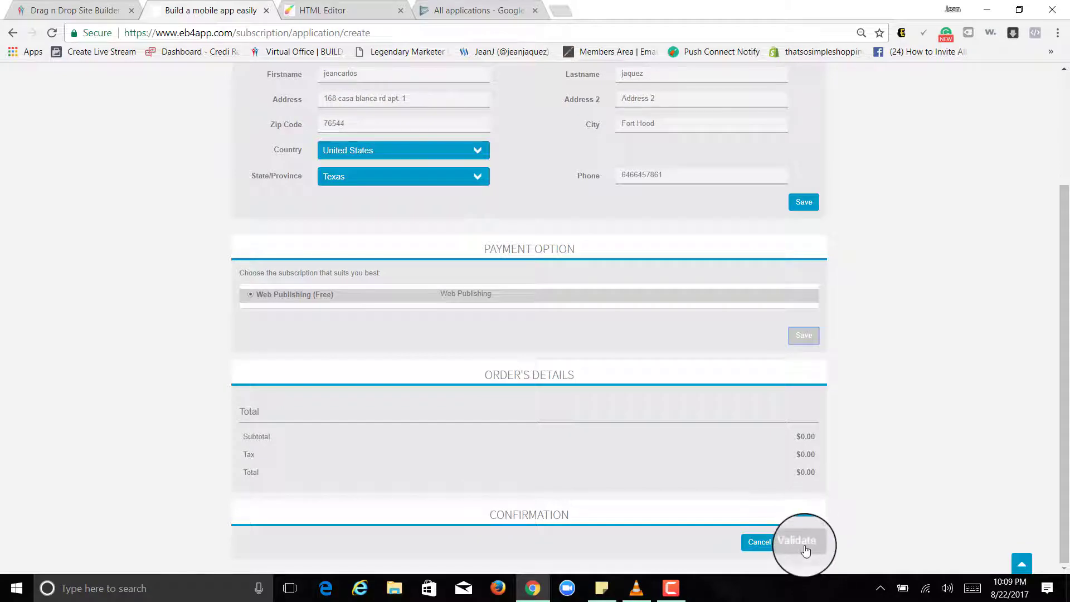
pyautogui.click(799, 541)
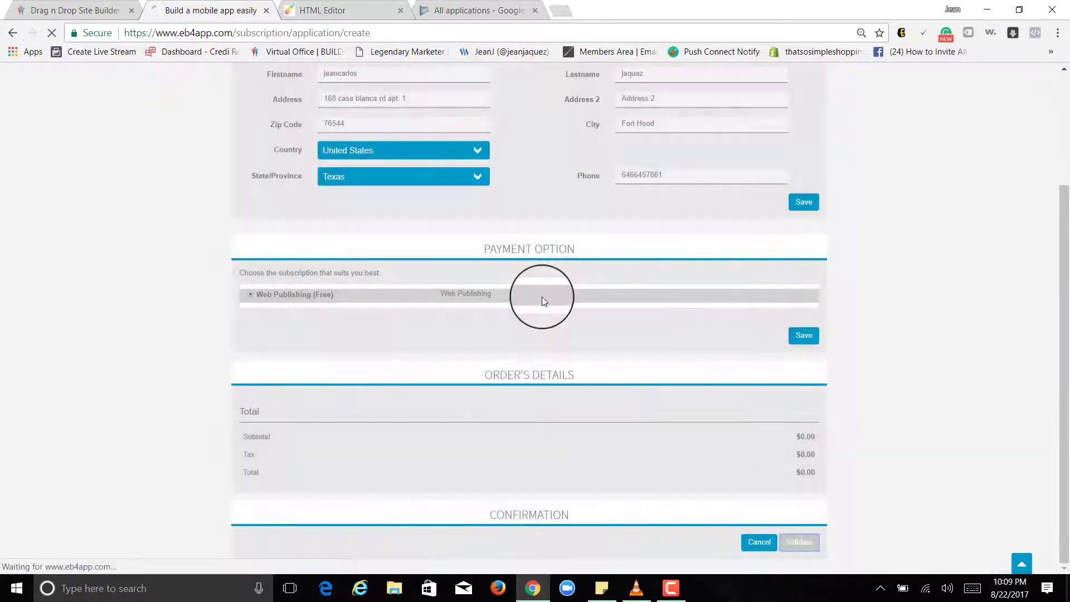
pyautogui.click(799, 541)
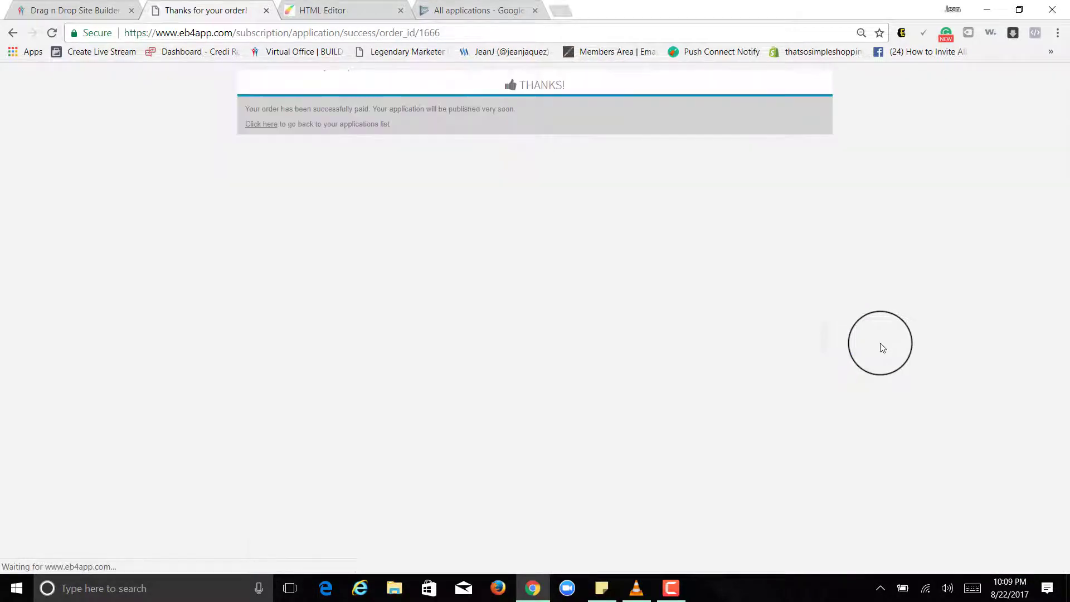
pyautogui.moveTo(464, 78)
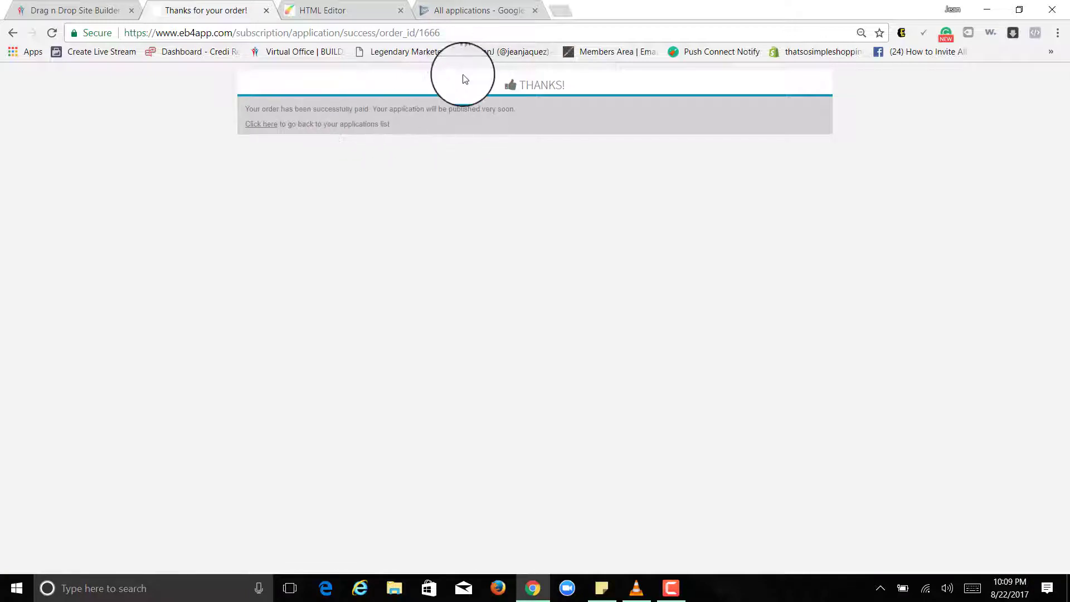
pyautogui.click(475, 10)
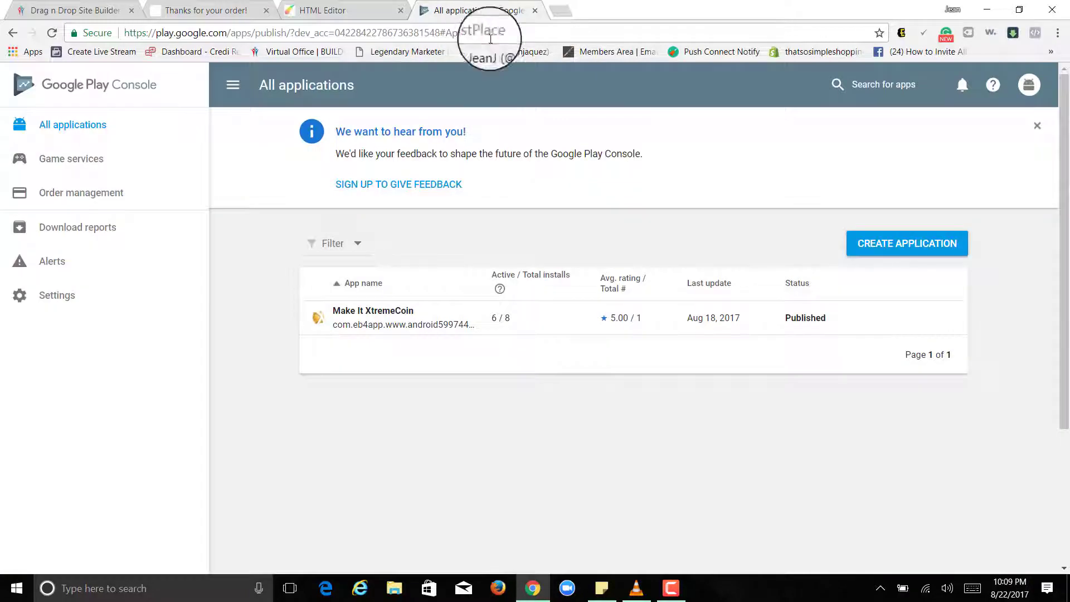
pyautogui.moveTo(939, 224)
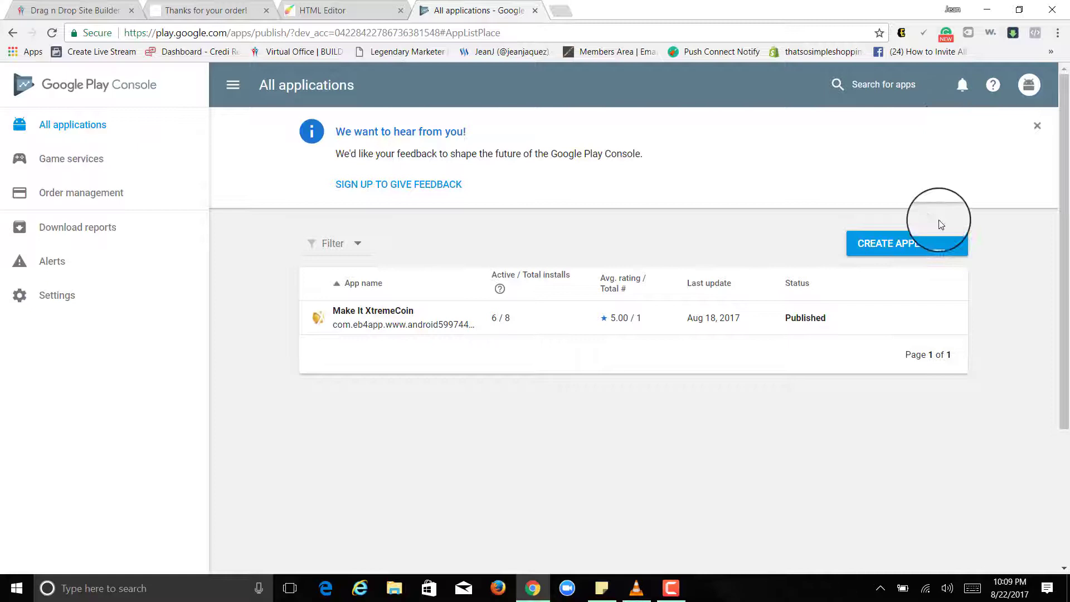
pyautogui.click(307, 33)
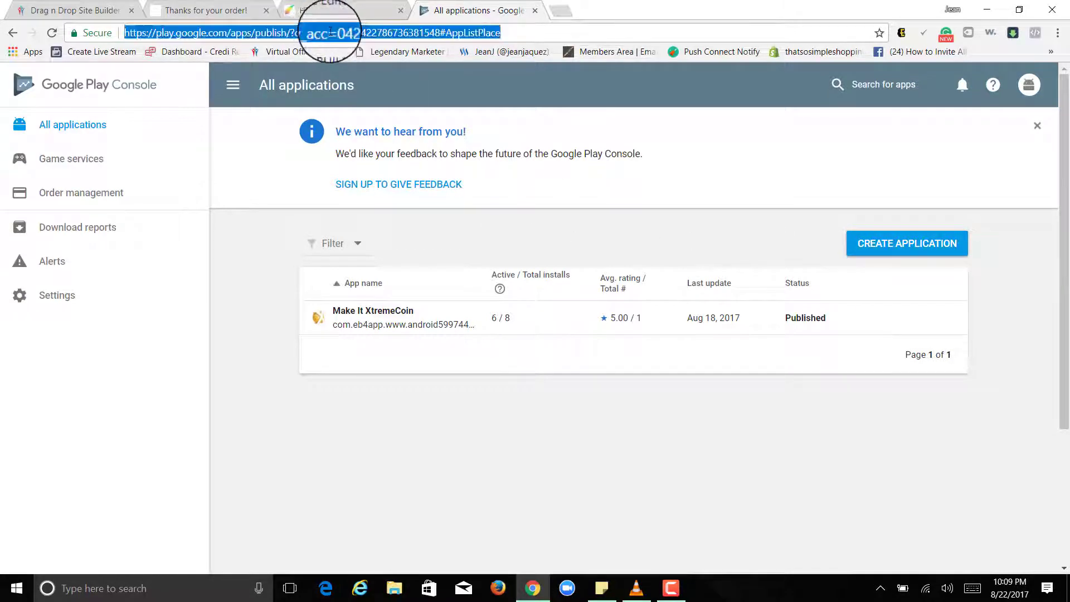
pyautogui.write('developers.facebook.com')
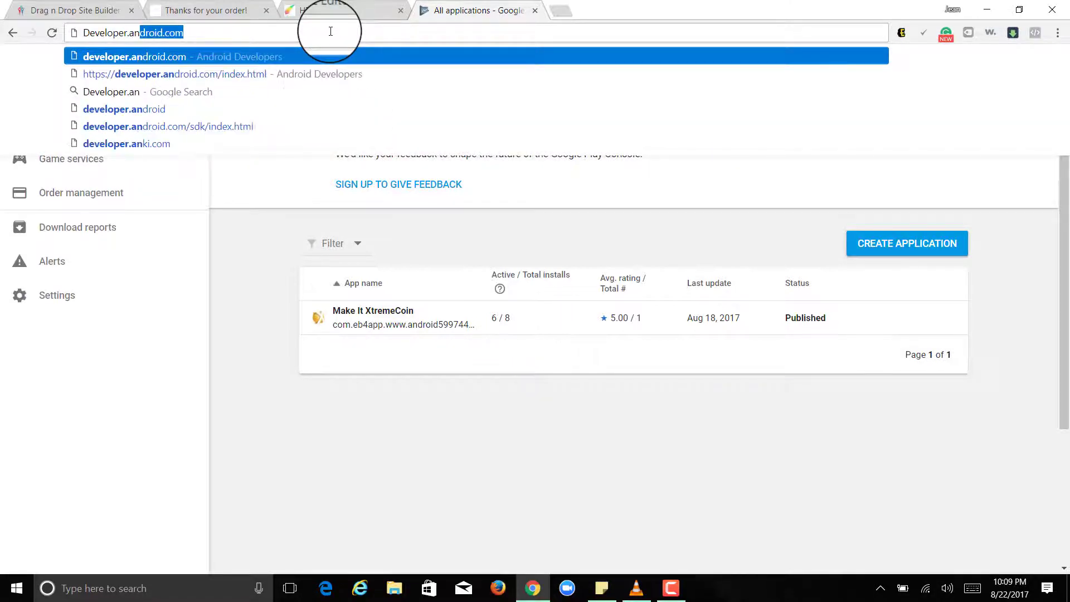
pyautogui.click(174, 74)
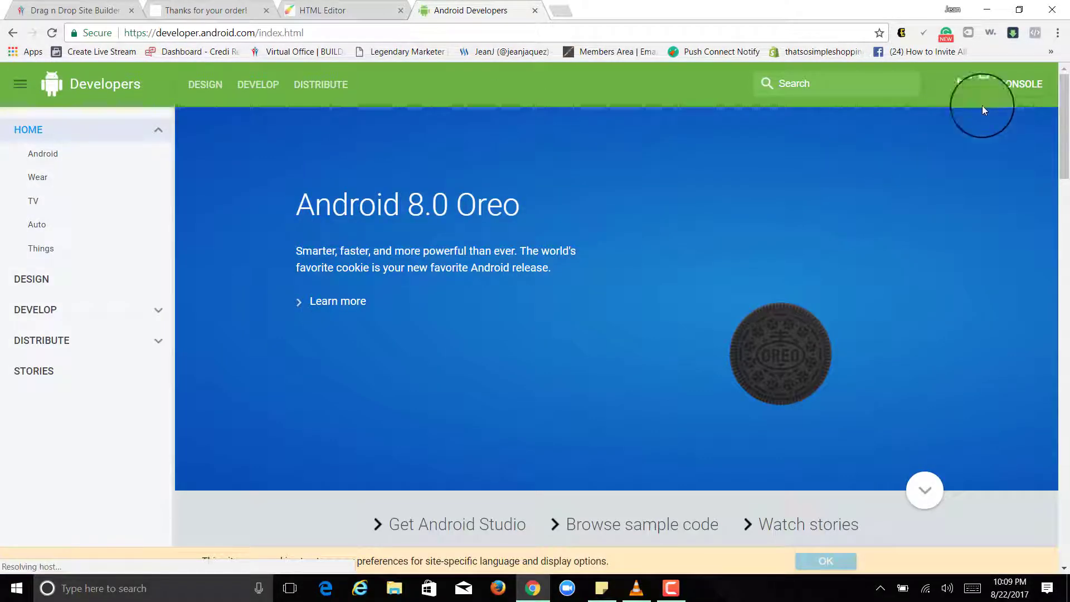
pyautogui.click(1003, 83)
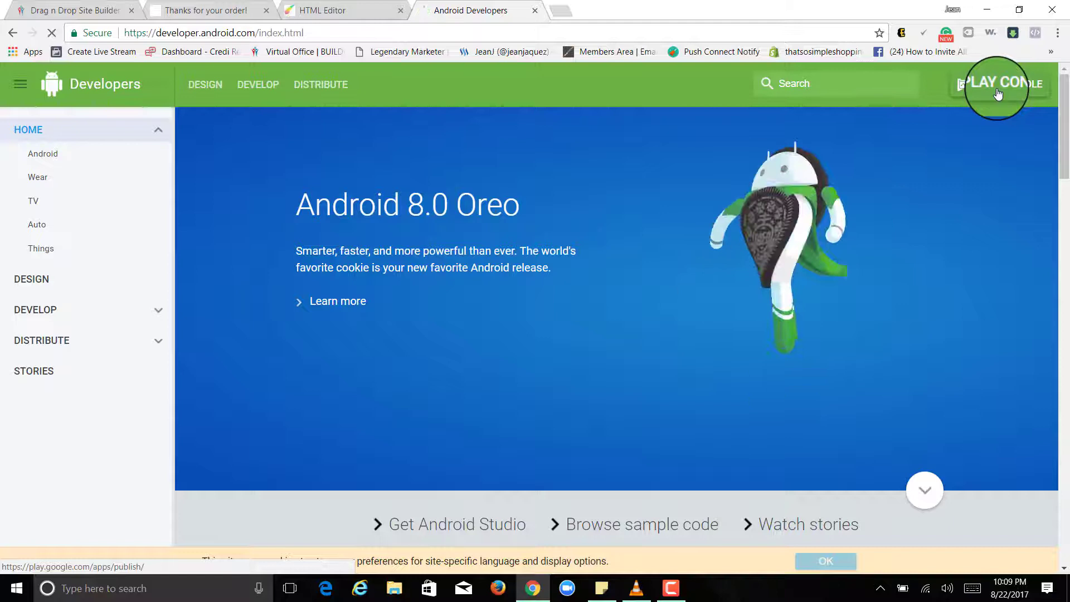
pyautogui.click(1000, 84)
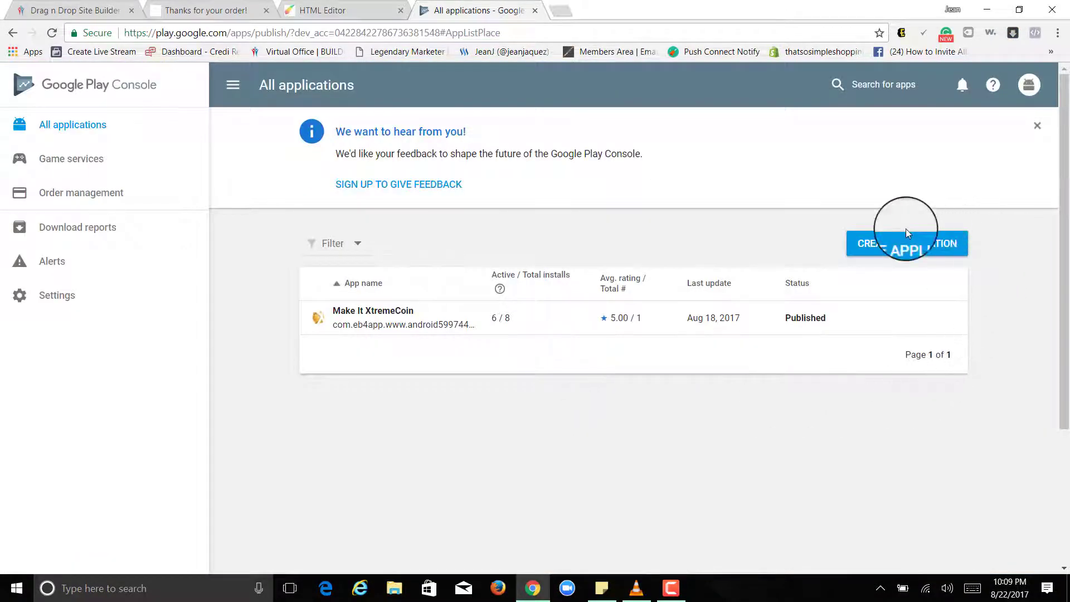
# Step: Create a new application with the title MasterBuilders
pyautogui.click(906, 244)
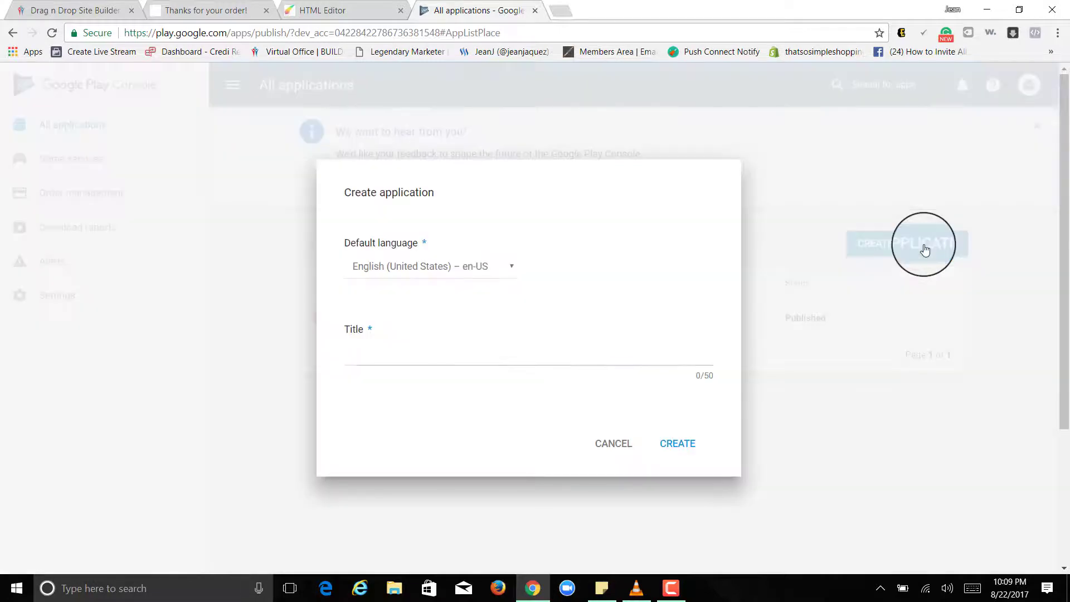
pyautogui.click(528, 353)
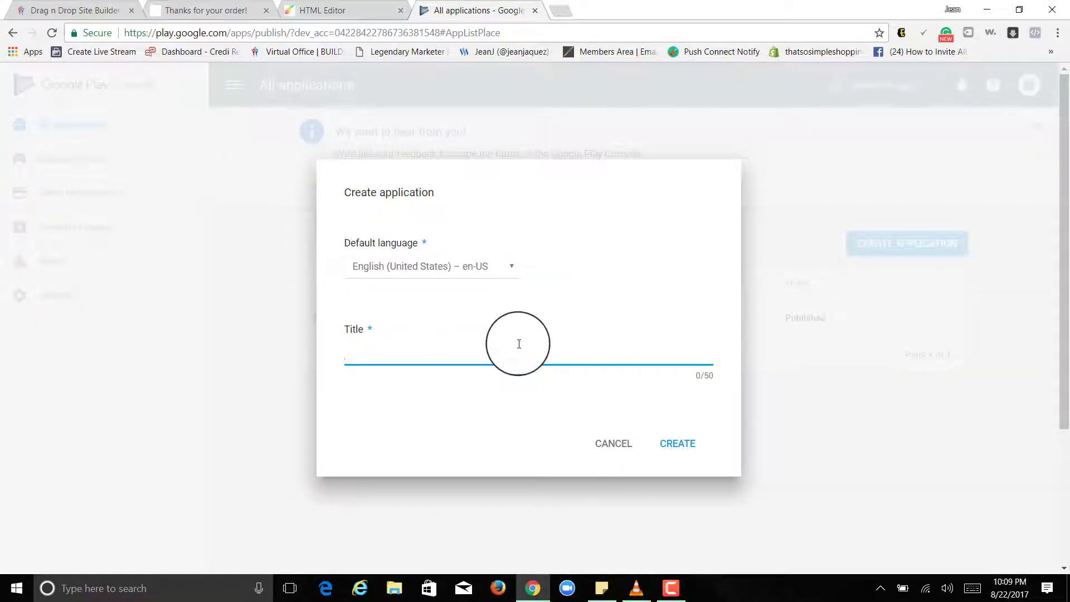
pyautogui.write('MasterBui')
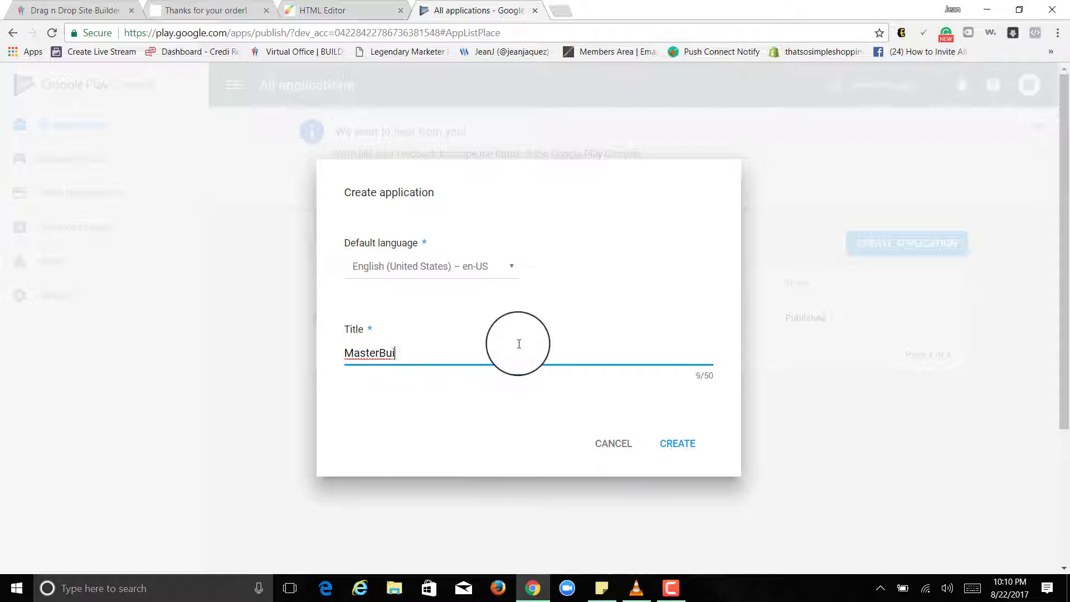
pyautogui.write('lders')
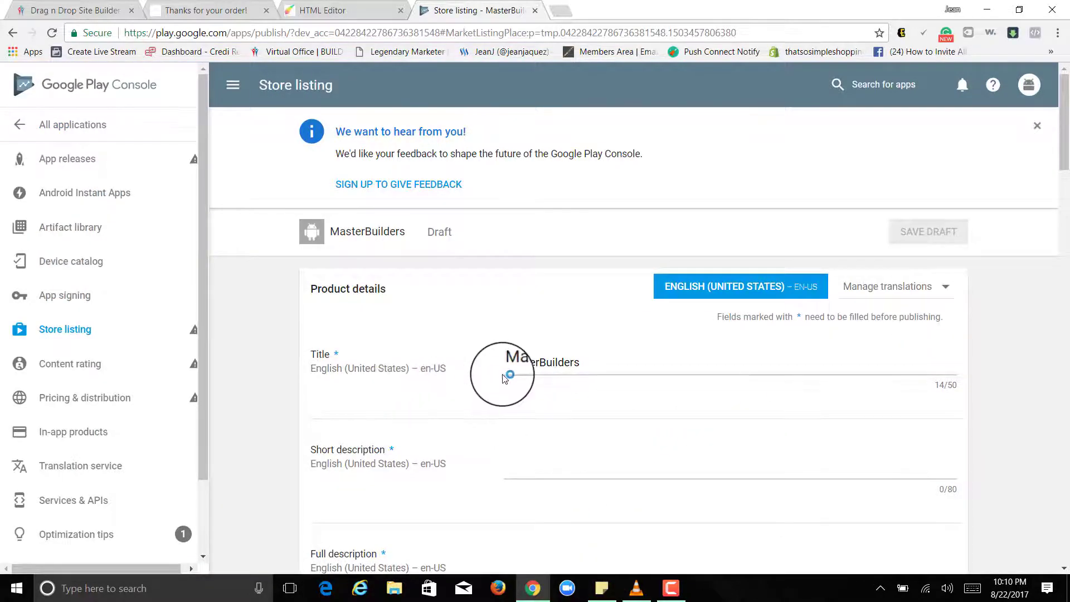
# Step: Check the Hi-res icon 'with alpha' requirement under Graphic assets, then bring up File Explorer
pyautogui.scroll(-3)
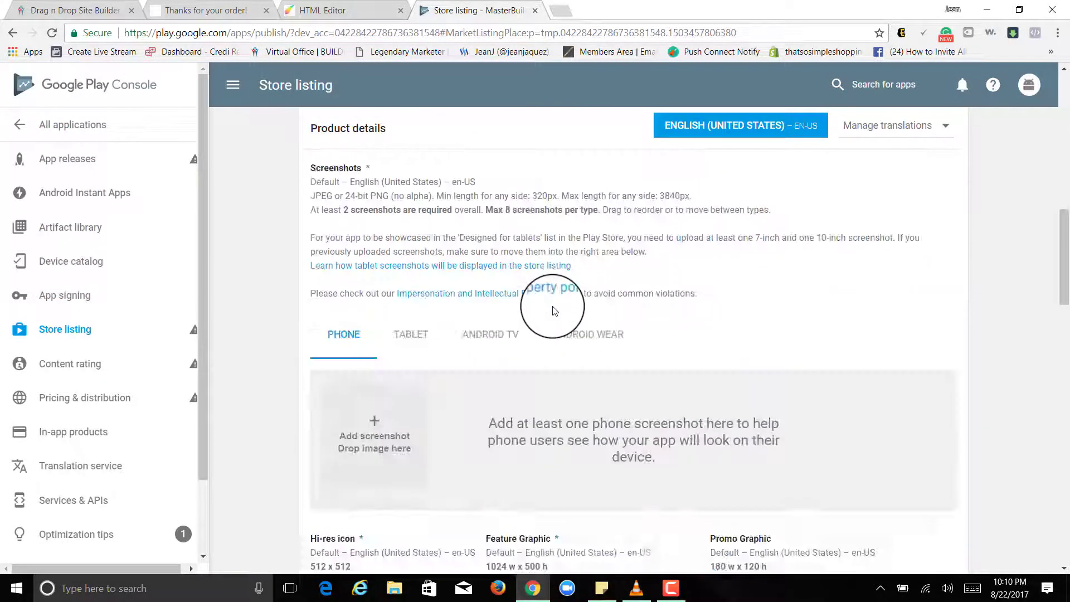
pyautogui.scroll(-3)
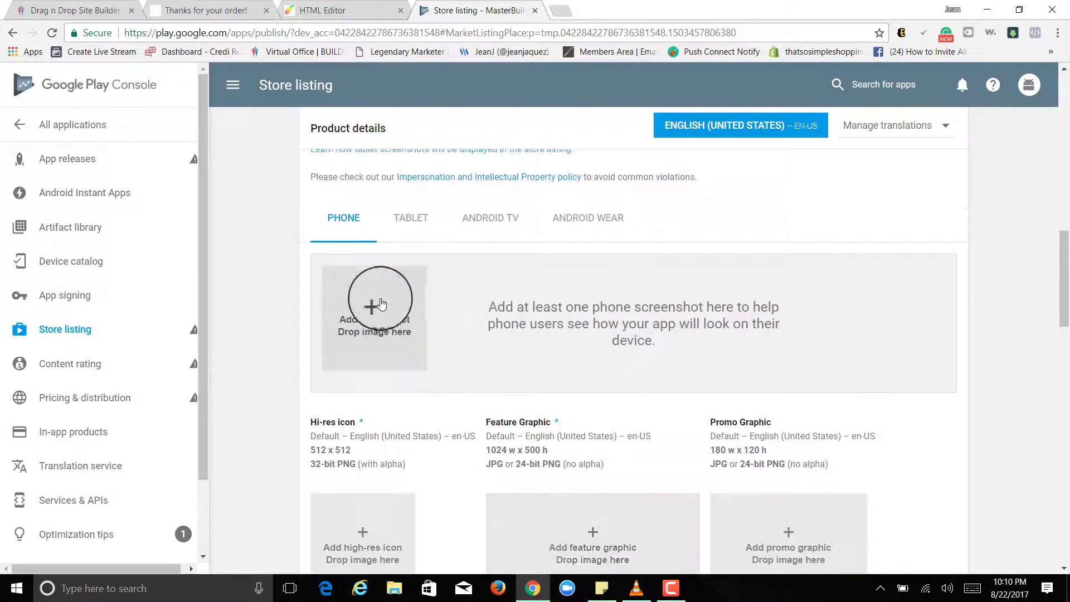
pyautogui.moveTo(409, 280)
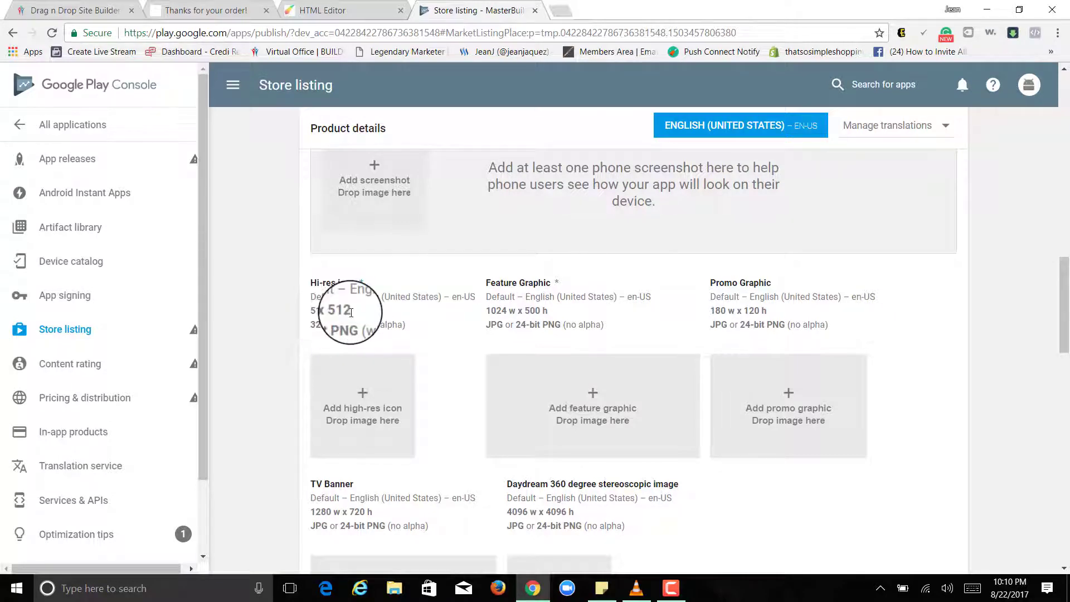
pyautogui.moveTo(317, 311)
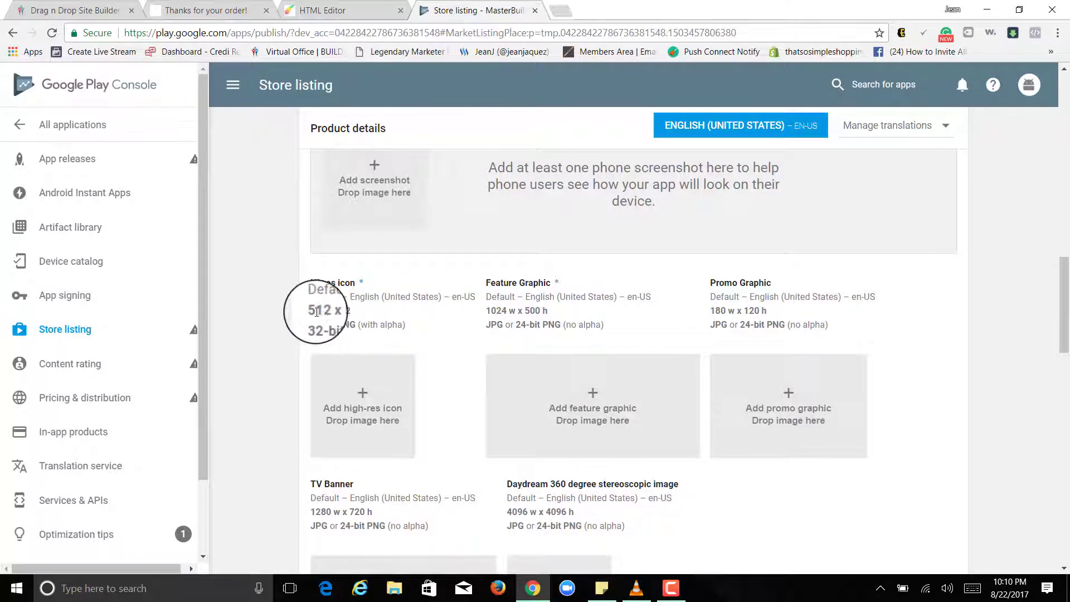
pyautogui.moveTo(361, 334)
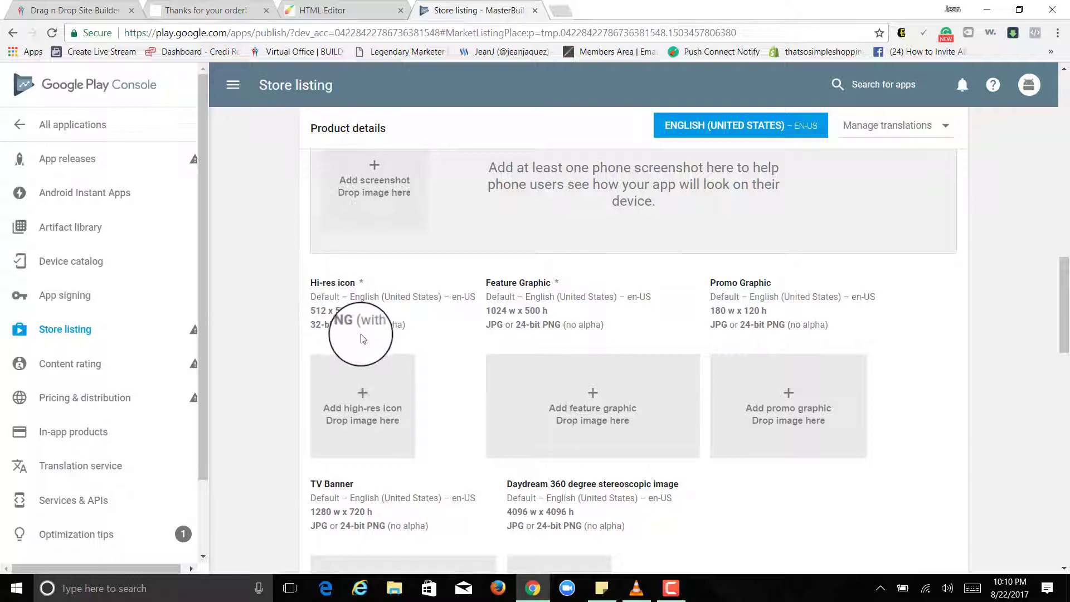
pyautogui.moveTo(409, 321)
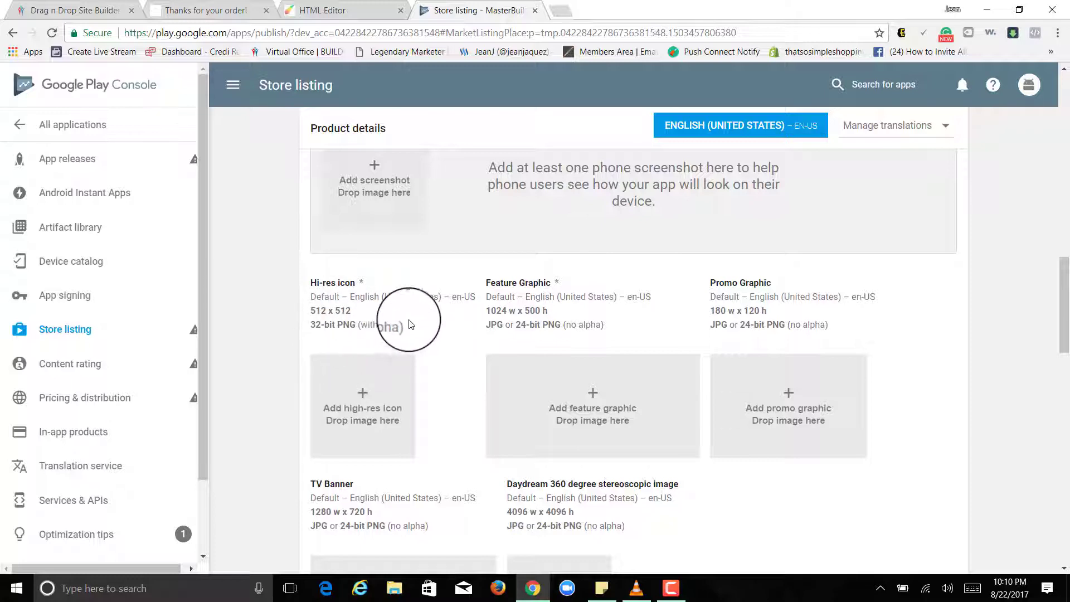
pyautogui.doubleClick(380, 325)
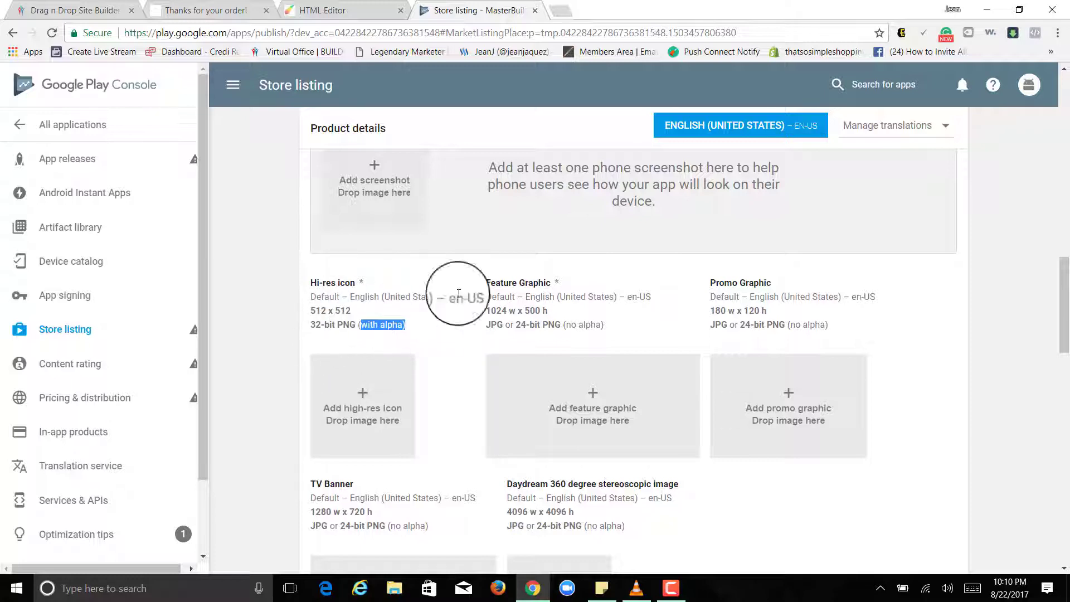
pyautogui.moveTo(614, 198)
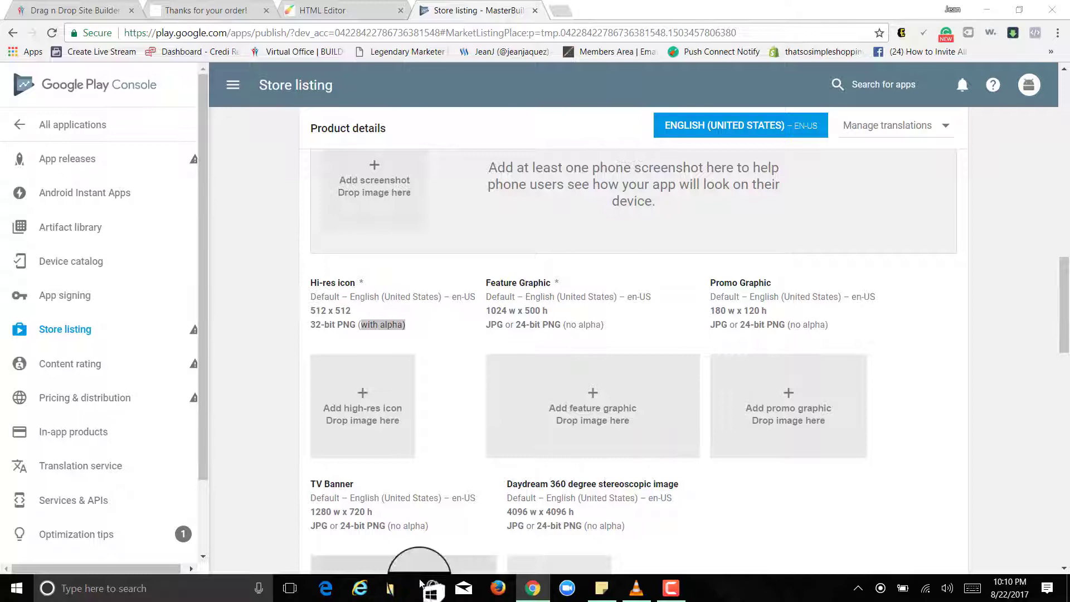
pyautogui.click(393, 587)
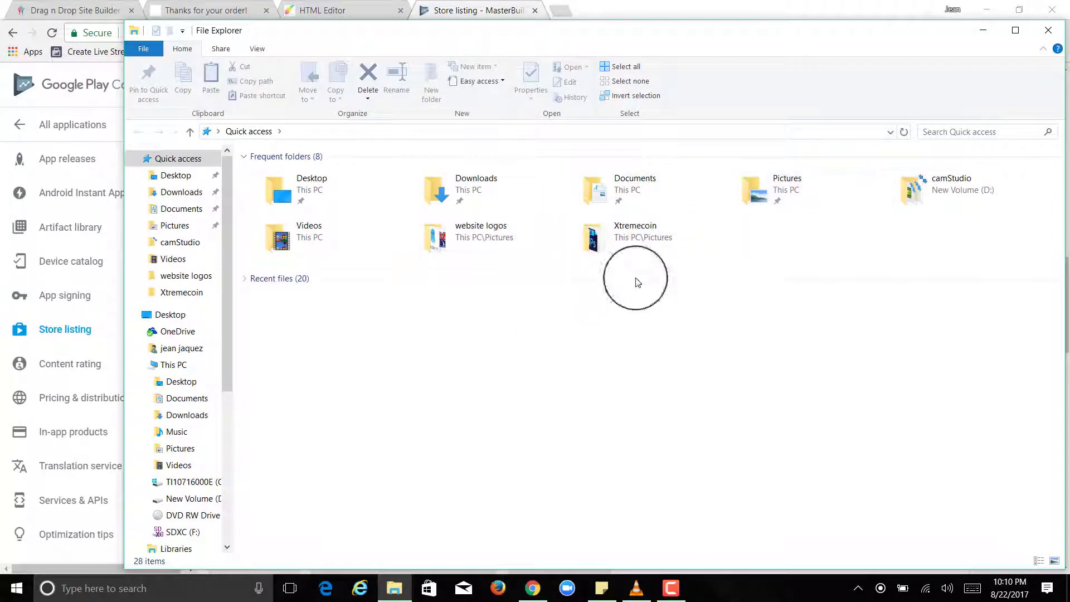
# Step: In the Xtremecoin pictures folder, preview the Hi-res icon .png and close it
pyautogui.click(635, 237)
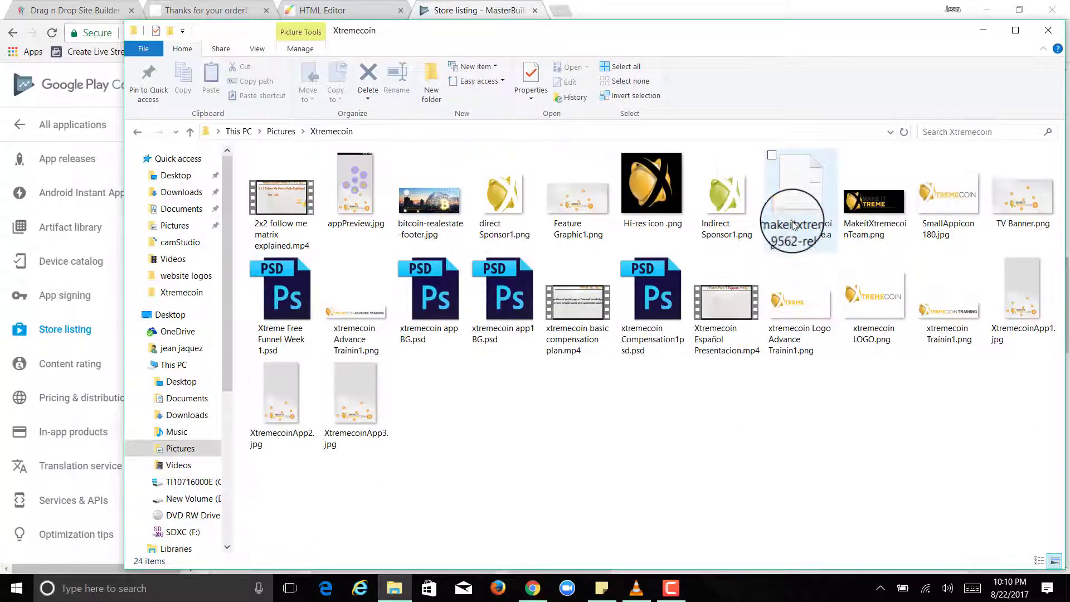
pyautogui.click(651, 180)
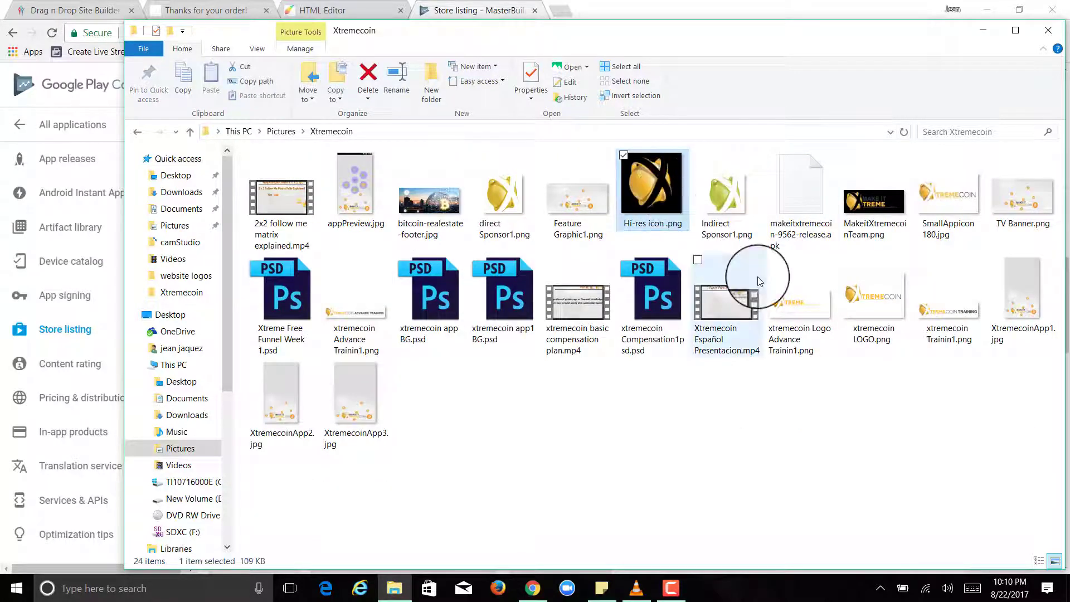
pyautogui.doubleClick(652, 180)
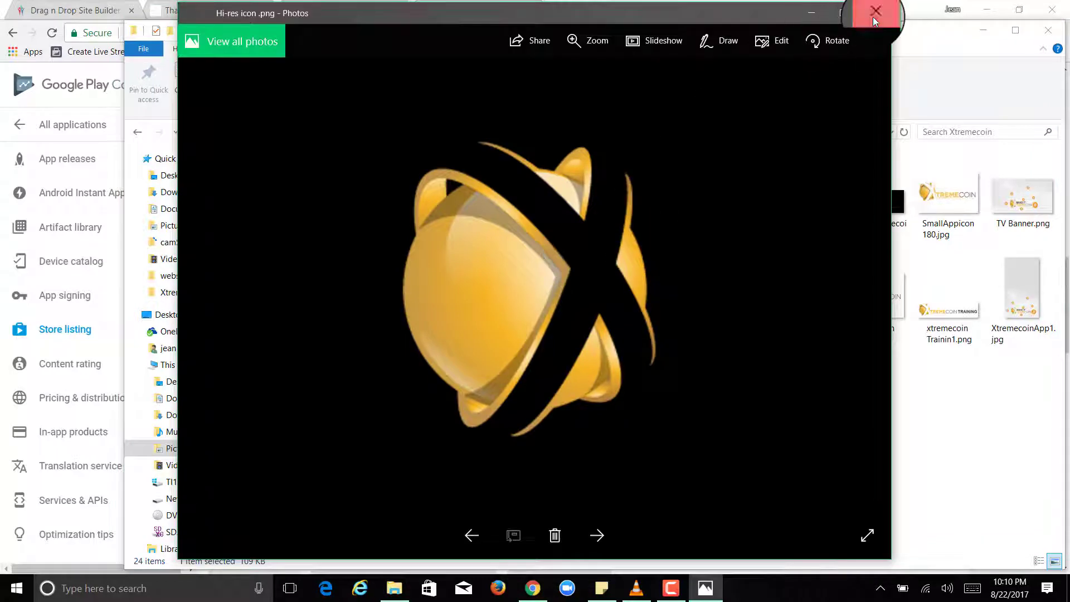
pyautogui.click(876, 11)
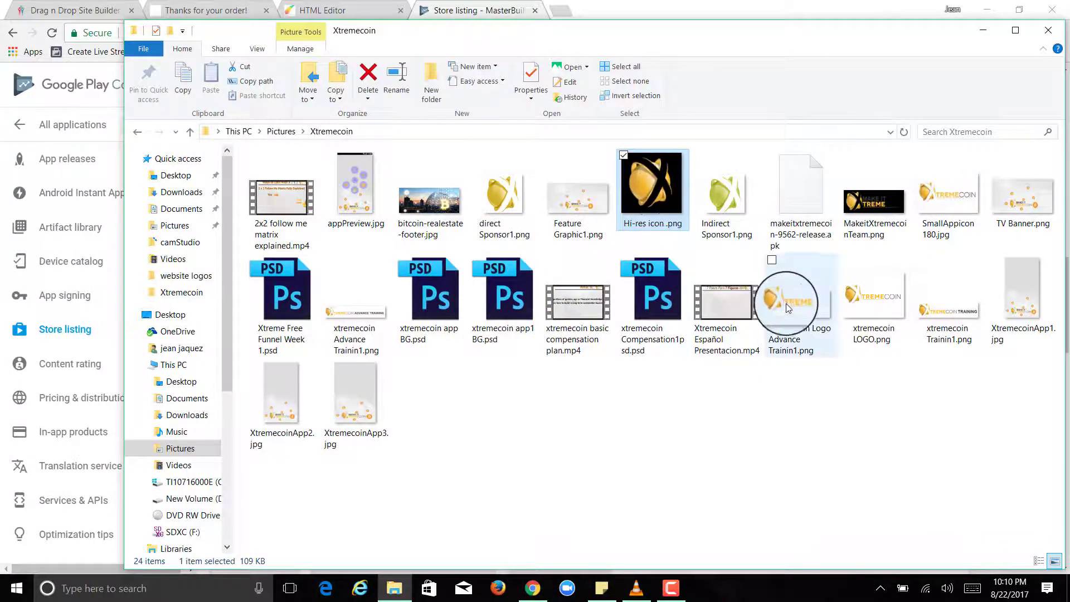
# Step: Preview the Xtremecoin Advance Training logo, then open the Hi-res icon in Adobe Photoshop
pyautogui.doubleClick(786, 300)
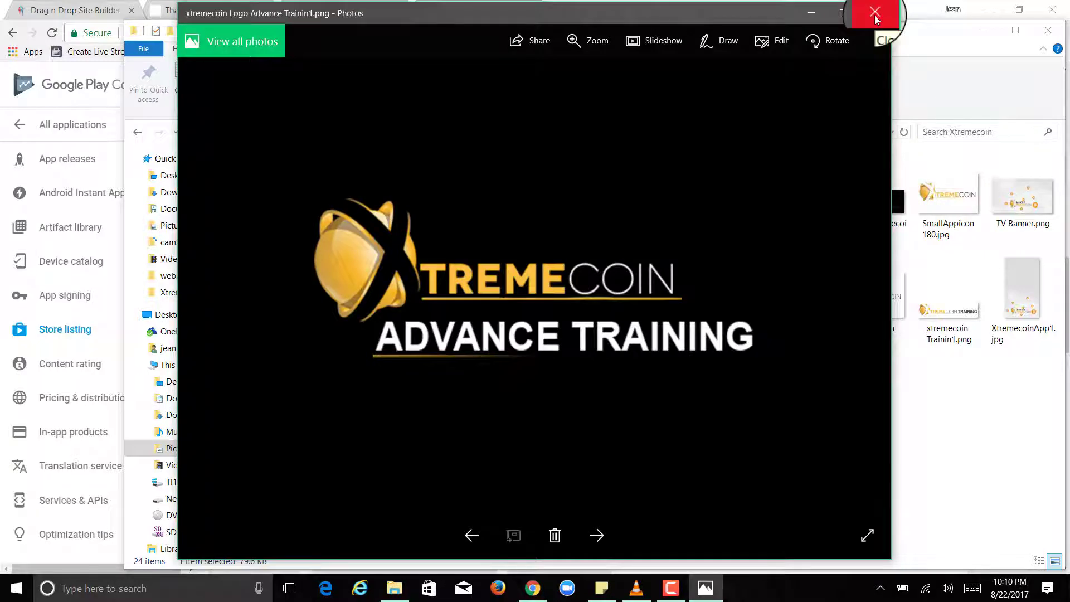
pyautogui.click(873, 12)
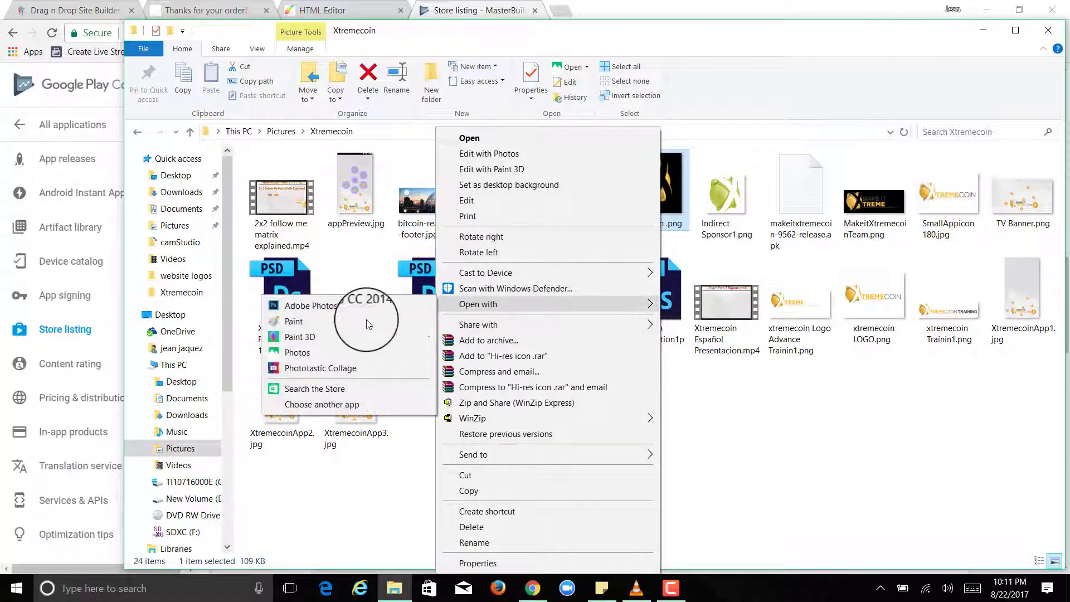
pyautogui.click(293, 321)
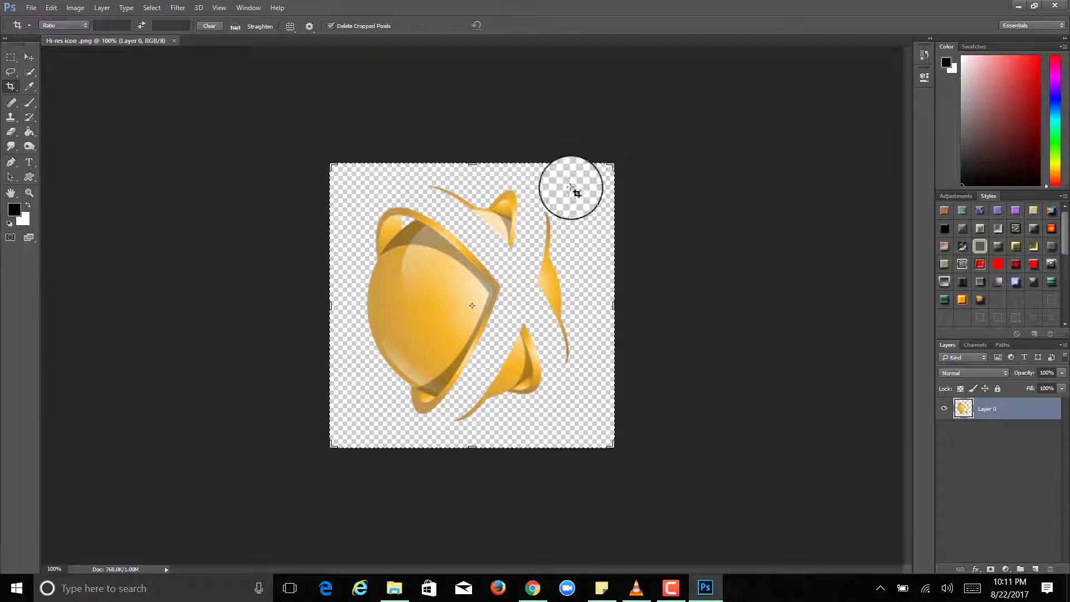
pyautogui.moveTo(470, 215)
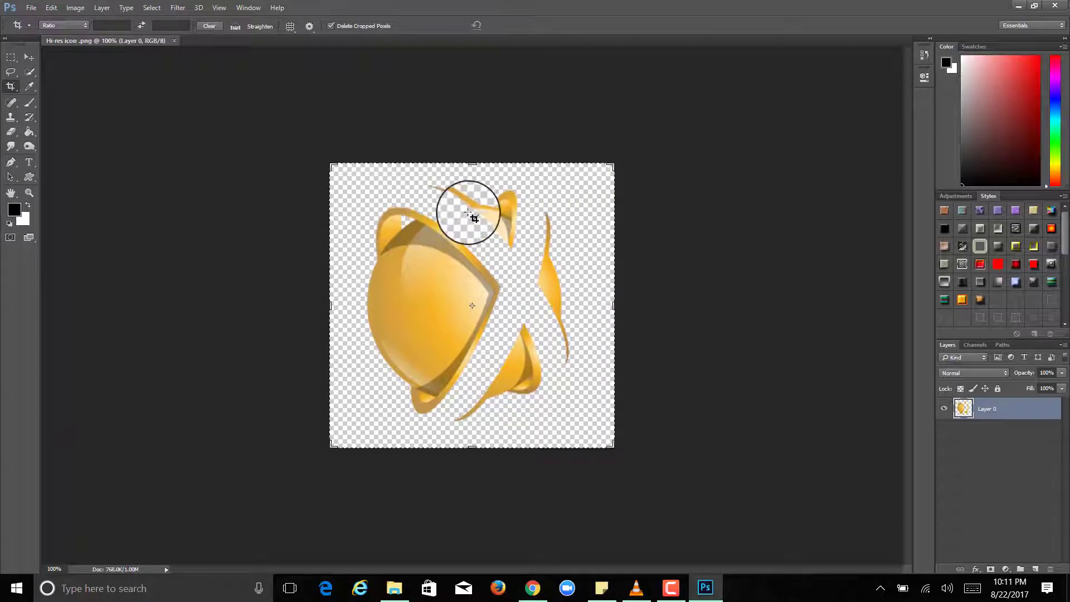
# Step: Inspect the Hi-res icon canvas in Photoshop with the Crop tool to check its transparent background
pyautogui.moveTo(467, 212); pyautogui.dragTo(488, 260)
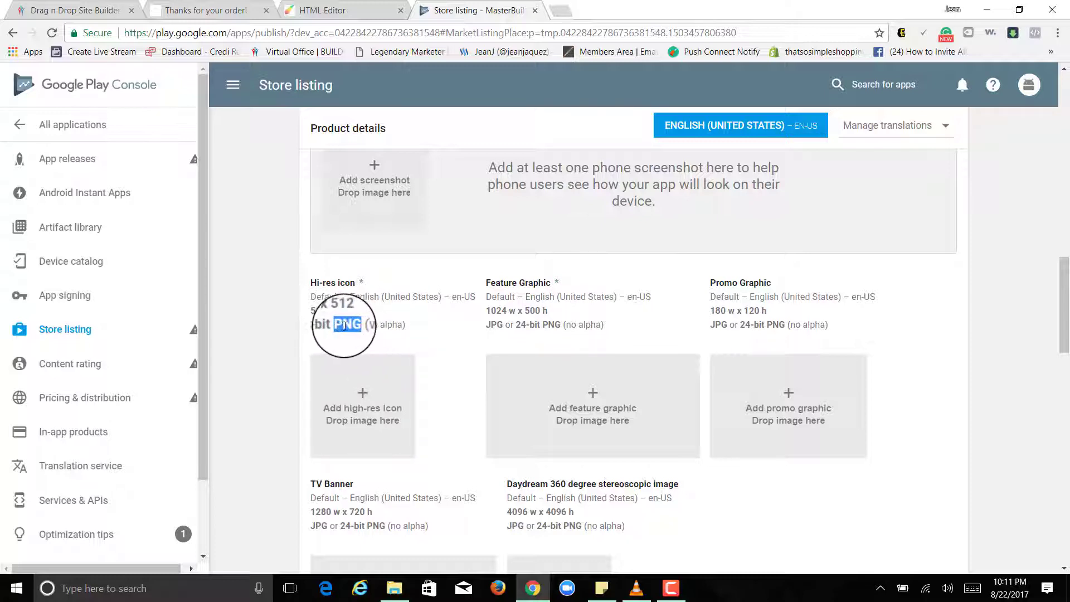
# Step: Scroll the MasterBuilders store listing through graphics, categorization, contact details and privacy policy, then back up
pyautogui.scroll(-3)
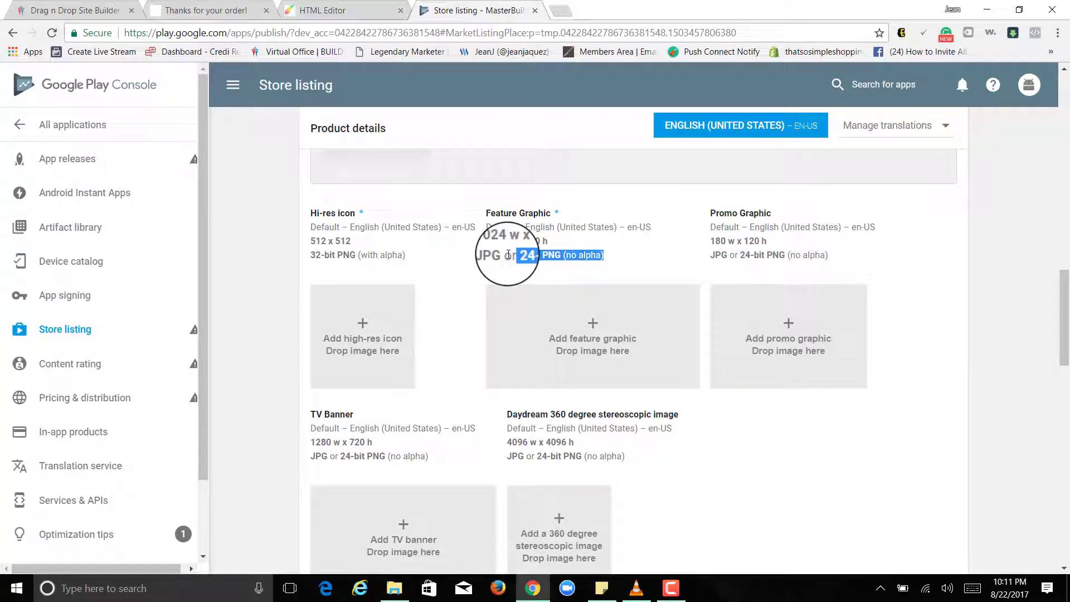
pyautogui.moveTo(612, 251)
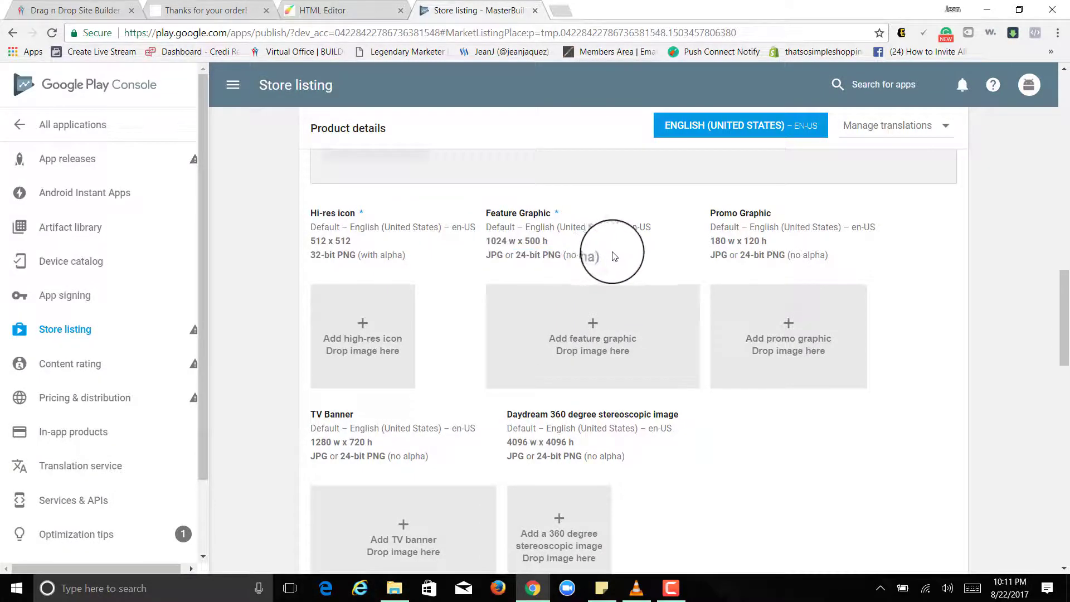
pyautogui.scroll(-3)
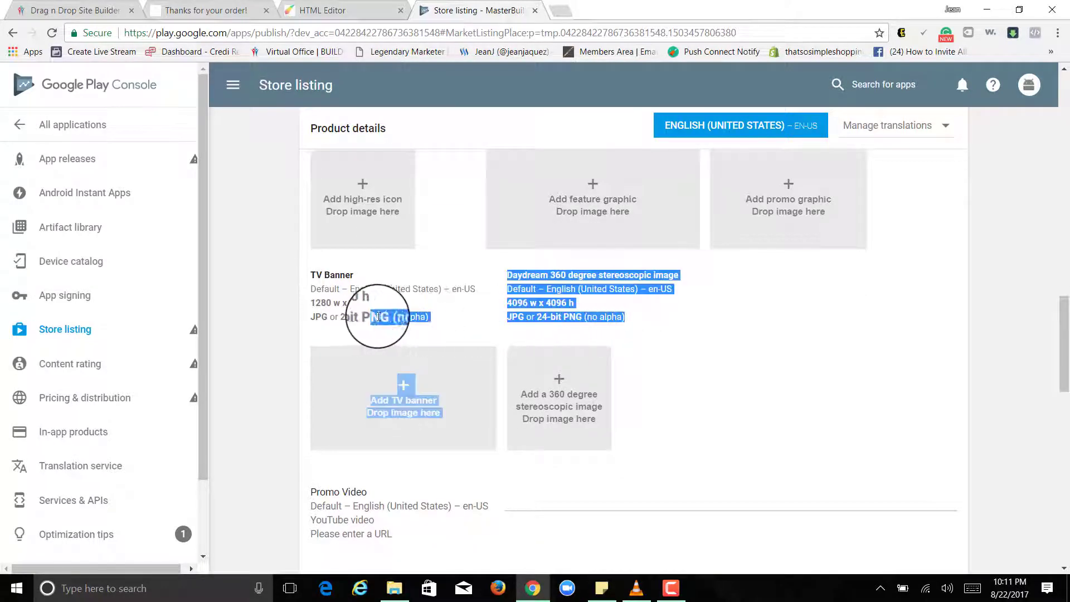
pyautogui.scroll(-3)
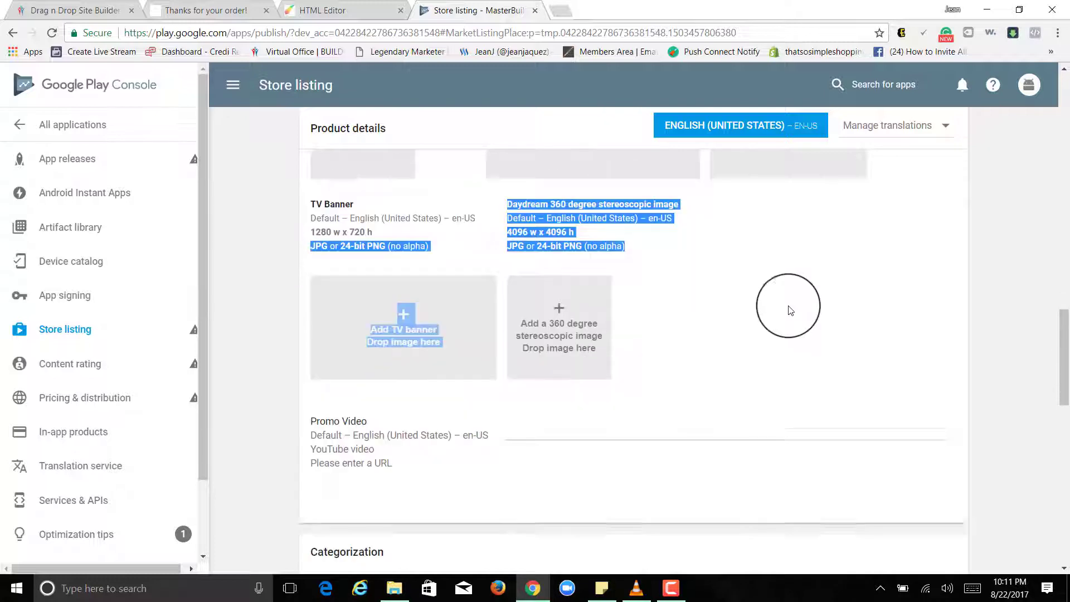
pyautogui.scroll(-3)
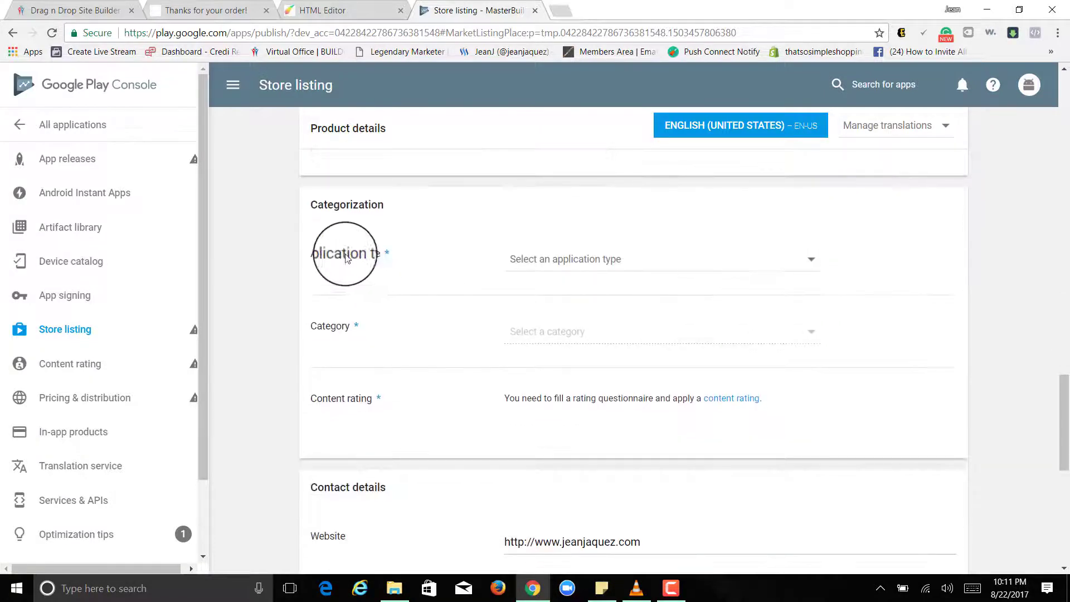
pyautogui.moveTo(553, 258)
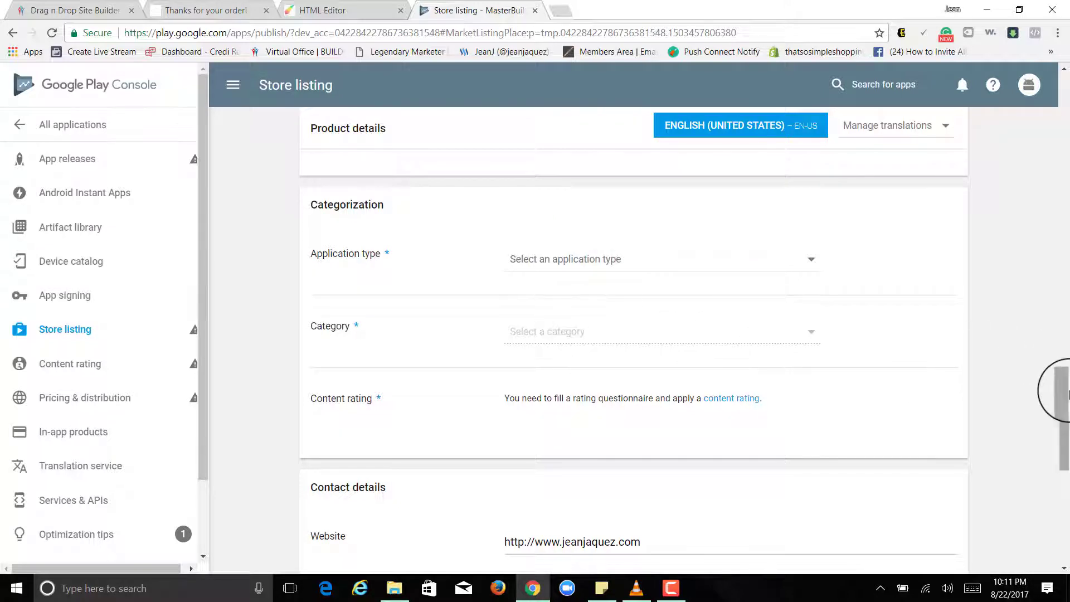
pyautogui.scroll(-3)
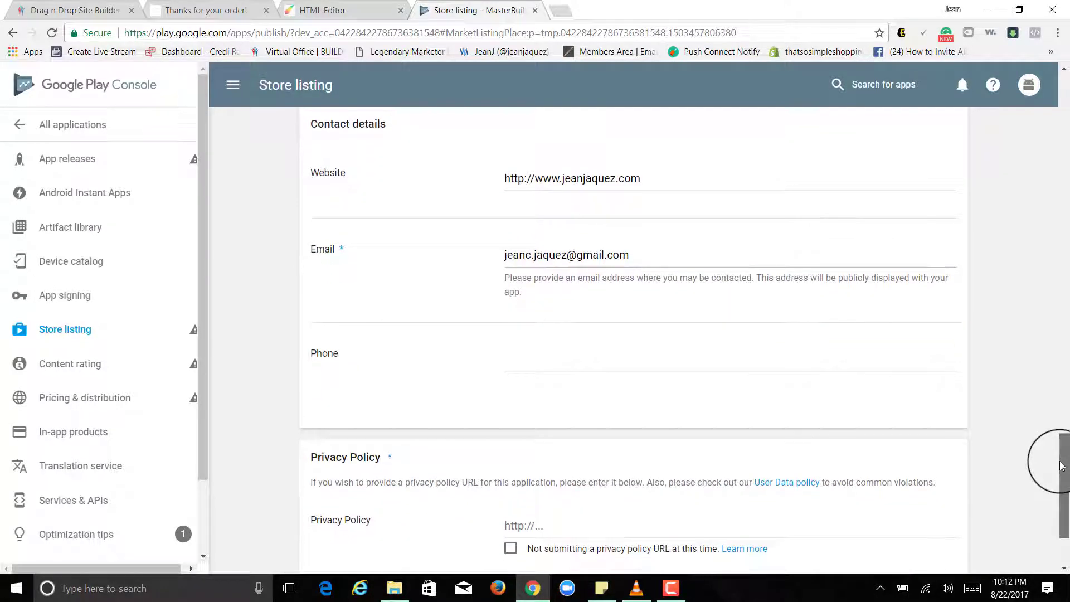
pyautogui.scroll(-3)
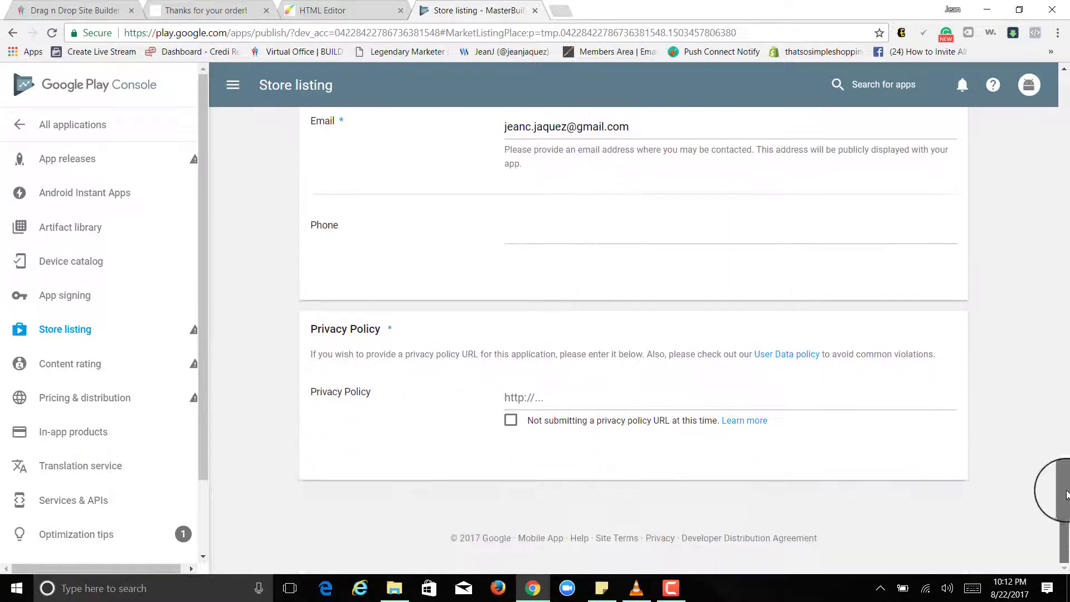
pyautogui.scroll(3)
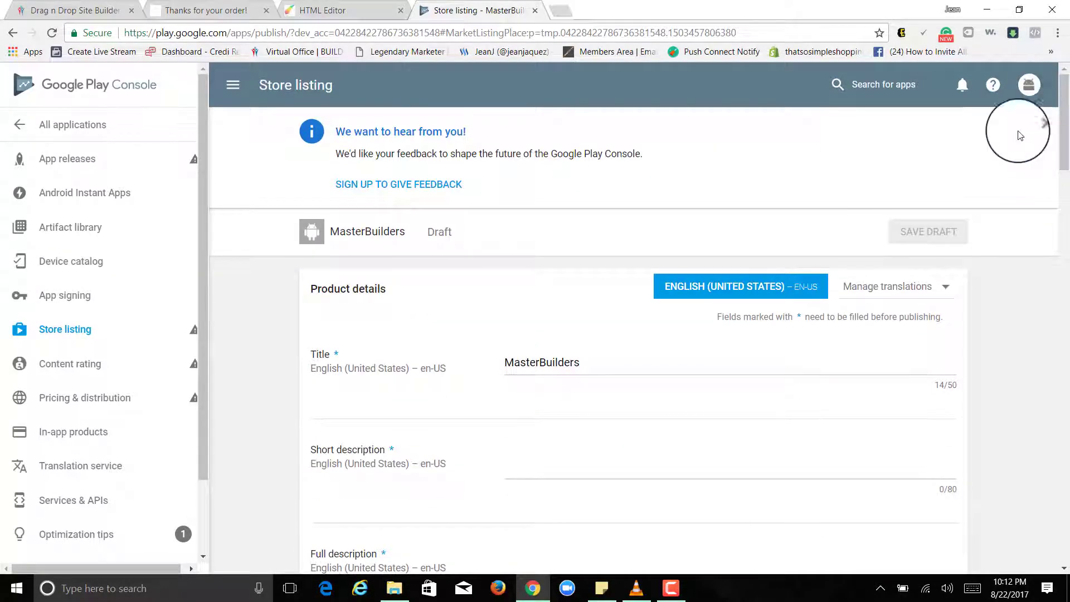
pyautogui.moveTo(109, 158)
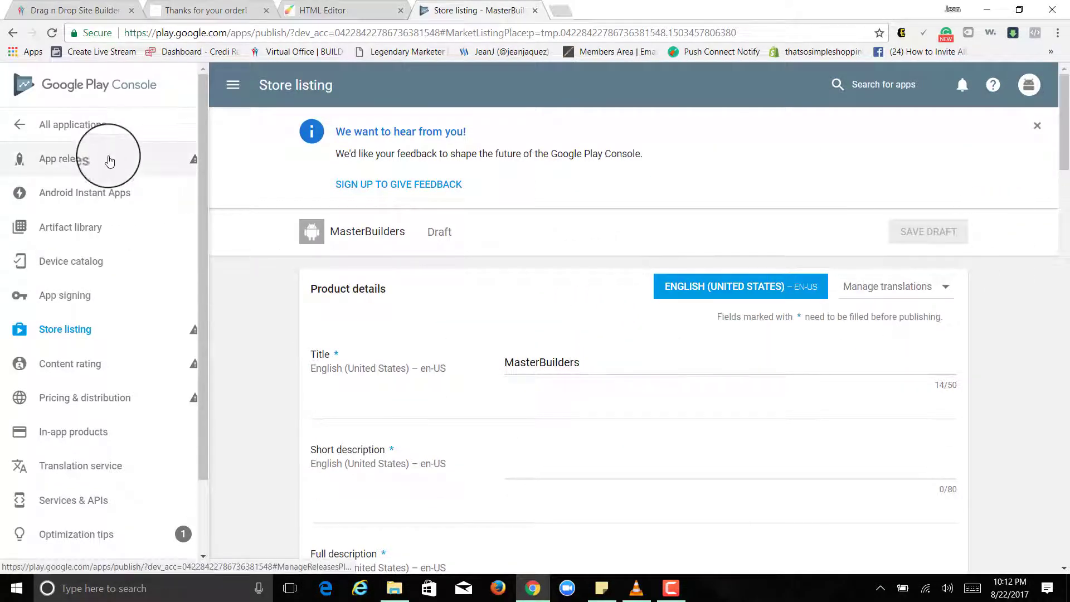
pyautogui.moveTo(65, 162)
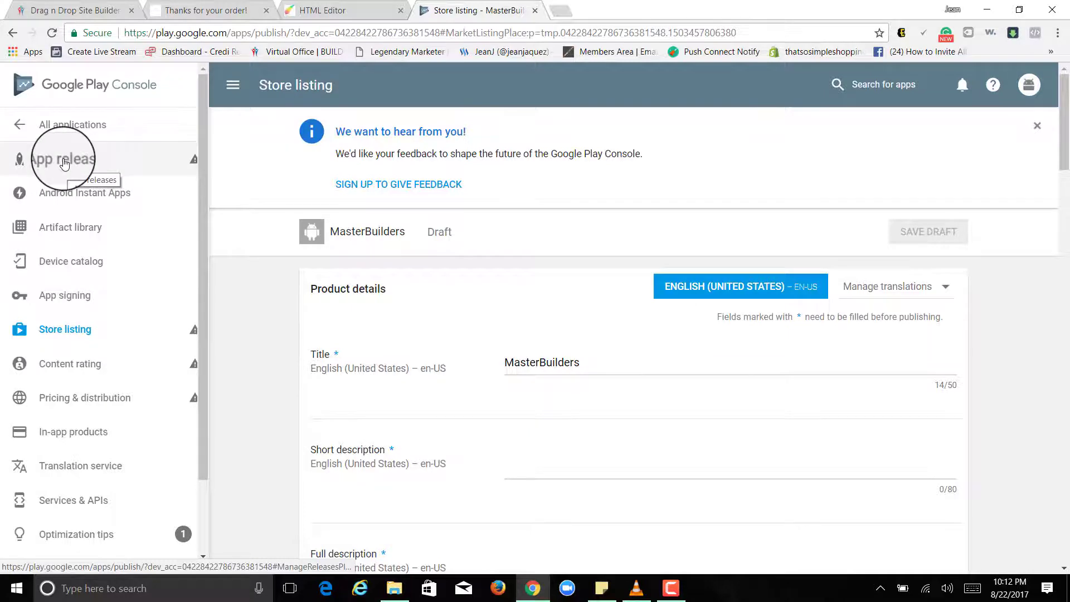
# Step: Visit the draft's App releases and Store listing, then land on Content rating, which needs an APK first
pyautogui.click(62, 157)
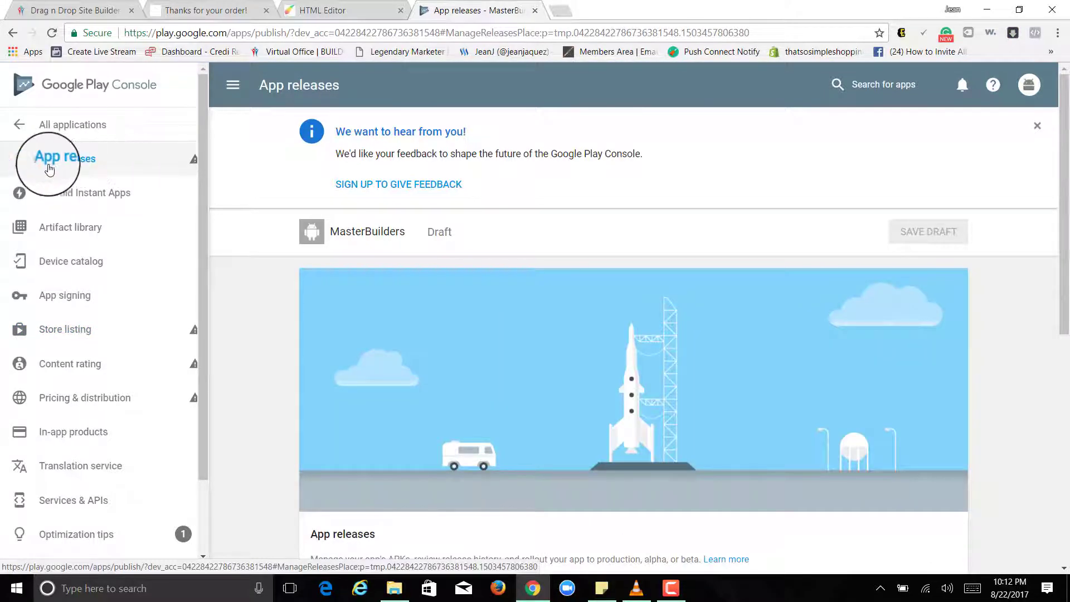
pyautogui.scroll(-3)
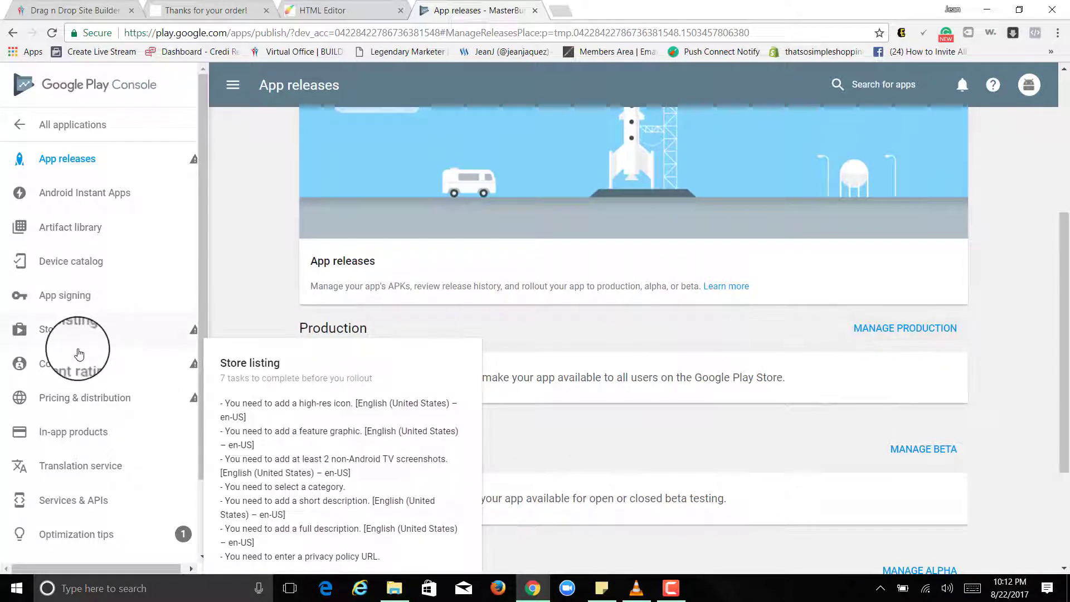
pyautogui.click(65, 329)
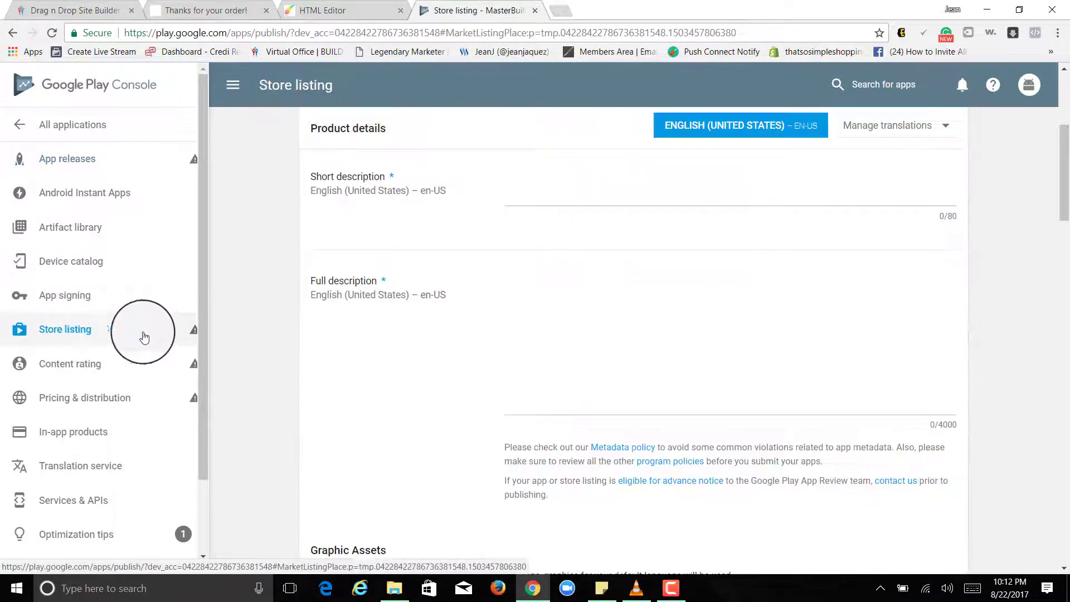
pyautogui.click(69, 364)
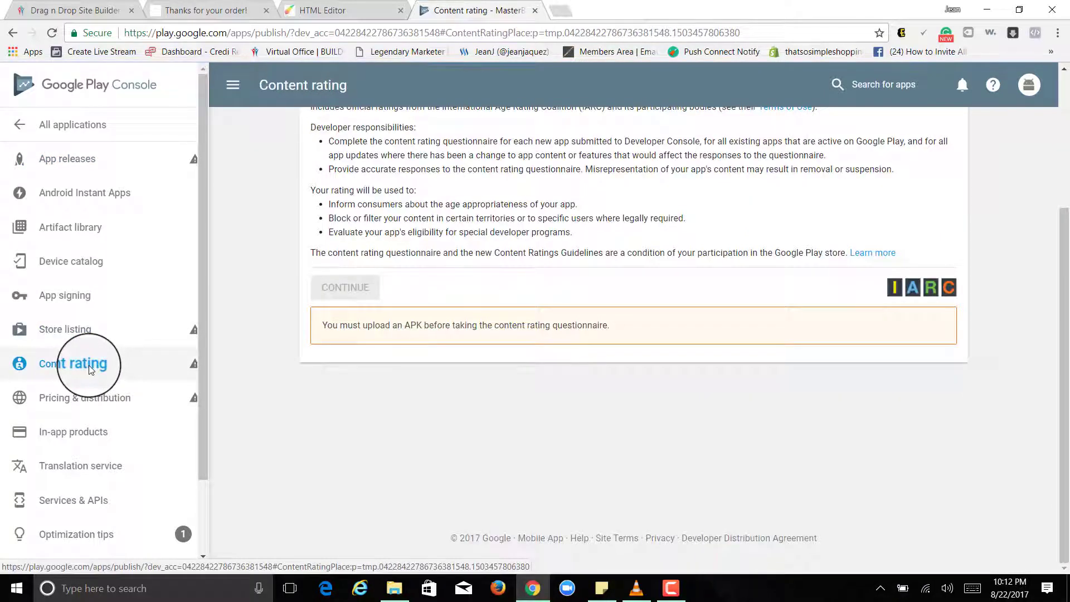
pyautogui.moveTo(65, 329)
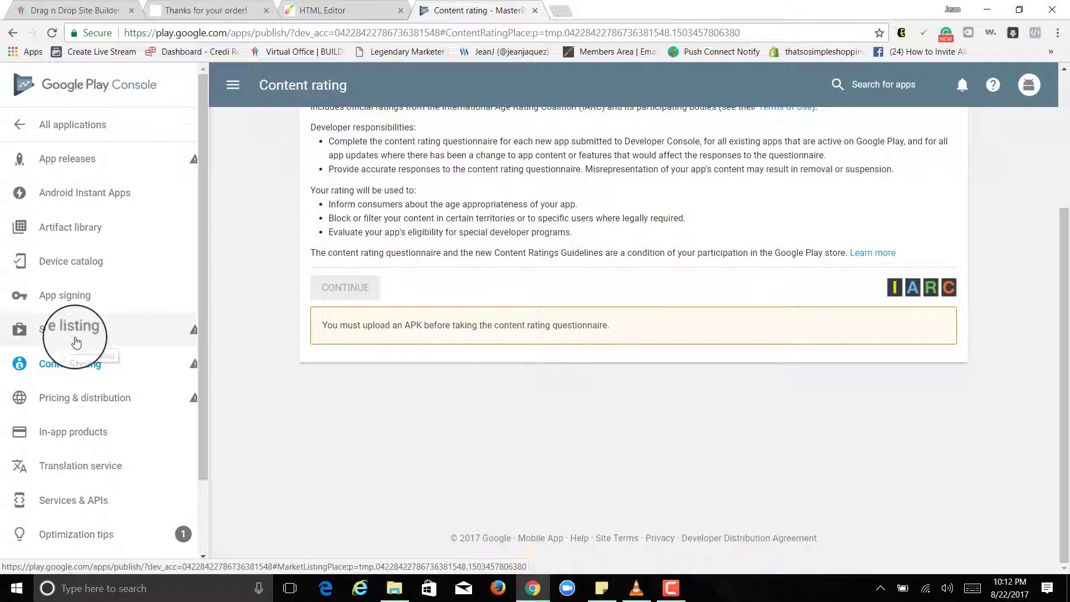
pyautogui.moveTo(70, 158)
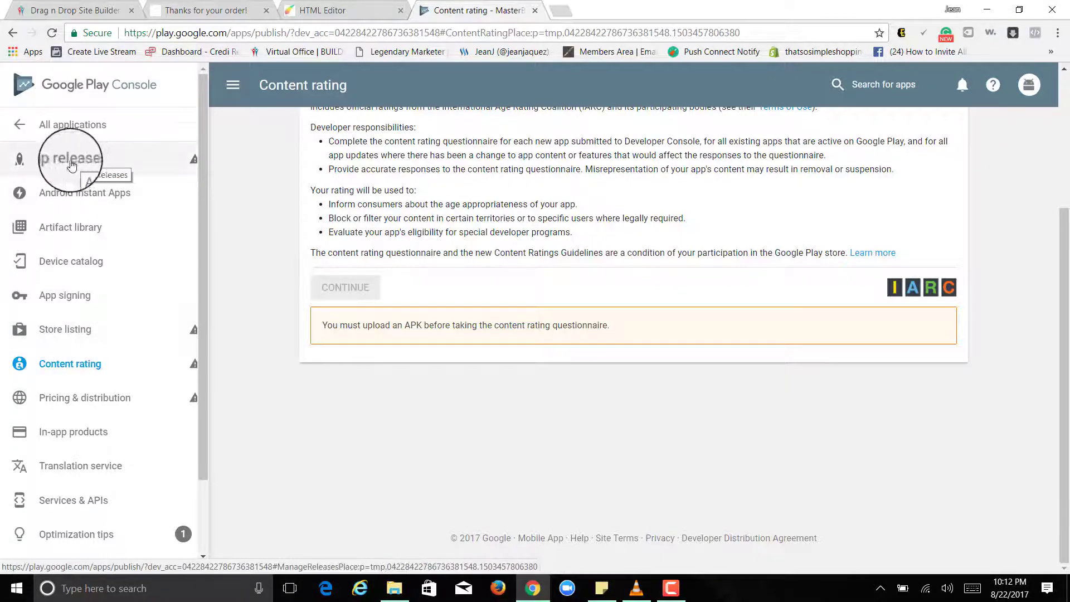
pyautogui.moveTo(101, 416)
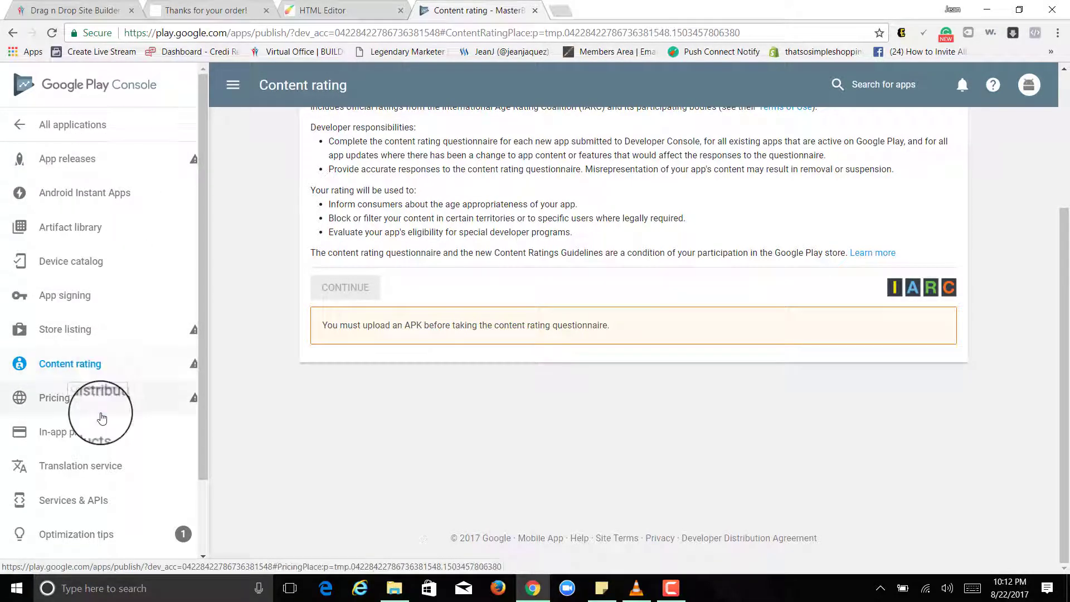
# Step: In Pricing & distribution, make MasterBuilders free and available in all 142 countries, then attempt to leave unsaved
pyautogui.click(53, 397)
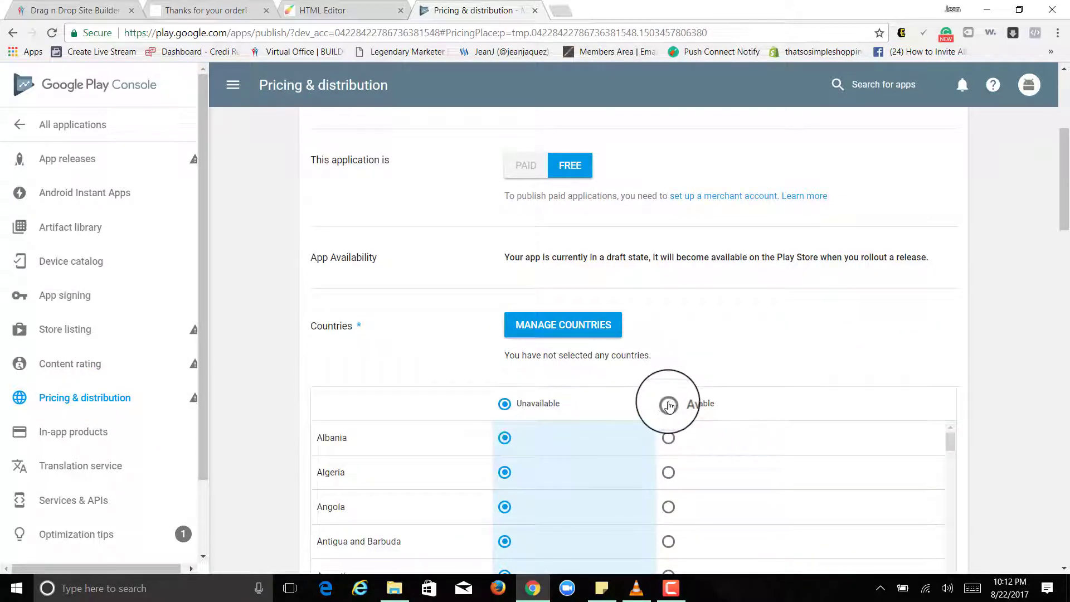
pyautogui.click(667, 403)
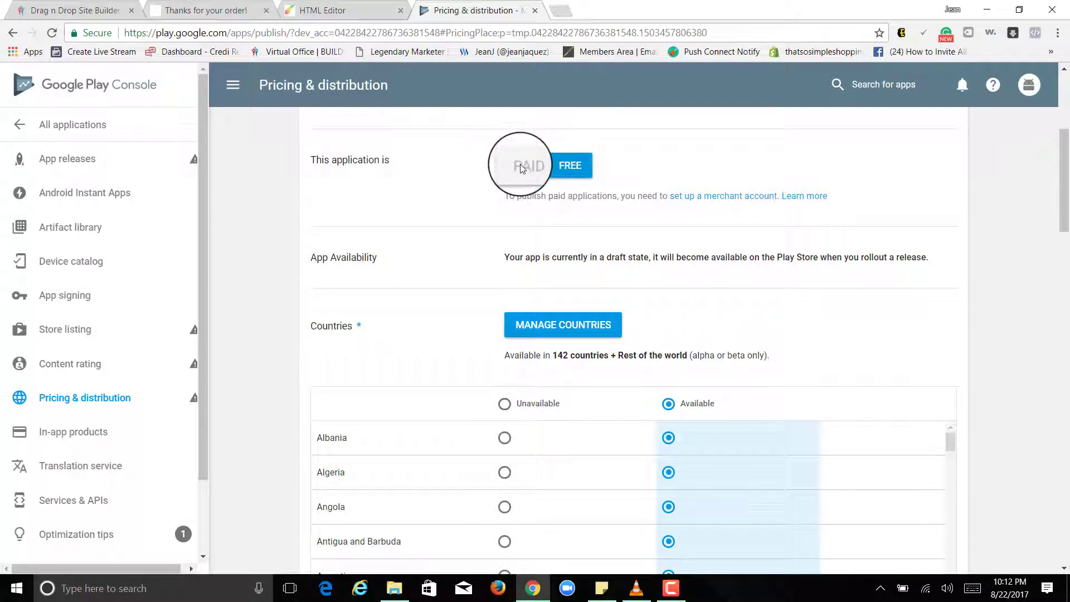
pyautogui.scroll(3)
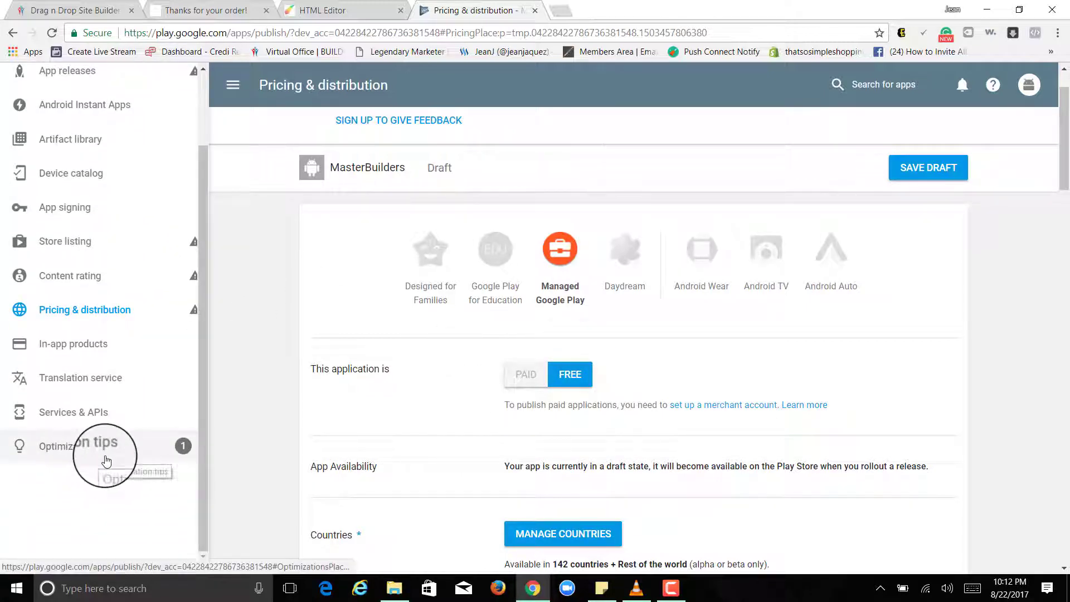
pyautogui.moveTo(927, 167)
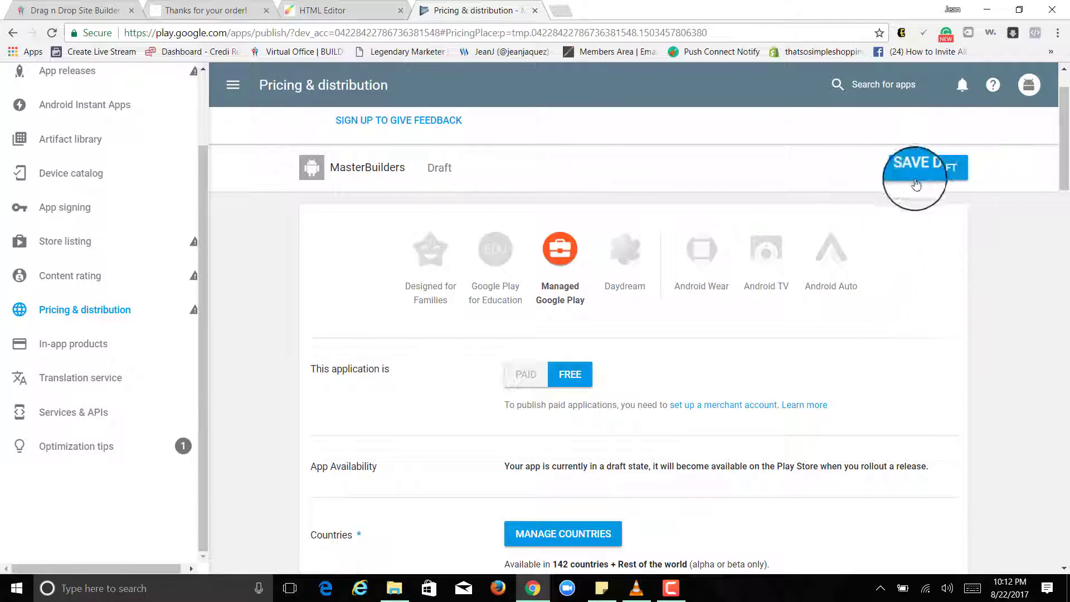
pyautogui.moveTo(1008, 156)
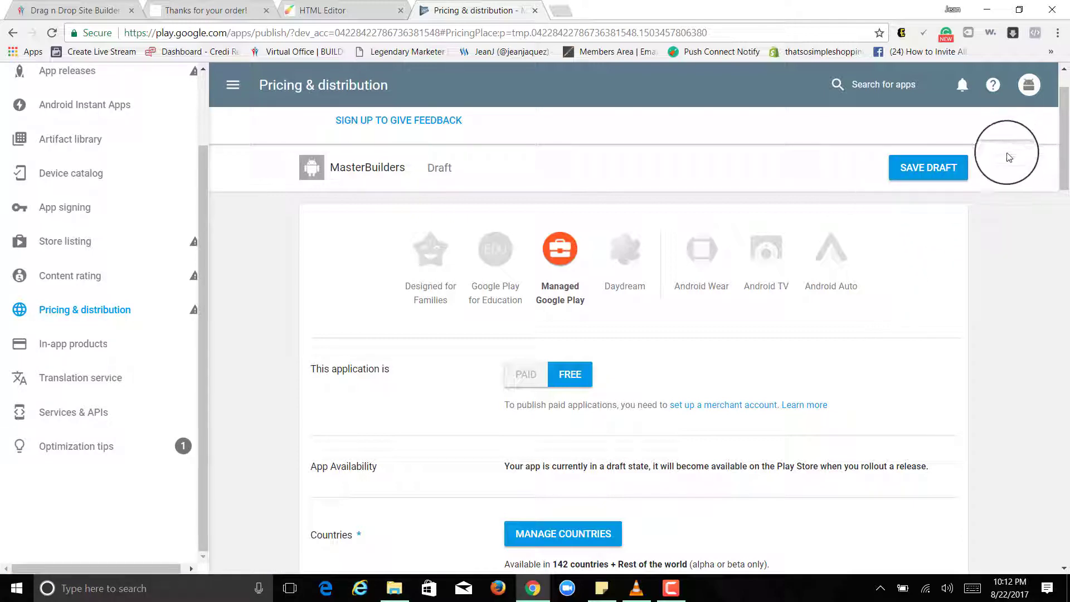
pyautogui.moveTo(929, 168)
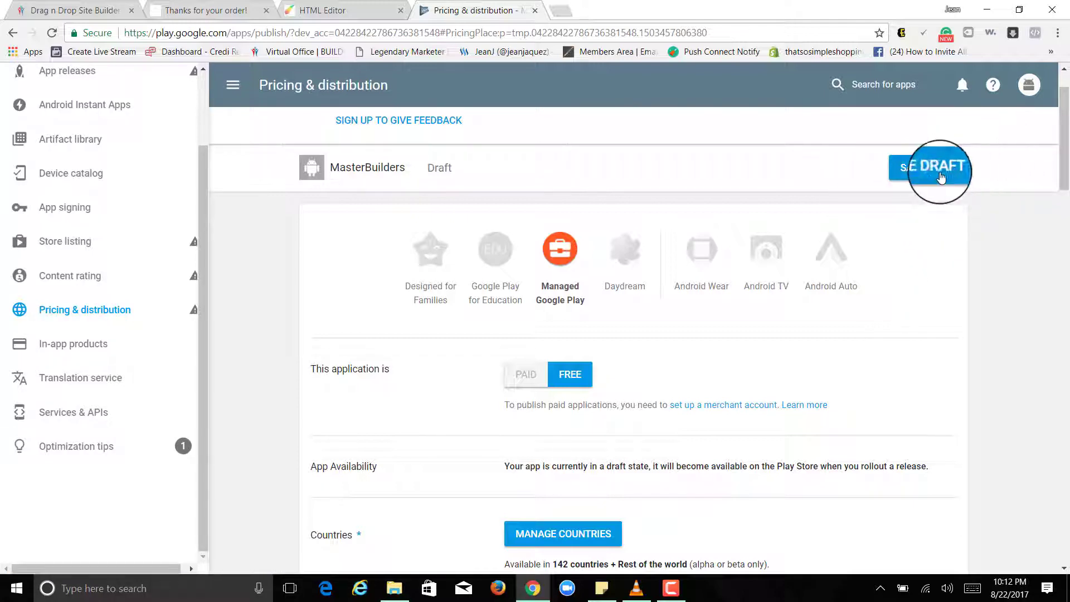
pyautogui.scroll(3)
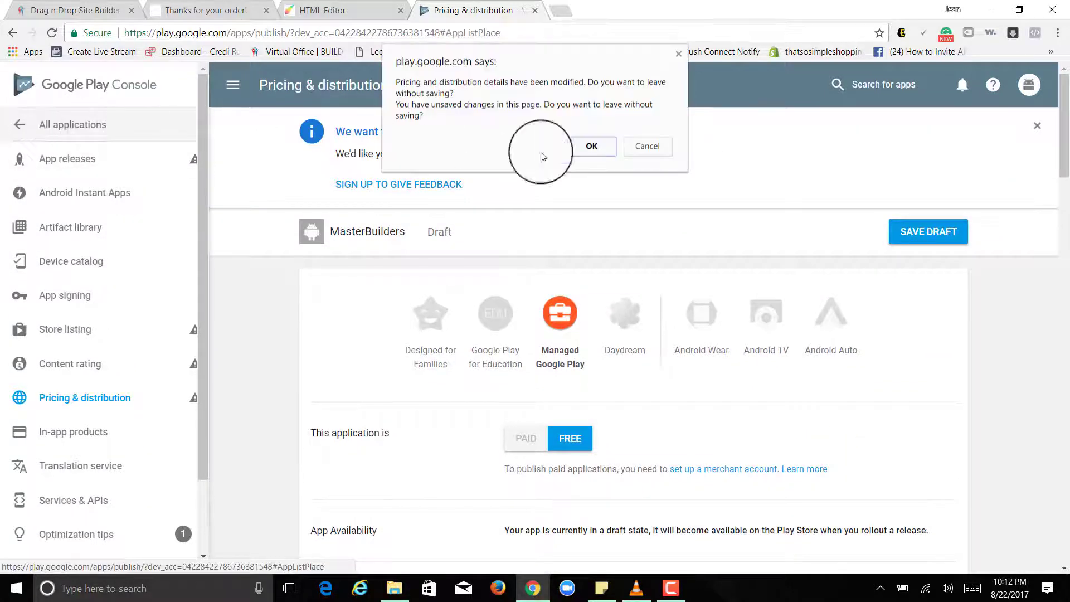
# Step: Leave without saving, delete the MasterBuilders draft, and switch to the 'Thanks for your order!' tab
pyautogui.click(591, 146)
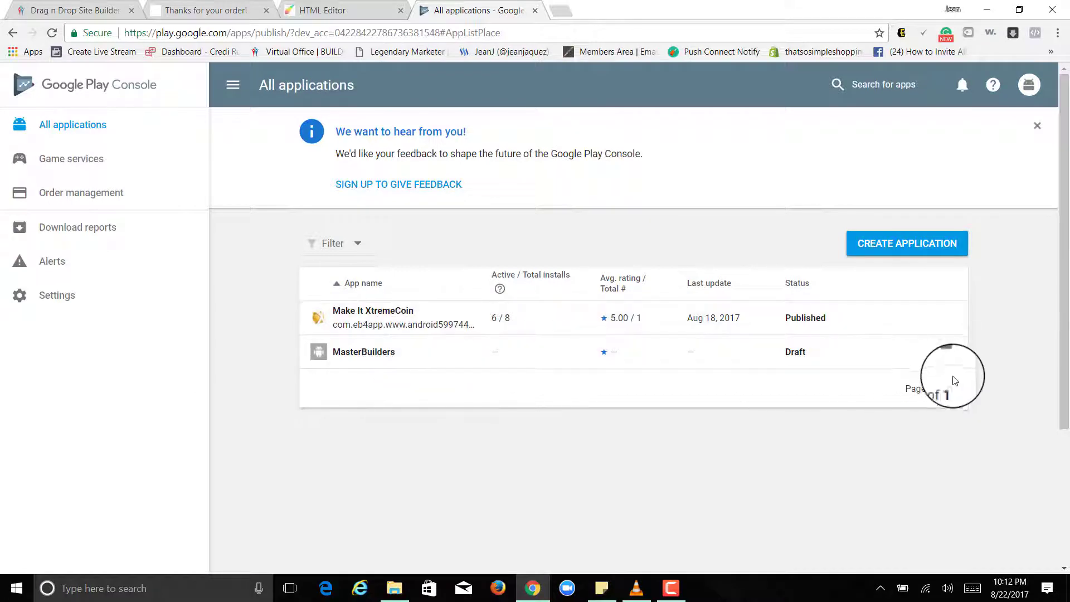
pyautogui.moveTo(686, 361)
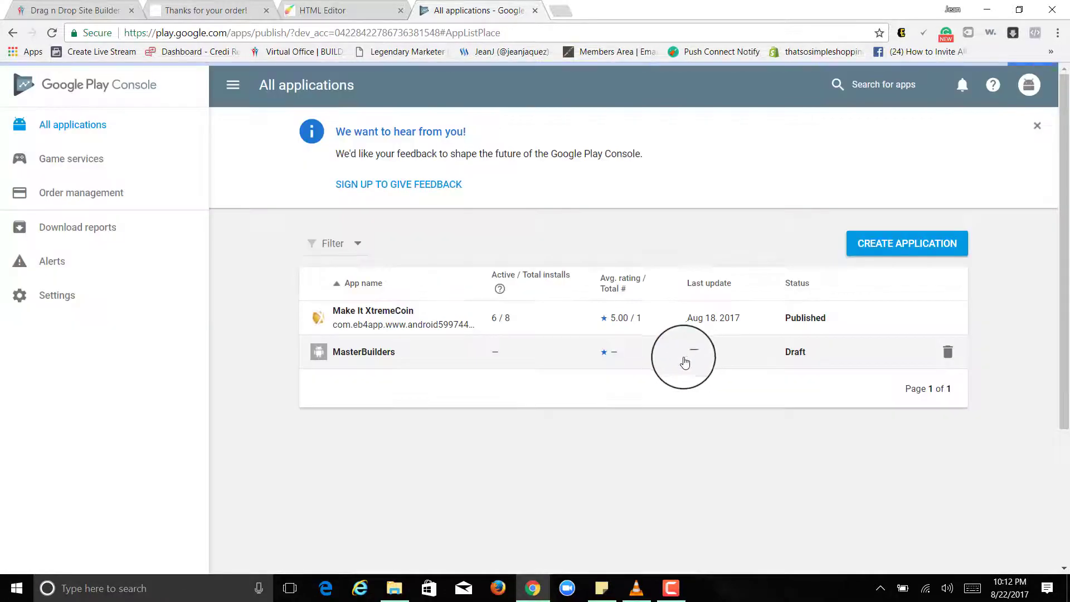
pyautogui.click(947, 351)
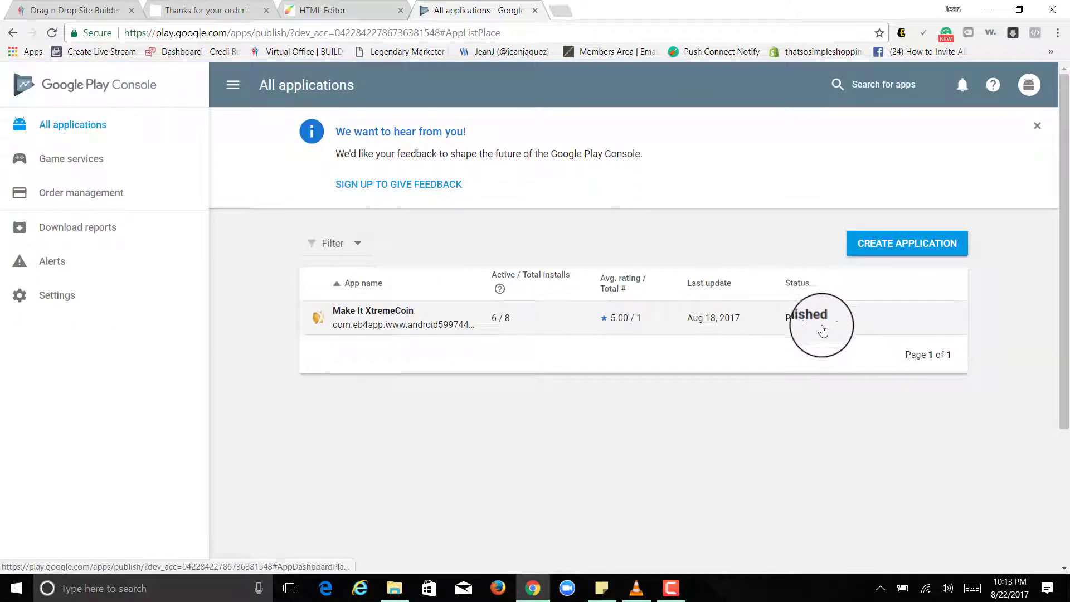
pyautogui.moveTo(540, 389)
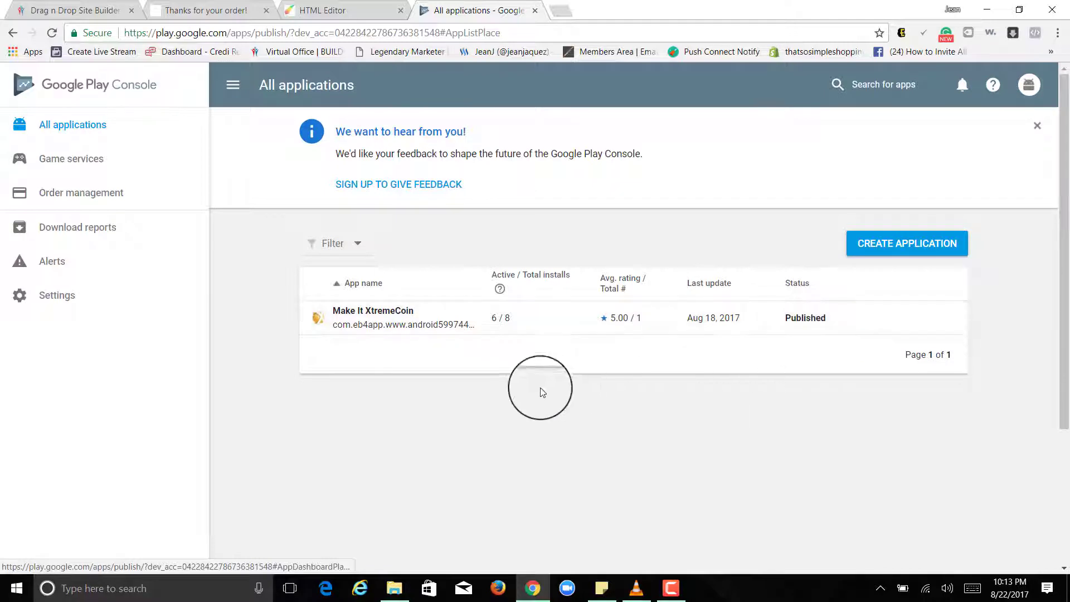
pyautogui.moveTo(491, 331)
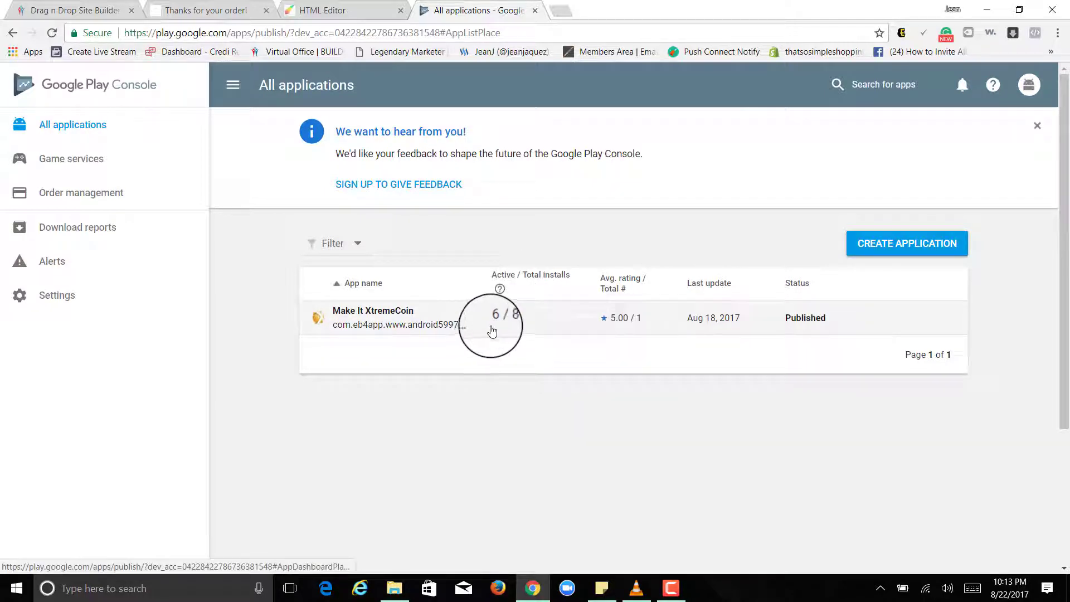
pyautogui.moveTo(497, 328)
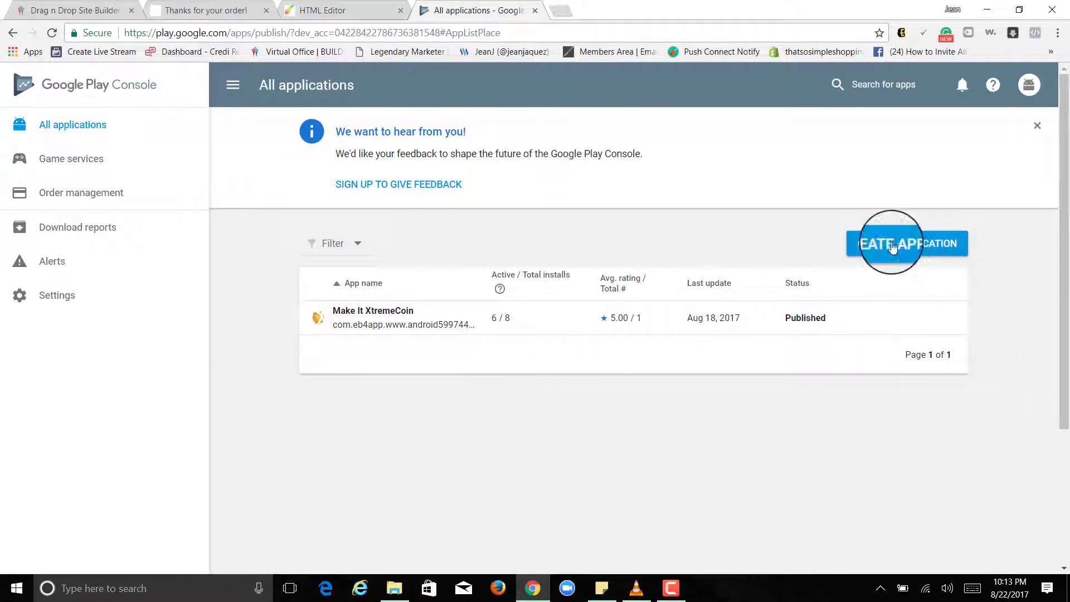
pyautogui.moveTo(457, 187)
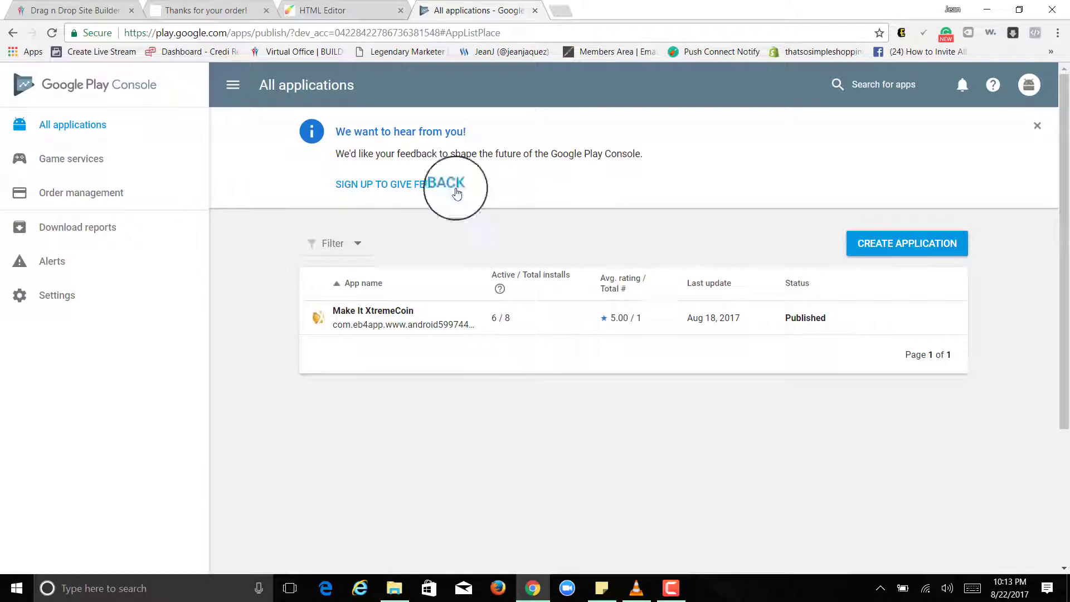
pyautogui.click(205, 10)
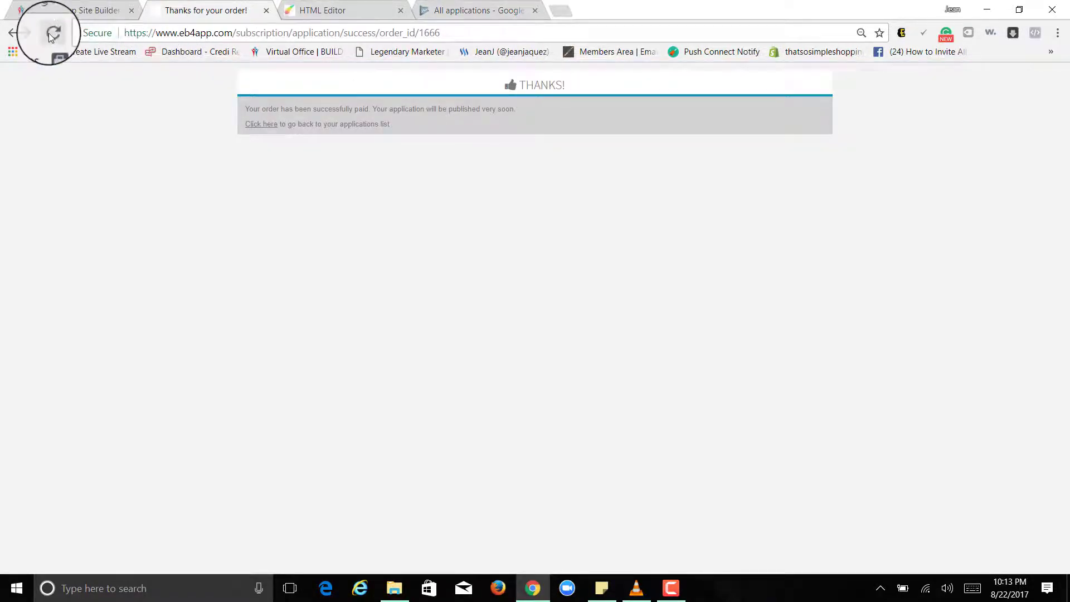
# Step: Return via browser history to 'Manage your app's features', then switch back to the Play Console tab
pyautogui.click(12, 32)
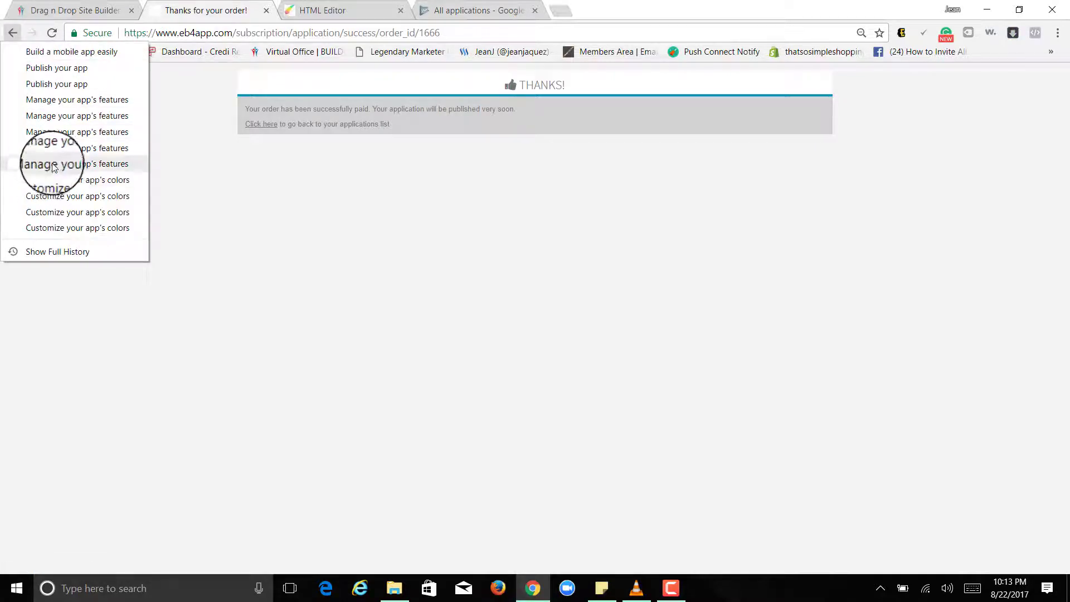
pyautogui.click(77, 164)
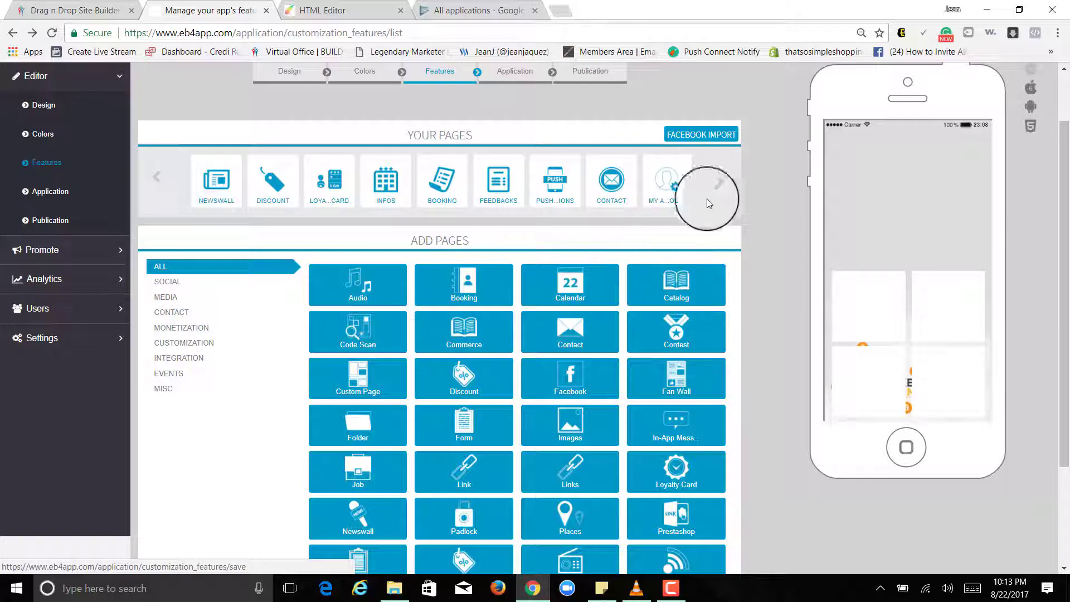
pyautogui.moveTo(54, 94)
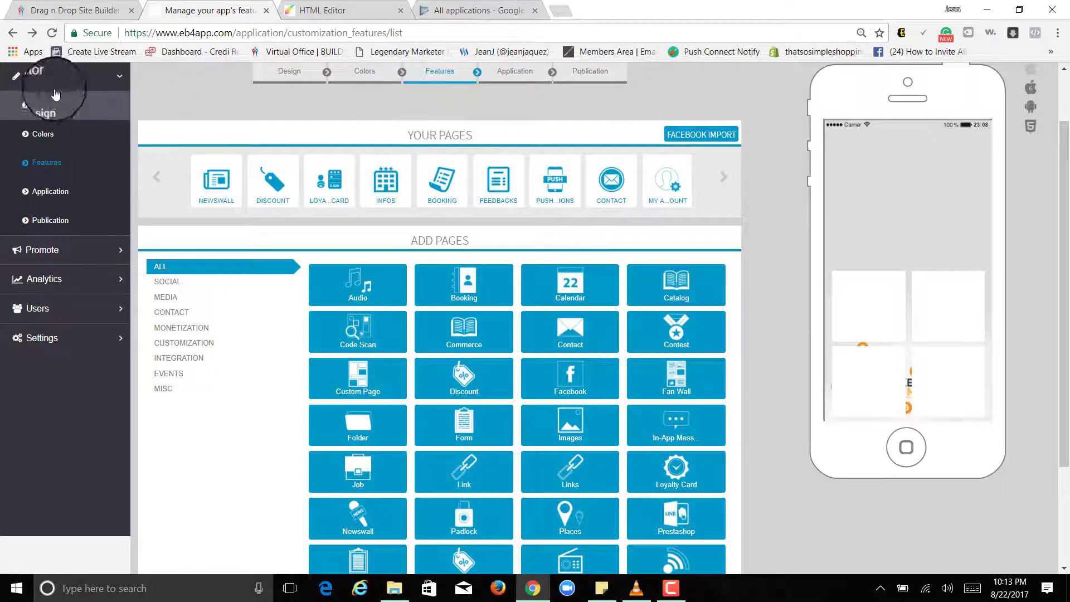
pyautogui.moveTo(386, 112)
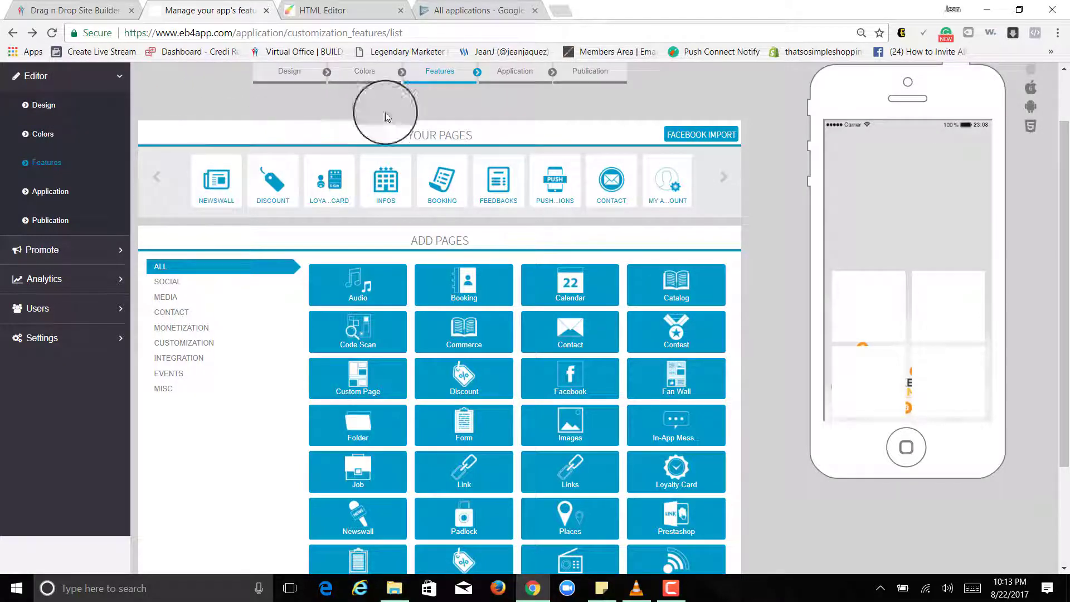
pyautogui.click(478, 10)
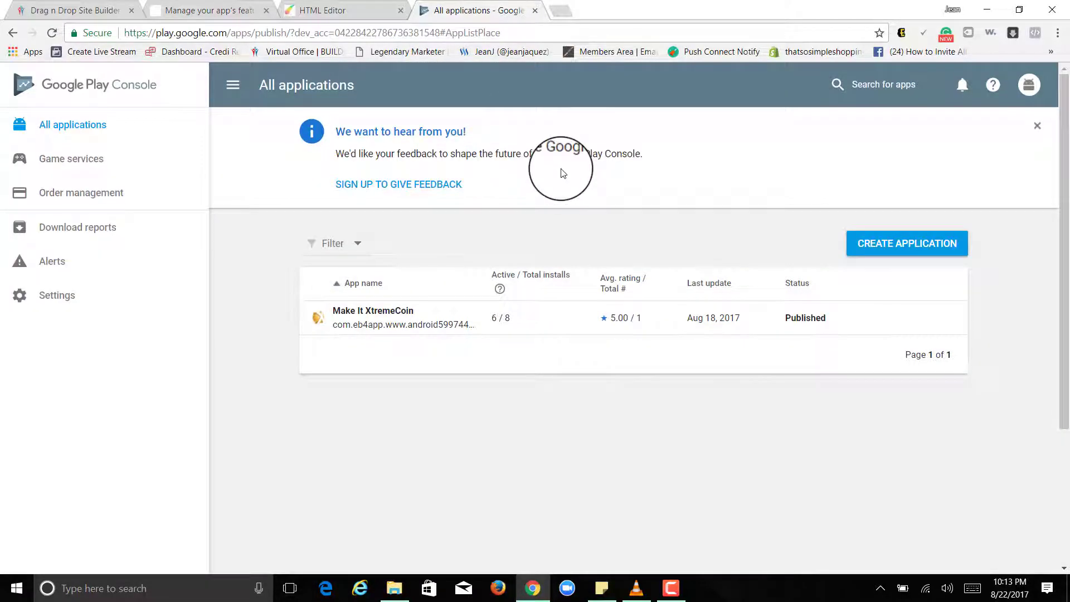
pyautogui.moveTo(325, 71)
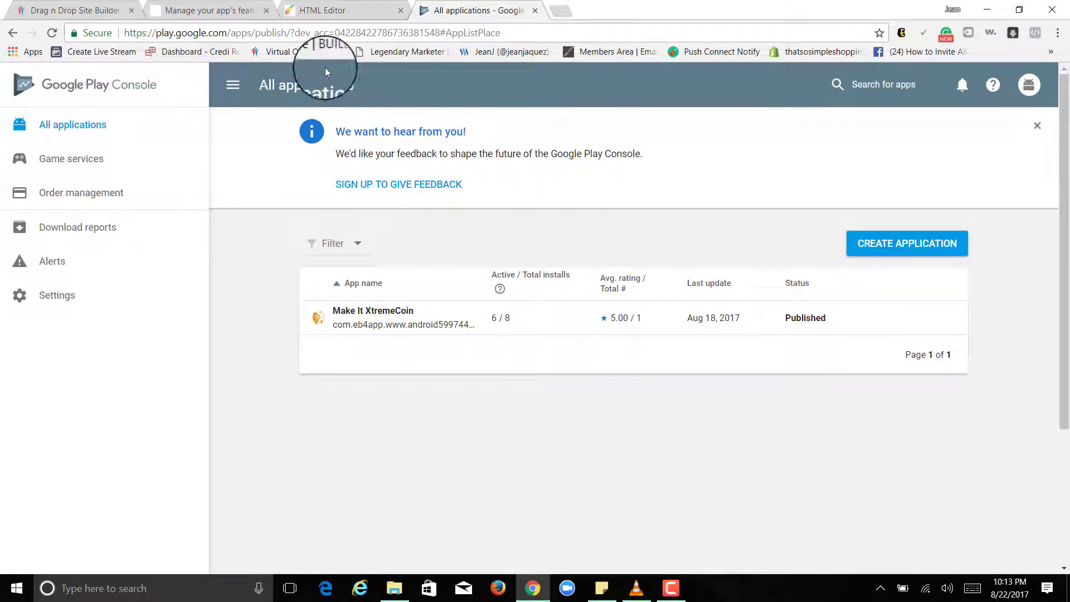
pyautogui.moveTo(341, 85)
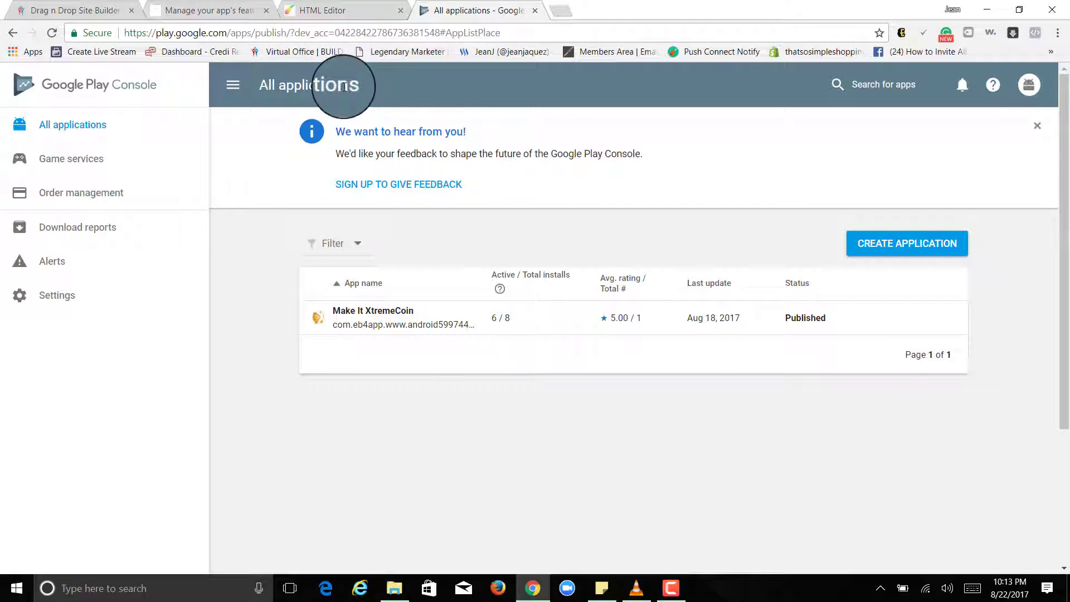
pyautogui.moveTo(324, 112)
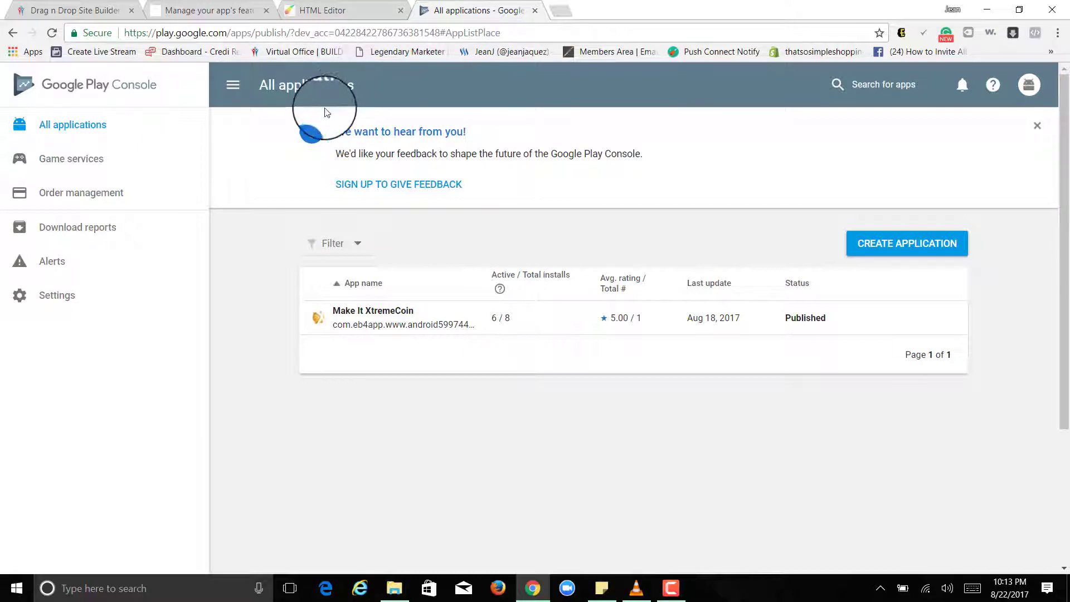
pyautogui.moveTo(276, 149)
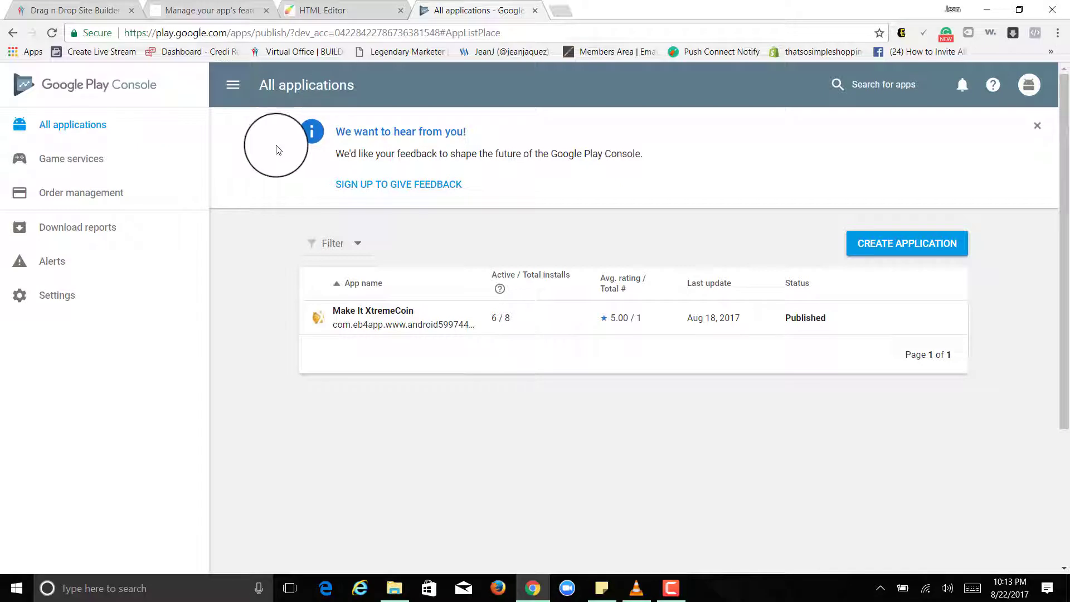
pyautogui.moveTo(305, 160)
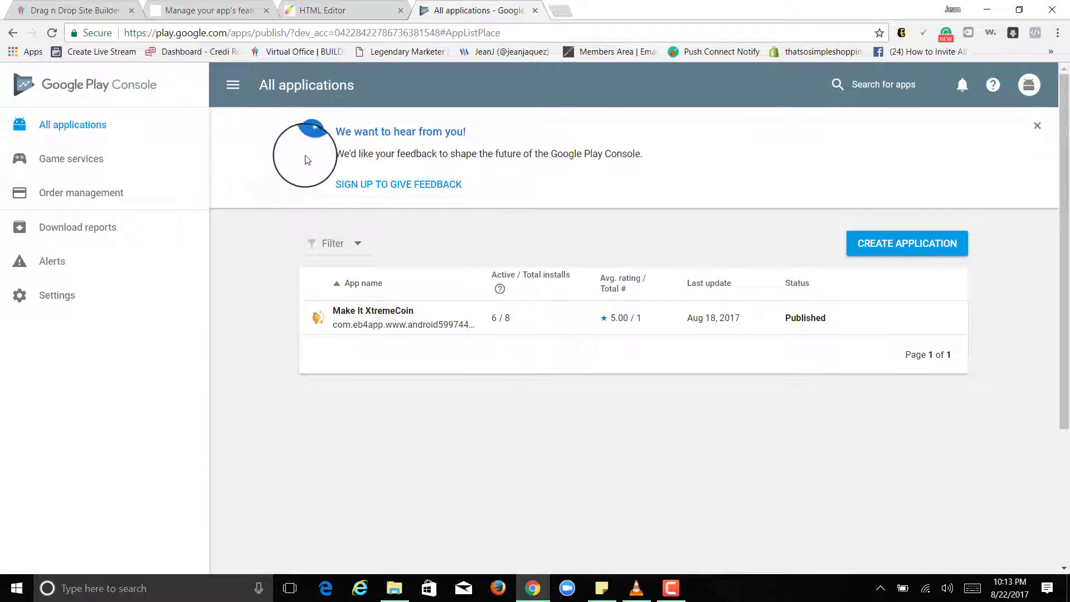
pyautogui.moveTo(408, 149)
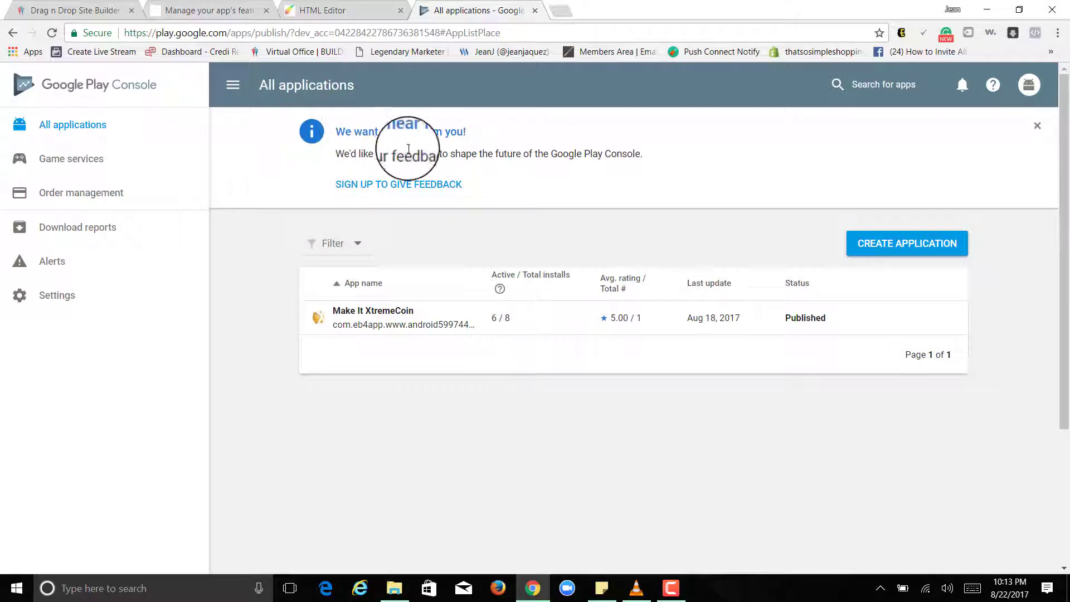
pyautogui.moveTo(558, 203)
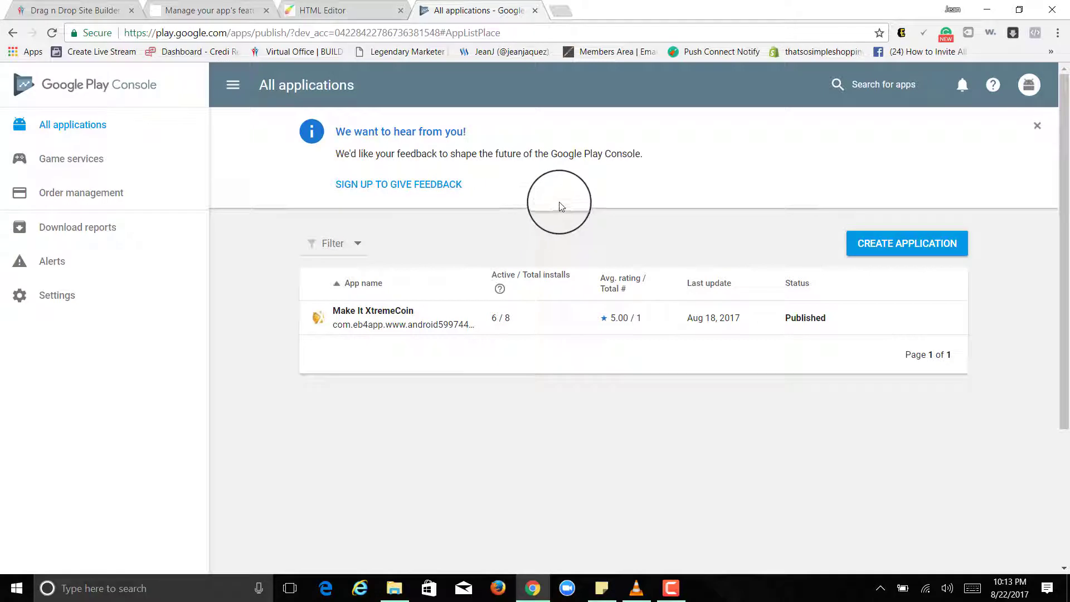
pyautogui.moveTo(561, 211)
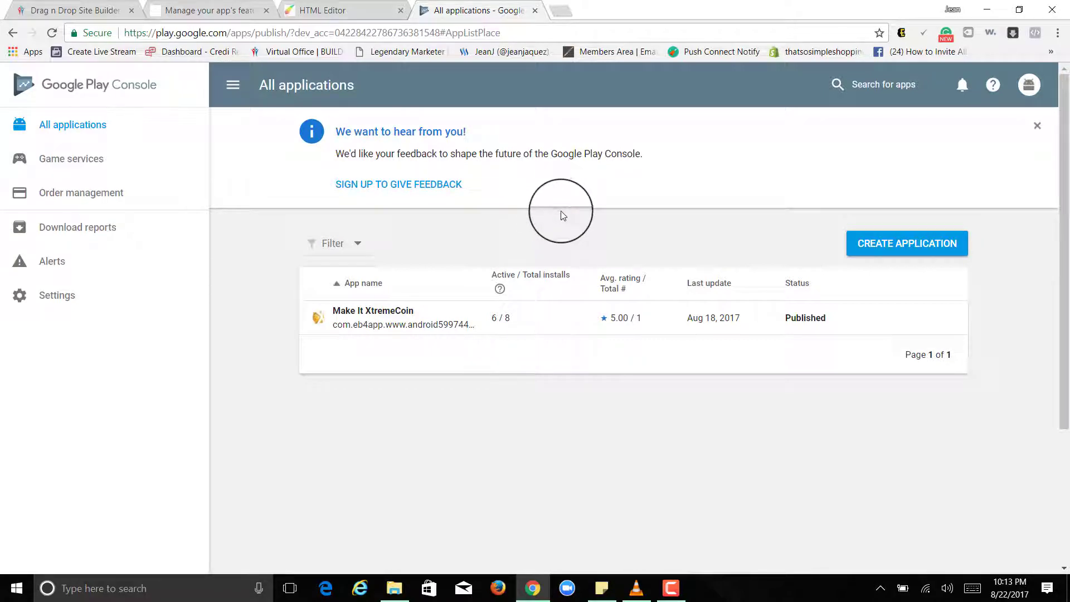
pyautogui.moveTo(373, 147)
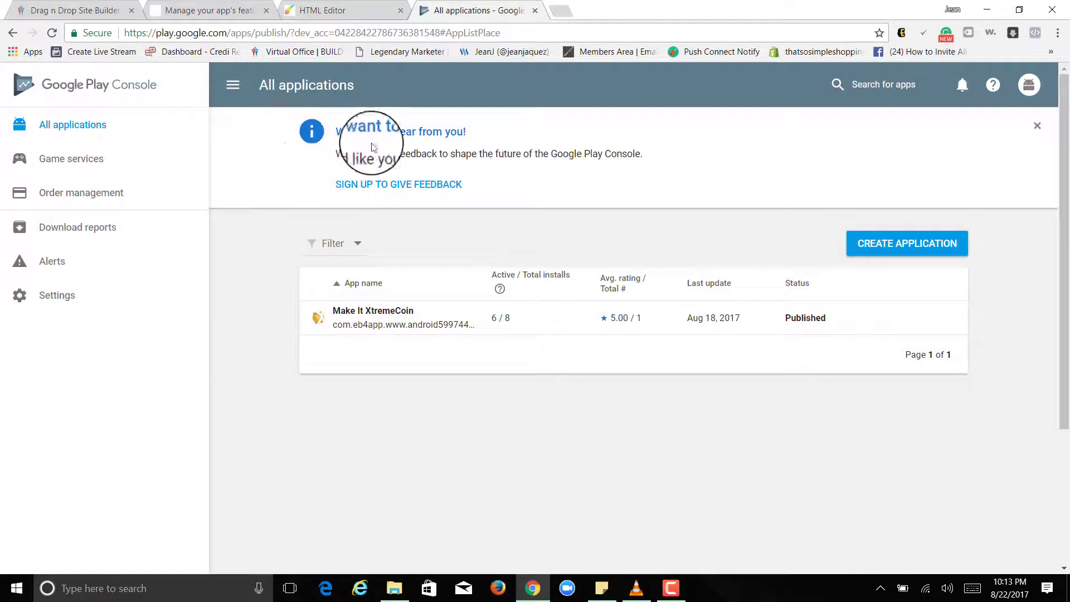
pyautogui.moveTo(740, 192)
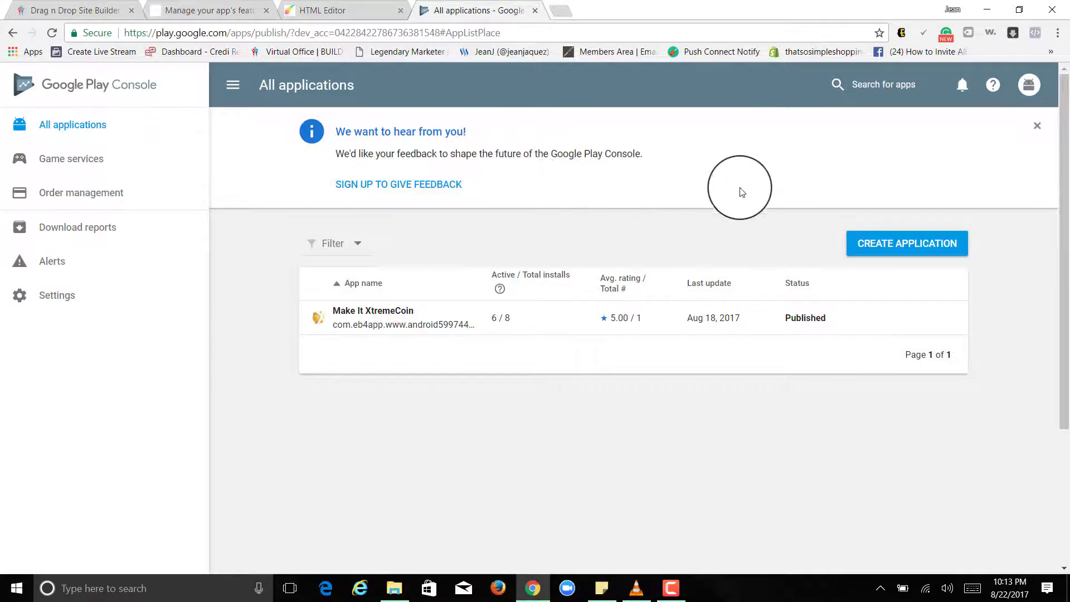
pyautogui.moveTo(707, 226)
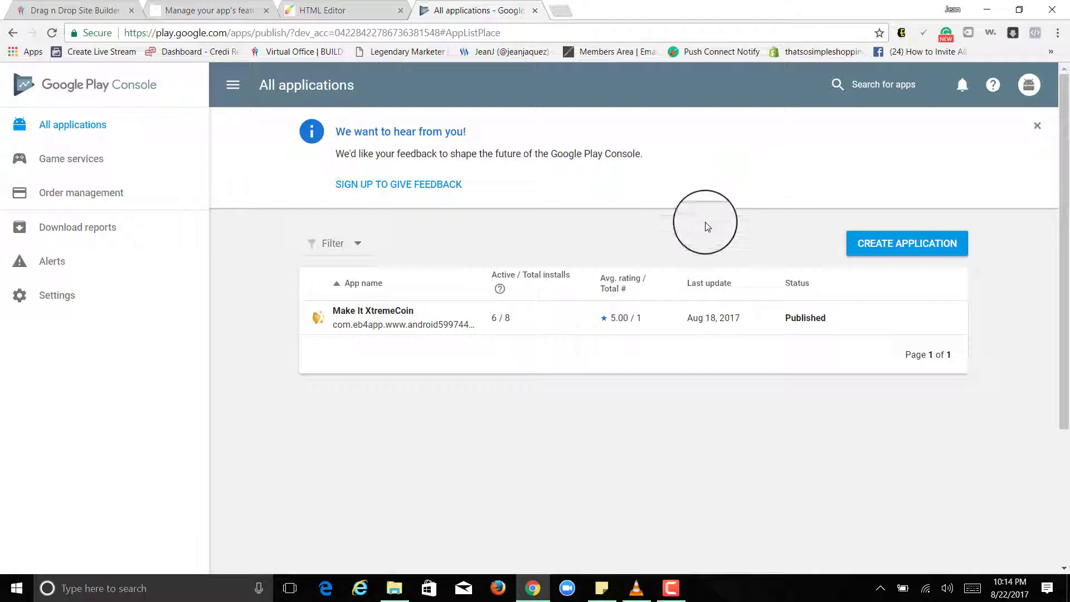
pyautogui.moveTo(649, 168)
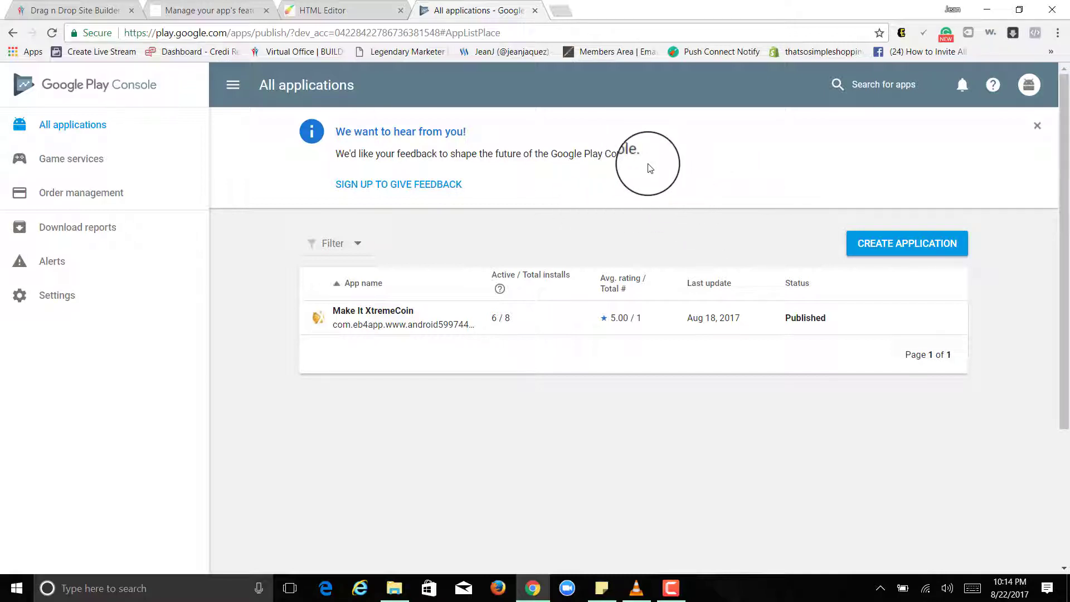
pyautogui.moveTo(652, 161)
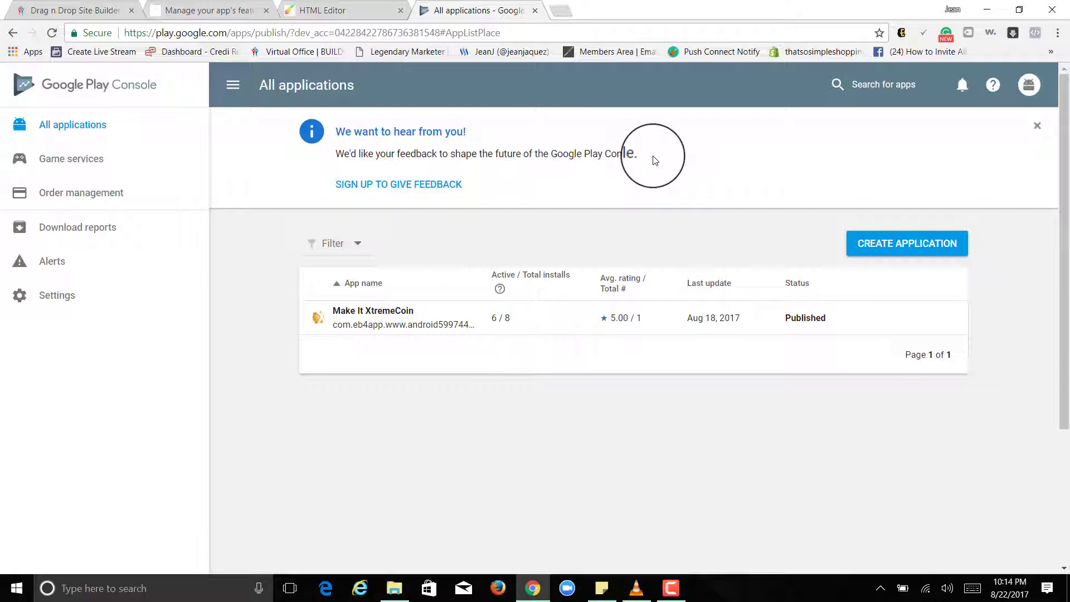
pyautogui.moveTo(899, 186)
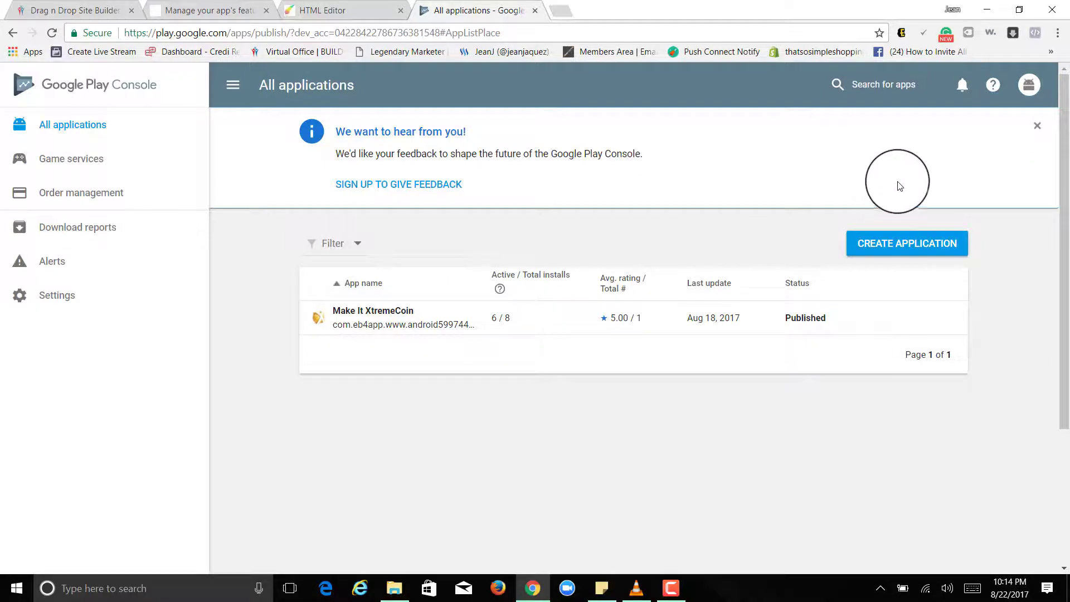
pyautogui.moveTo(858, 160)
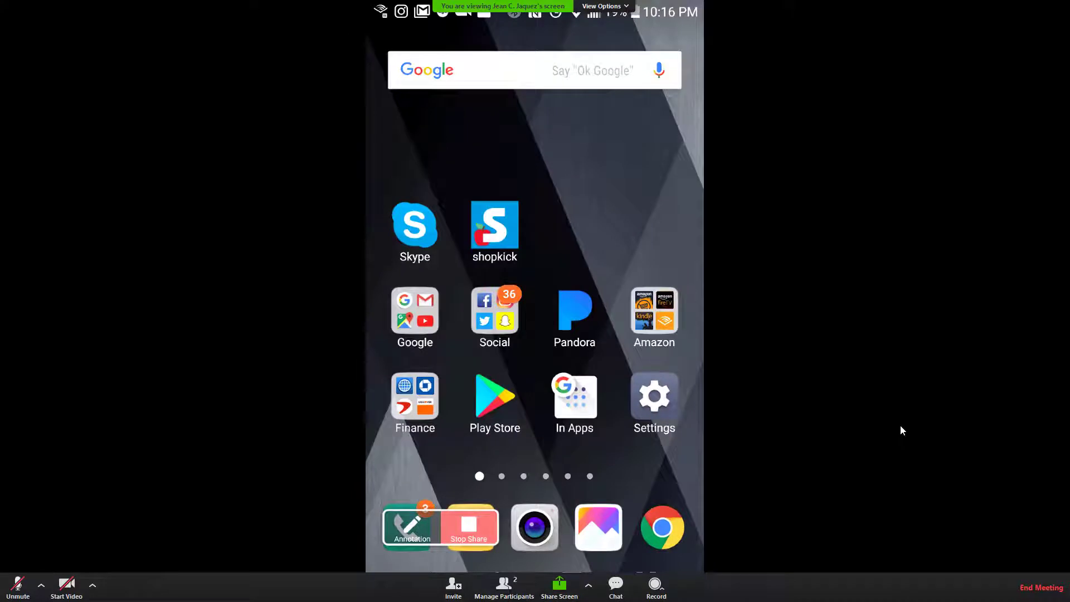
pyautogui.moveTo(900, 418)
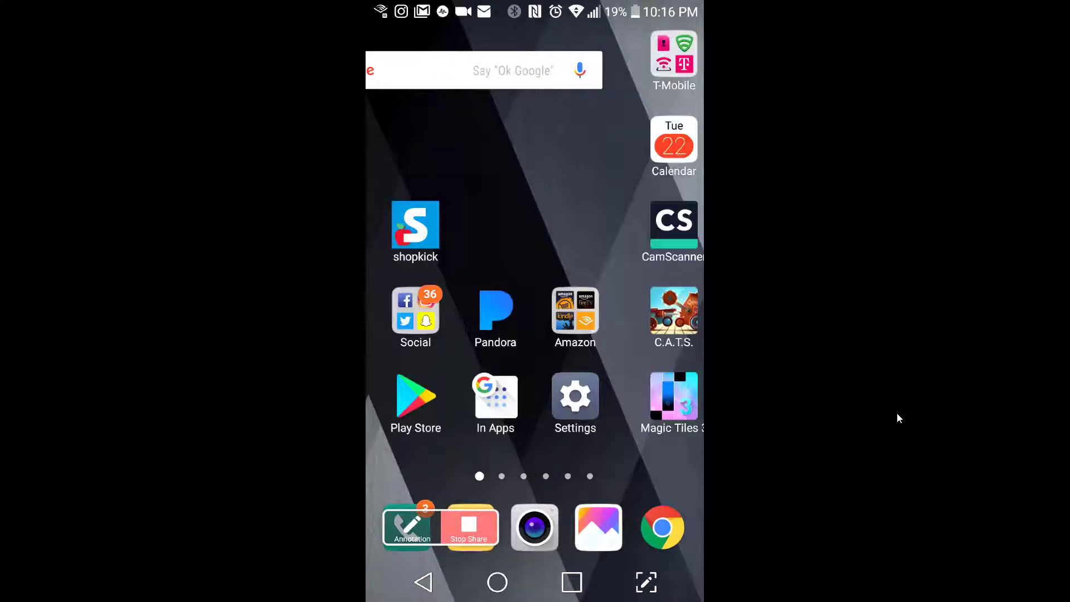
# Step: Swipe the shared phone's home screen to reach the Make It XtremeCoin app icon
pyautogui.hscroll(-3)
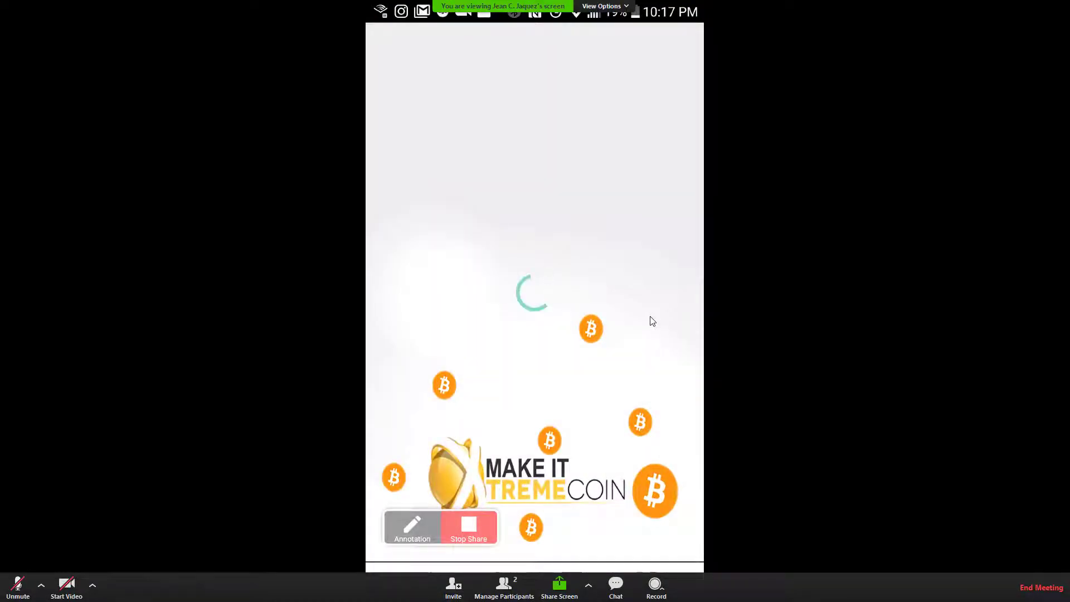
pyautogui.moveTo(623, 328)
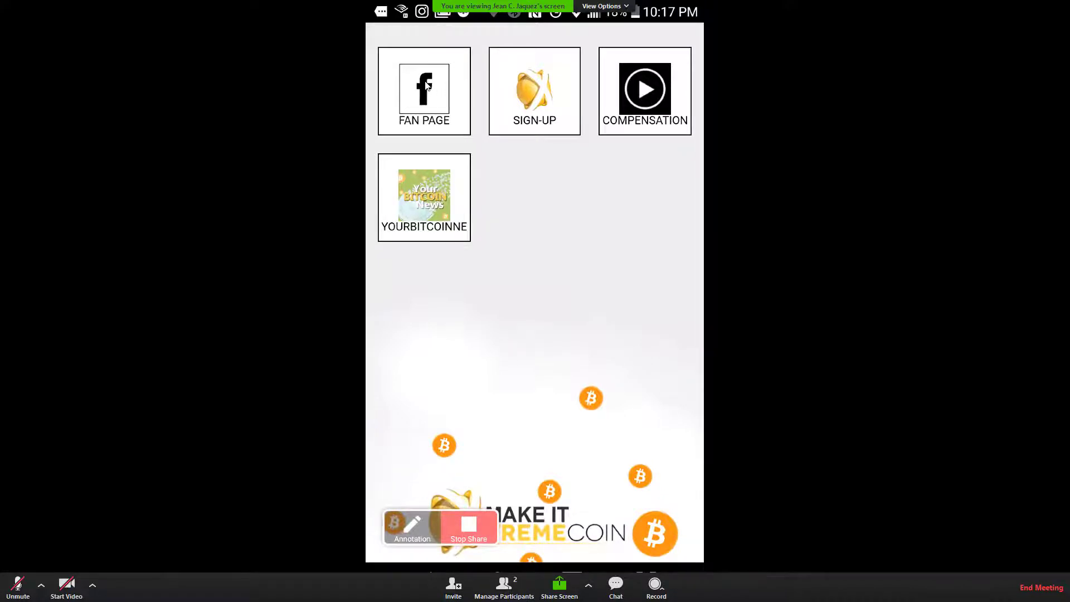
# Step: Browse the app's Fan Page post and return to the home tiles
pyautogui.click(424, 89)
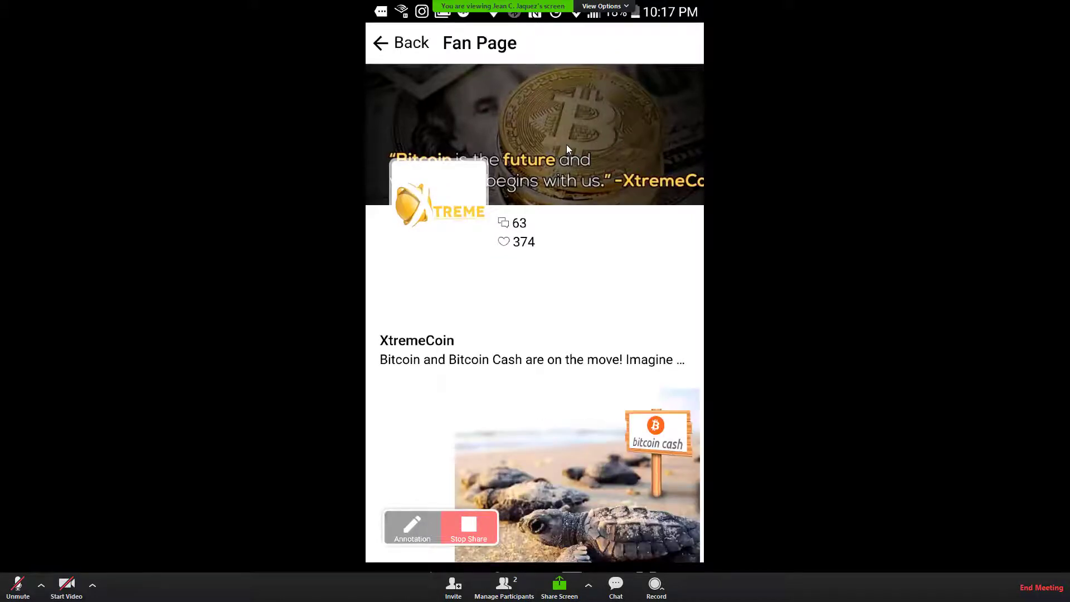
pyautogui.scroll(-3)
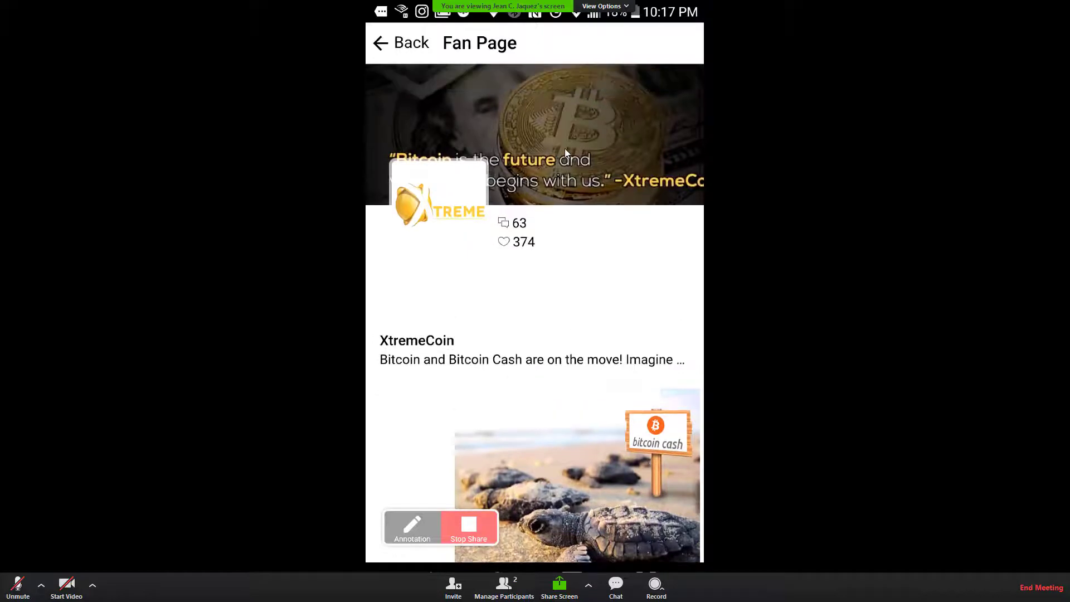
pyautogui.scroll(-3)
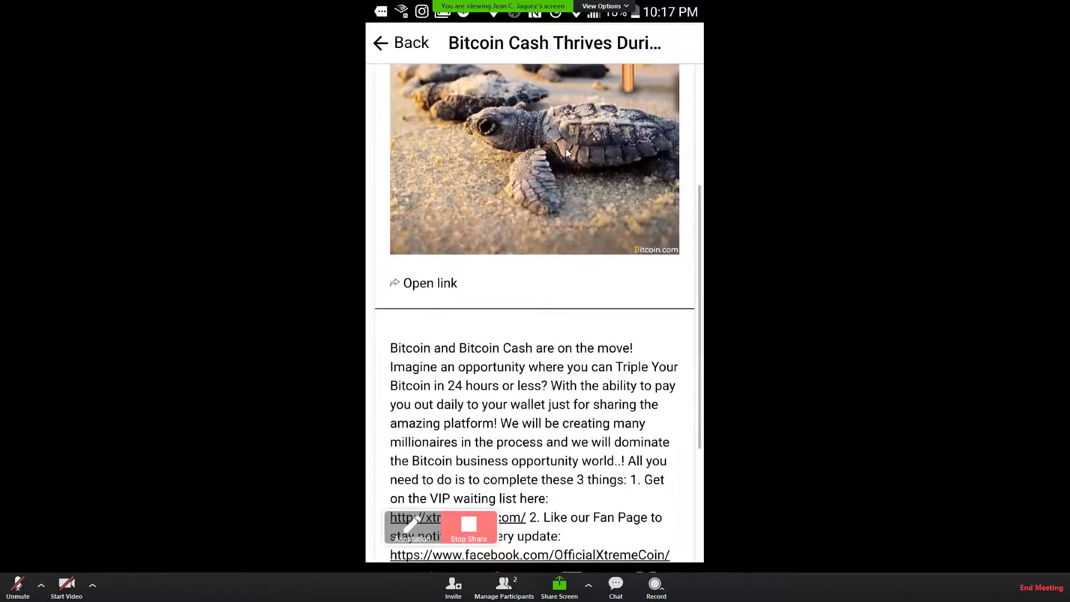
pyautogui.scroll(-3)
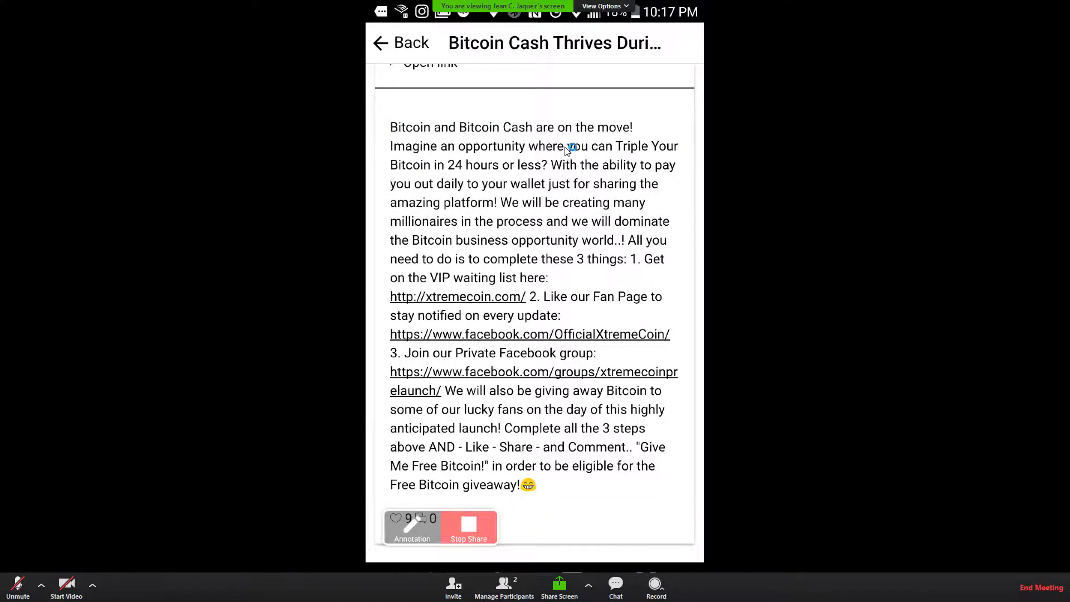
pyautogui.click(400, 43)
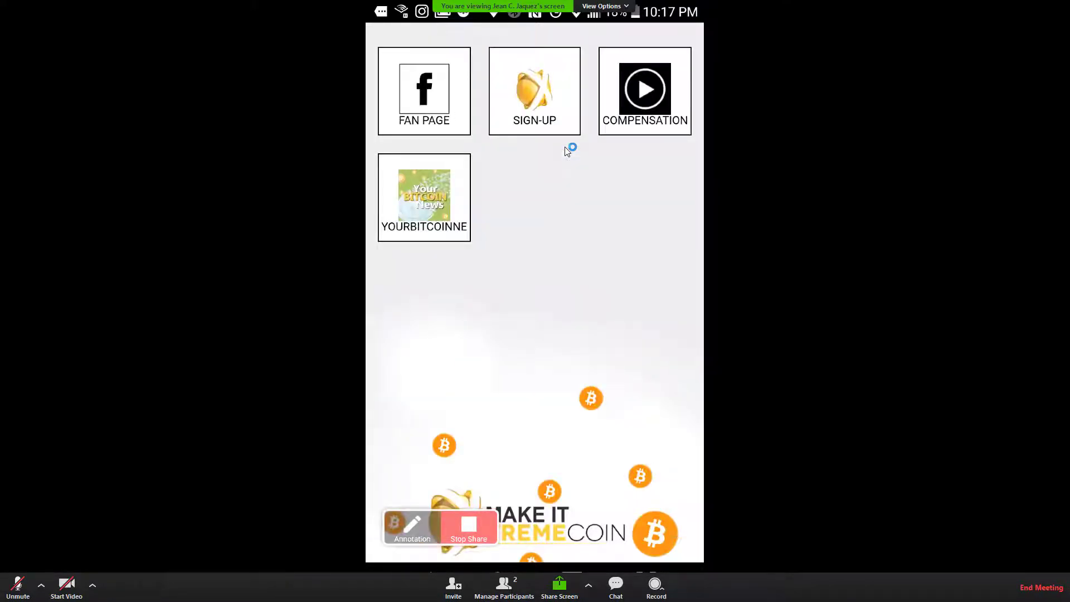
# Step: View the Compensation video and YourBitcoinNews feed, then scroll the XtremeCoin pre-enrollment sign-up page
pyautogui.click(534, 89)
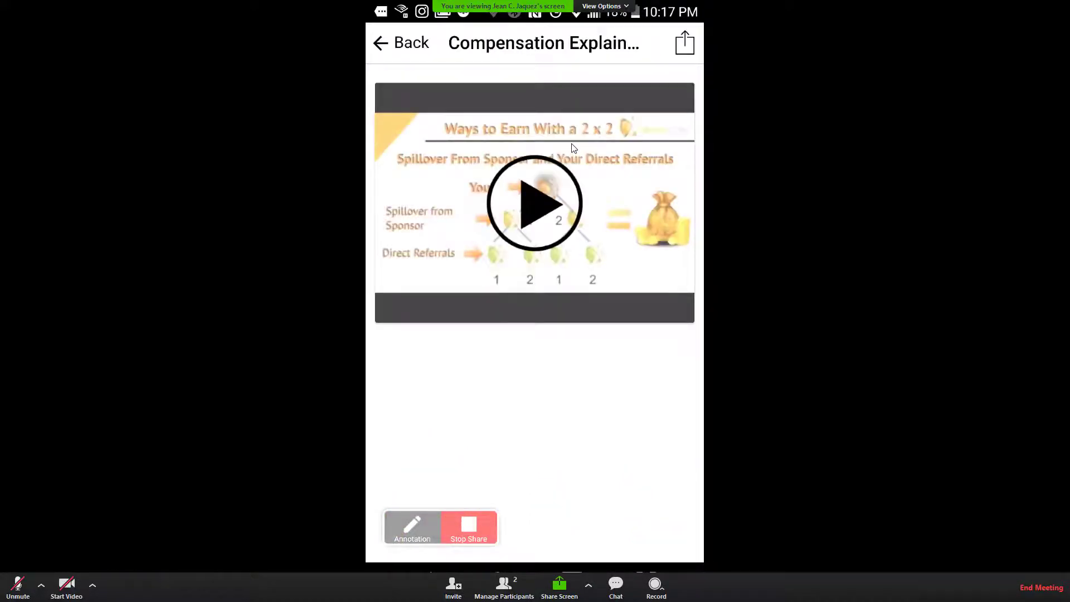
pyautogui.moveTo(576, 145)
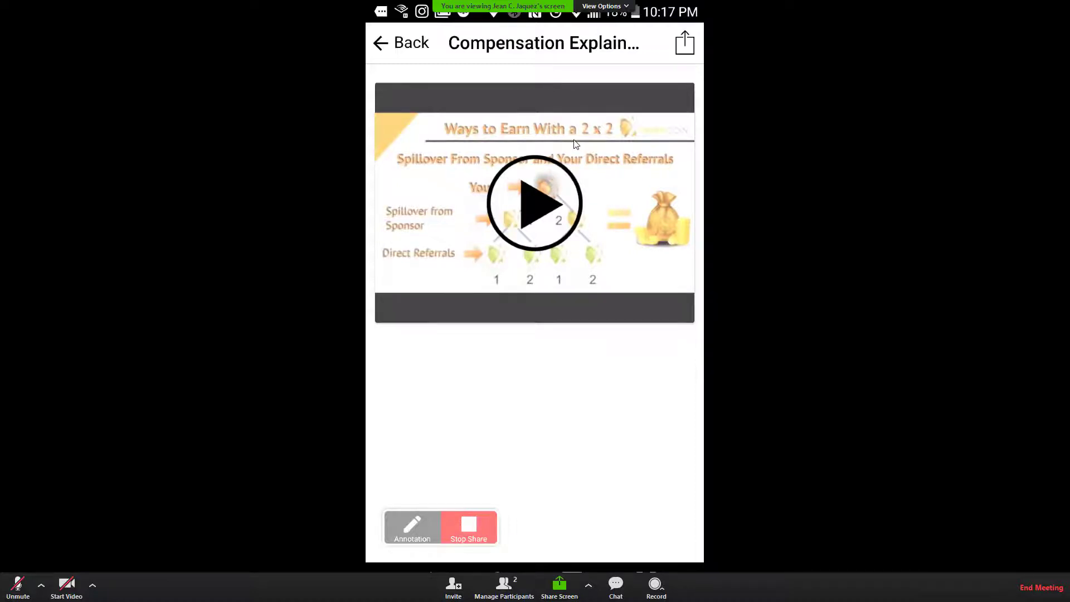
pyautogui.click(400, 43)
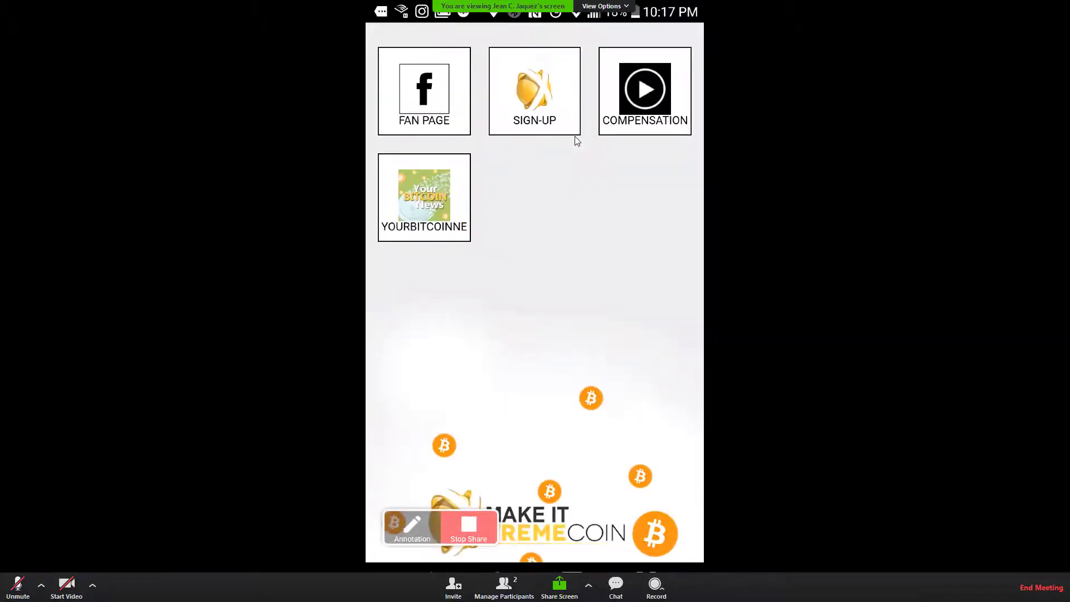
pyautogui.click(423, 197)
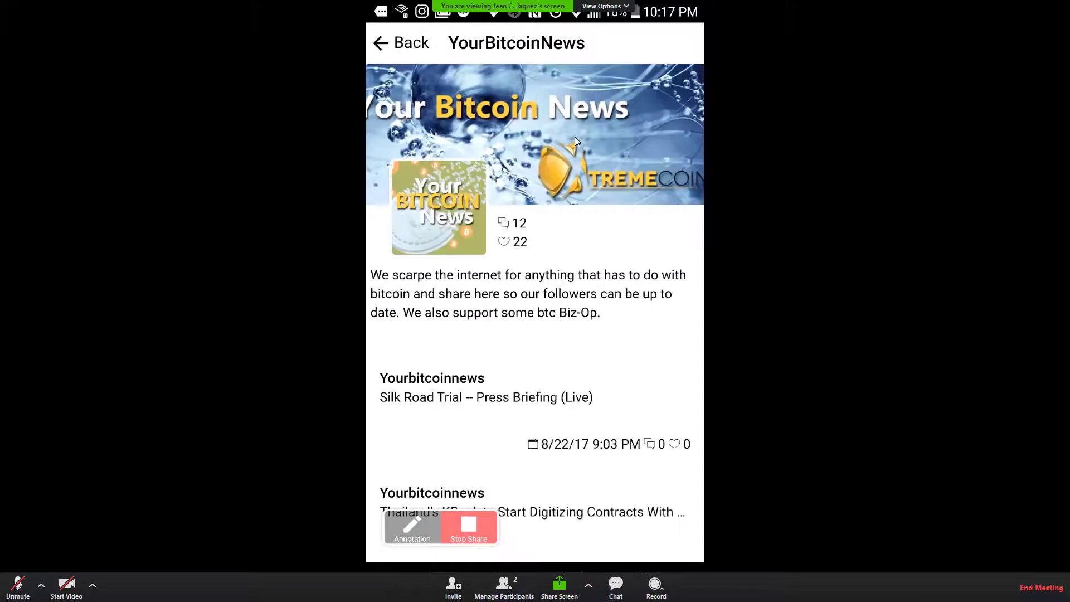
pyautogui.click(401, 43)
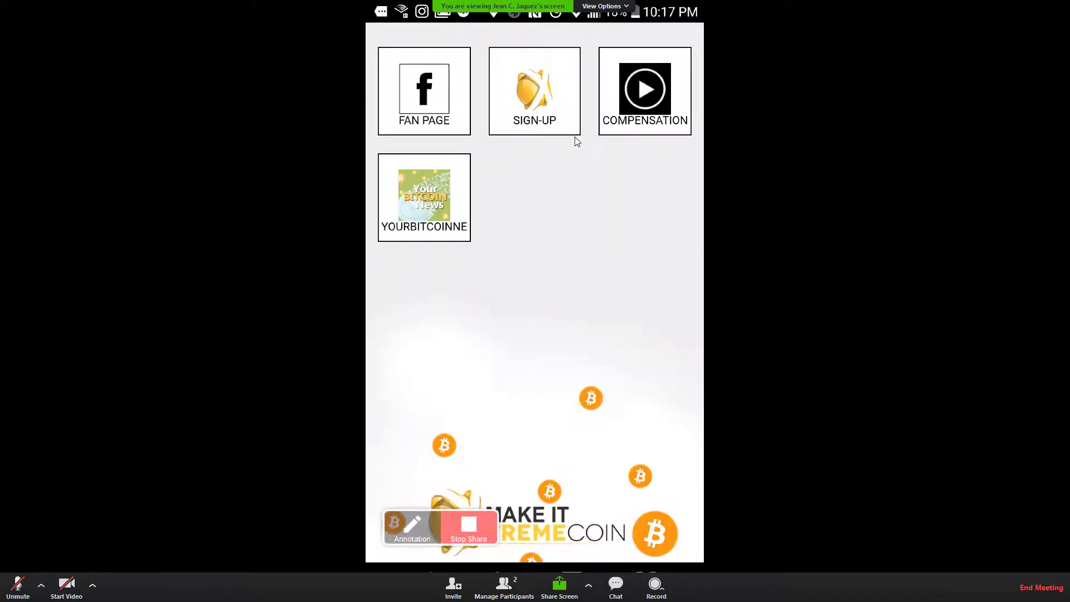
pyautogui.moveTo(572, 143)
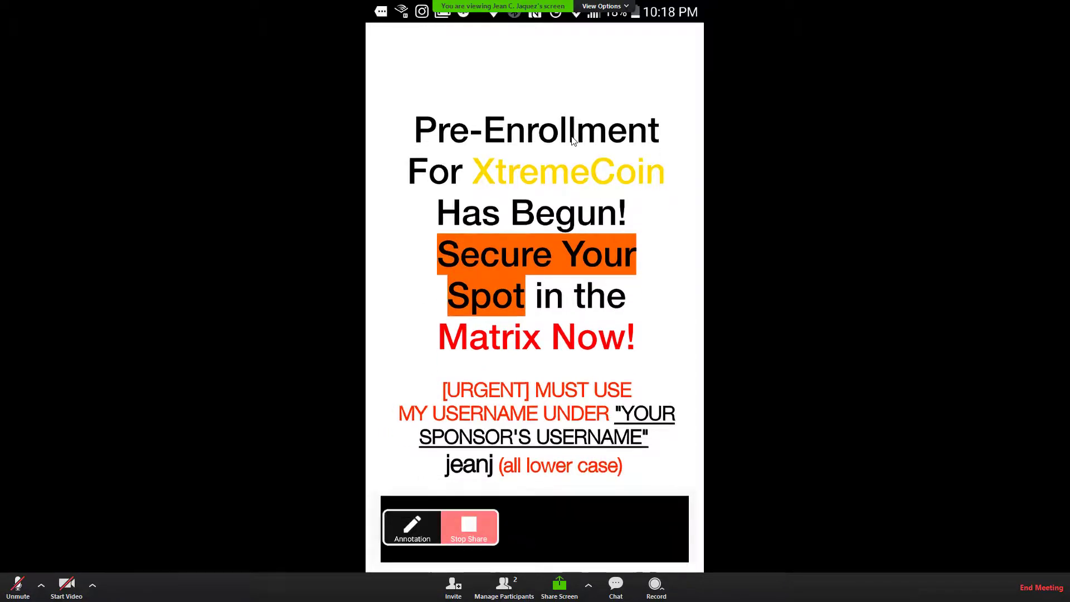
pyautogui.scroll(-3)
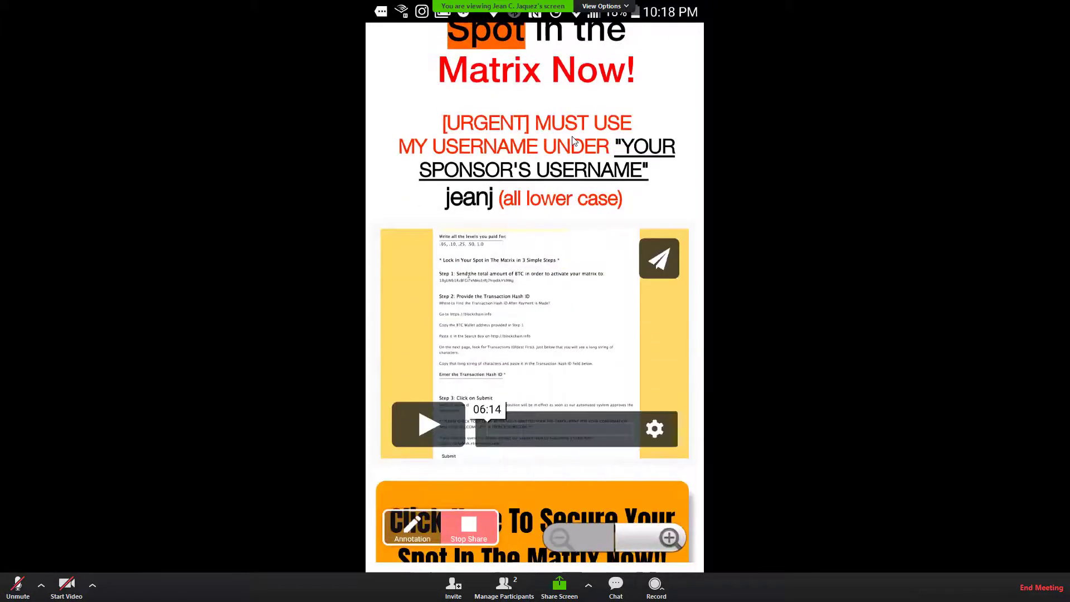
pyautogui.scroll(-3)
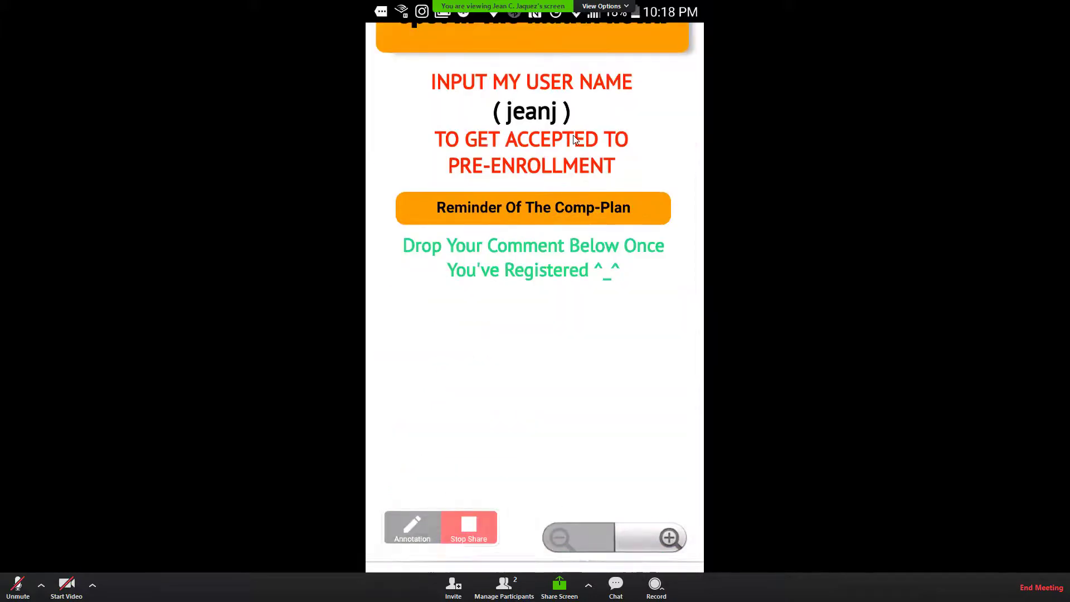